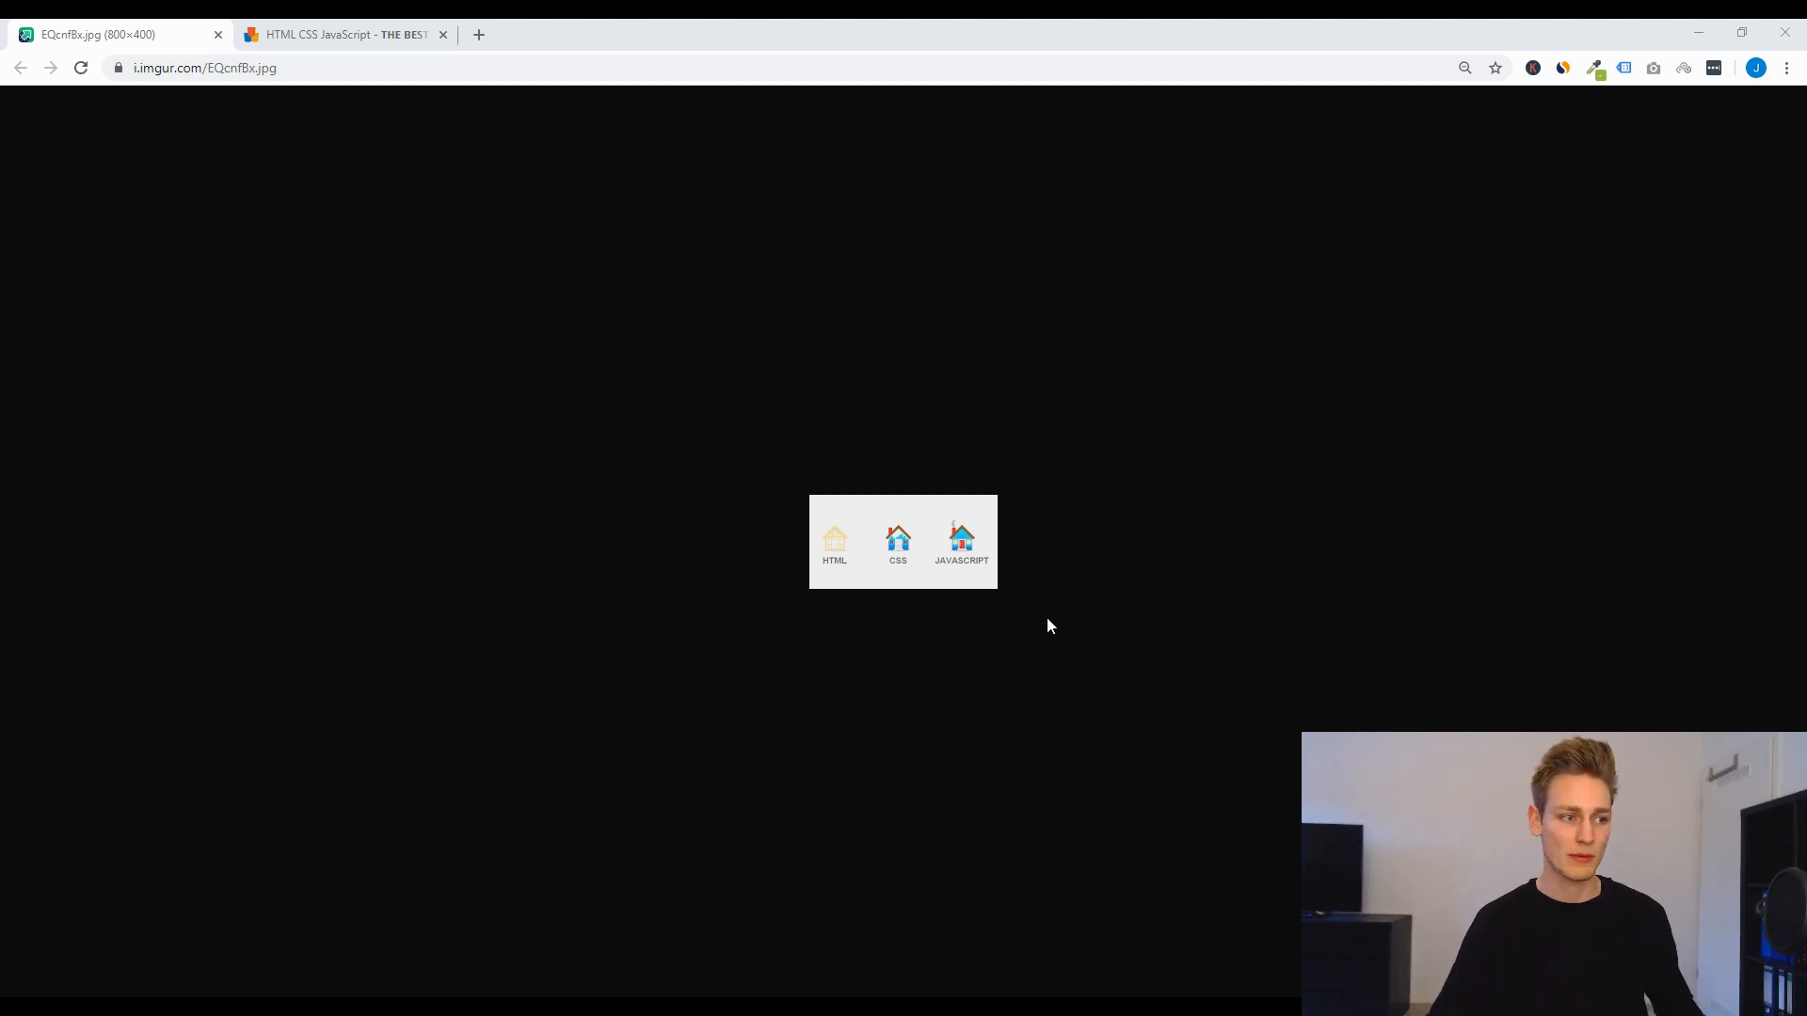
Step: Zoom the houses illustration in two steps so it fills much of the page
key(ctrl+plus)
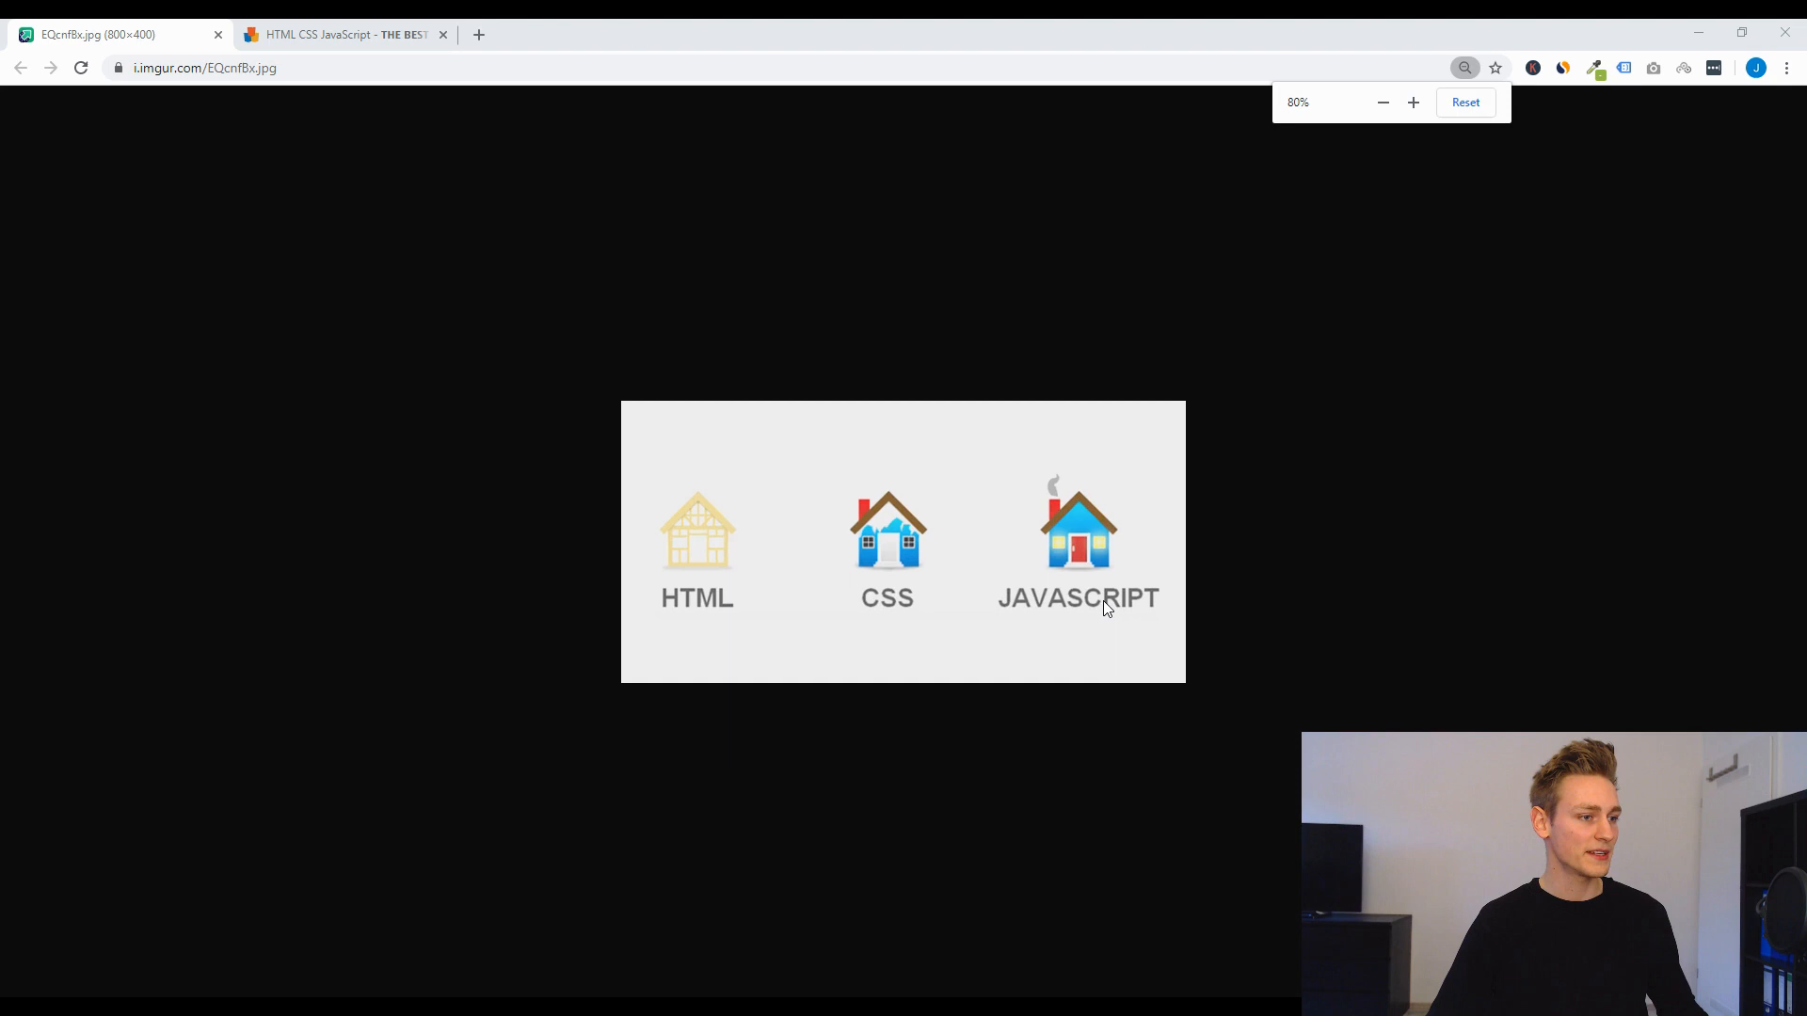
click(1413, 101)
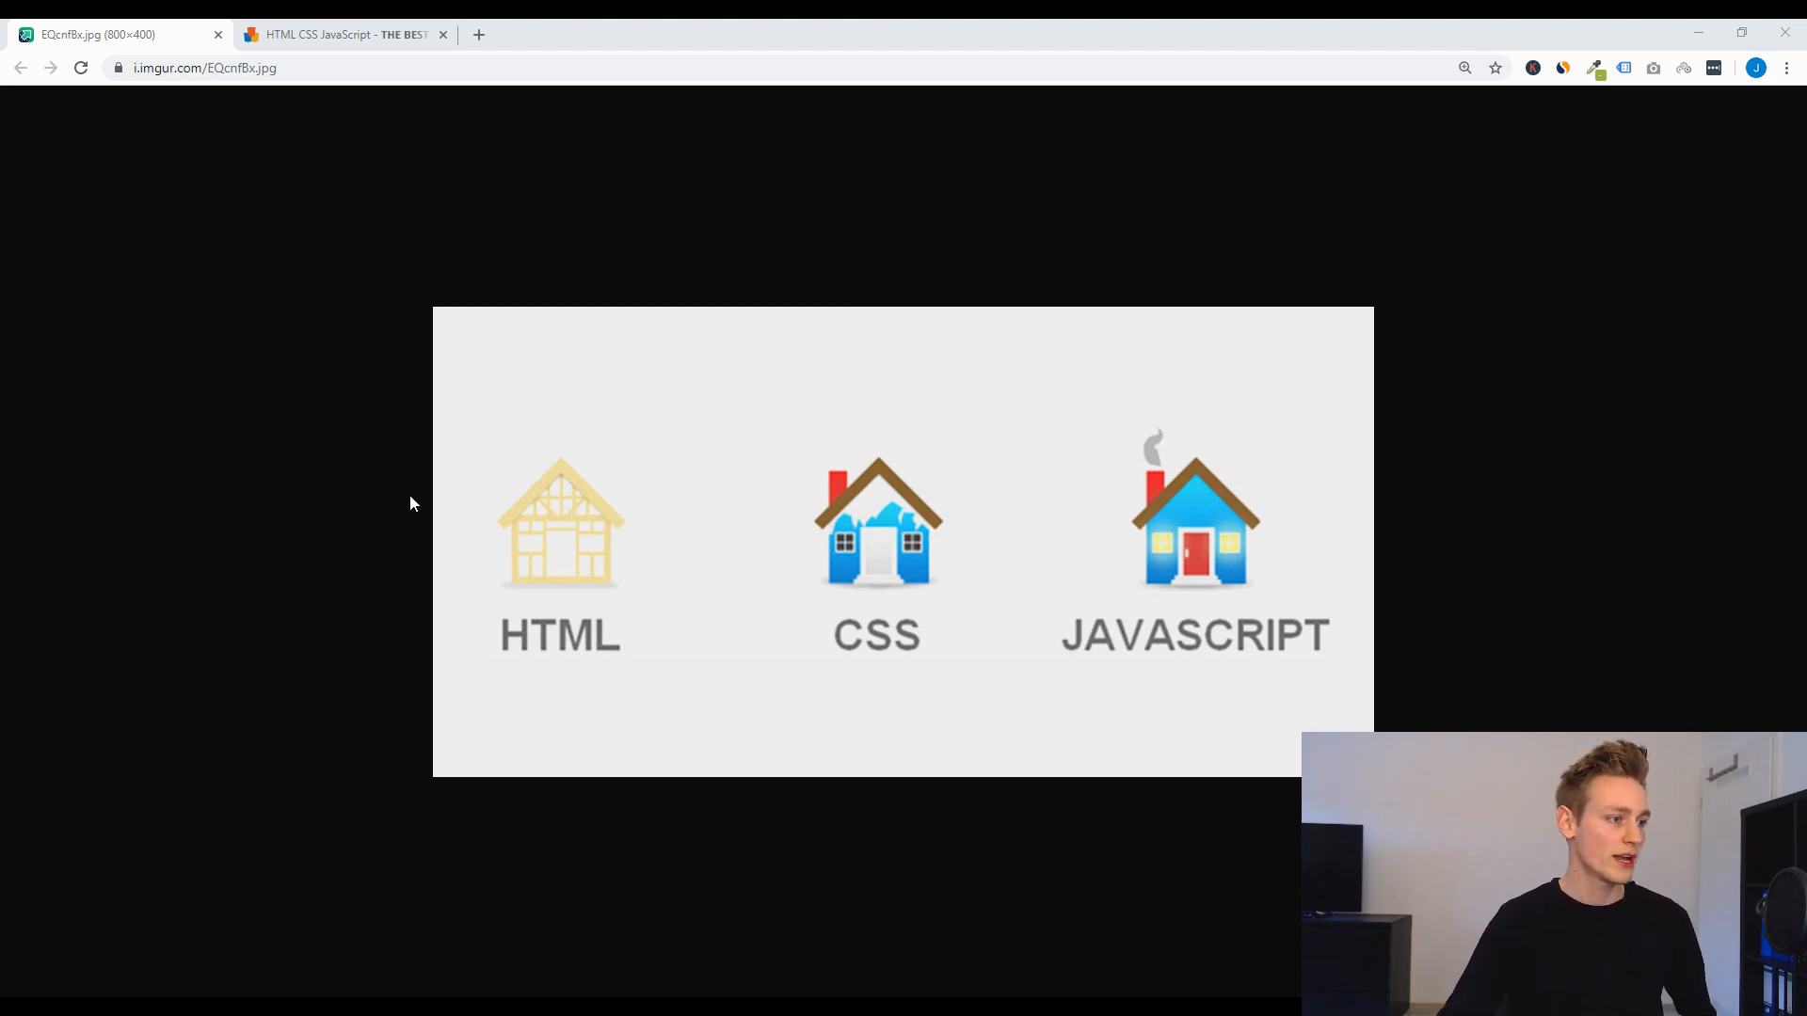
mouse_move(489, 403)
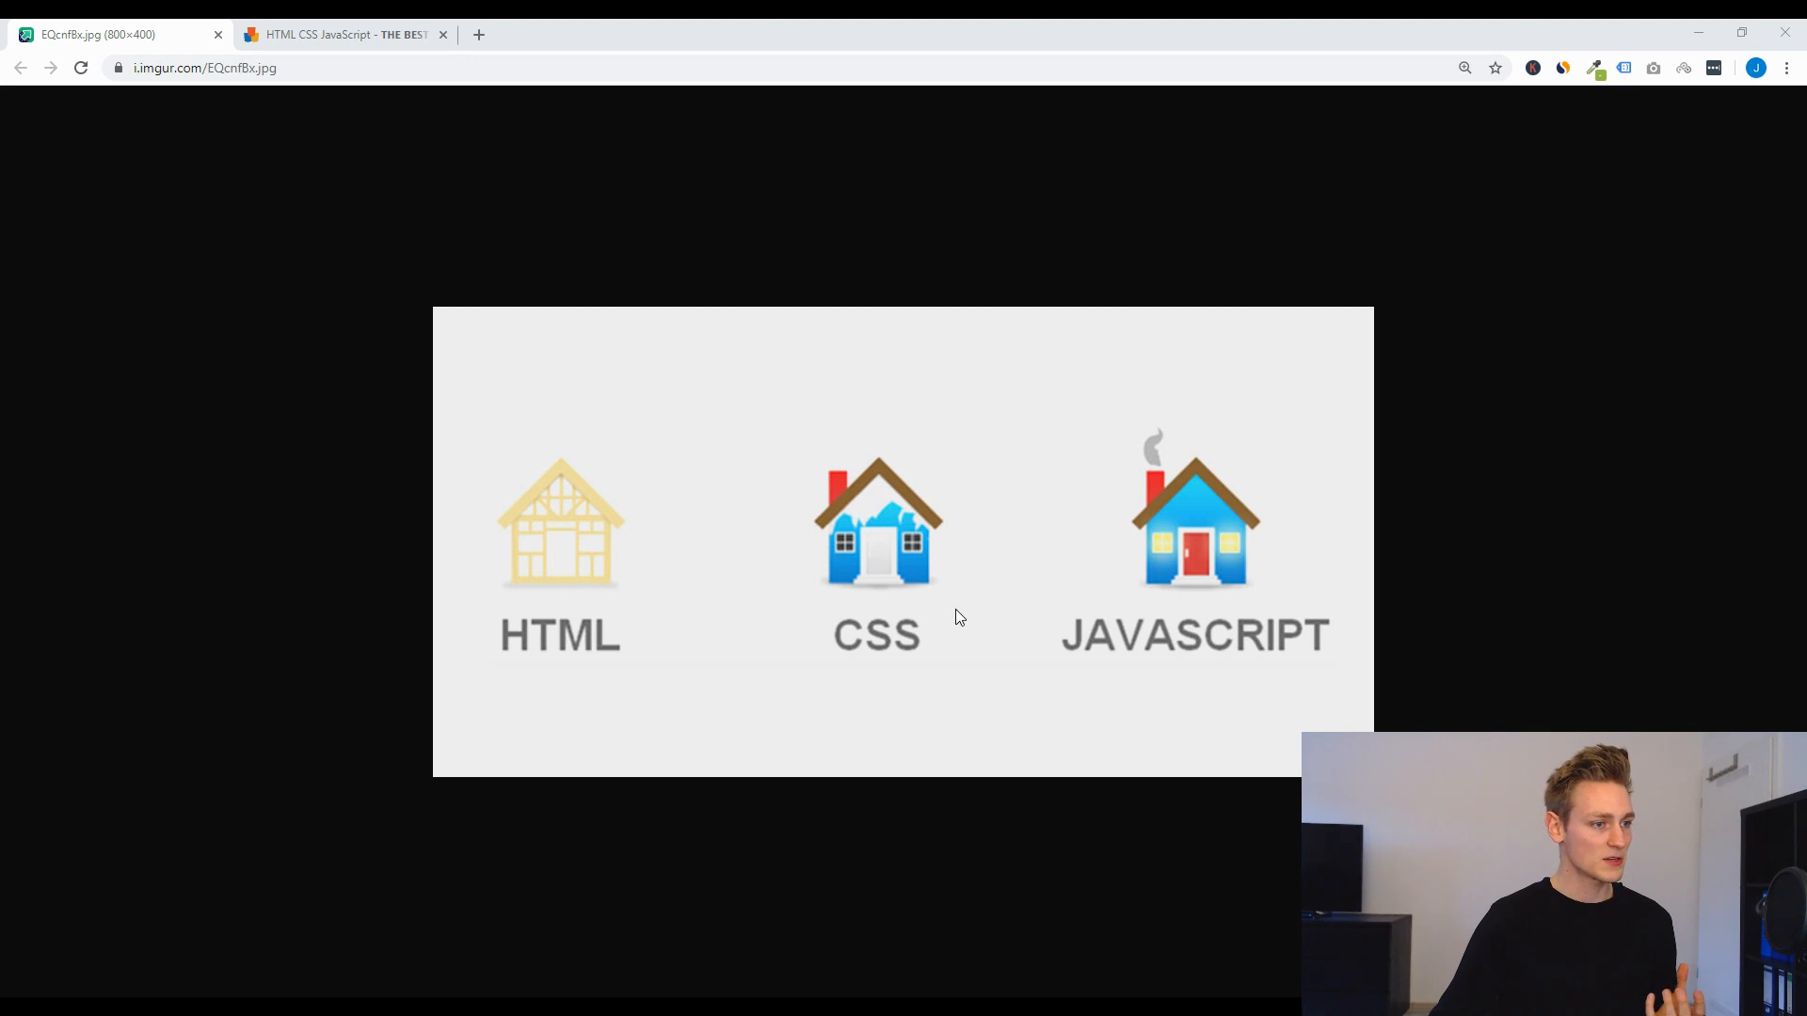
mouse_move(808, 549)
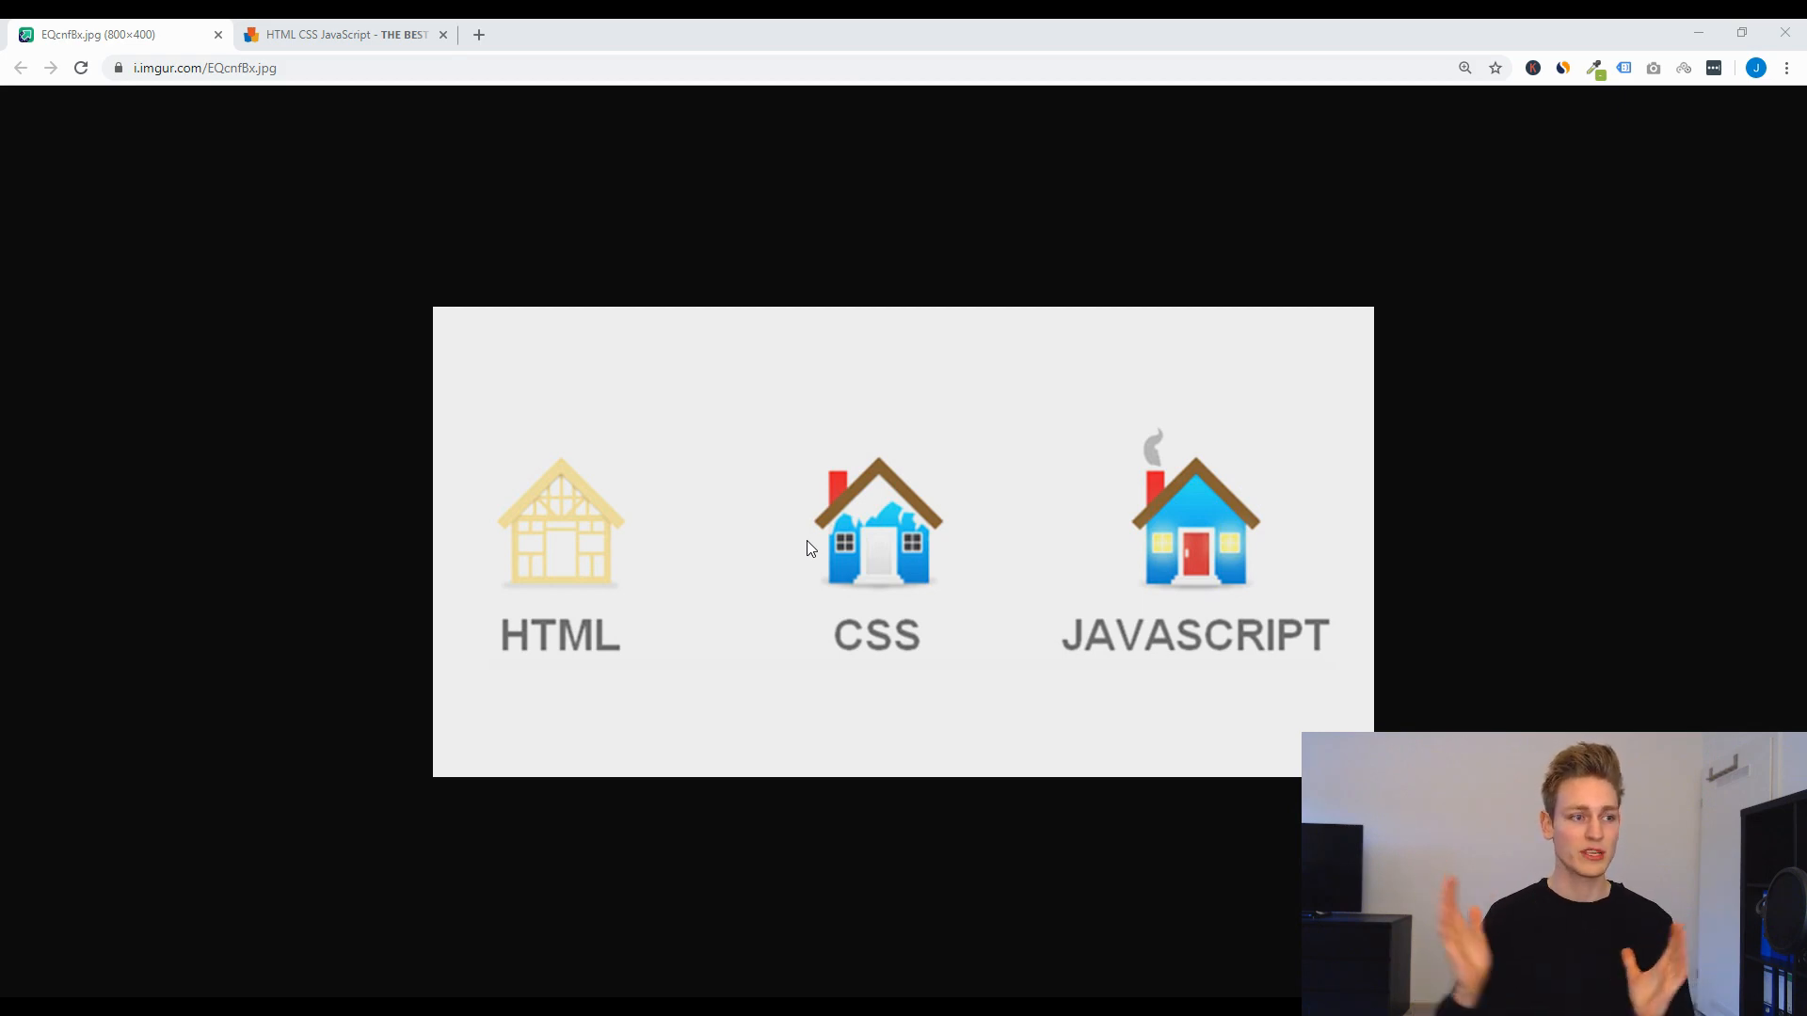
mouse_move(1005, 491)
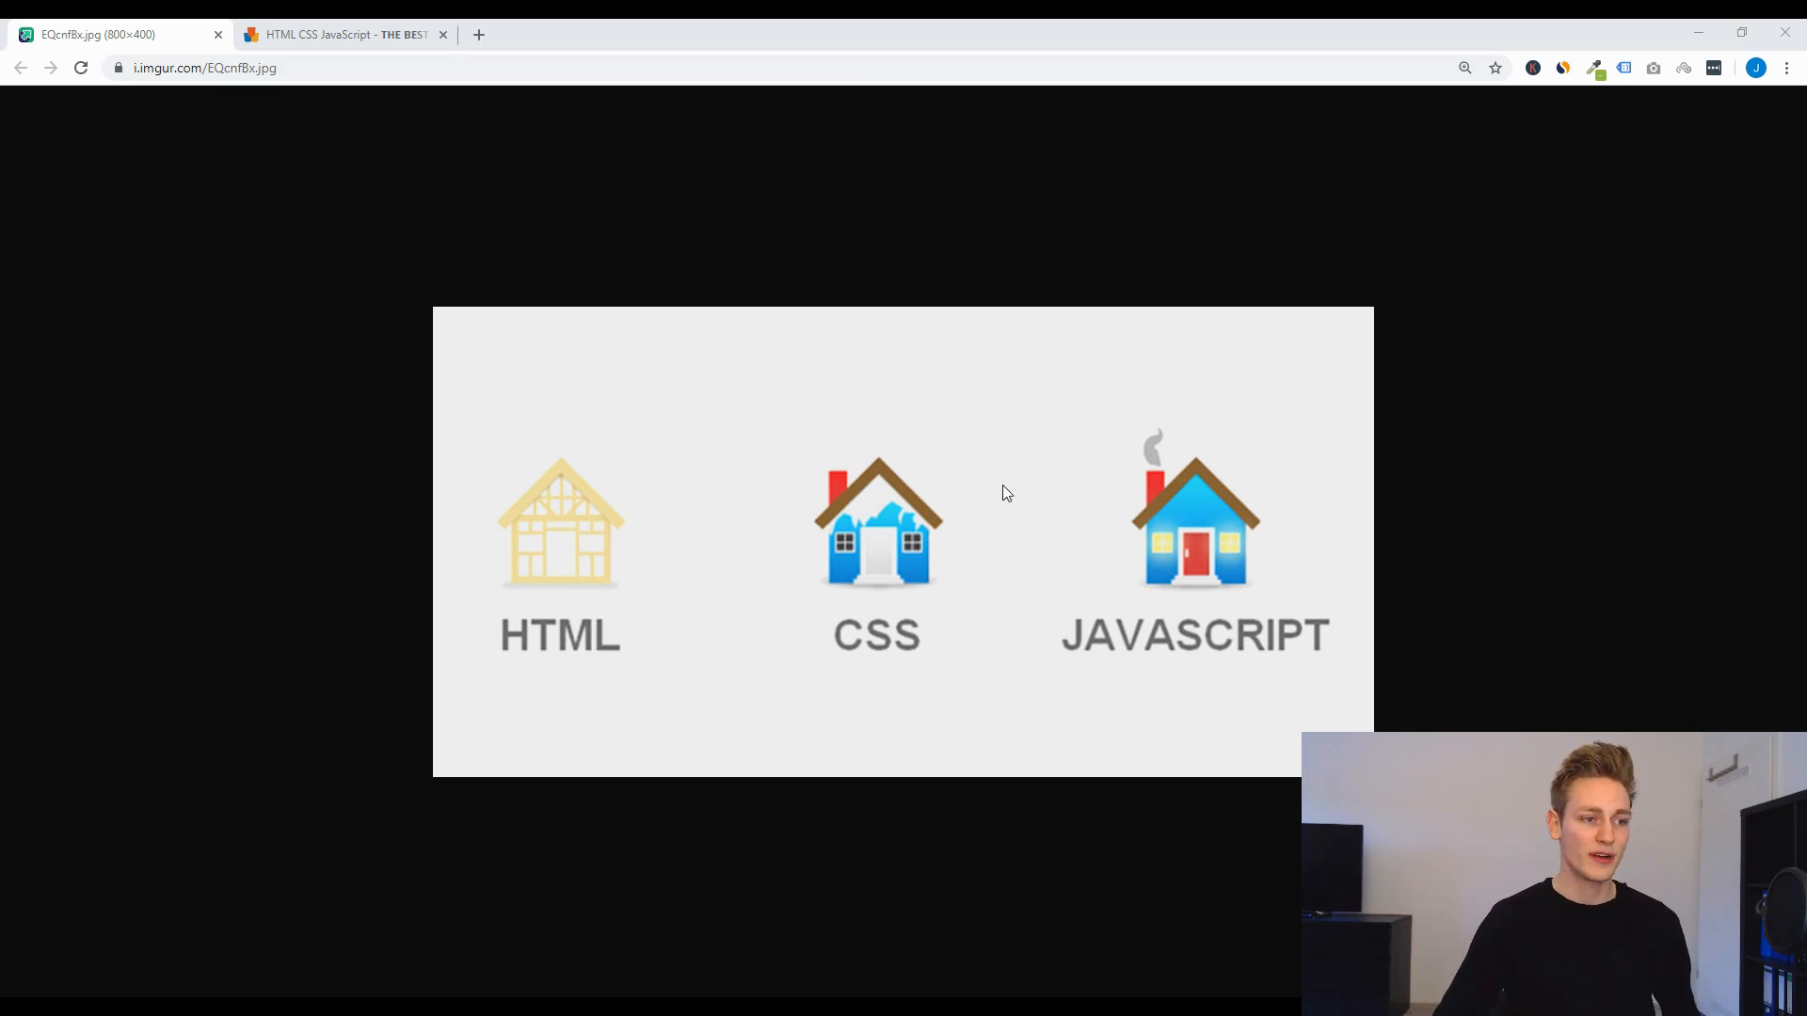
mouse_move(1351, 580)
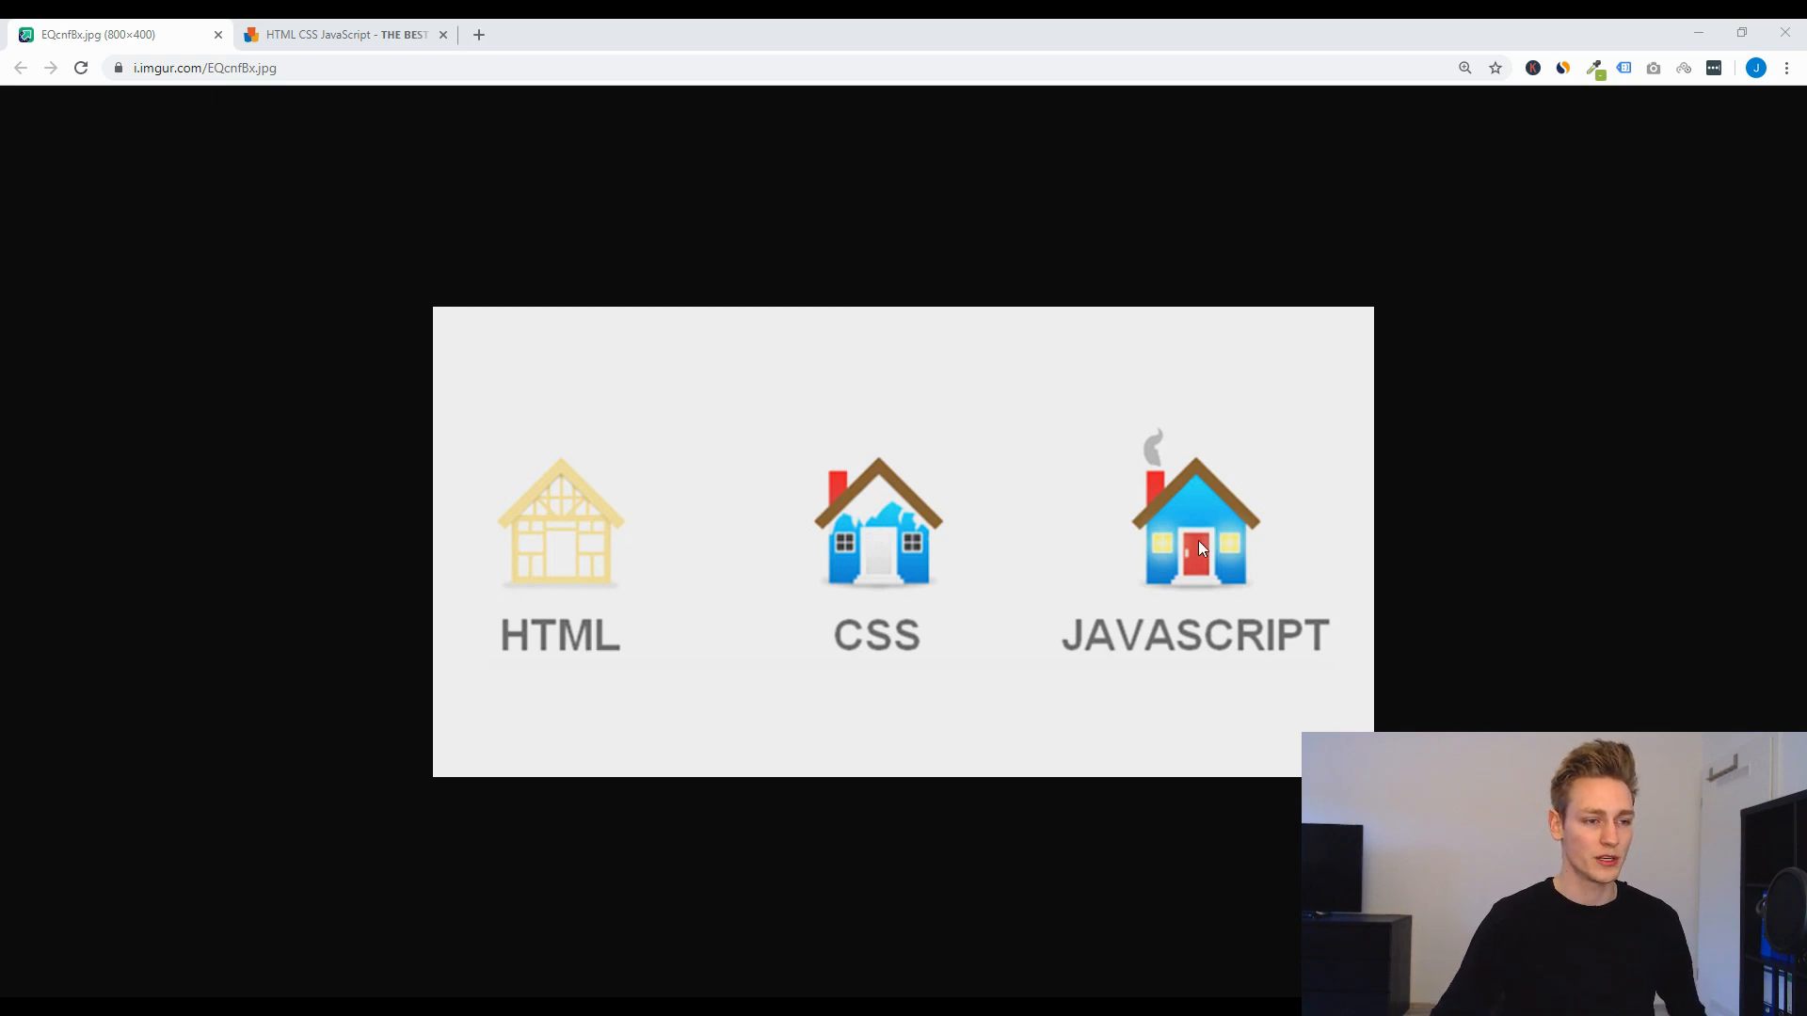
mouse_move(1072, 463)
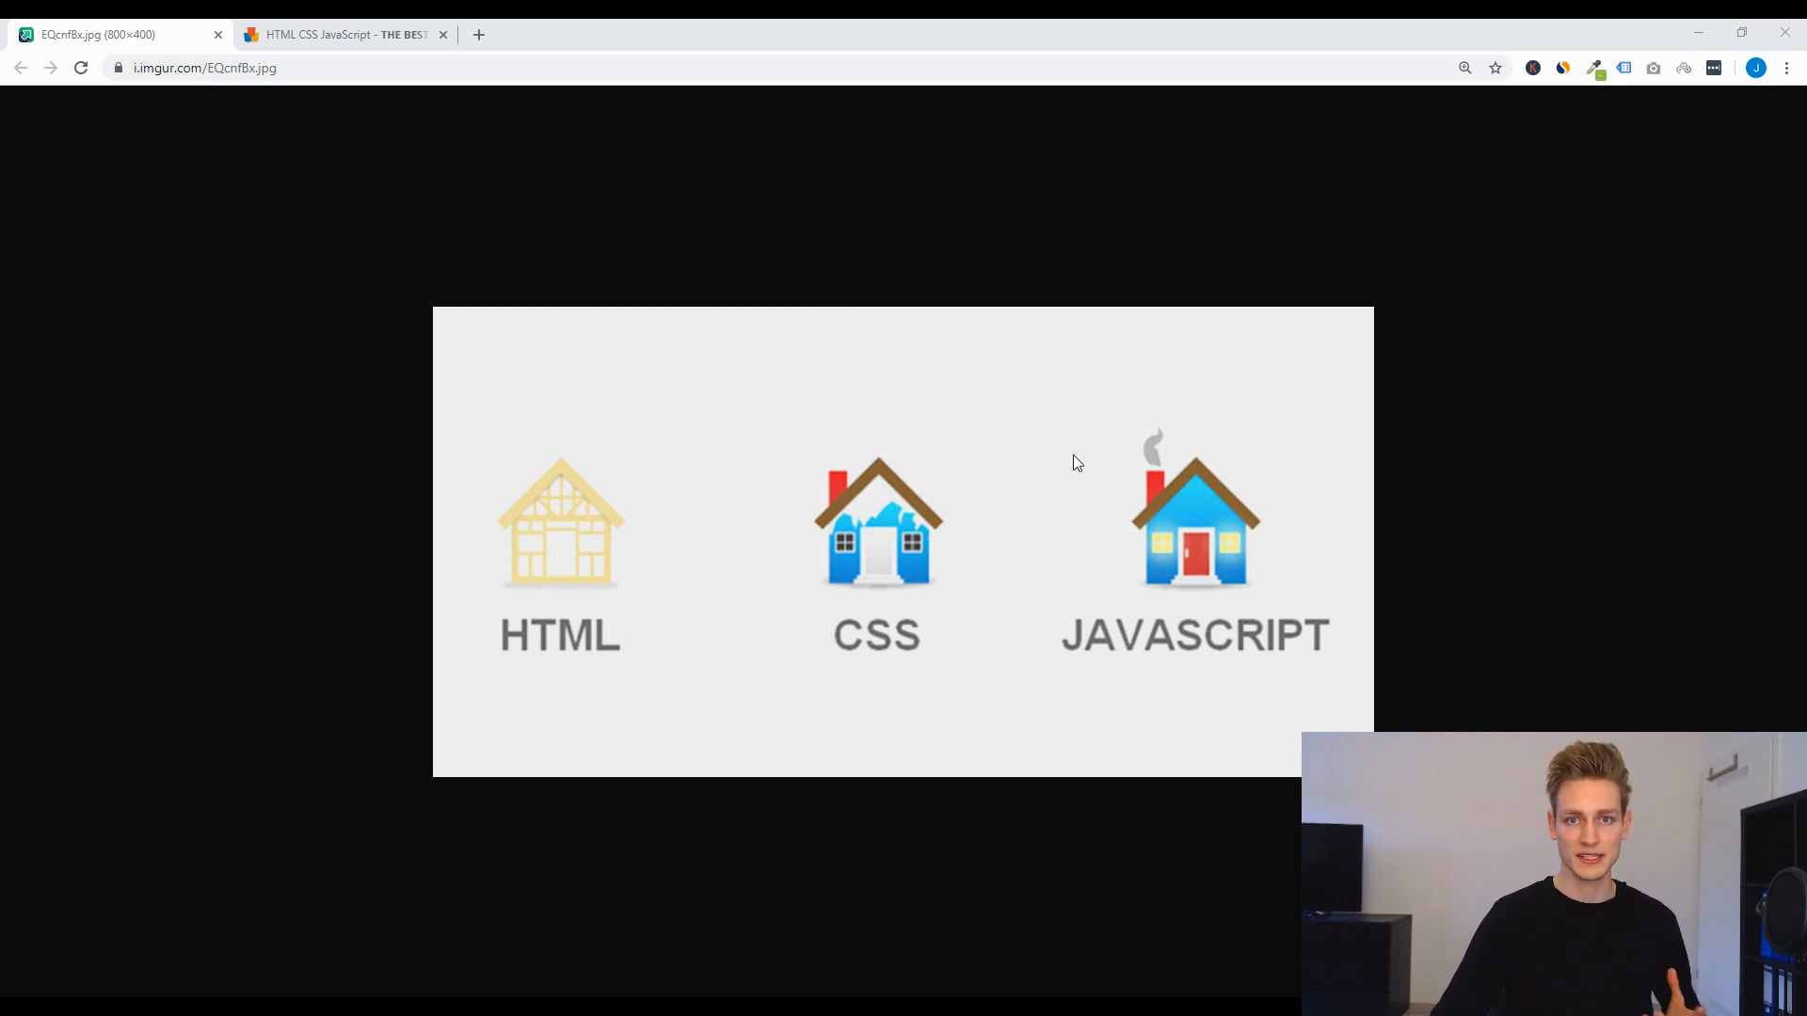
mouse_move(307, 460)
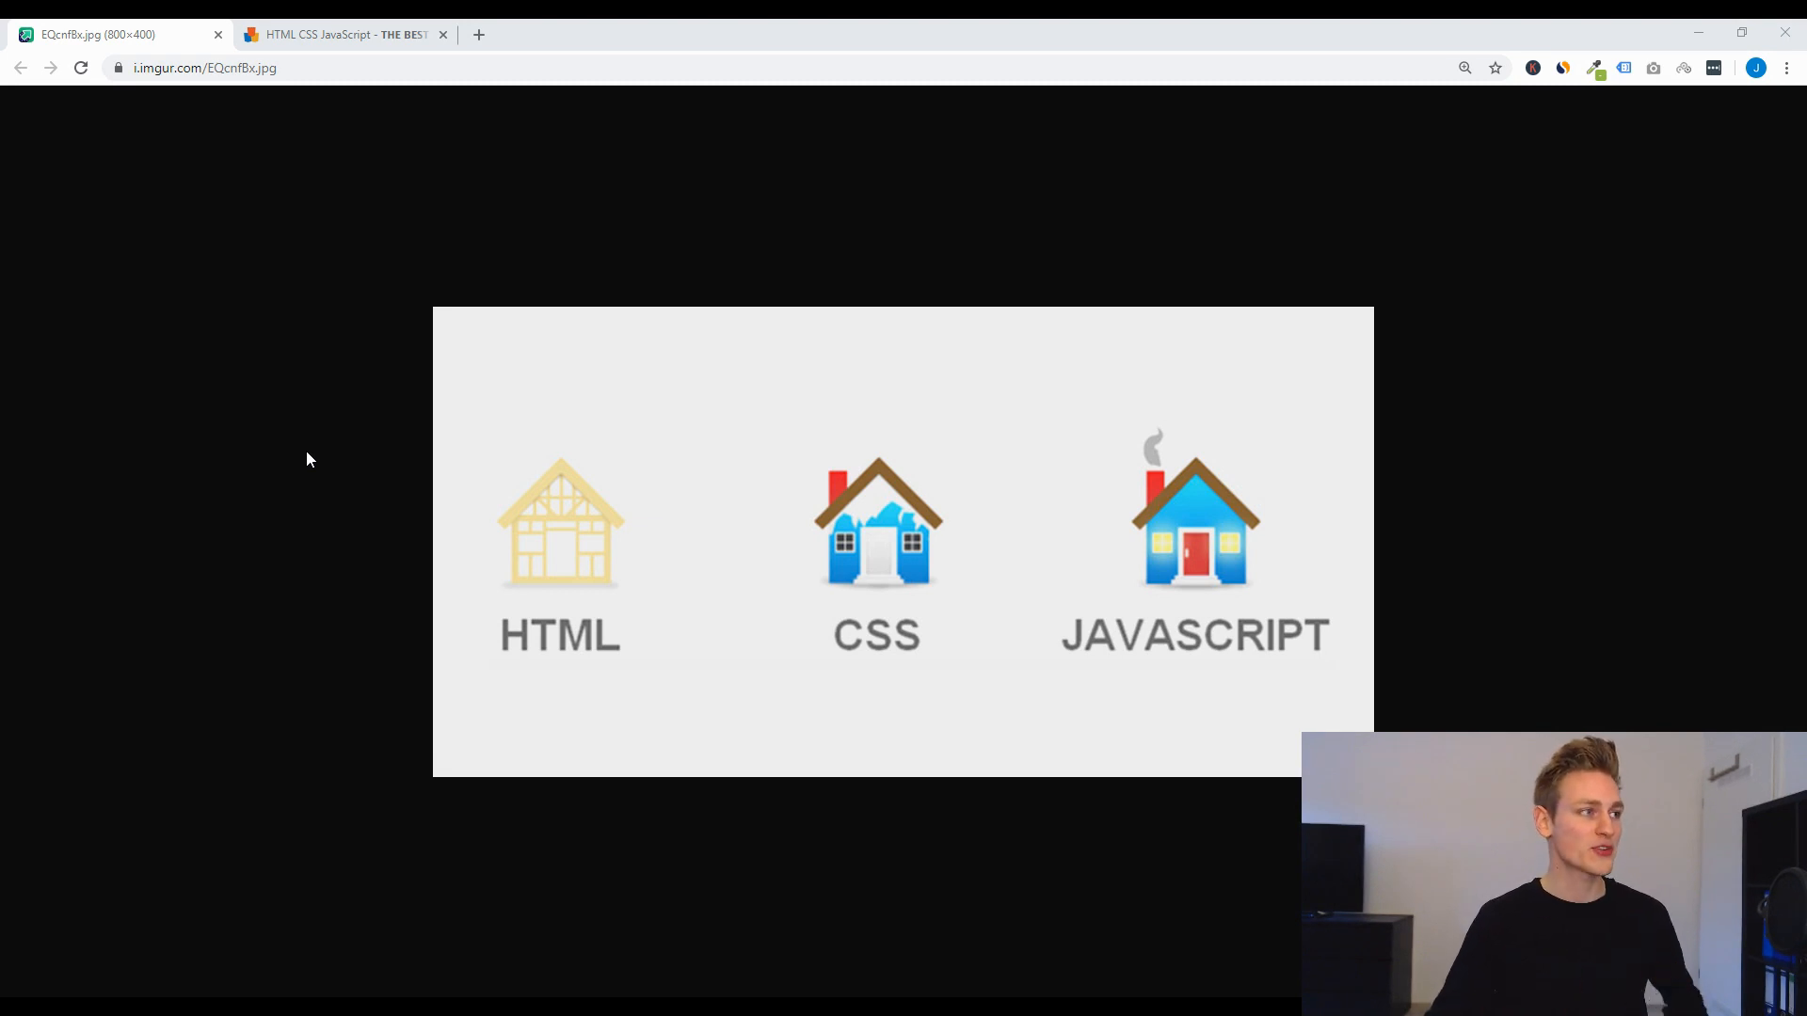
Step: Switch to the HTML CSS JavaScript comparison tab, then go into the html folder
click(340, 34)
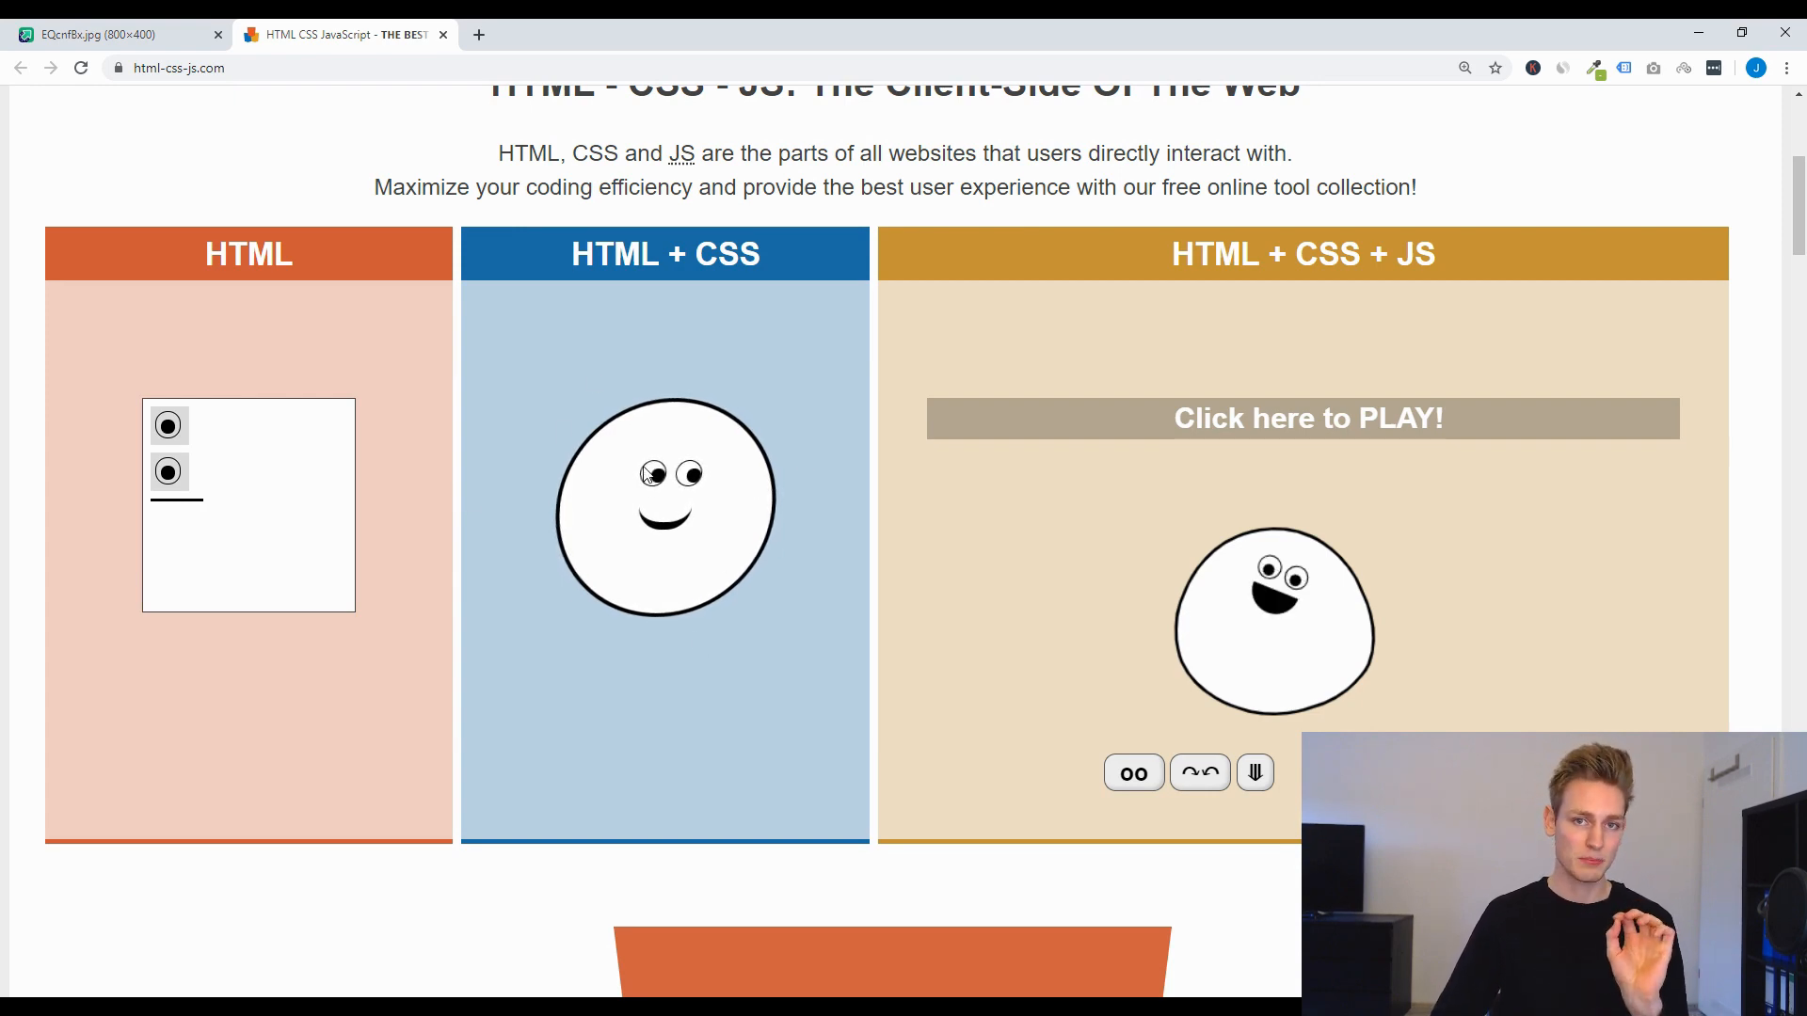
mouse_move(646, 484)
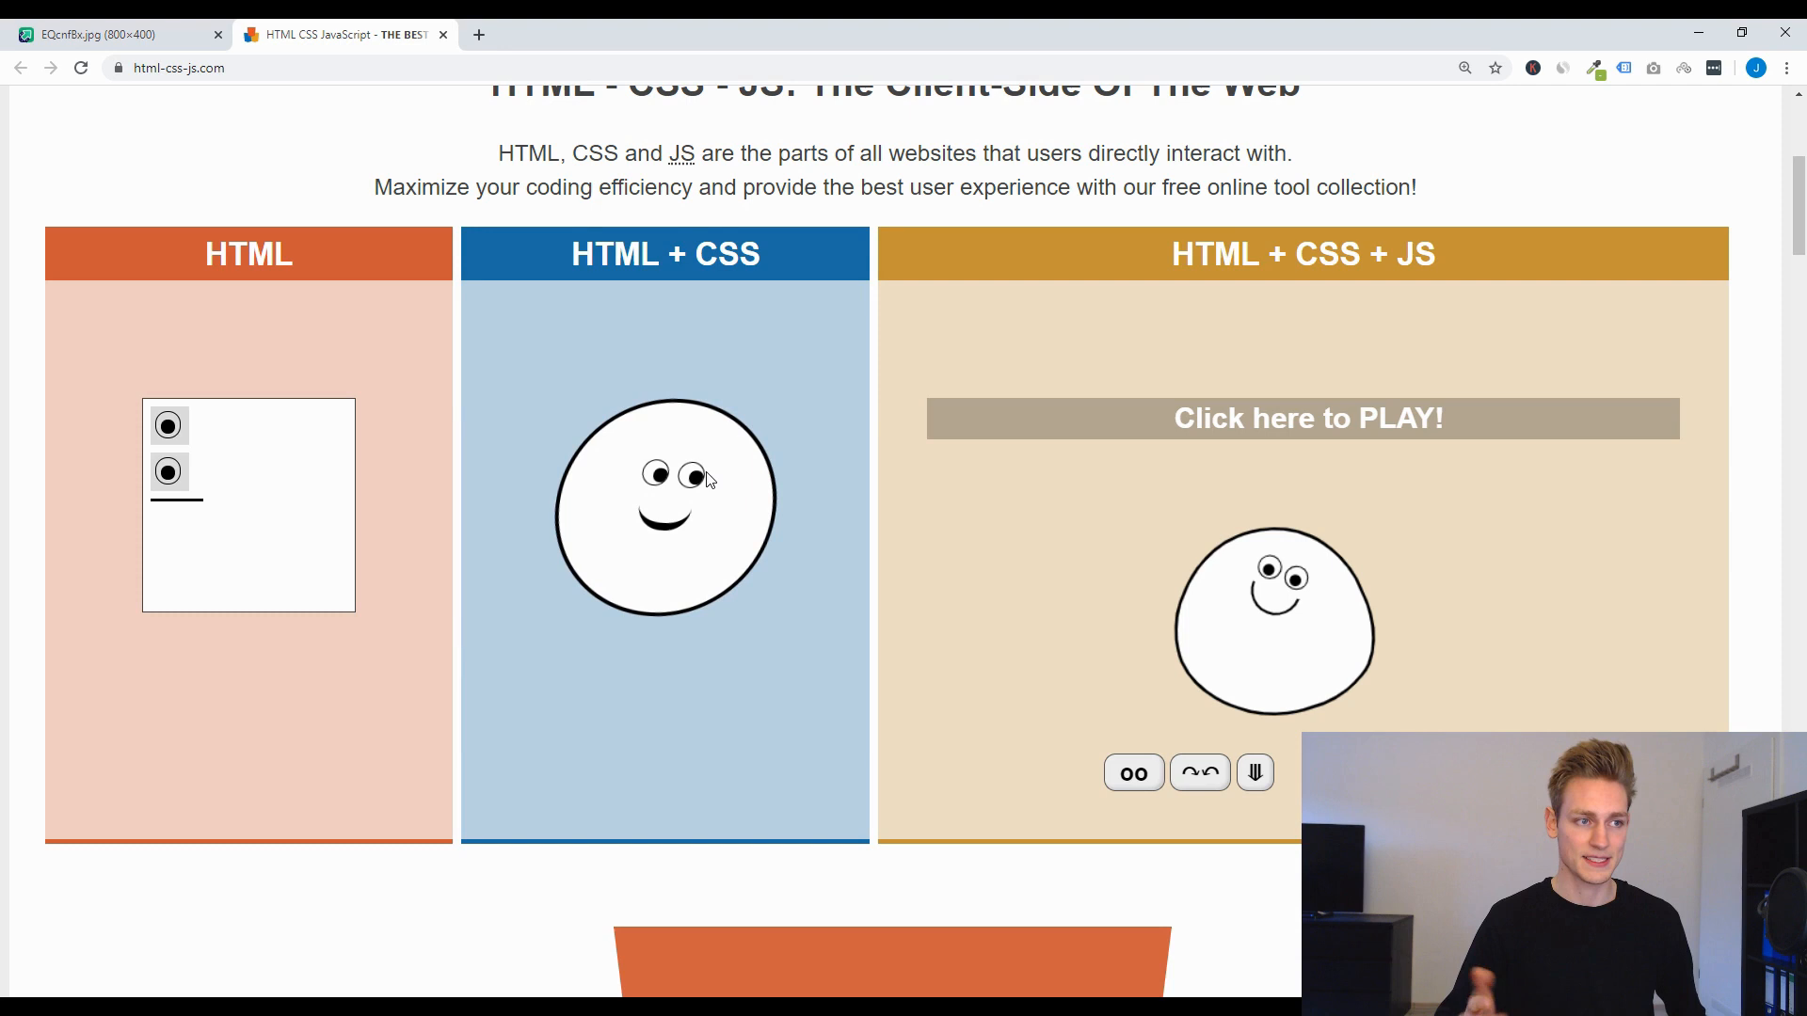
double_click(1416, 254)
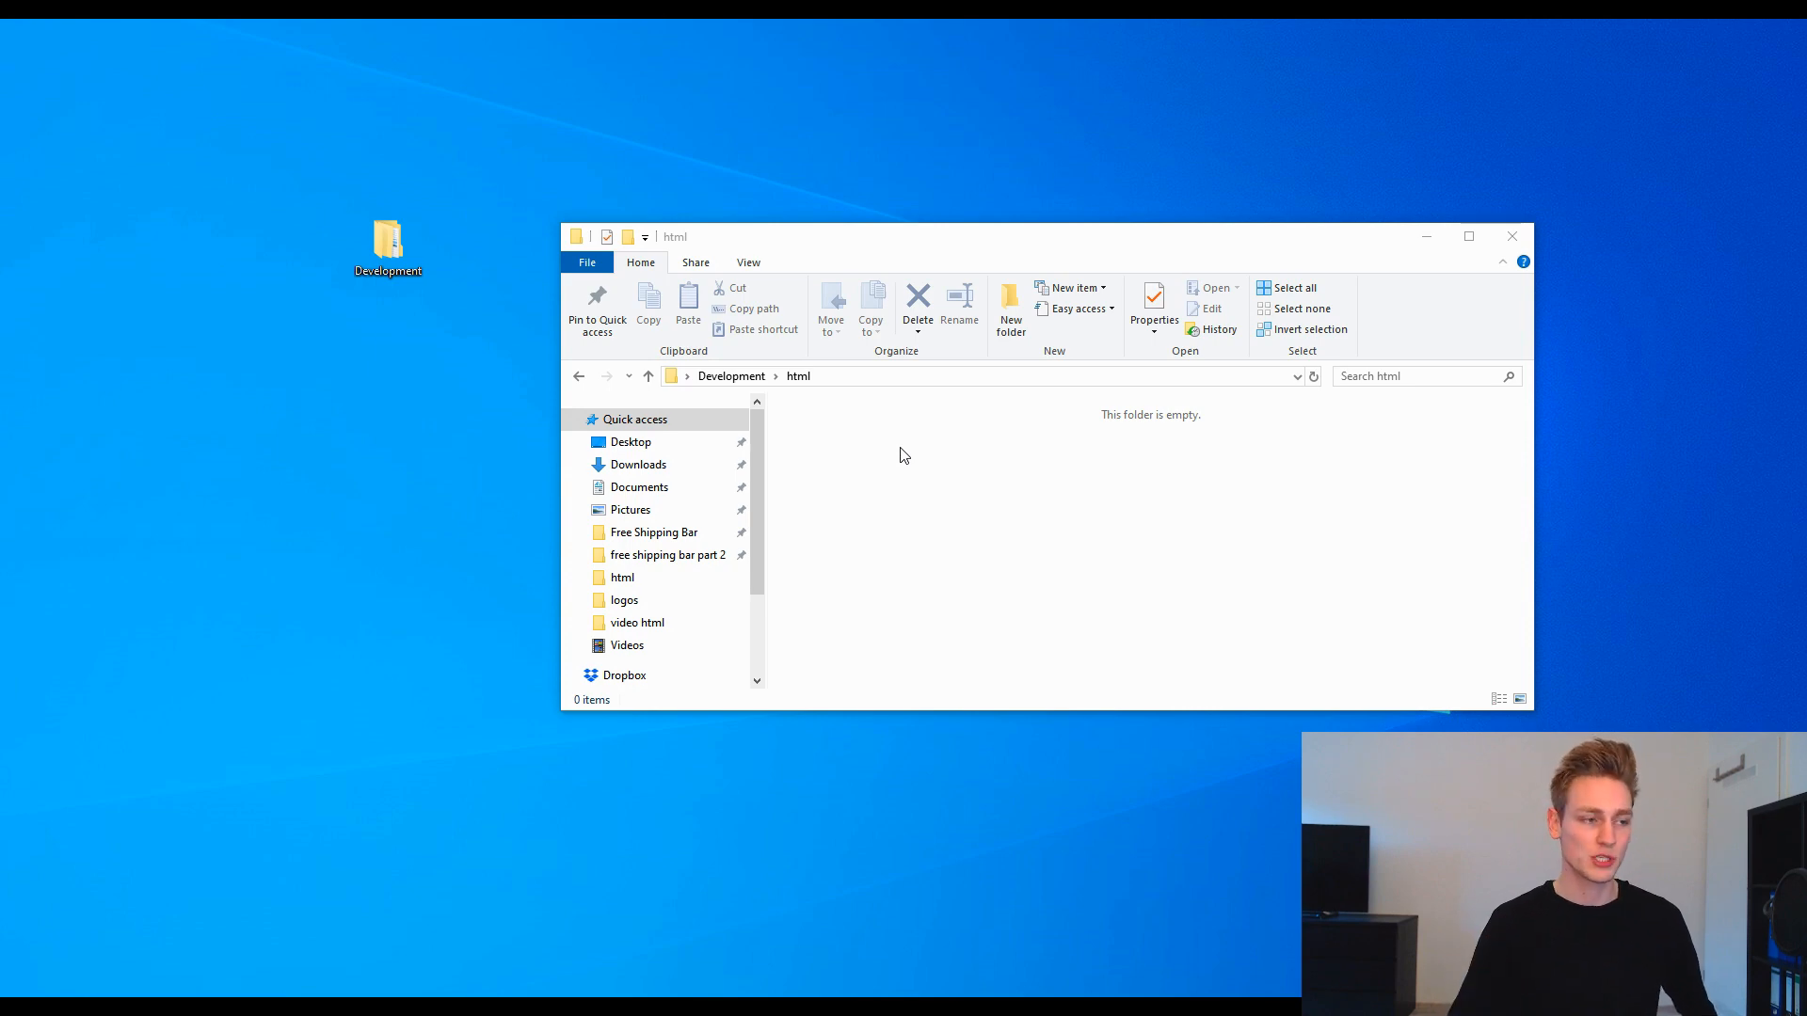
Step: Create a new text document in the html folder and rename it to index.html, accepting the extension change
right_click(906, 456)
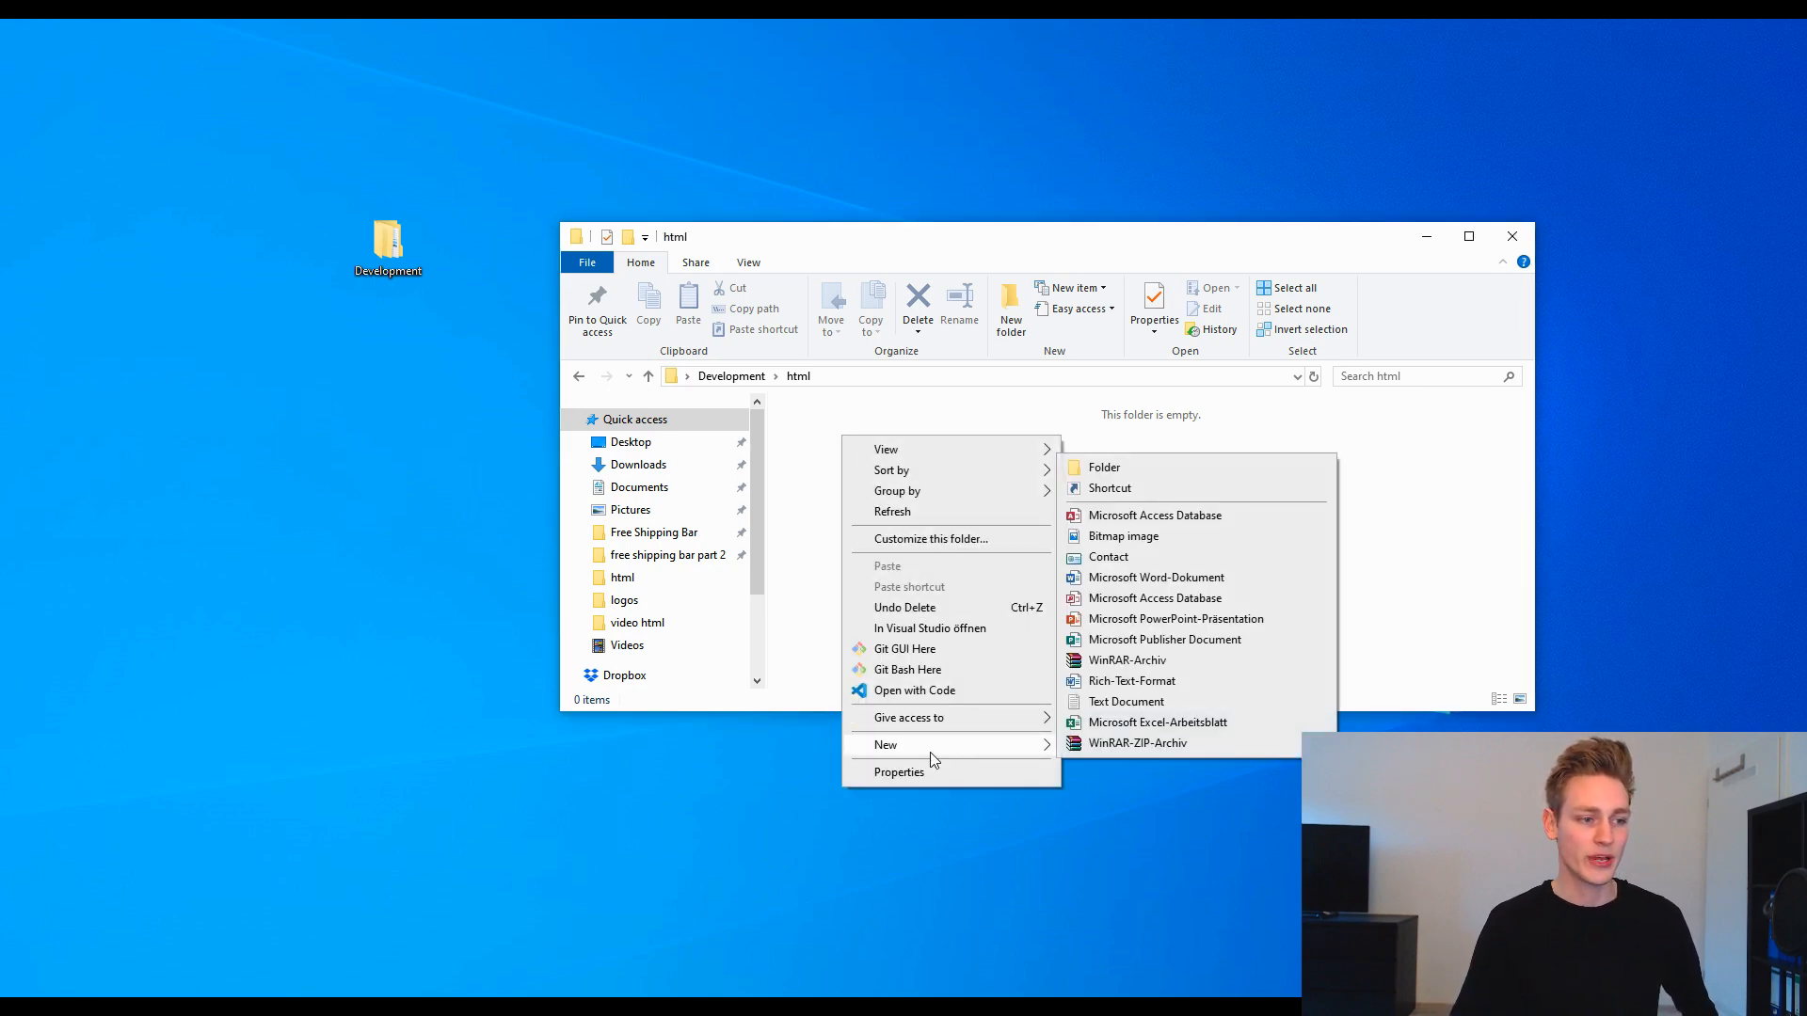
mouse_move(1126, 702)
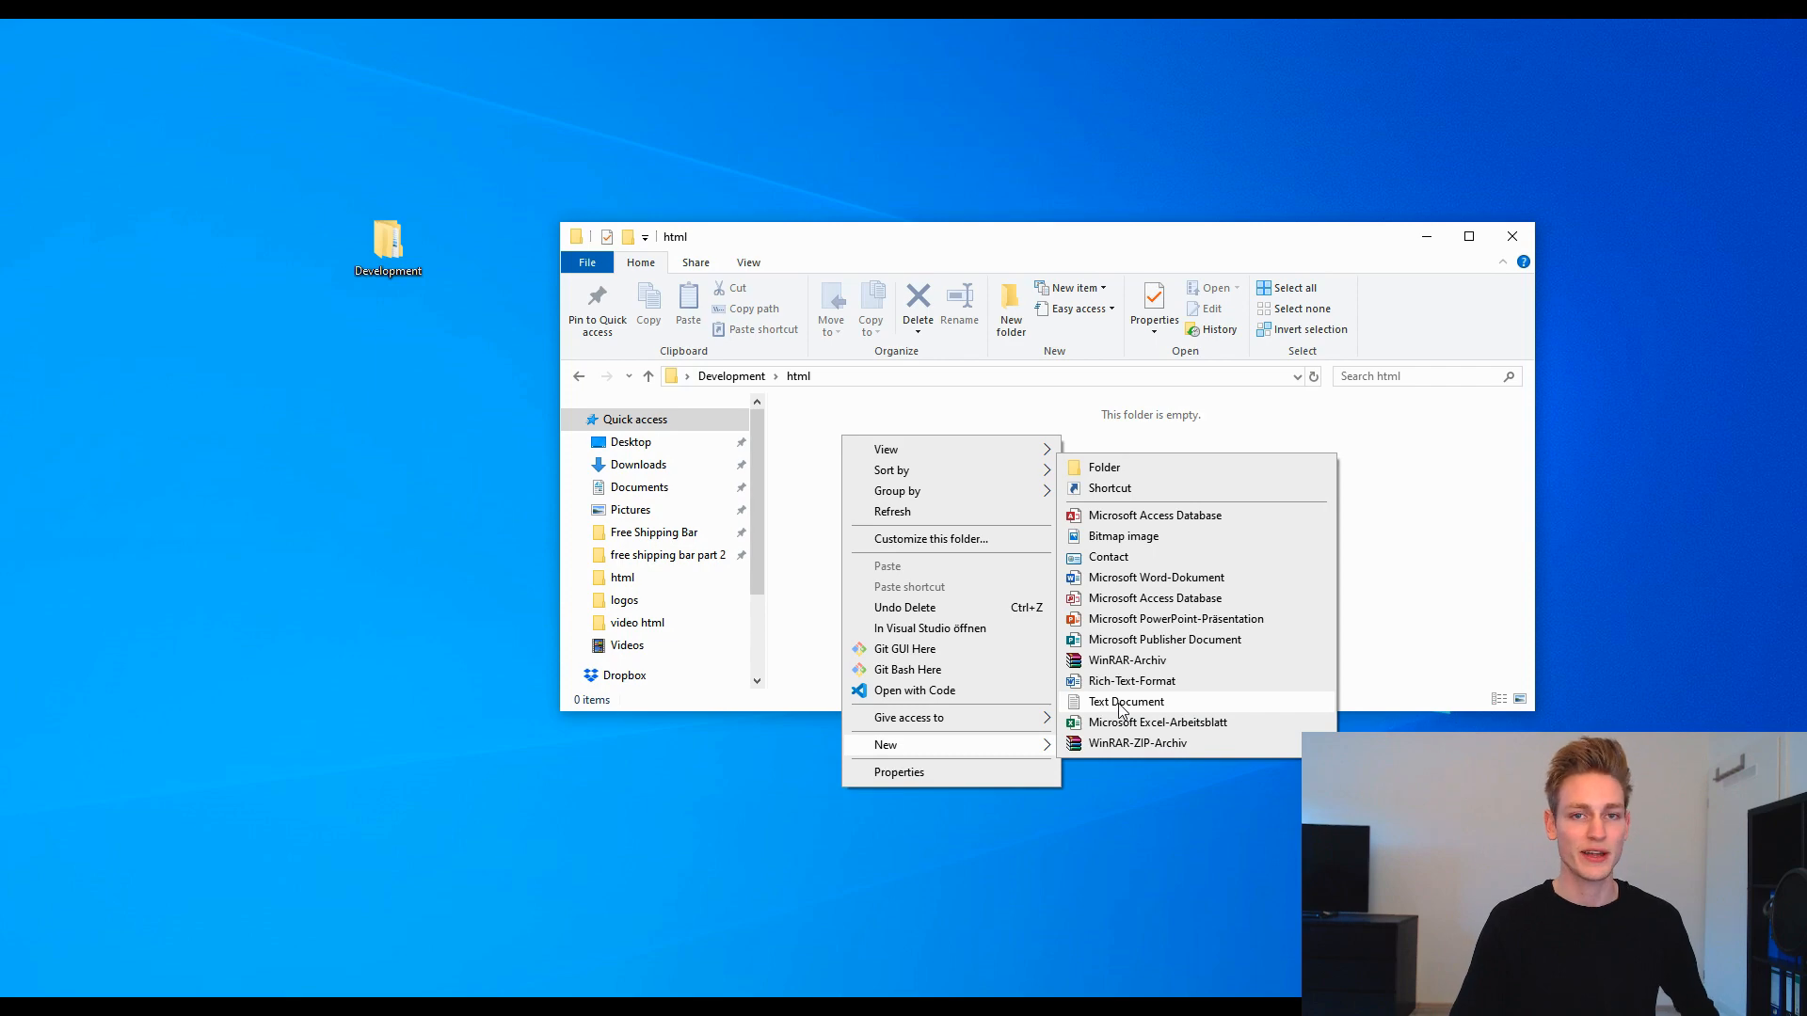
click(1126, 702)
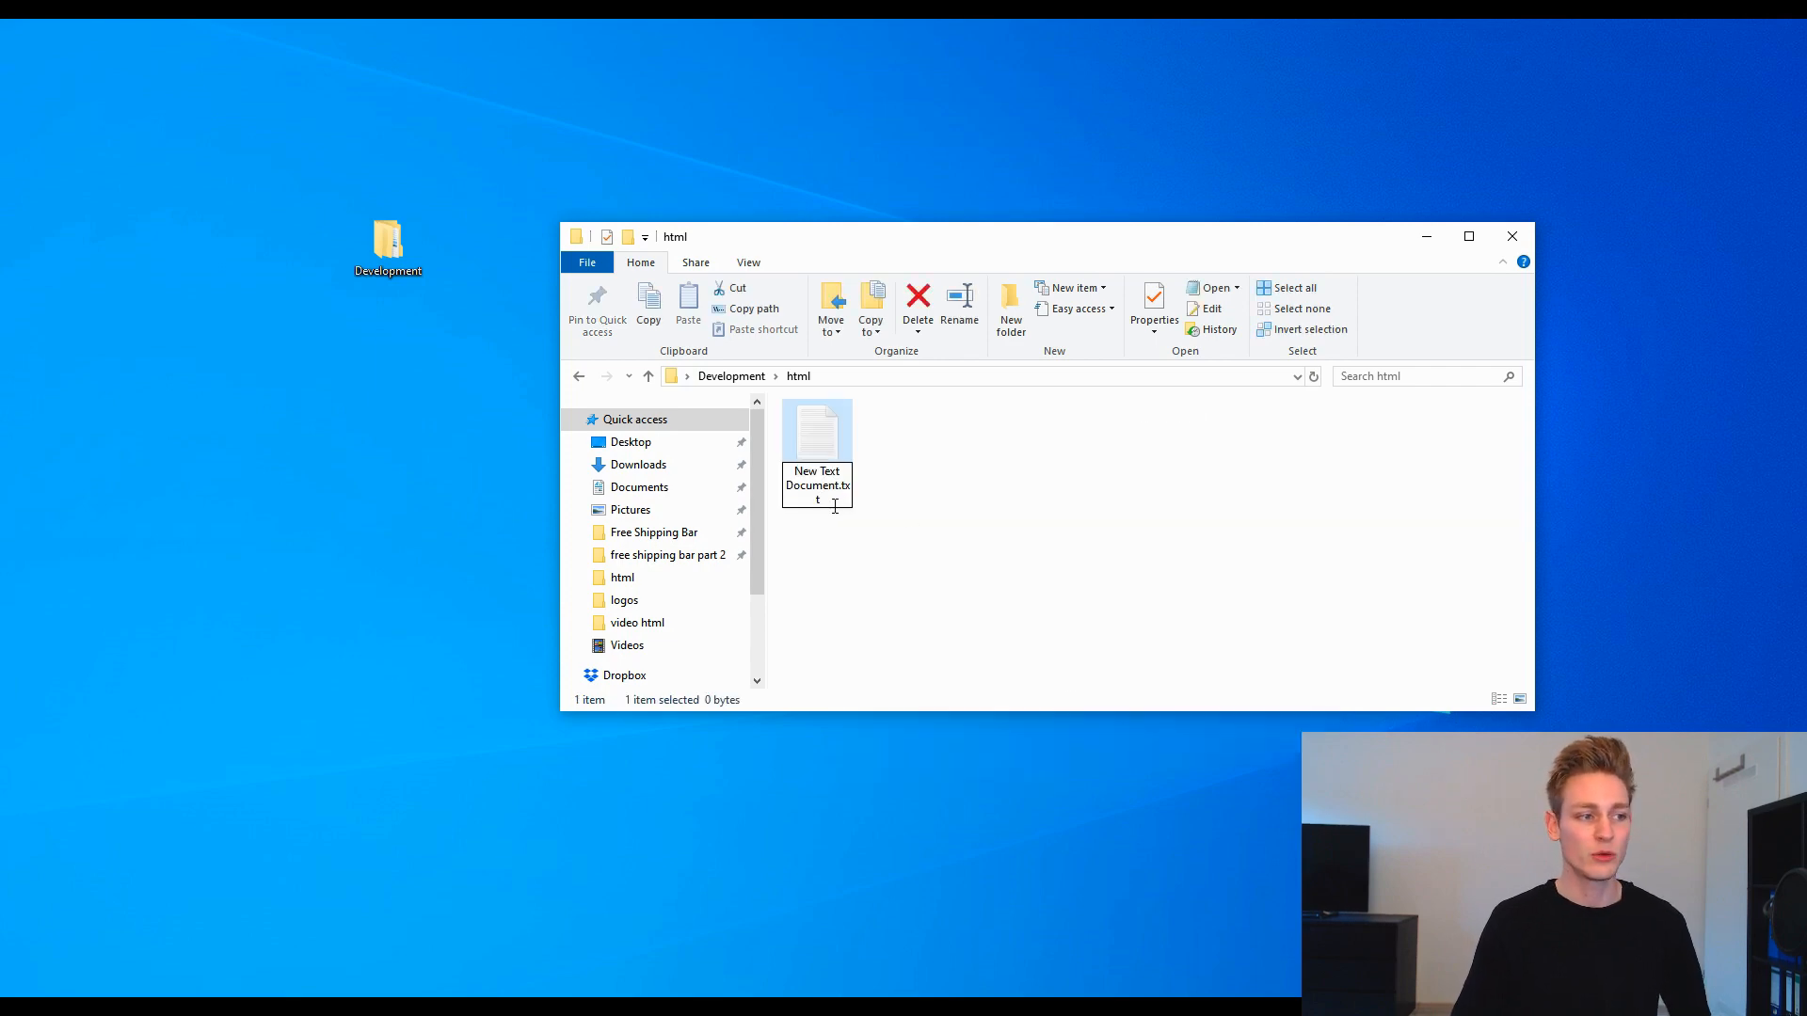
double_click(815, 477)
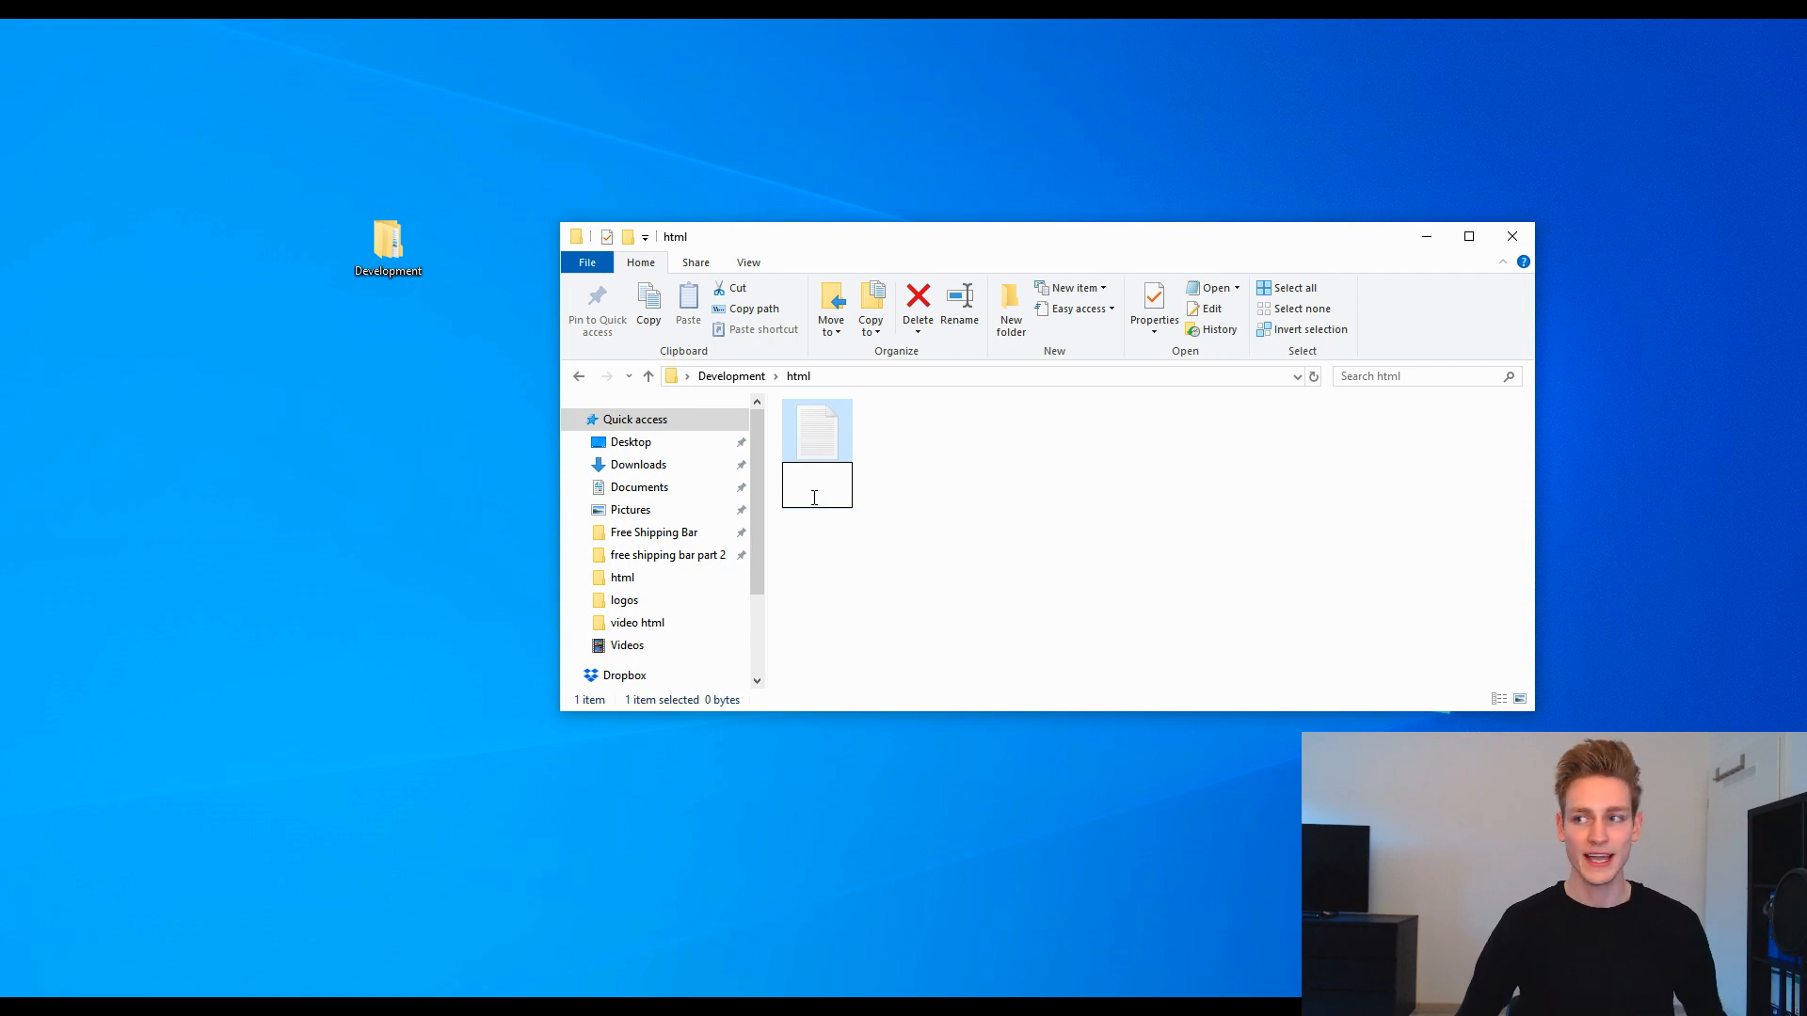
text(index.html)
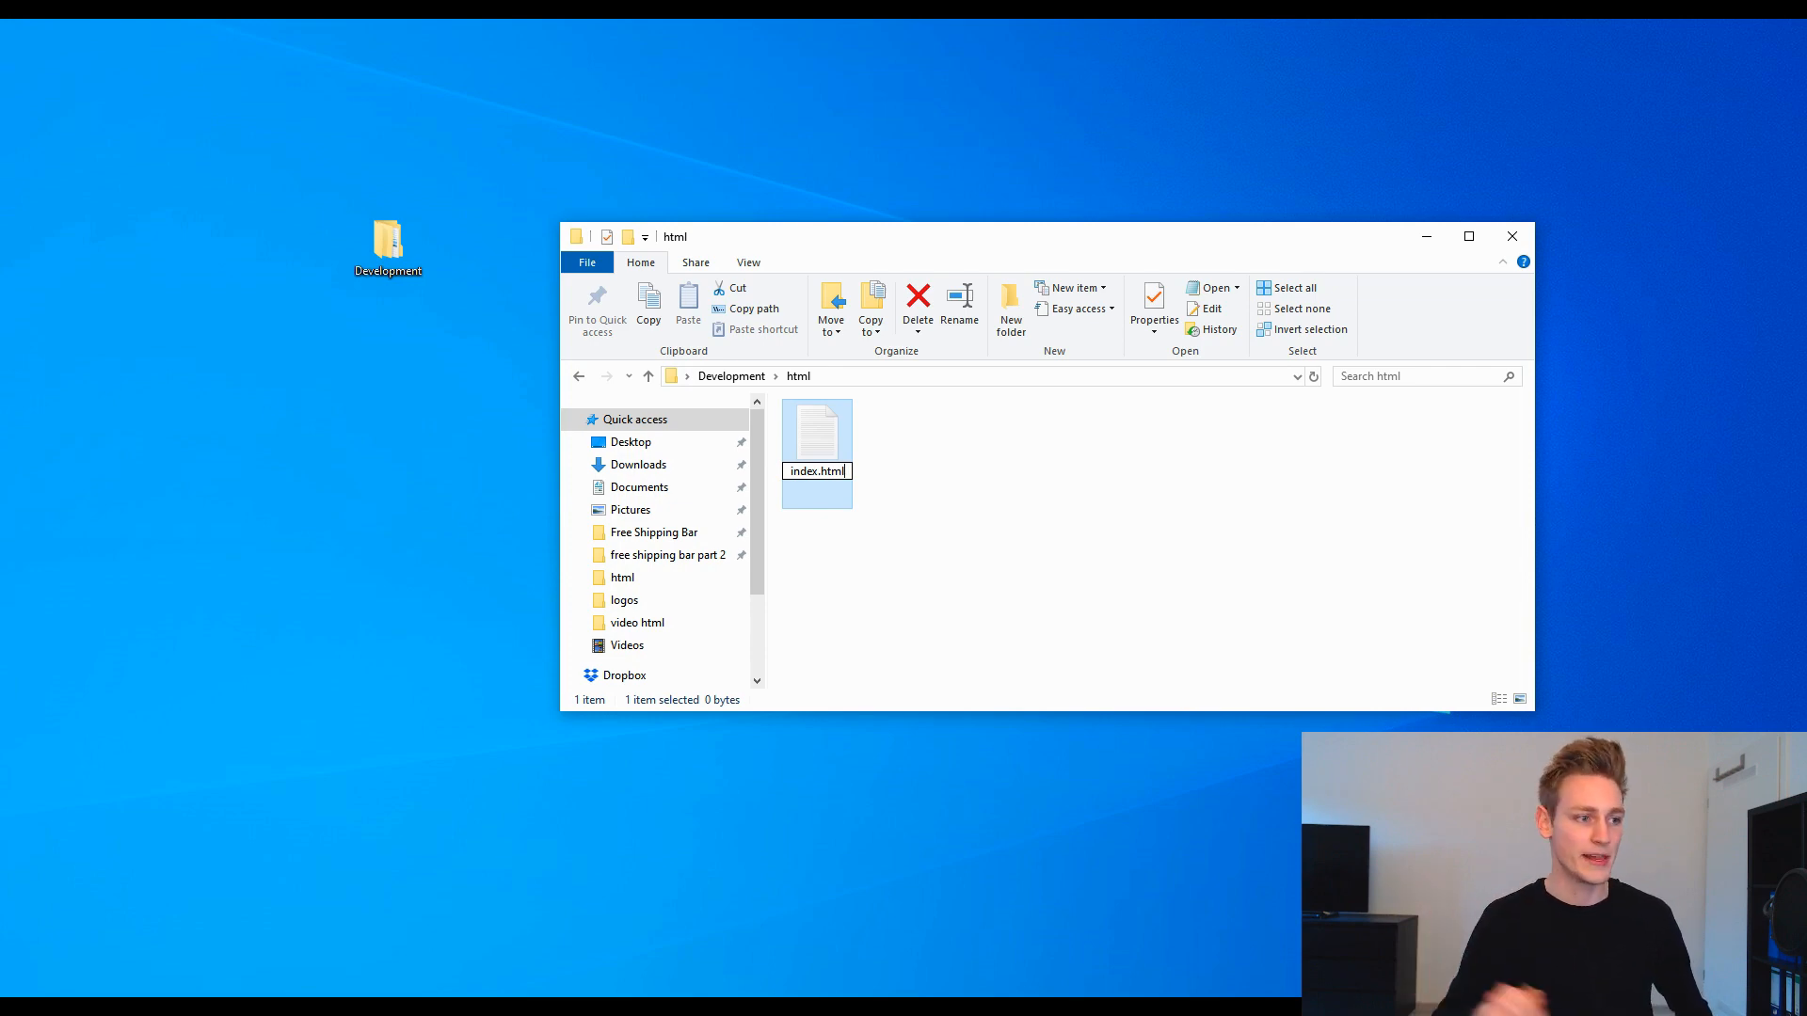
key(enter)
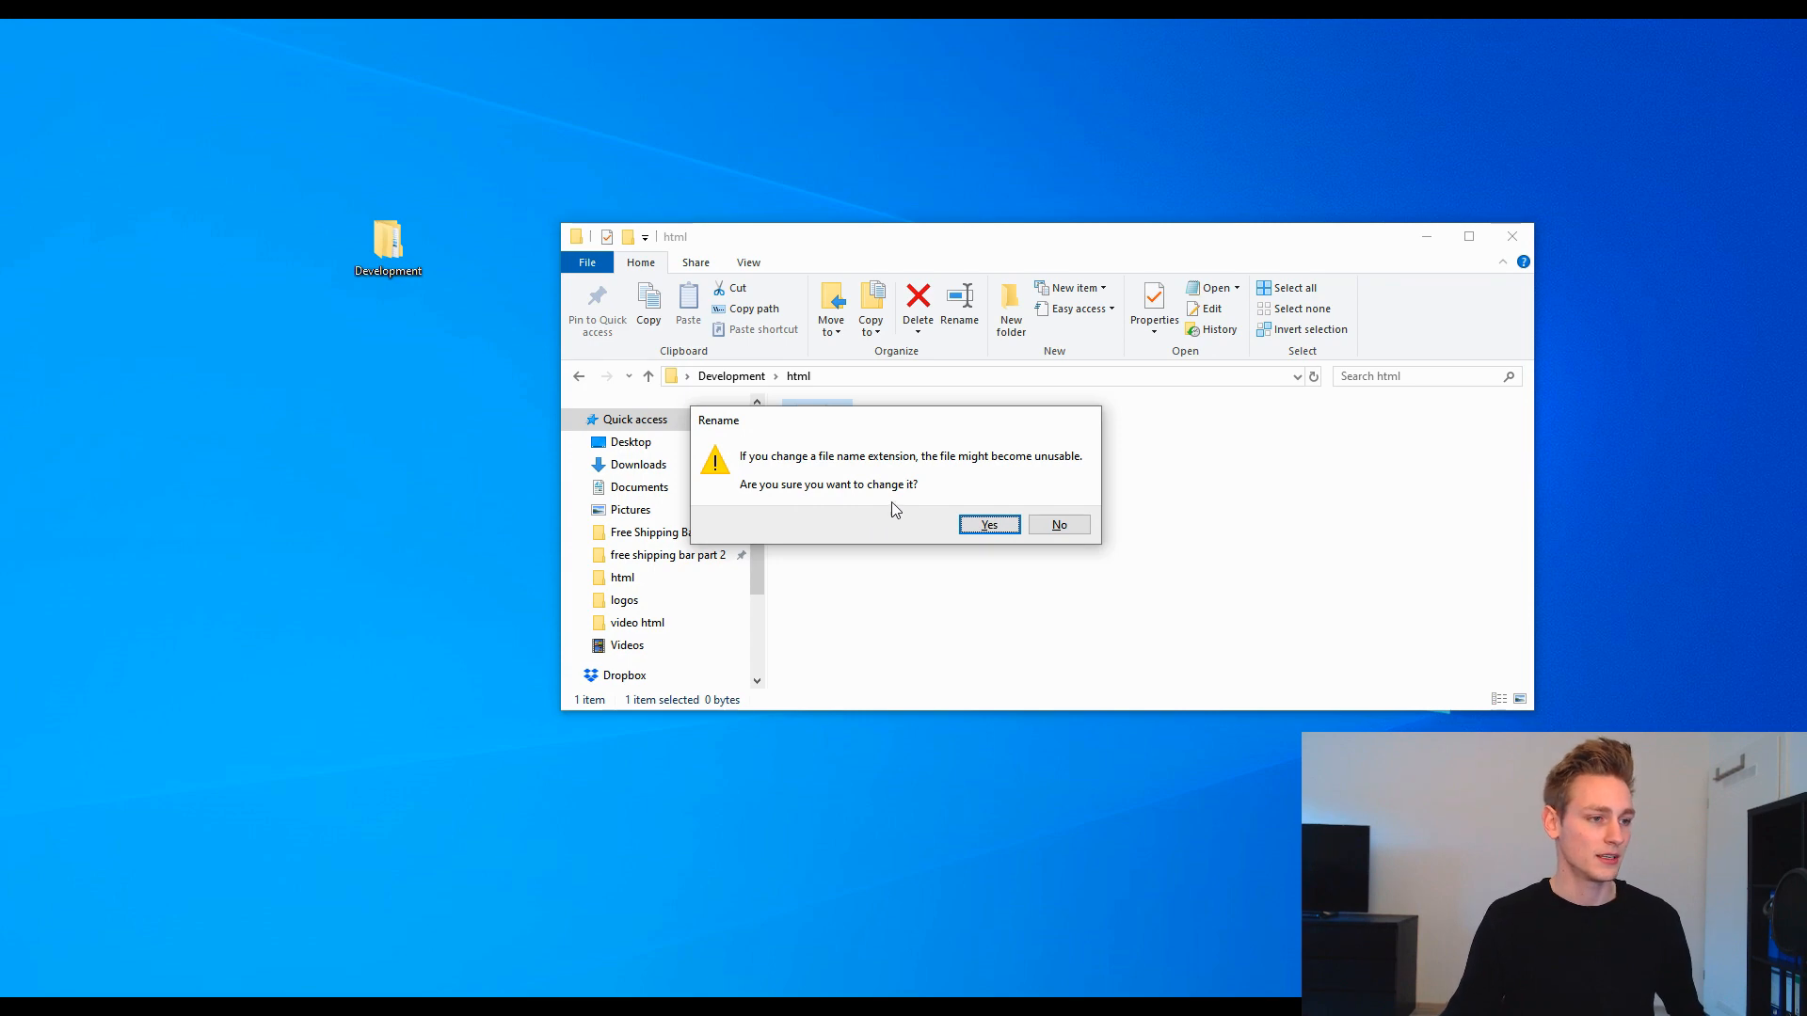
click(987, 526)
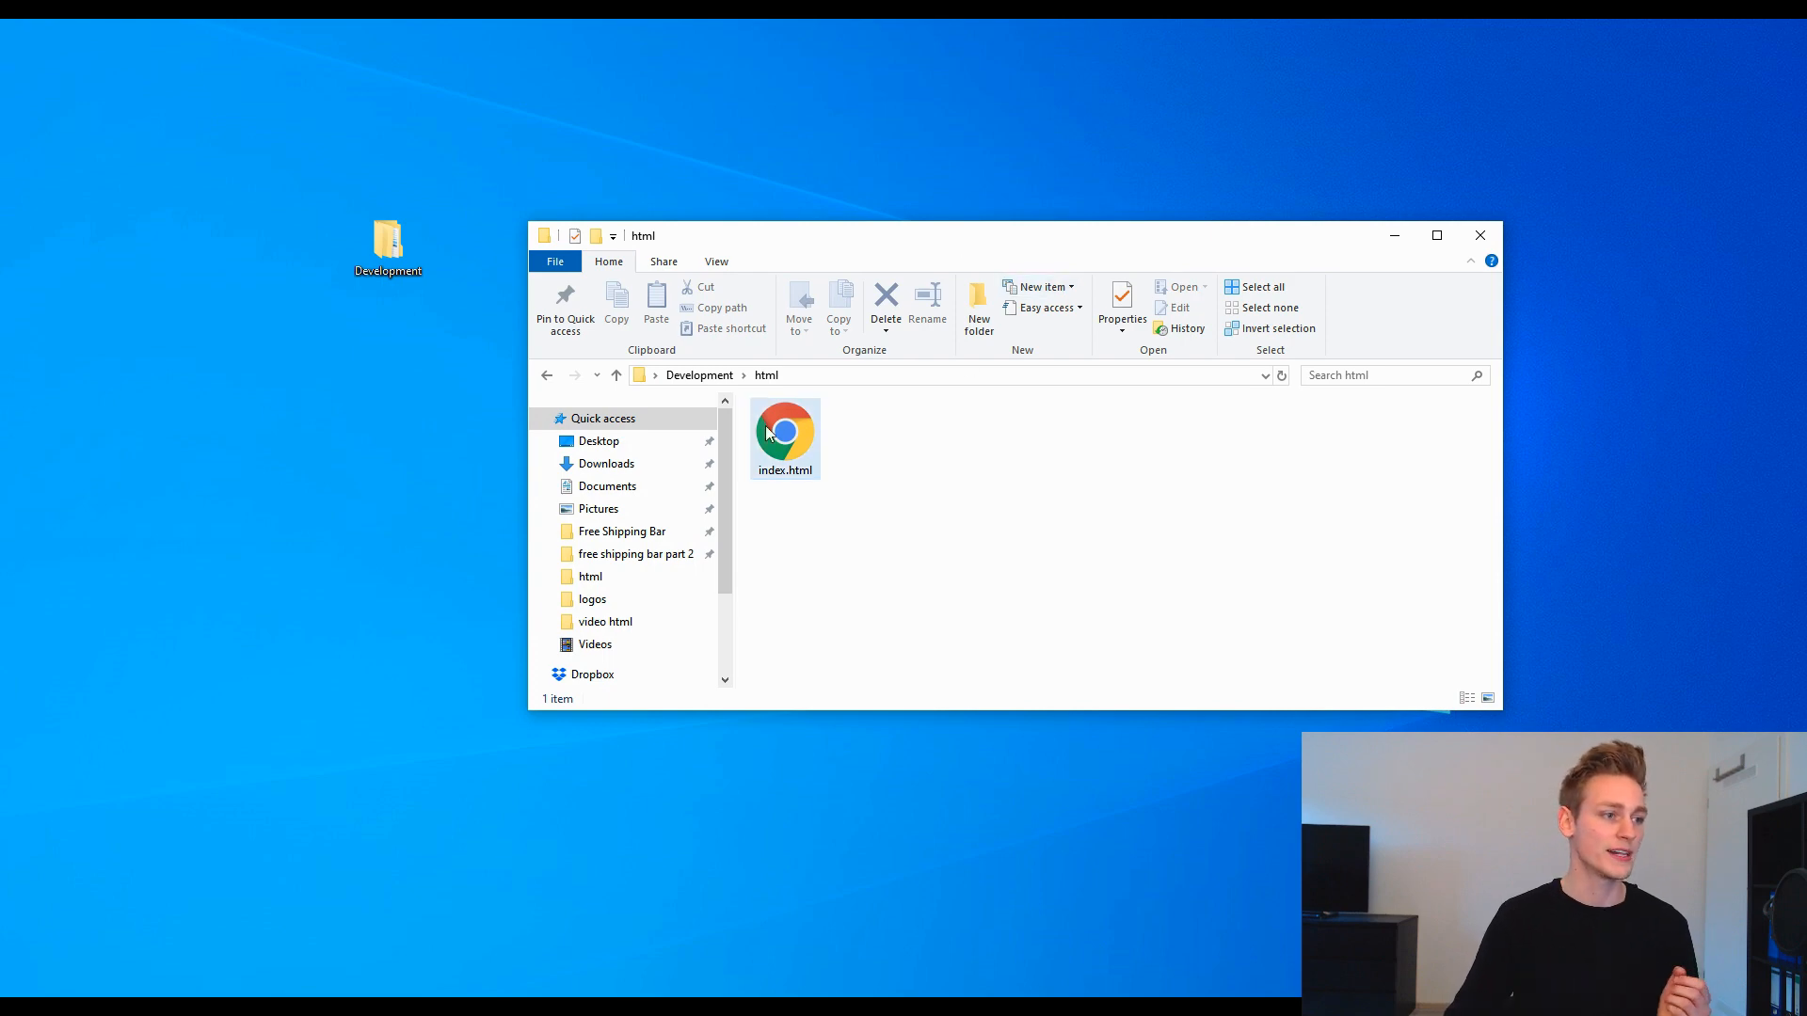
mouse_move(789, 463)
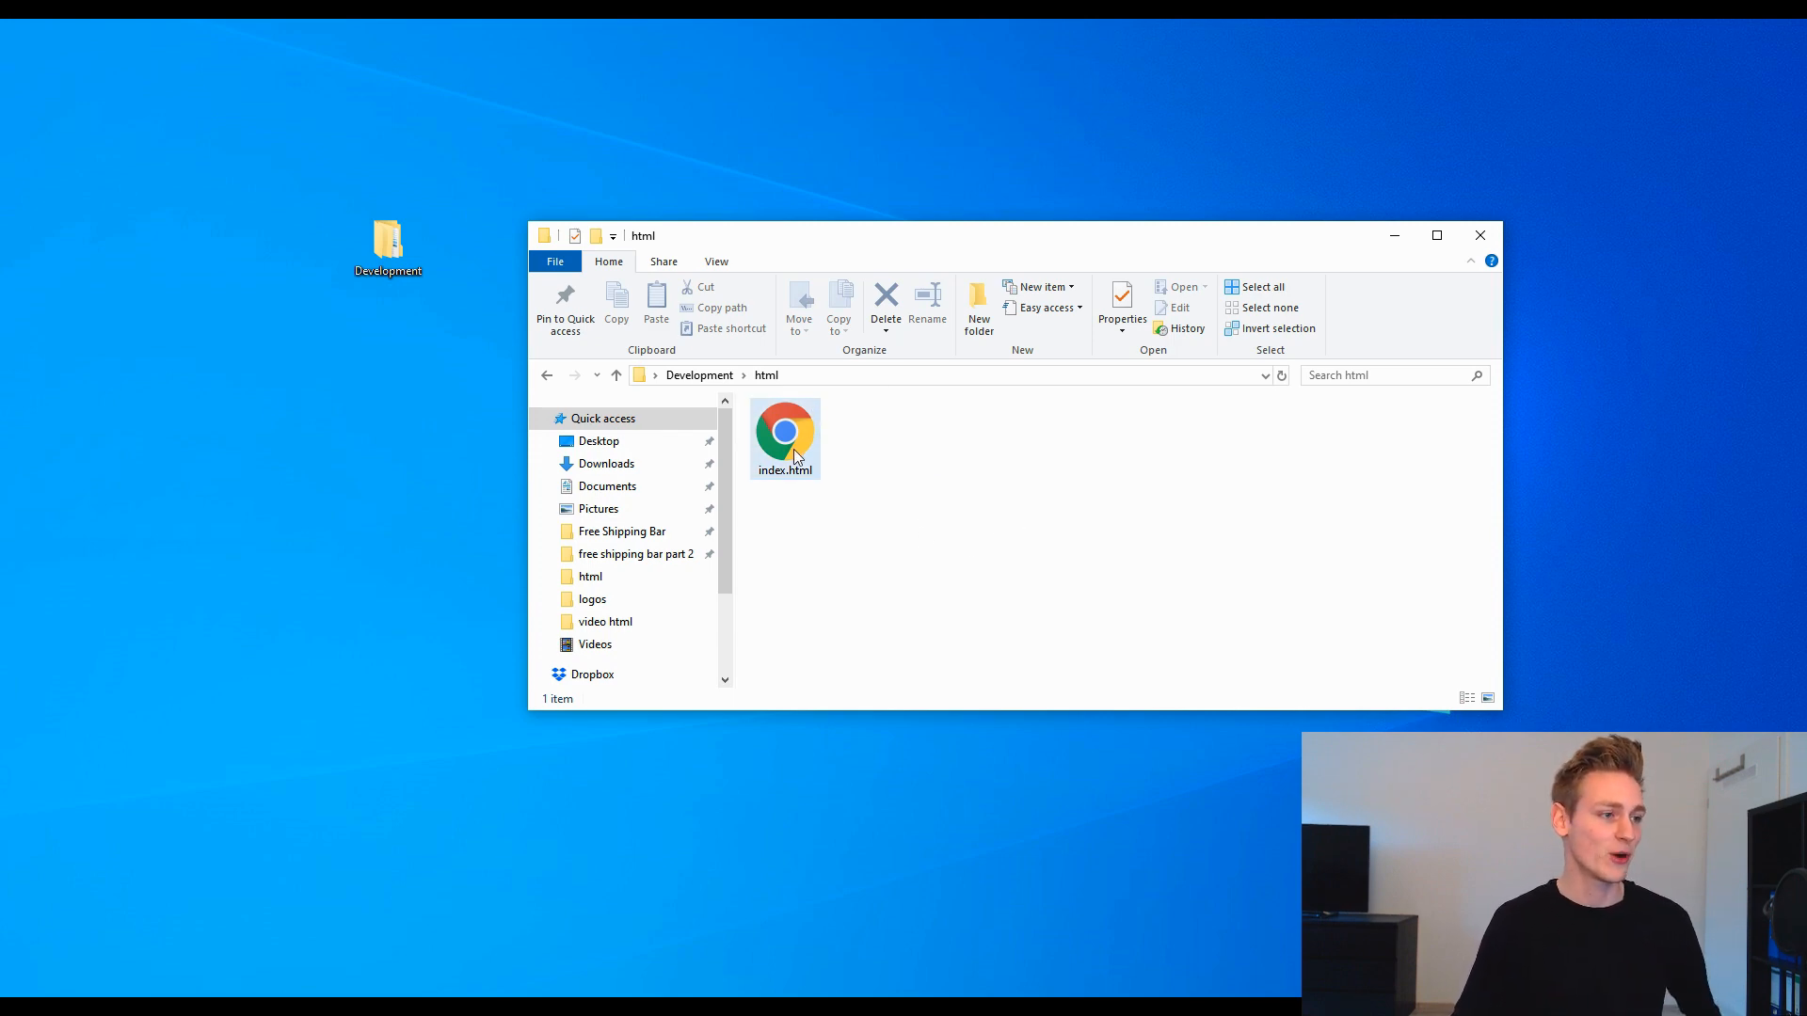
Step: Select index.html and bring up its open-with options to load it in an editor
click(783, 433)
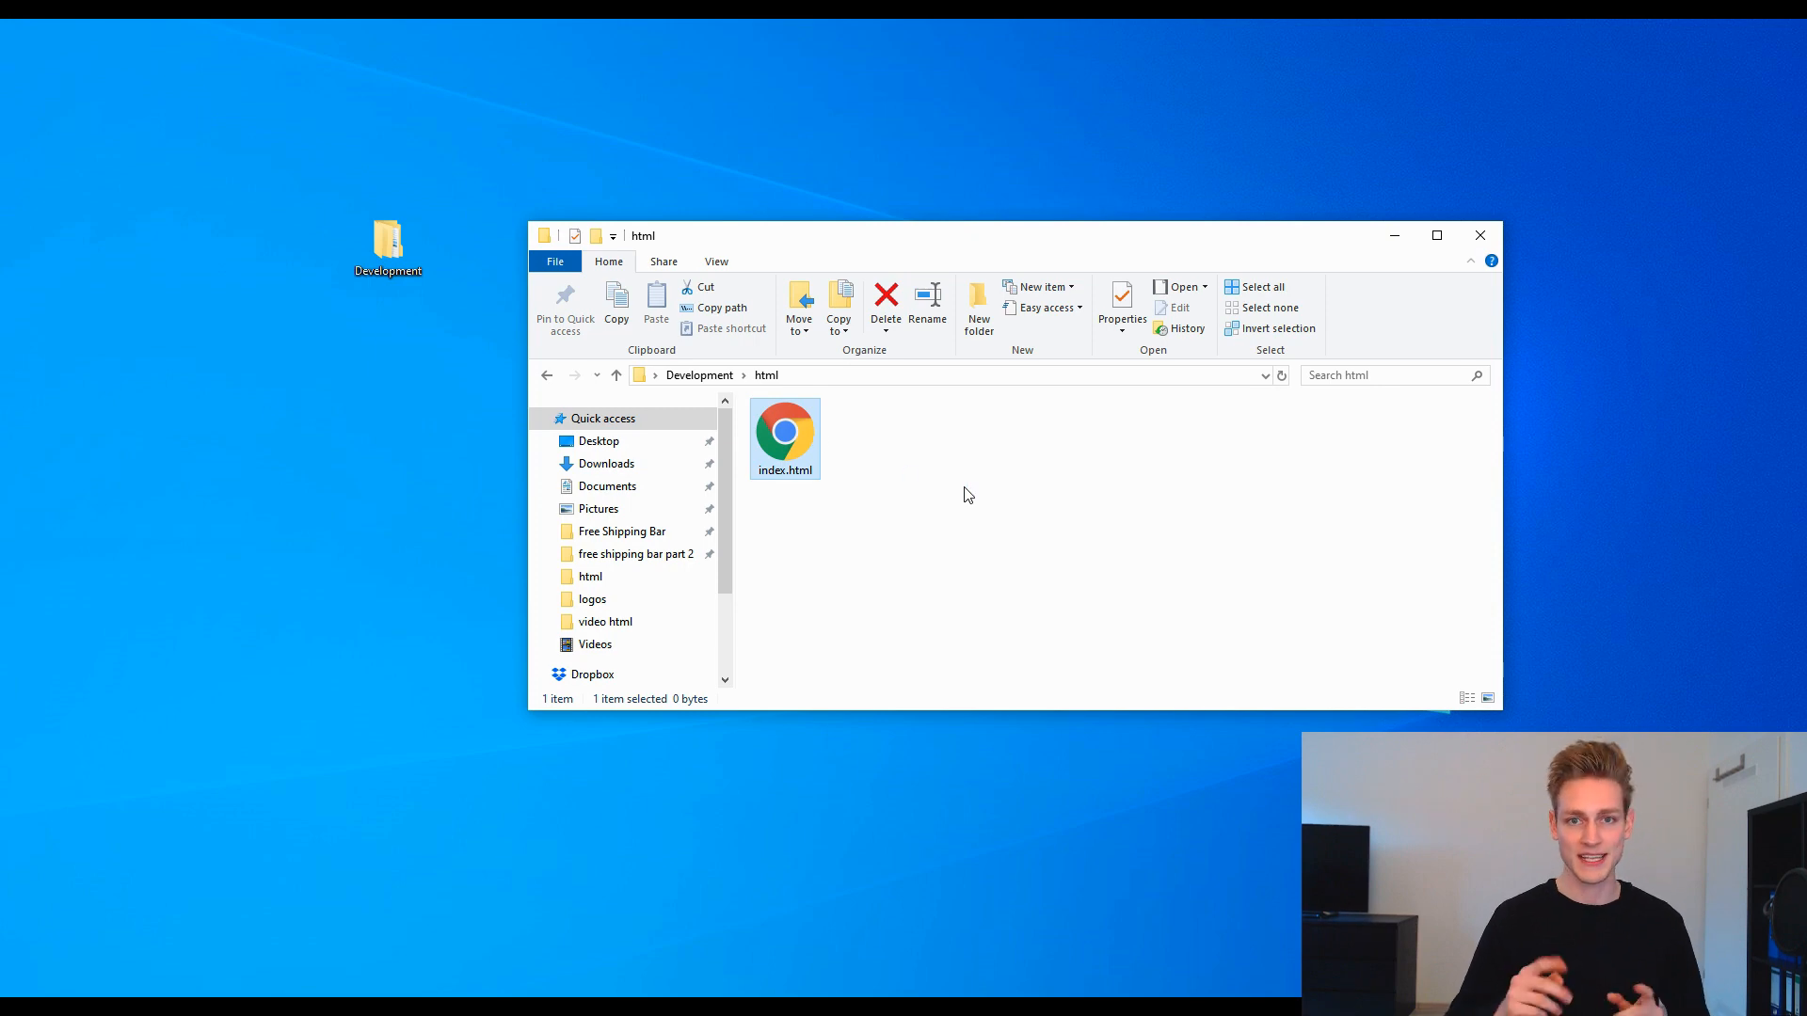
mouse_move(814, 445)
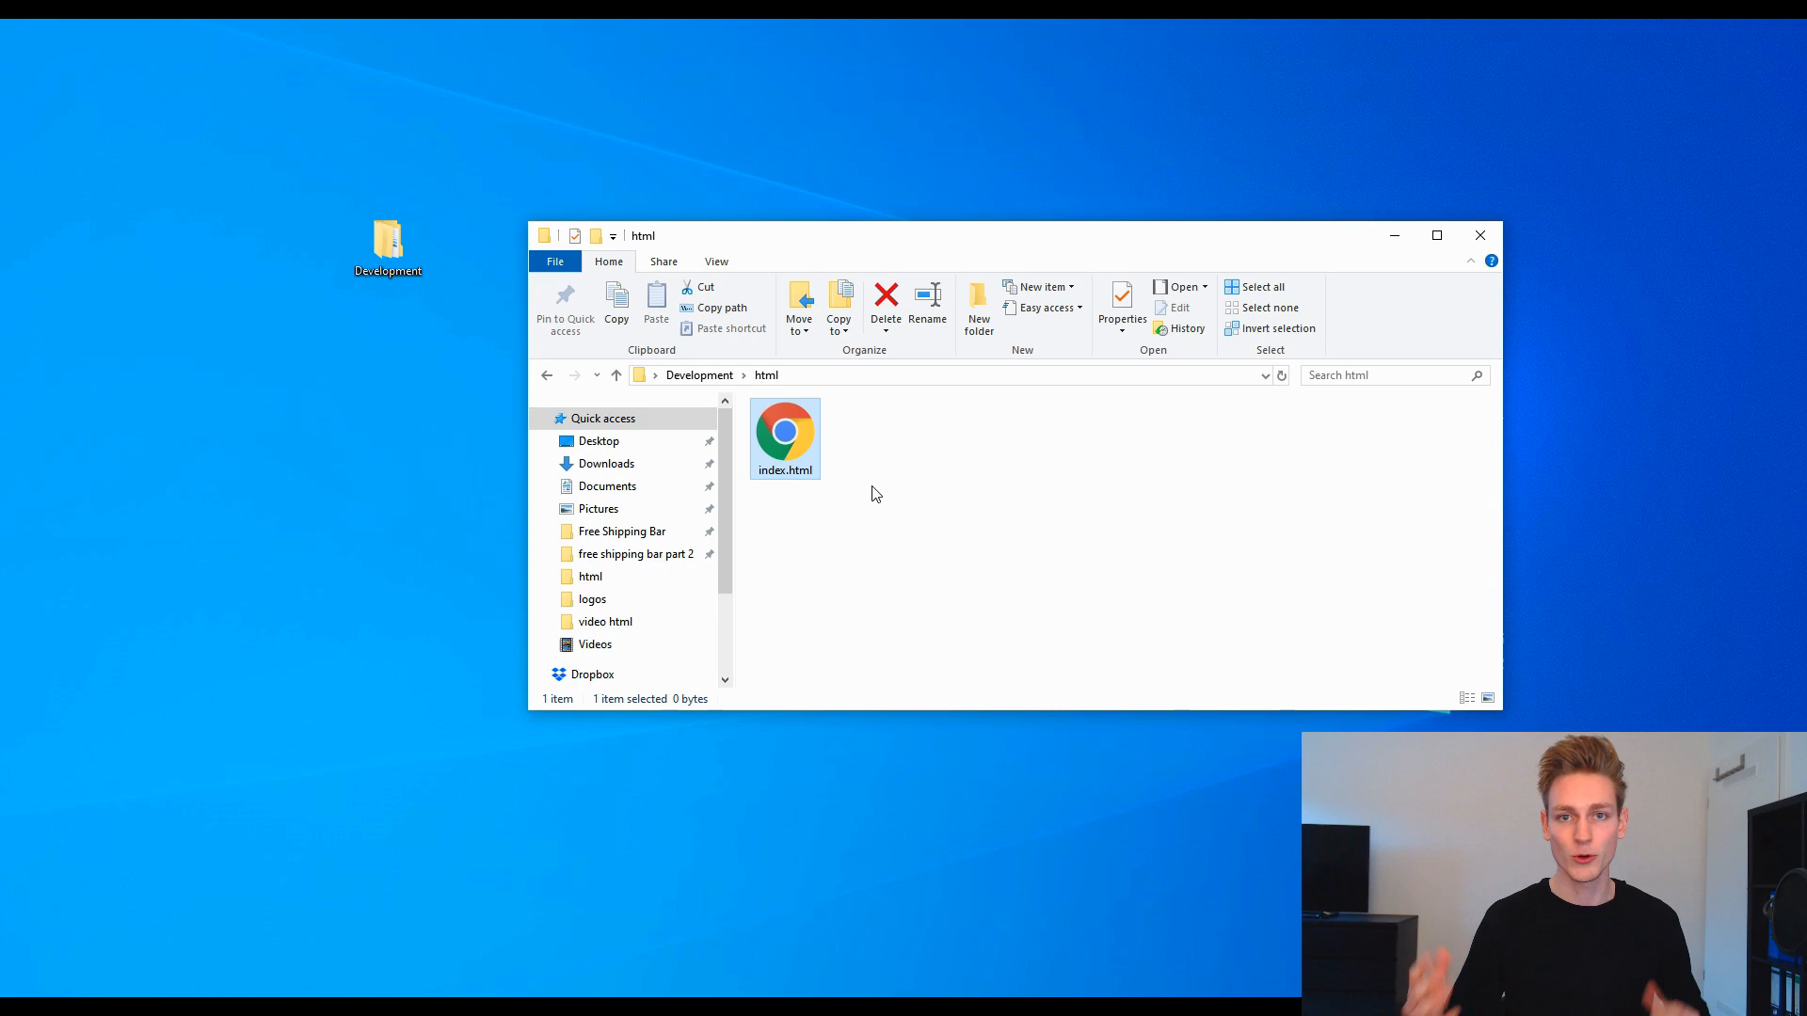
right_click(783, 438)
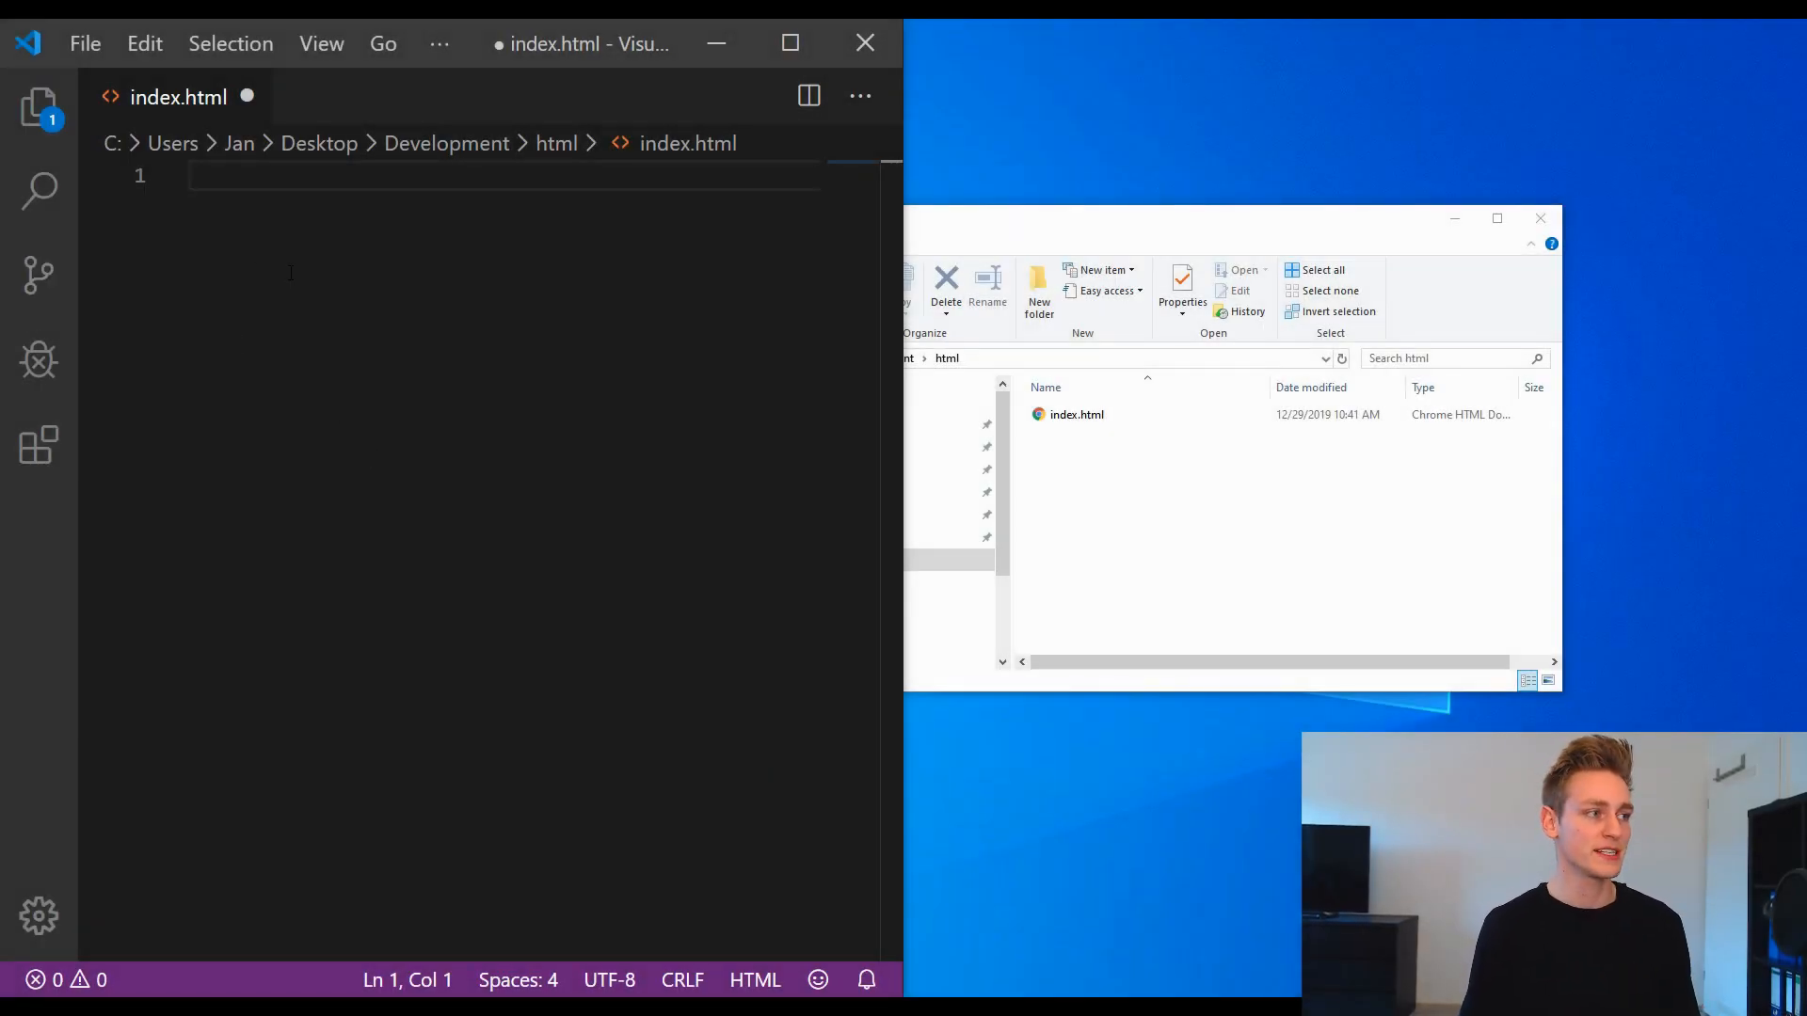
Step: Write the <!DOCTYPE html> declaration and an autocompleted html element without the extra blank line
text(<!DOCTYPE html>)
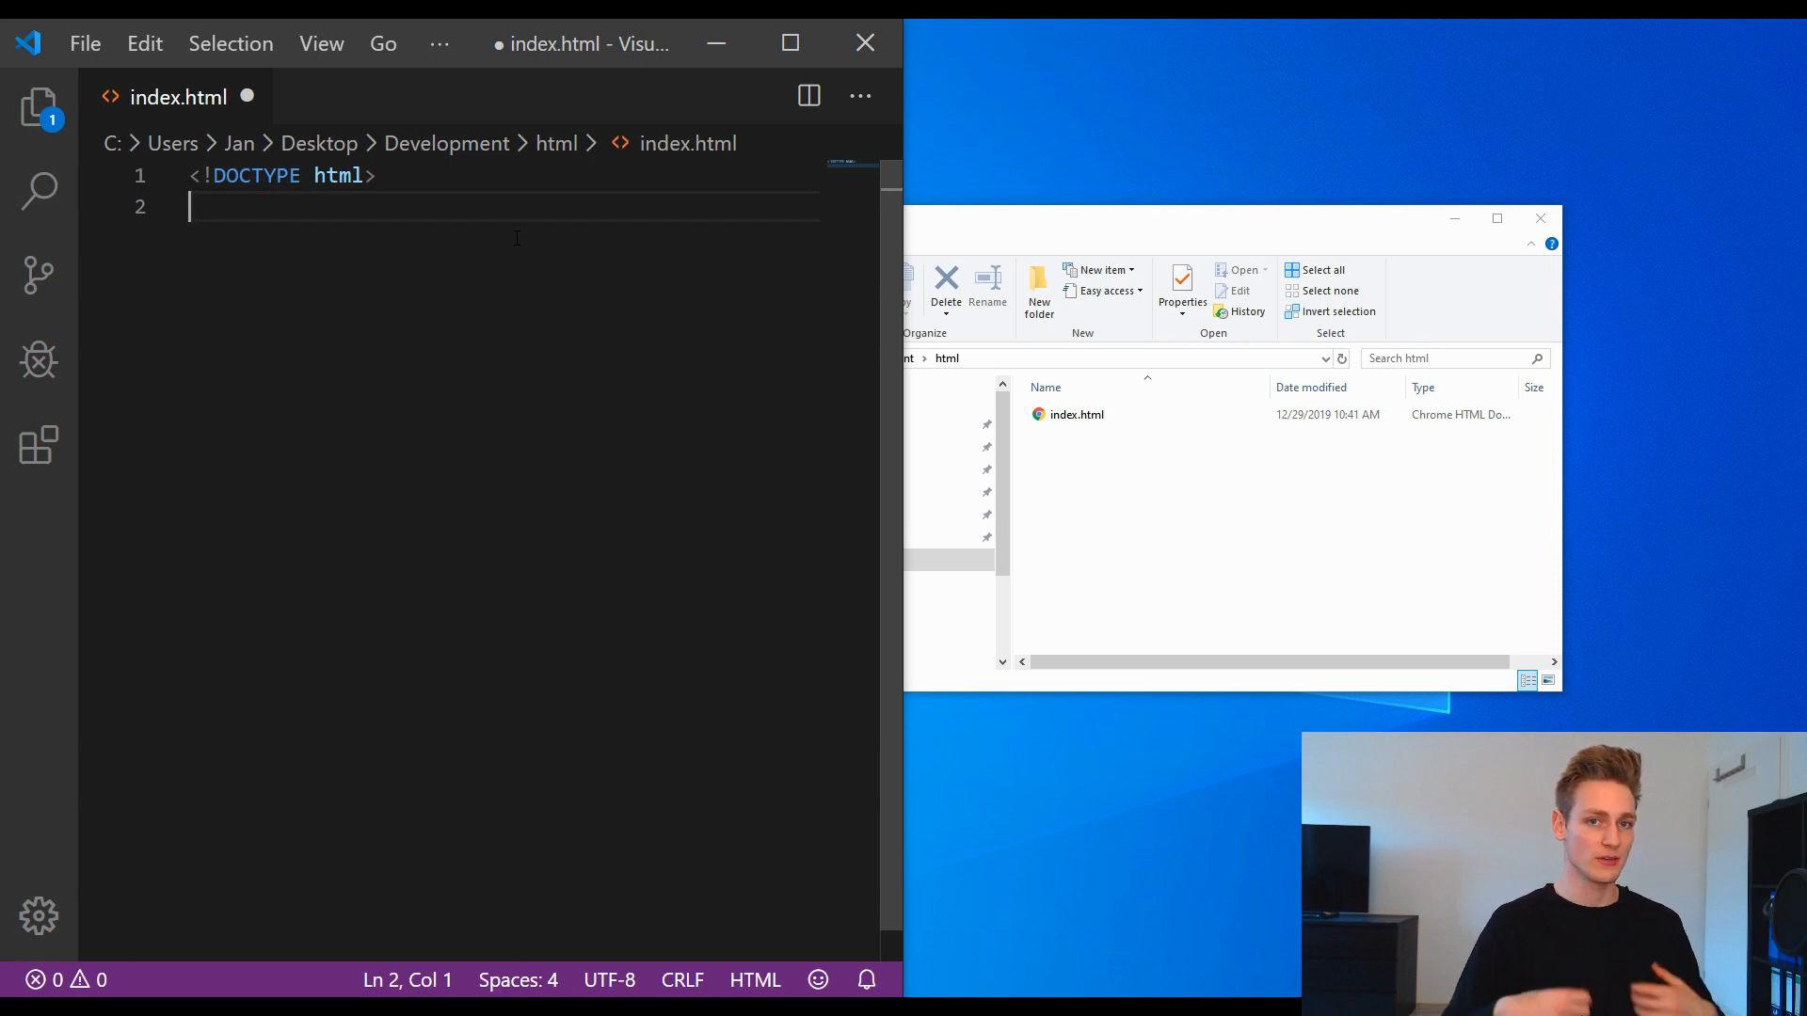
text(<htm)
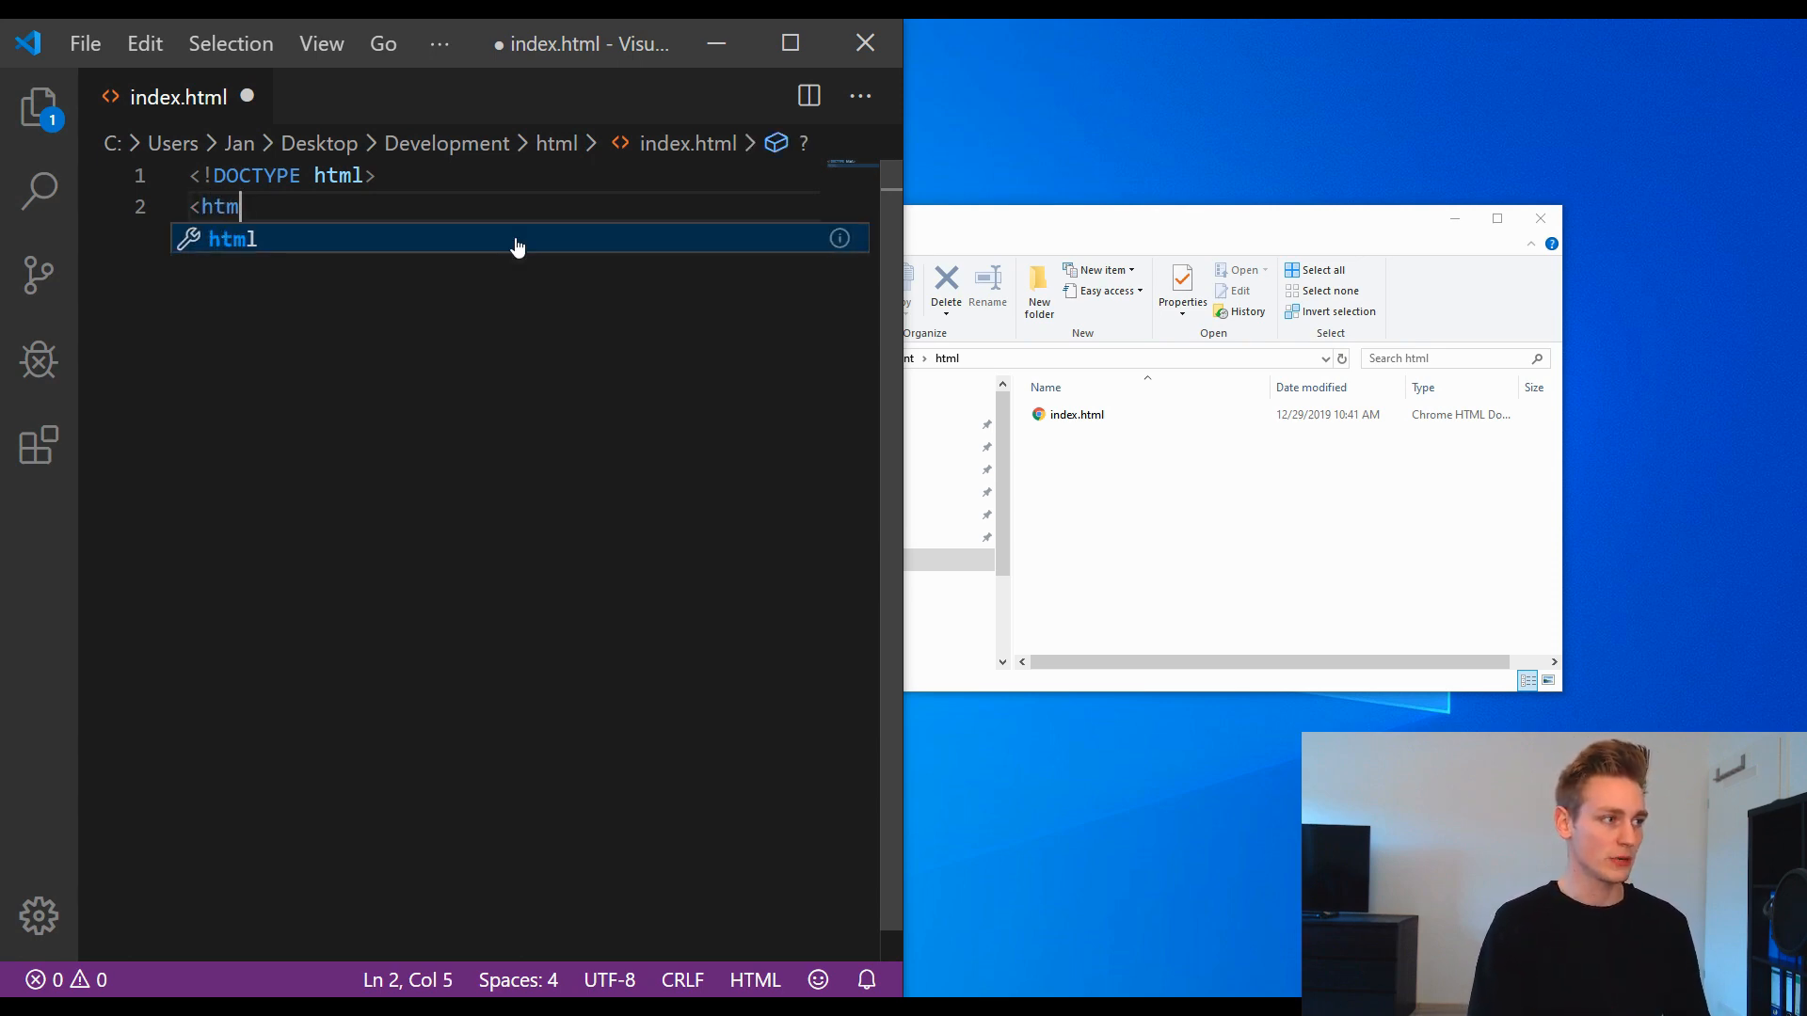
key(tab)
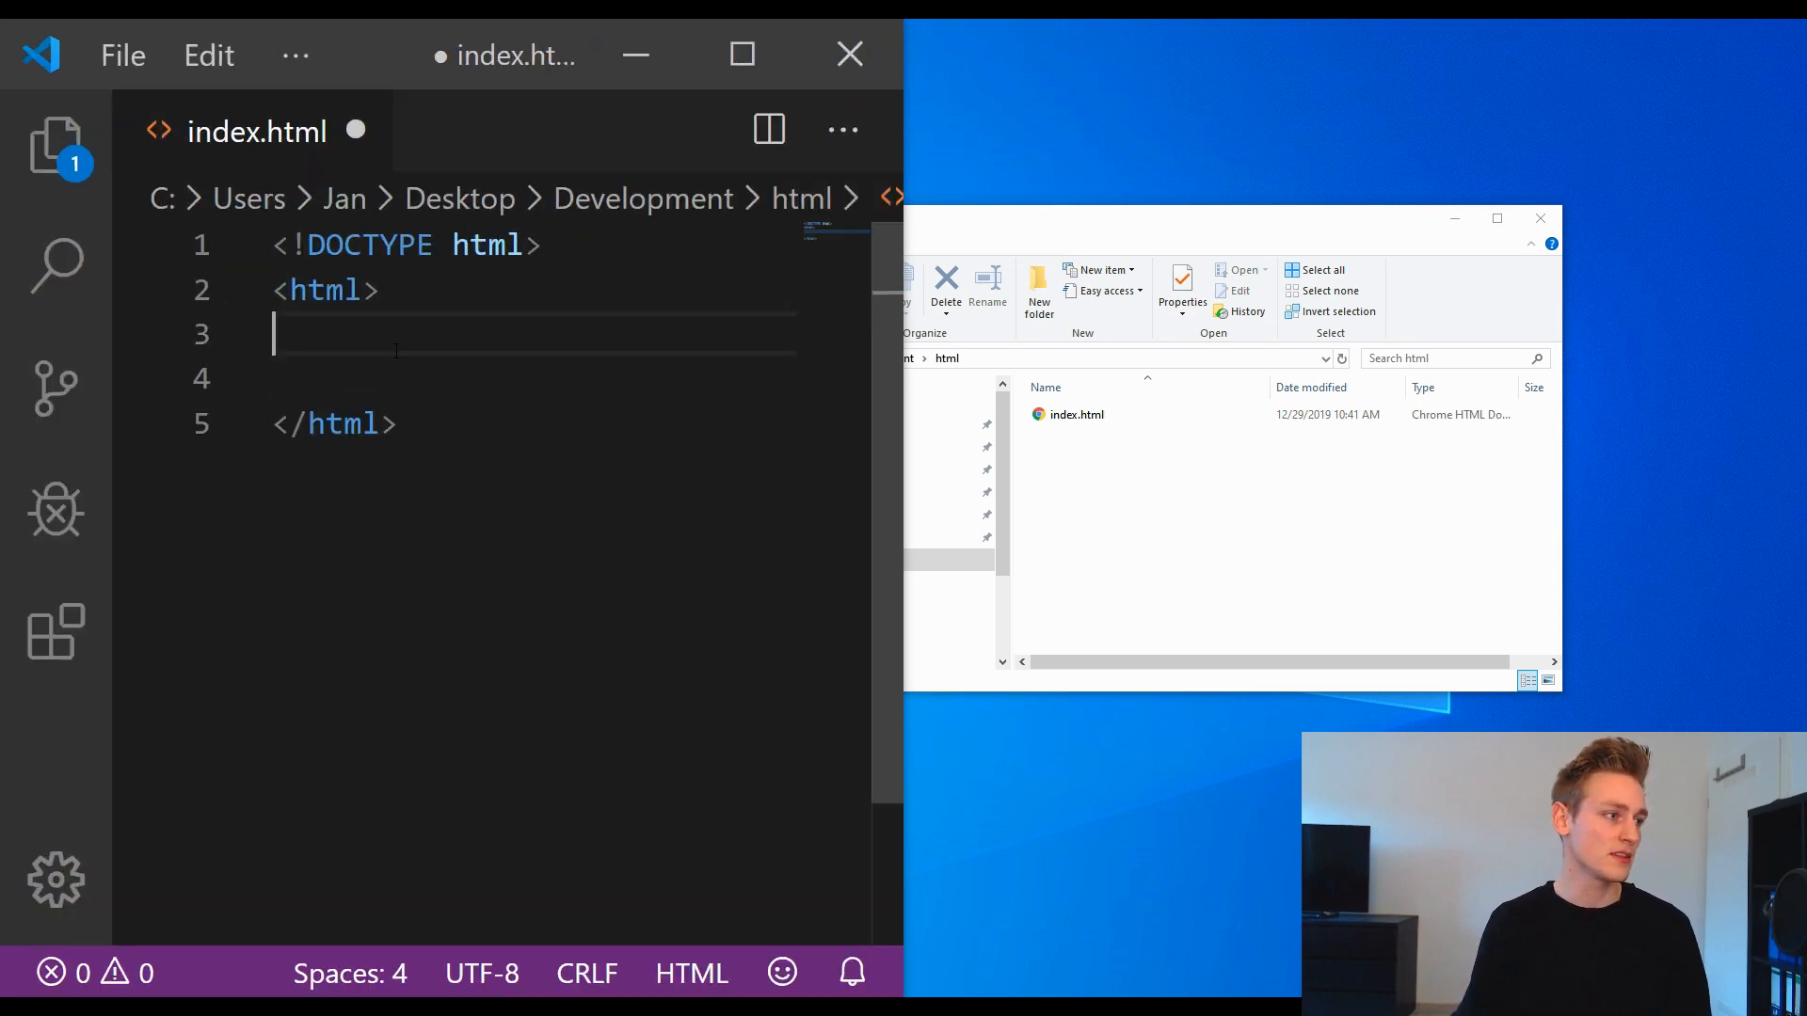
key(Backspace)
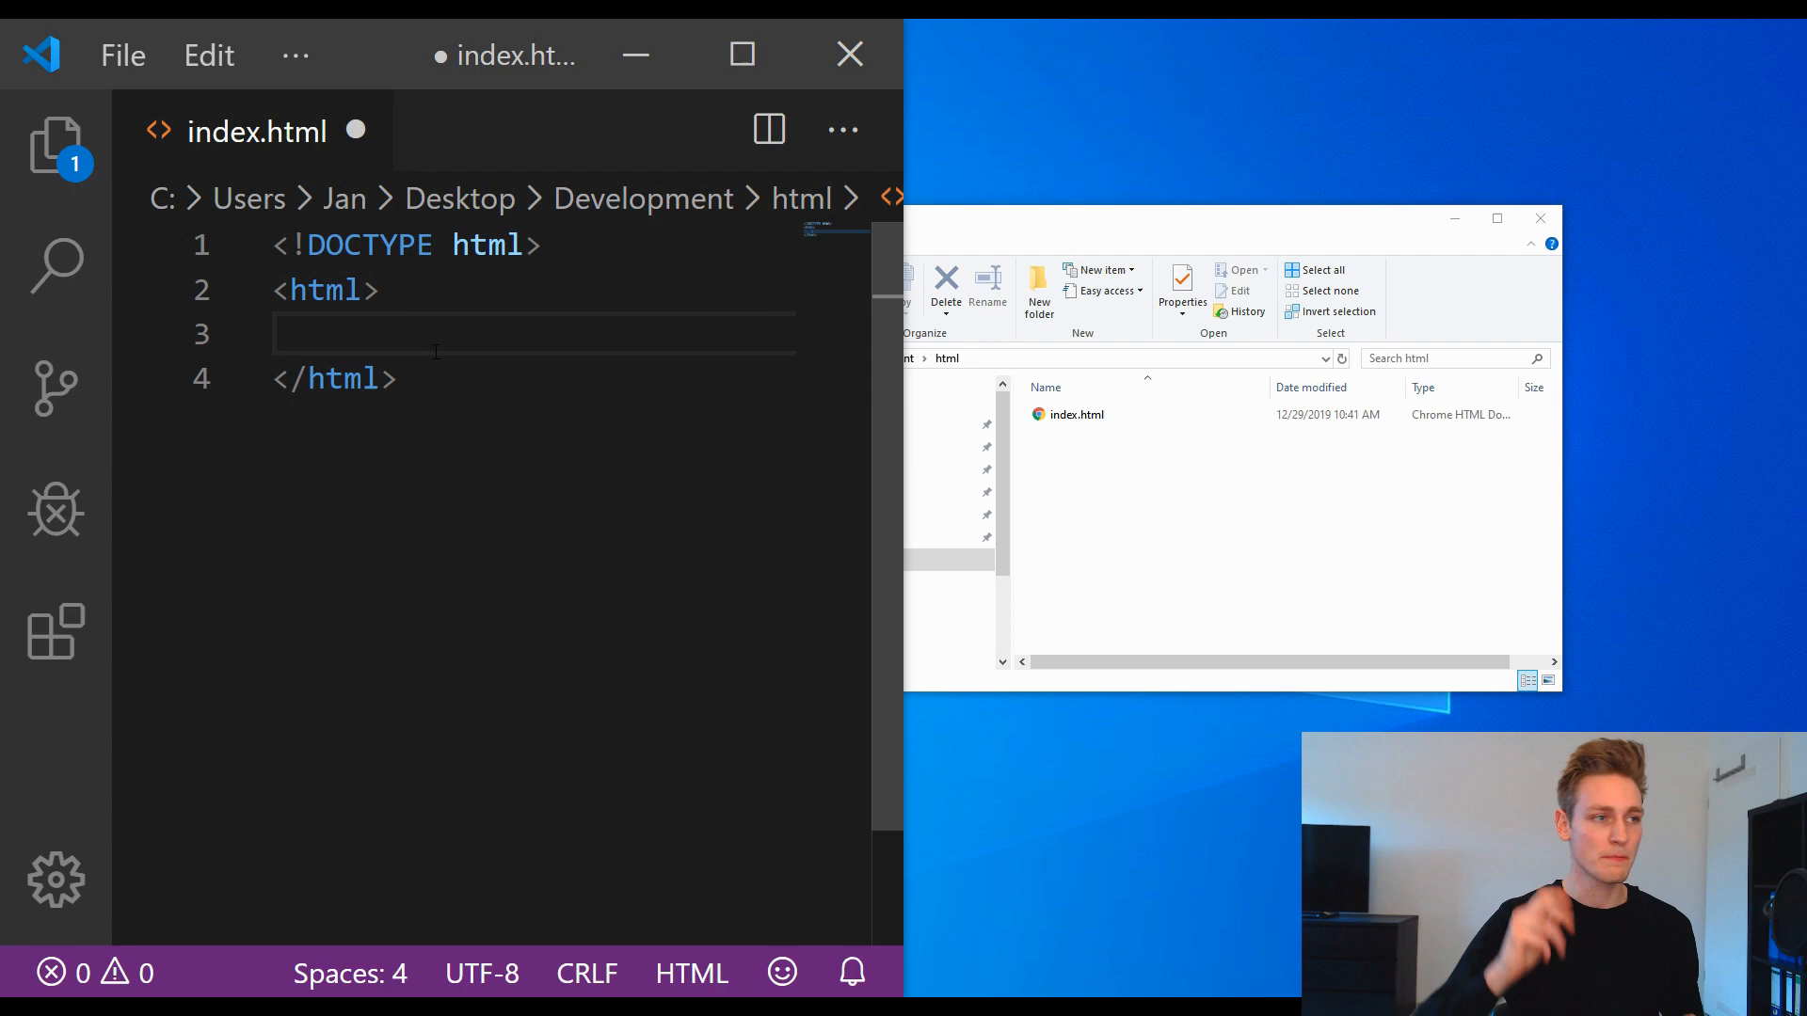
Step: Add head and body sections inside the html element
text(<head>)
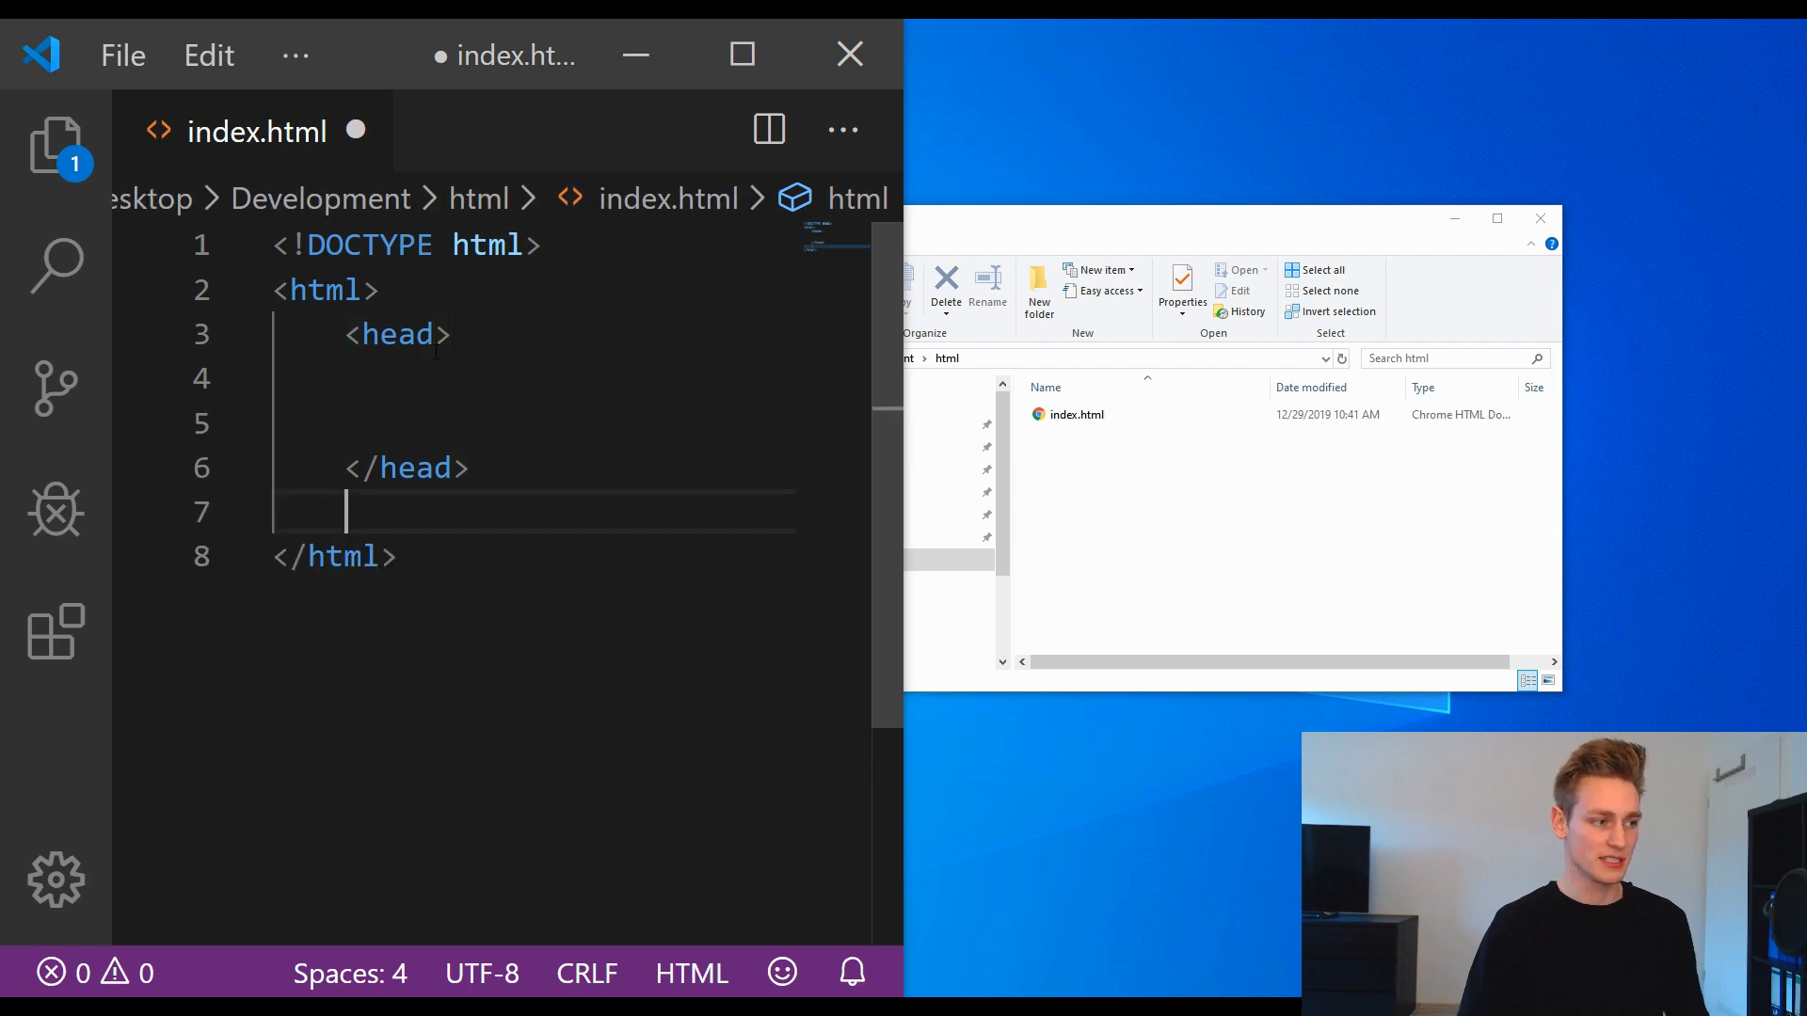
text(<body>)
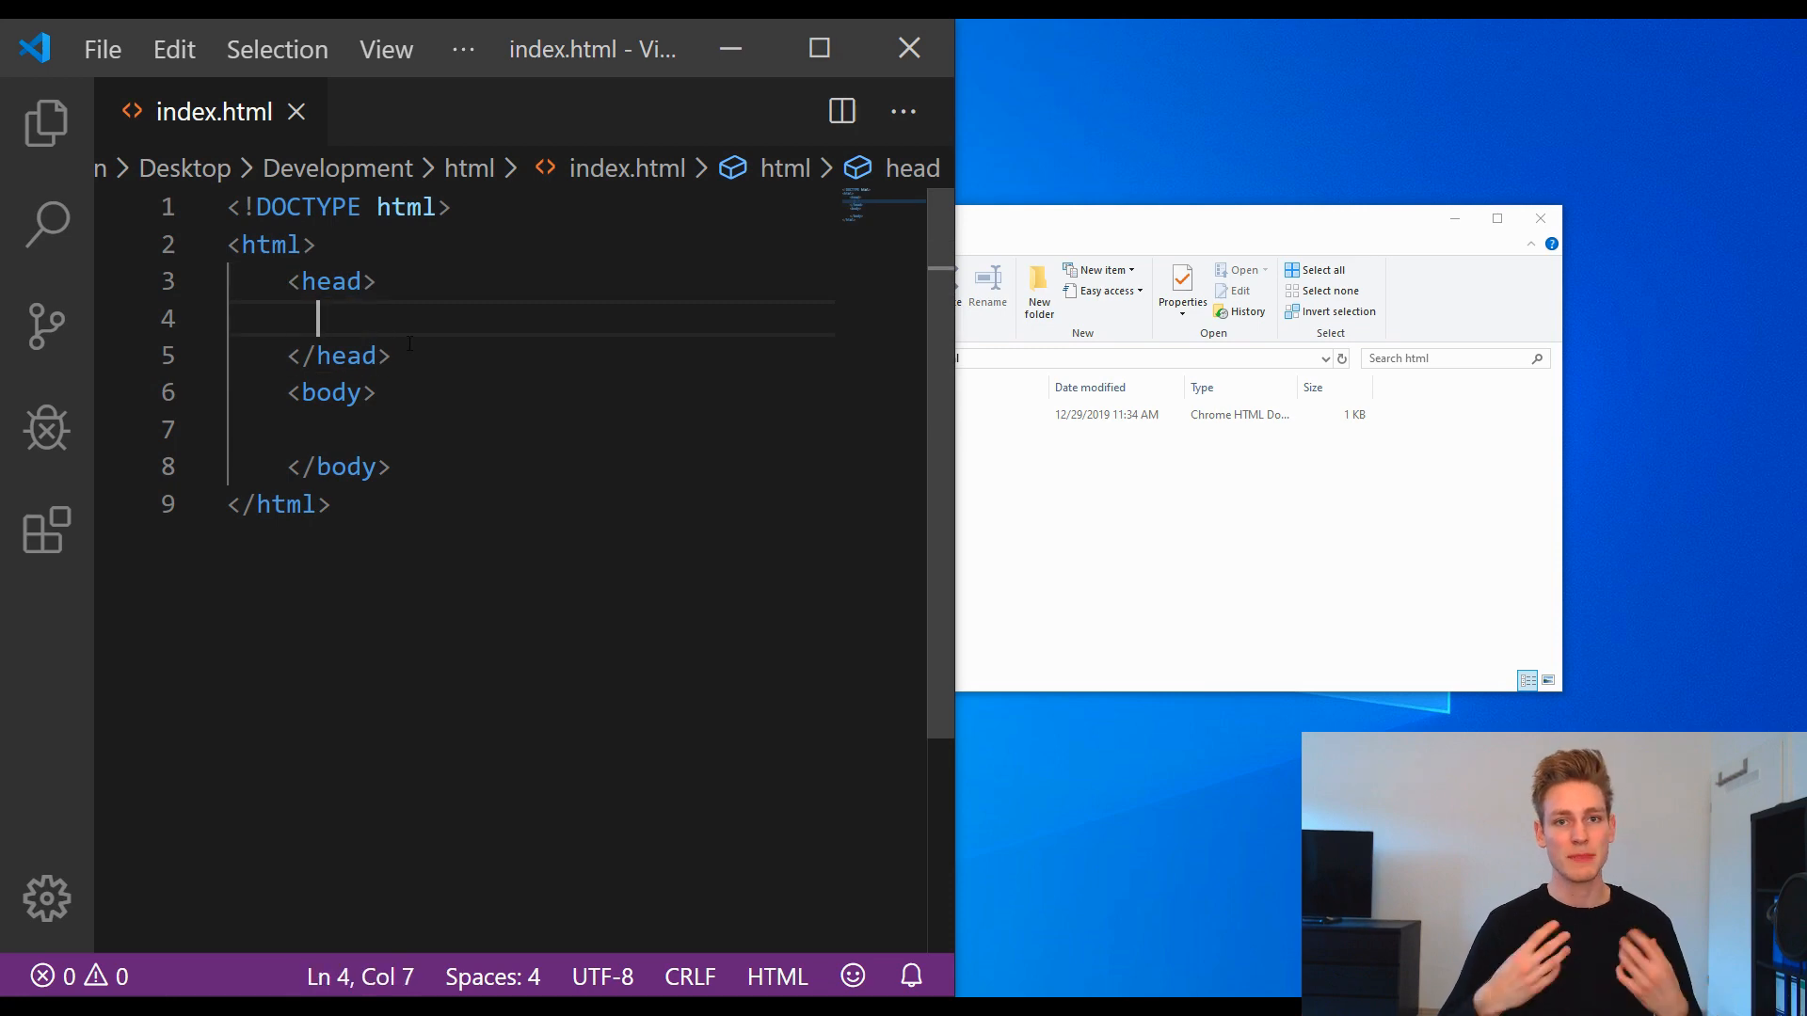
Step: Give the head a meta charset="utf-8" and the title First steps in HTML
text(<)
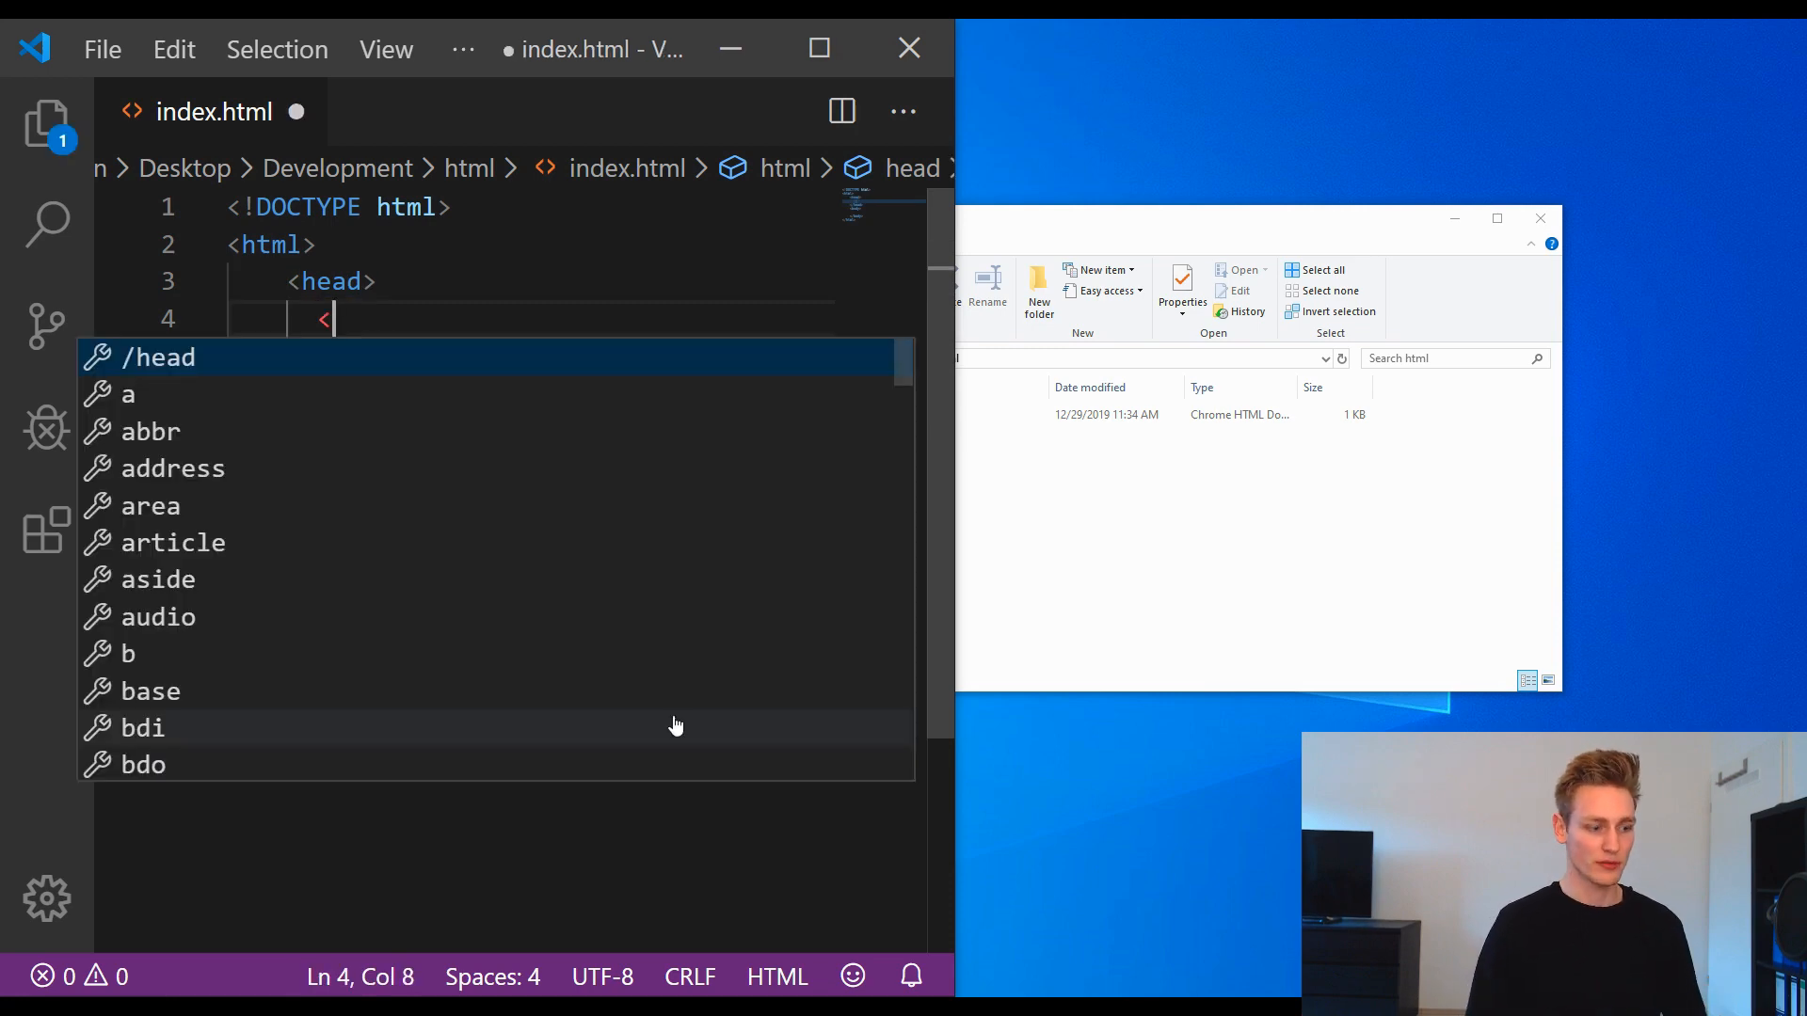
text(meta >)
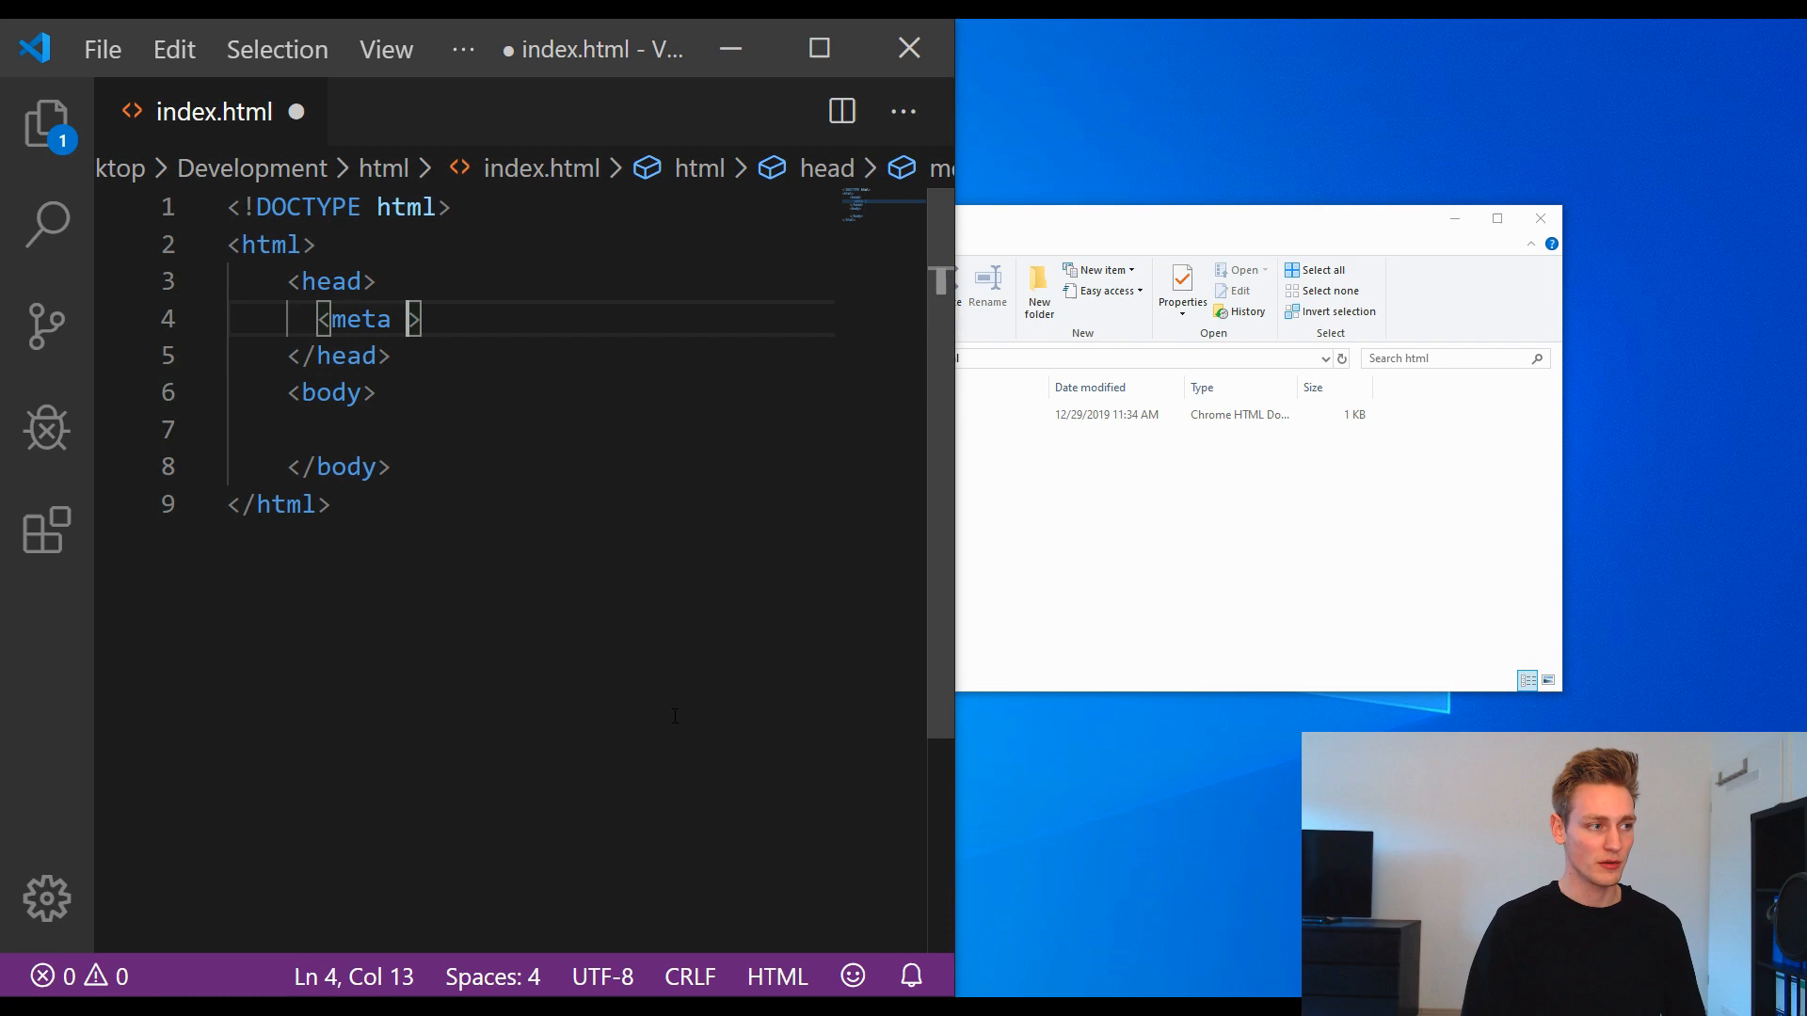
text(charset="")
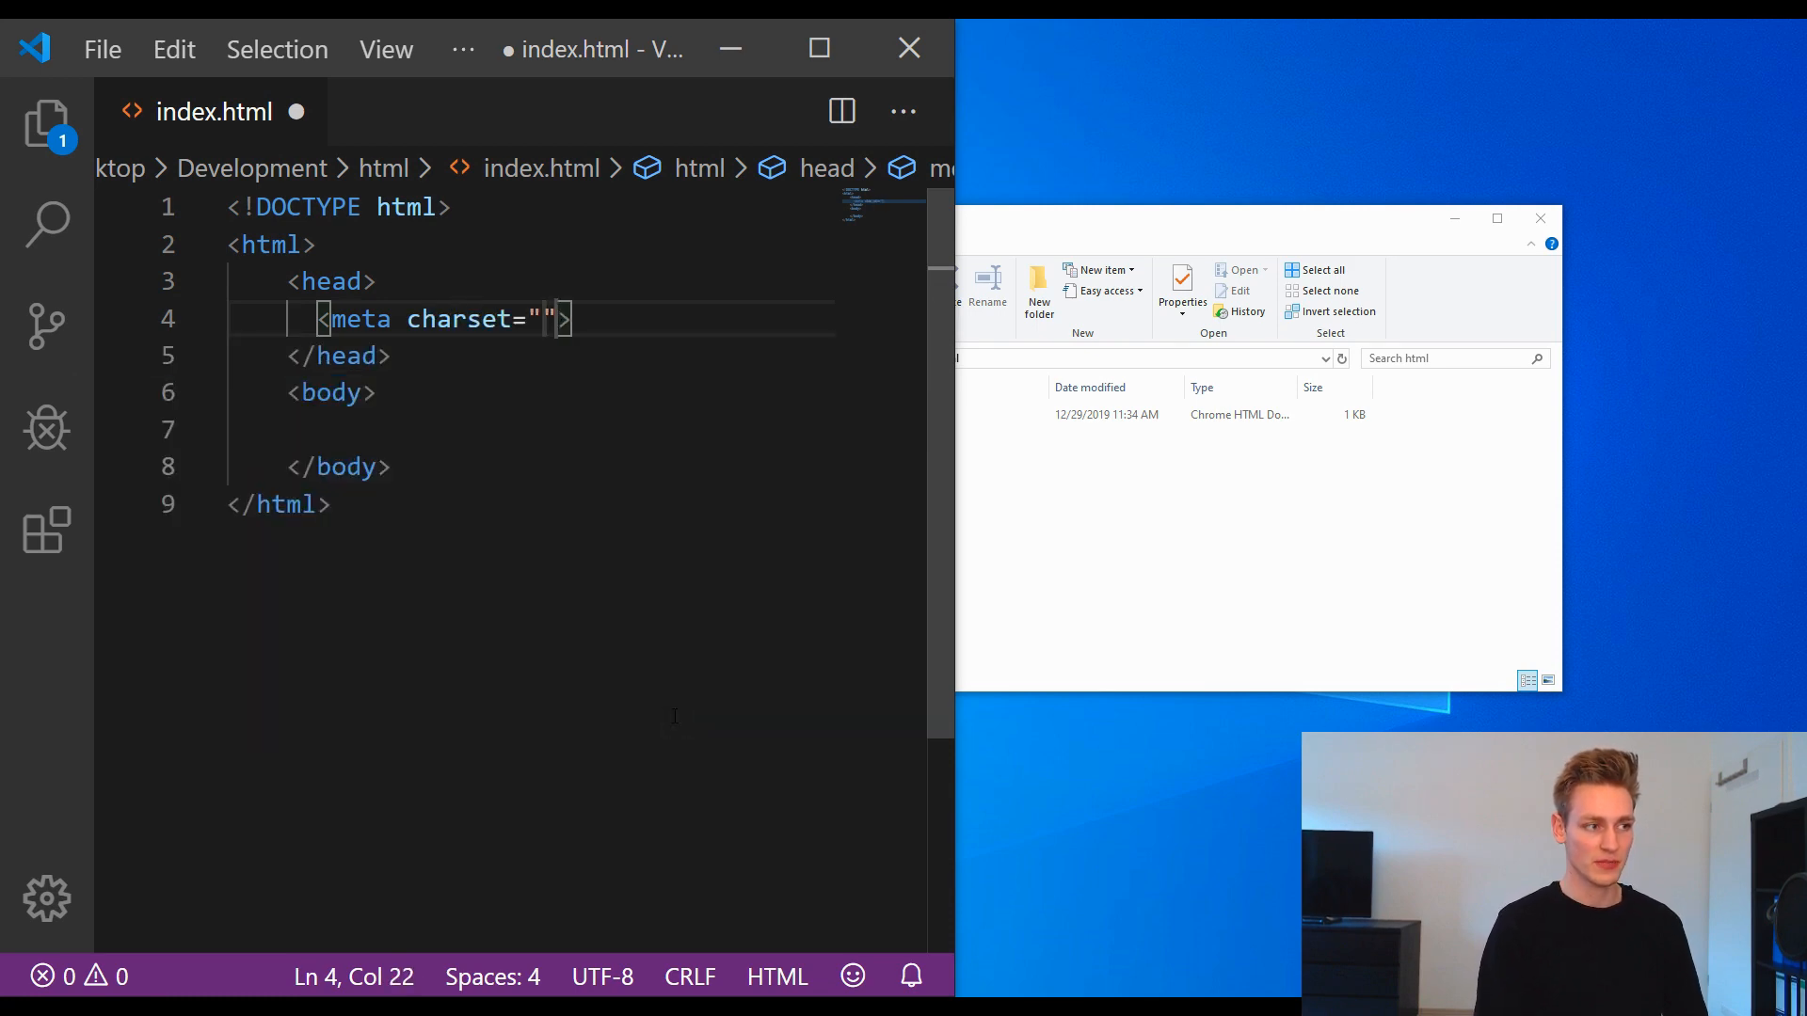
text(utf-8)
text(<)
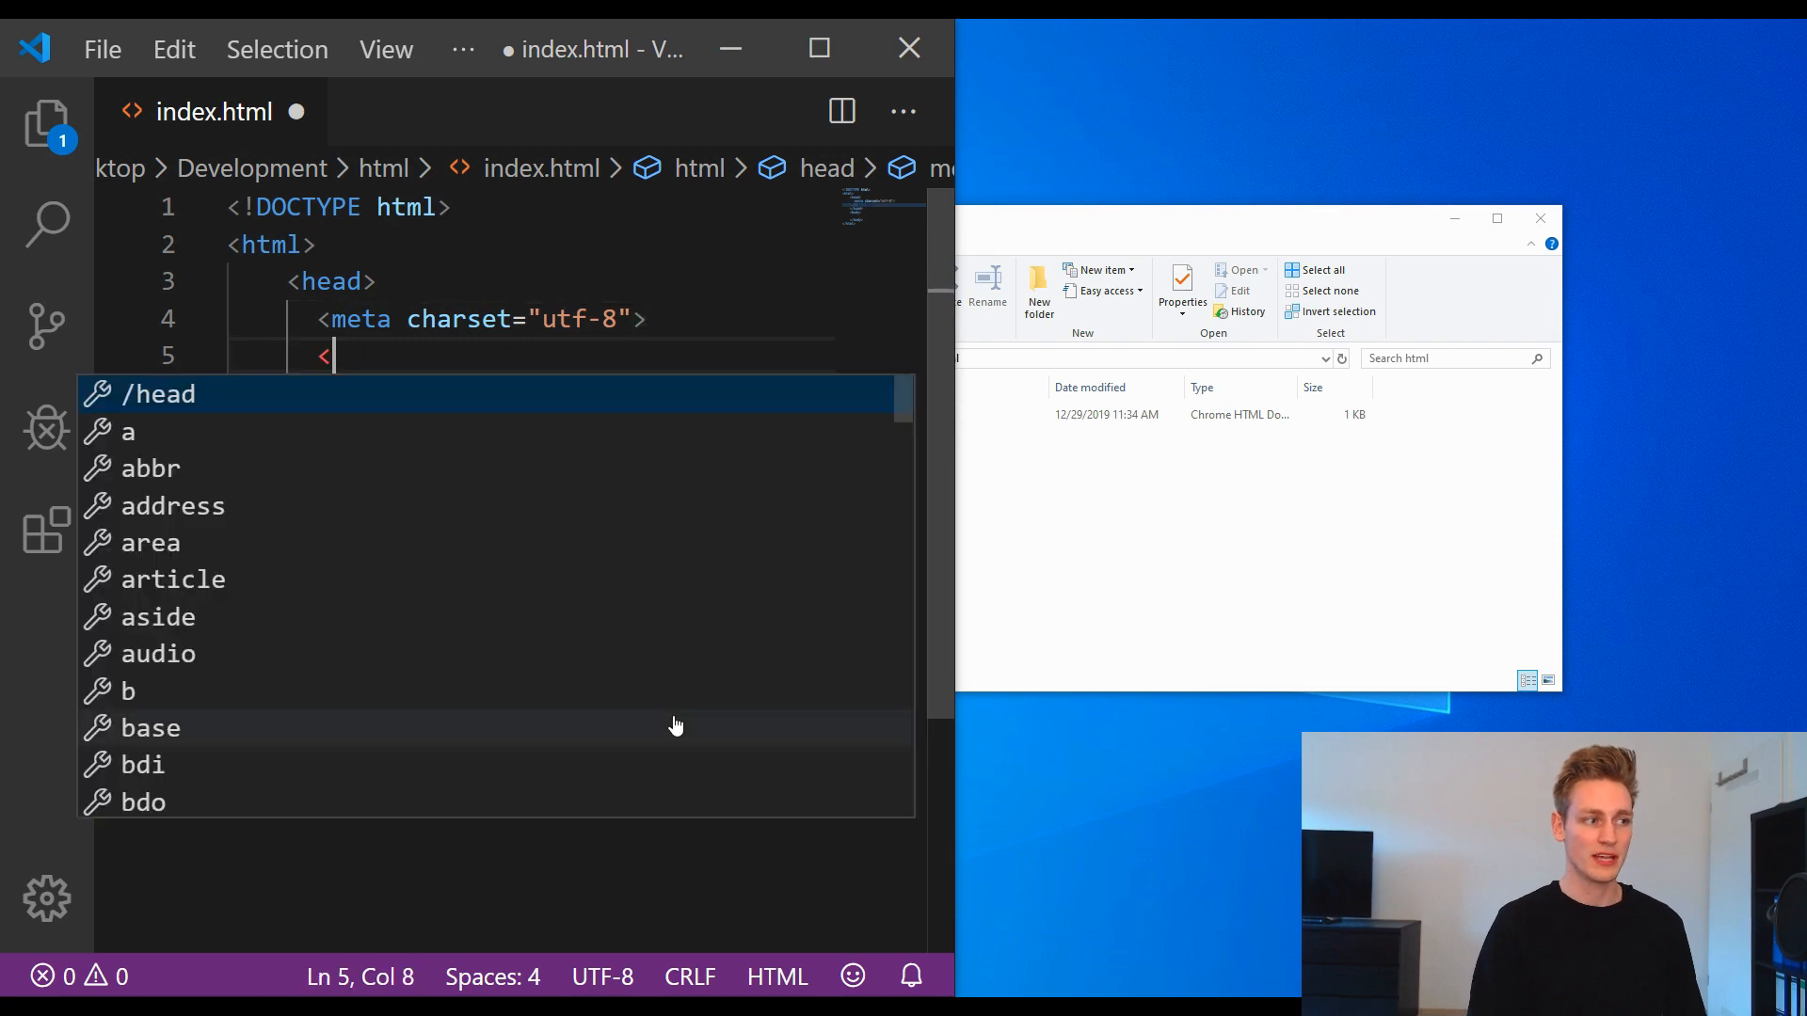
text(title></title>)
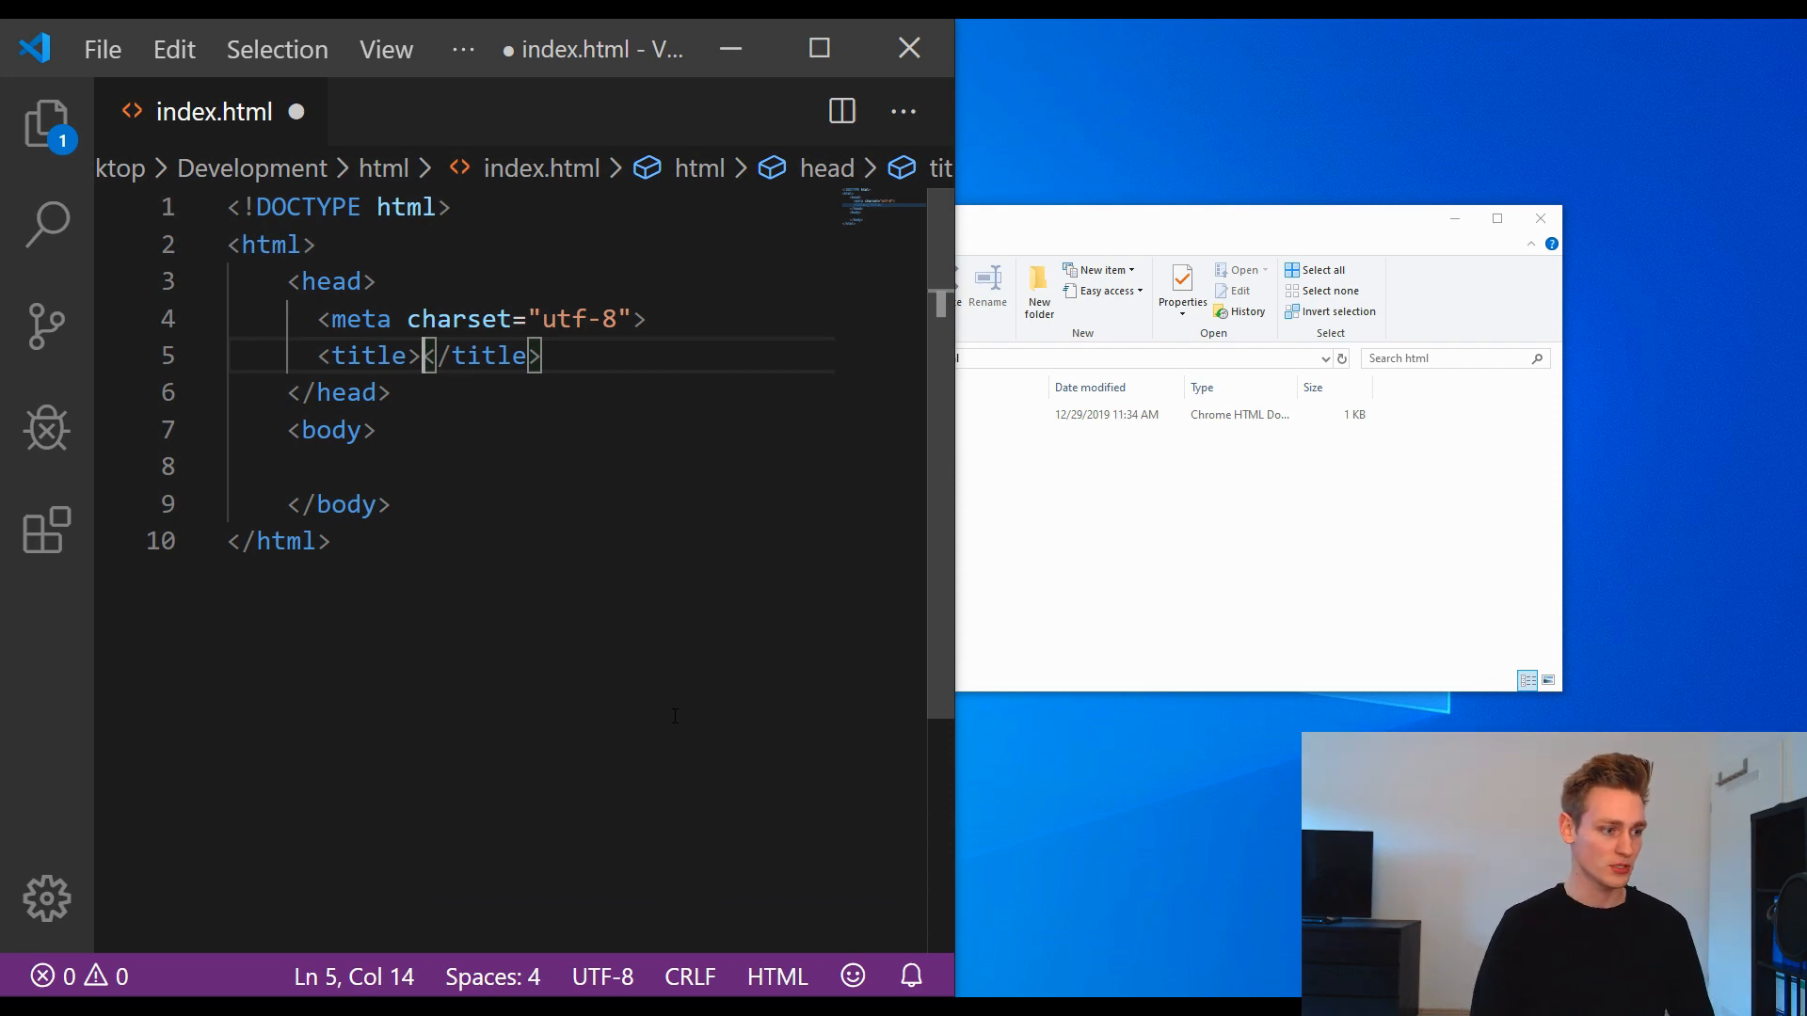
text(First)
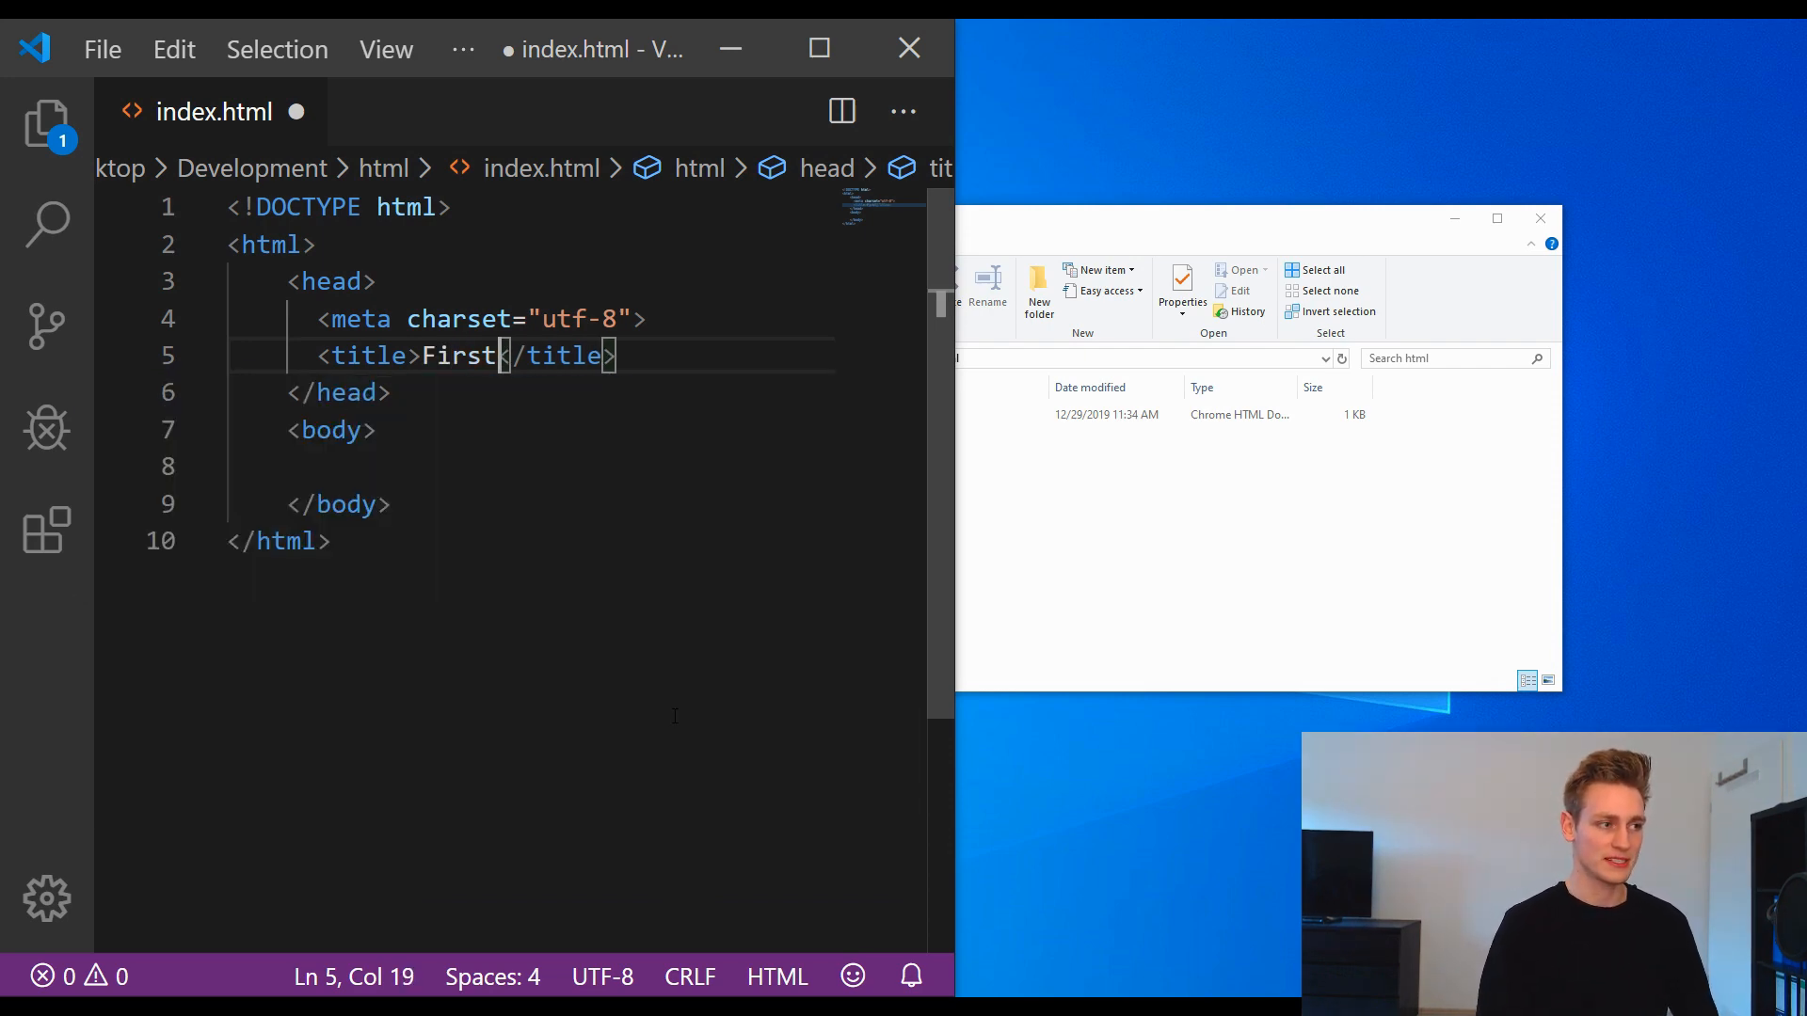
text(steps in)
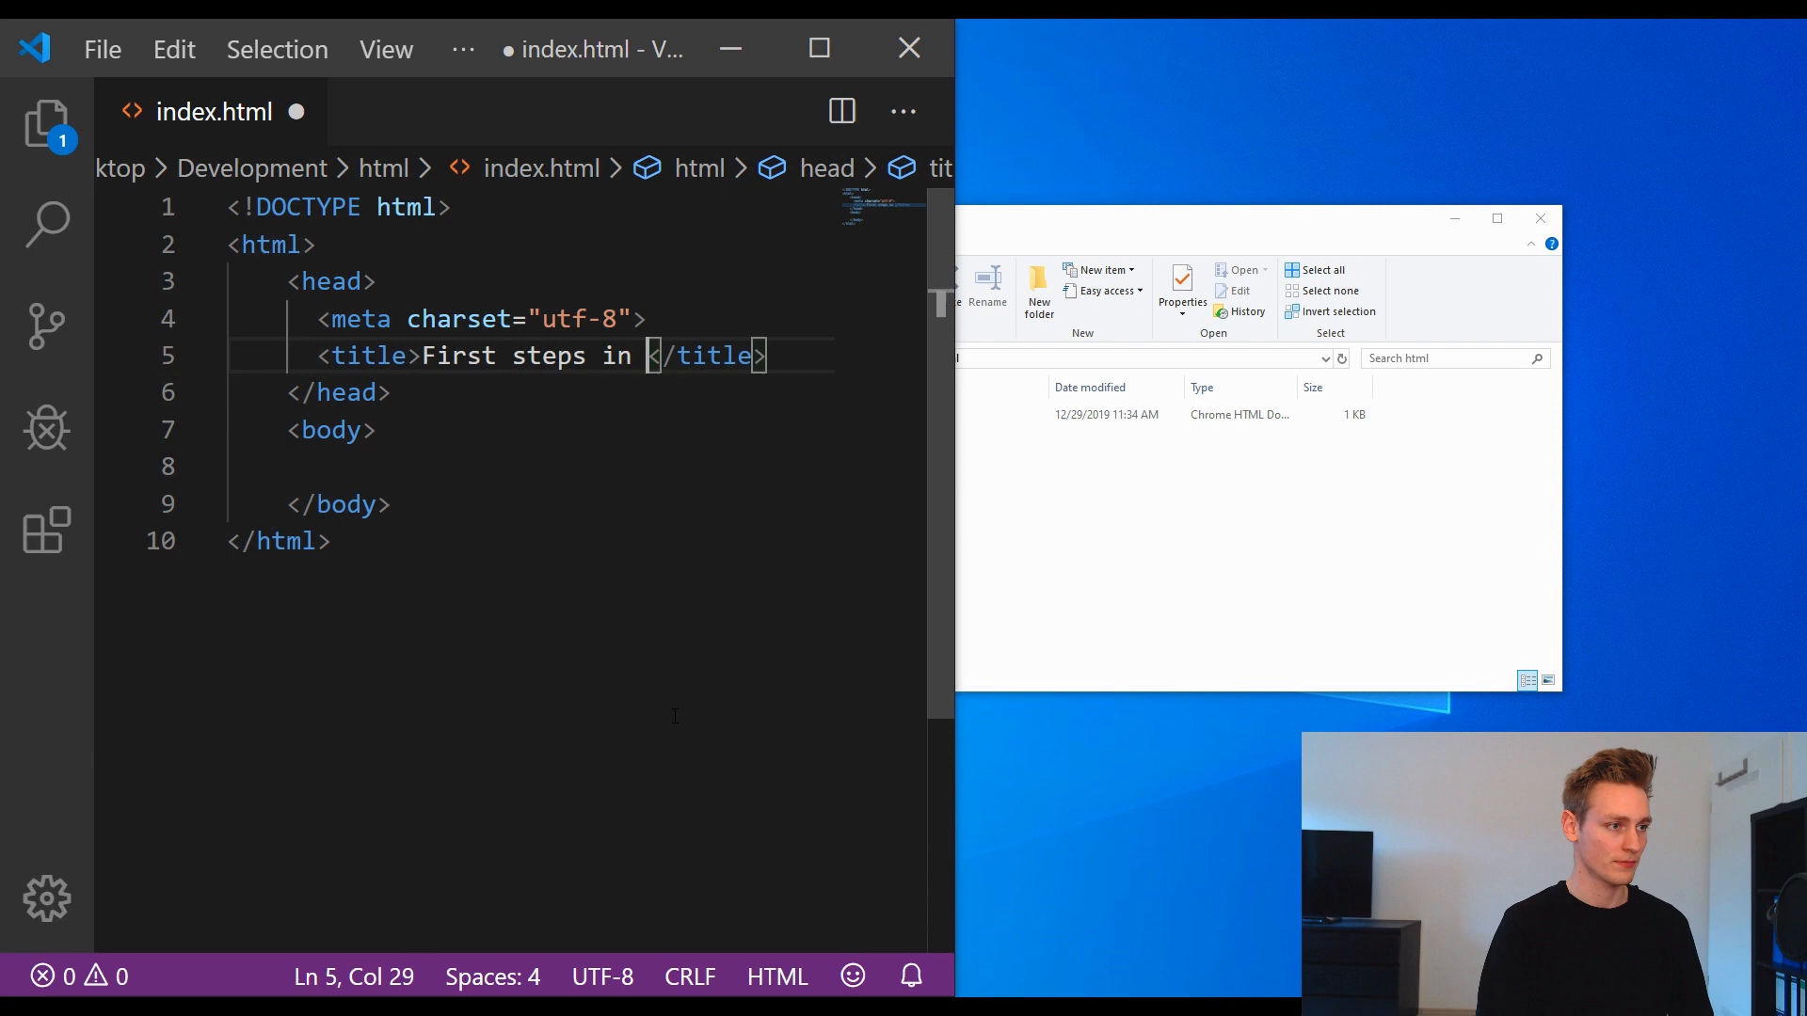
text(HTML)
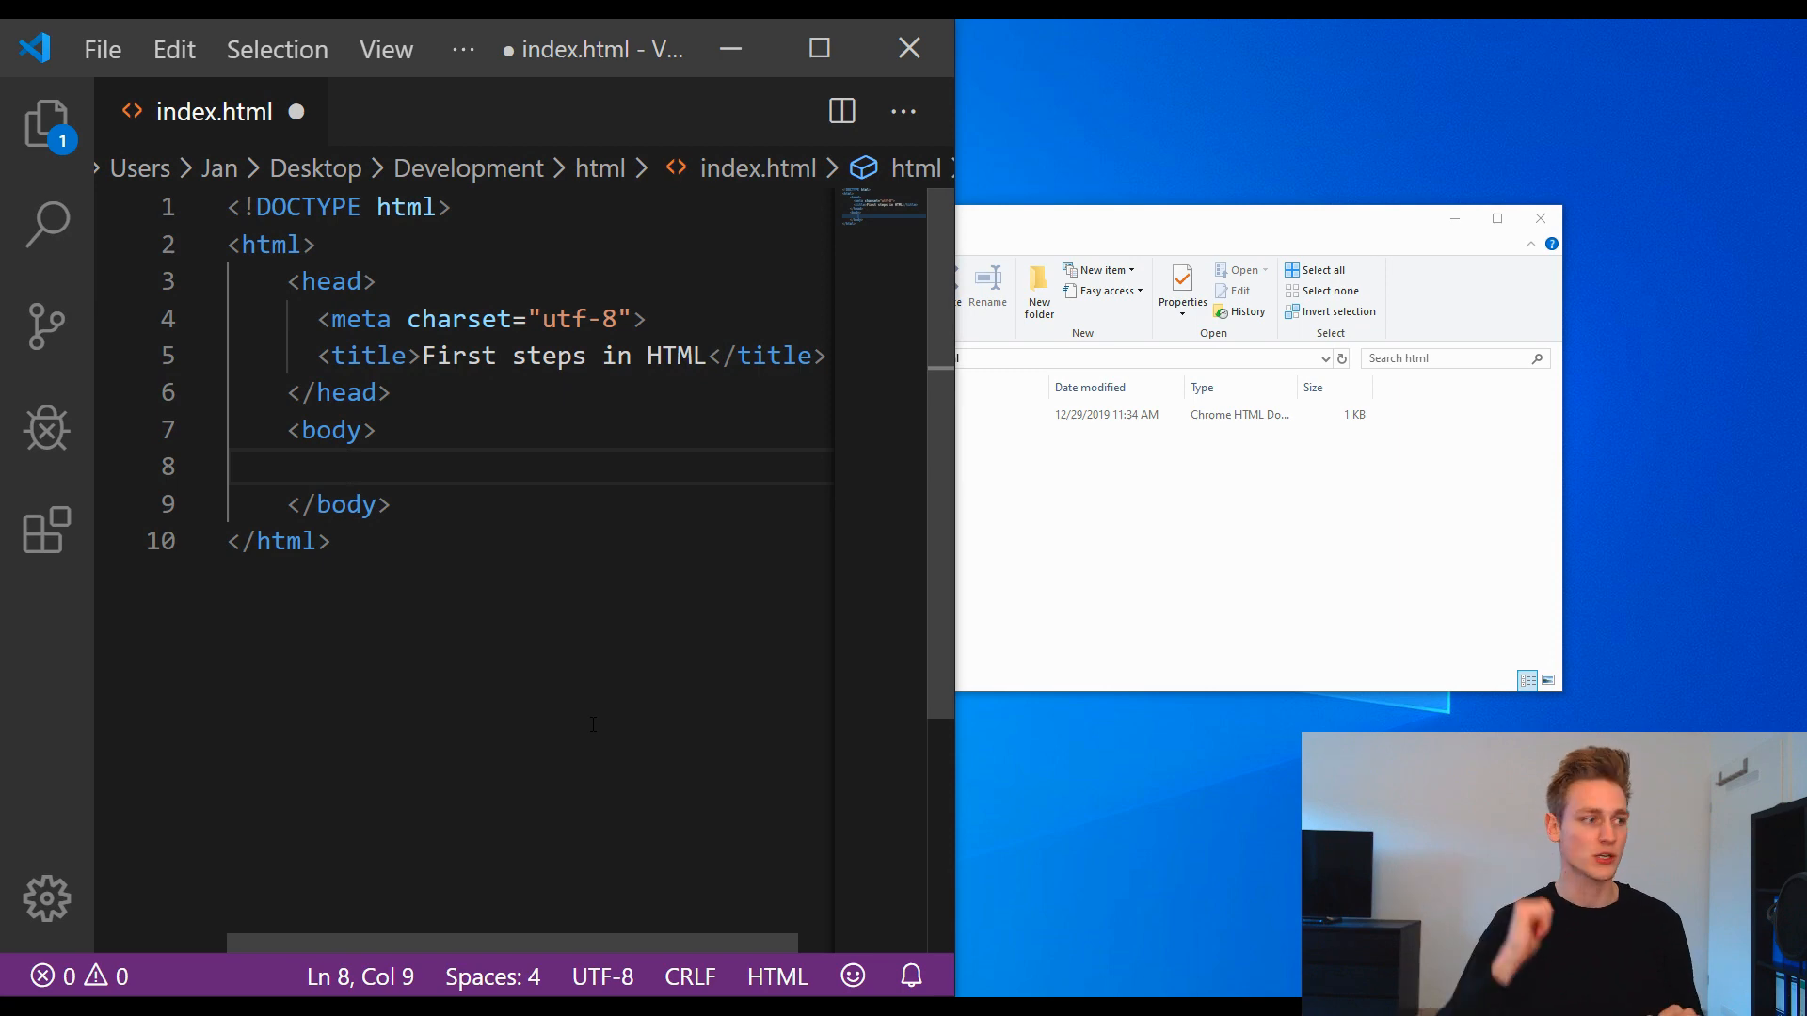
Step: Add an h1 heading reading Hello World! to the body
text(<)
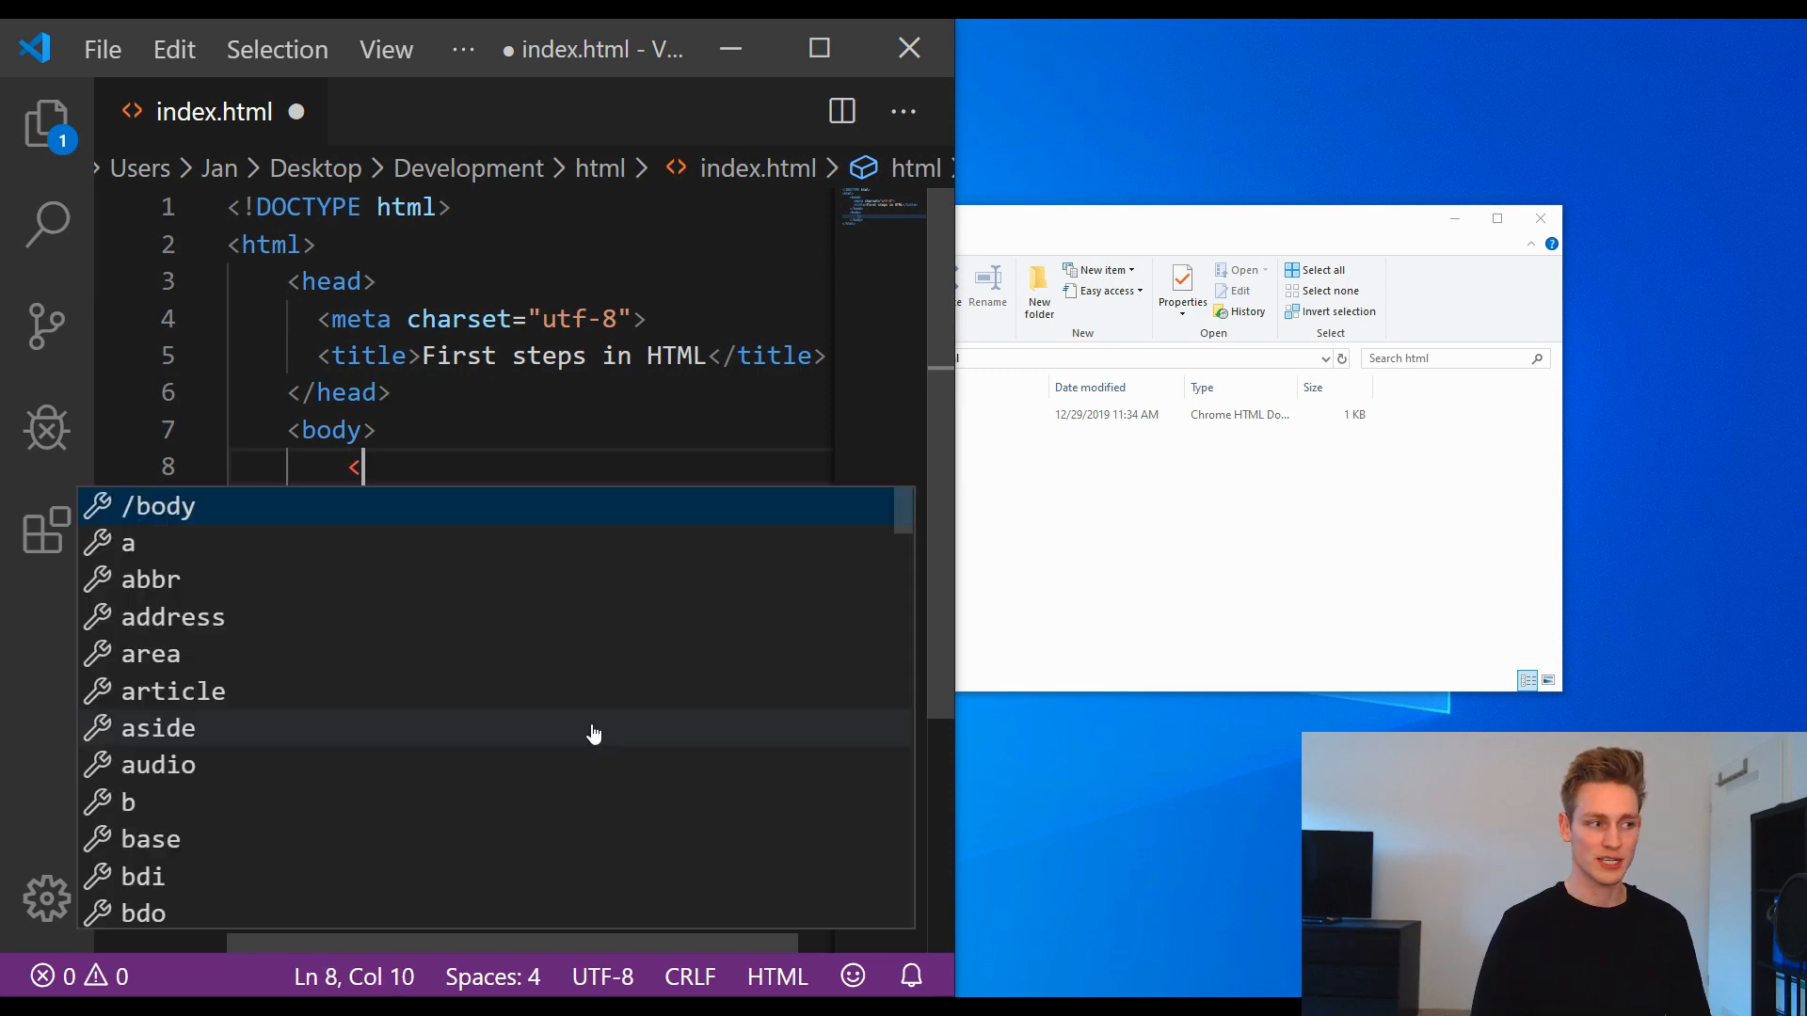
text(h1></h1>)
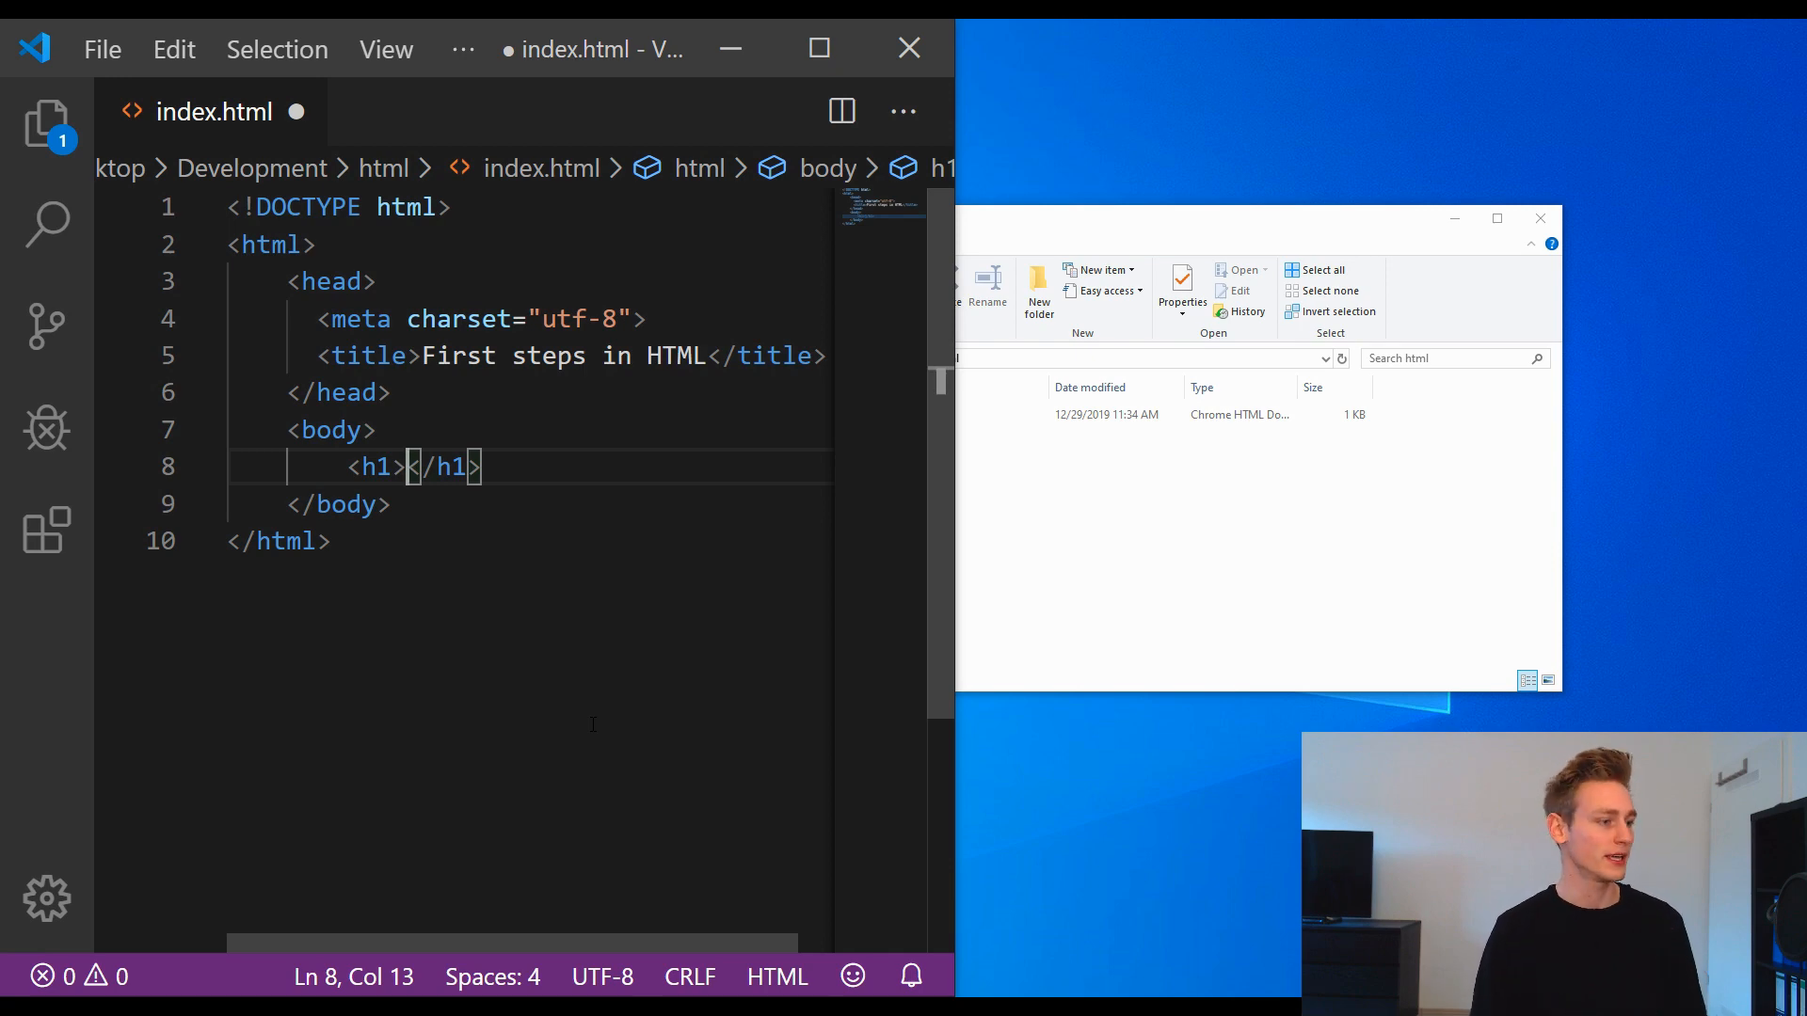
text(Hello W)
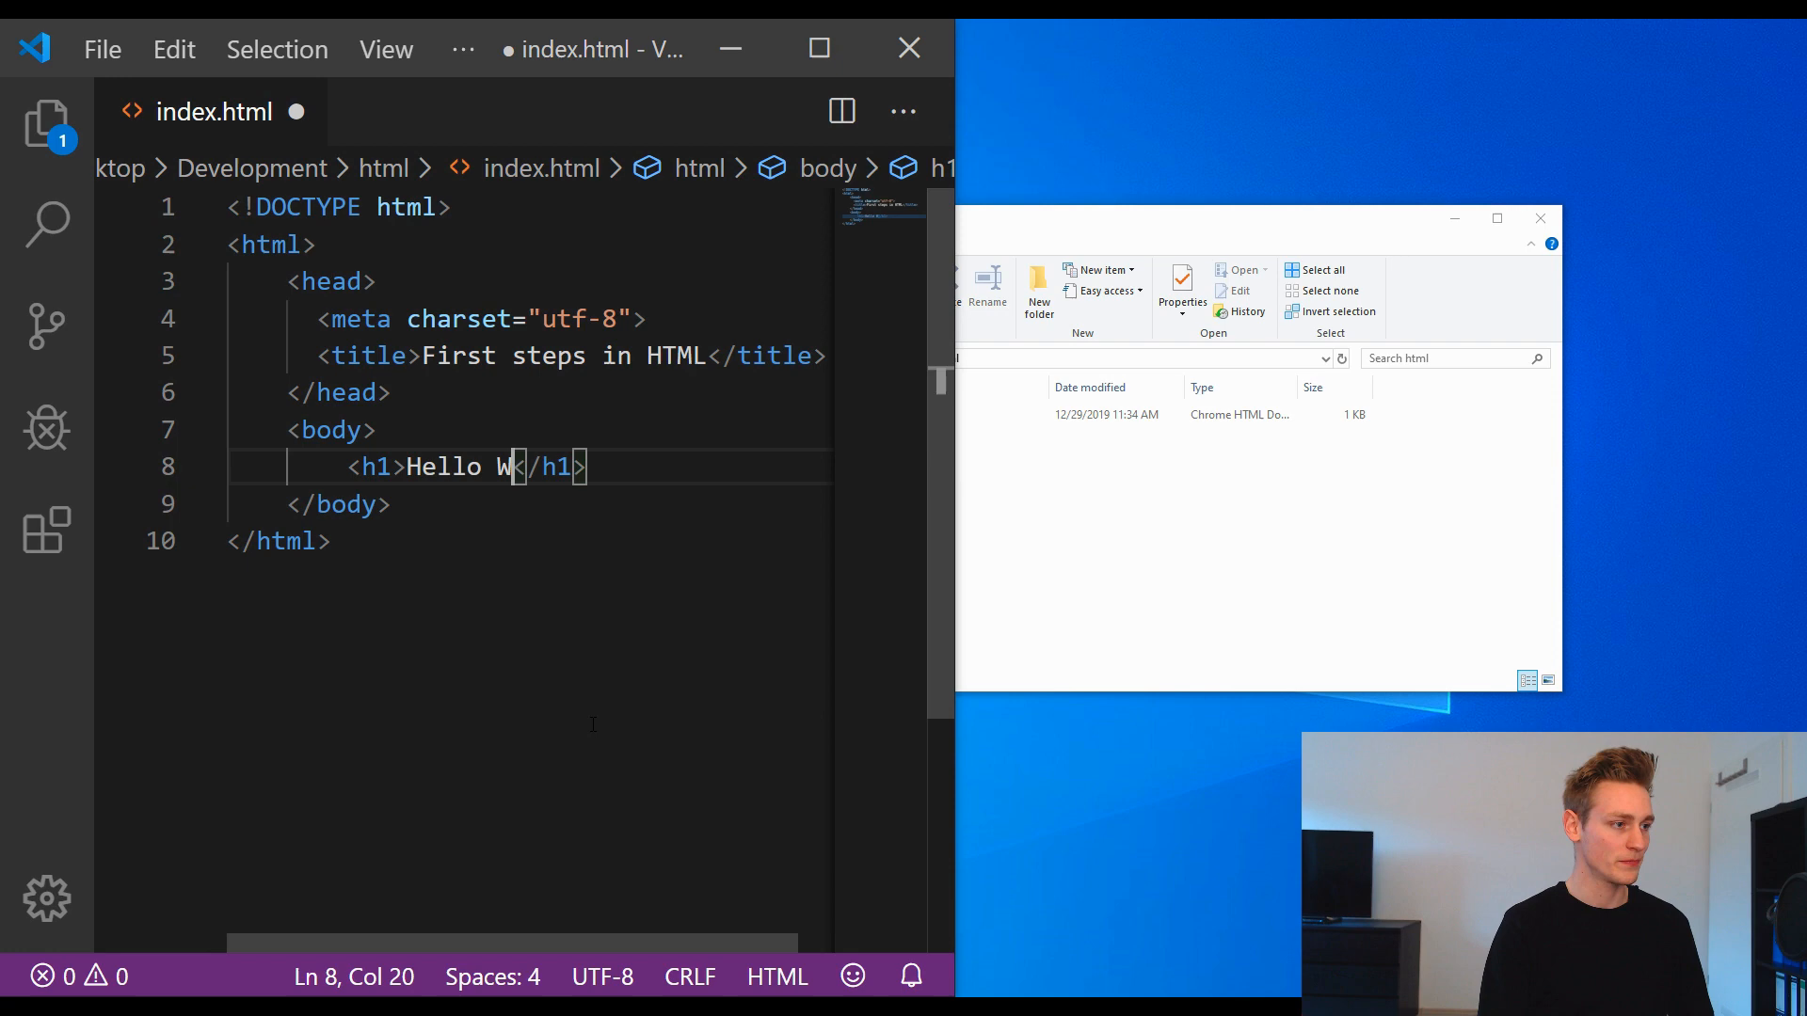
text(orld!)
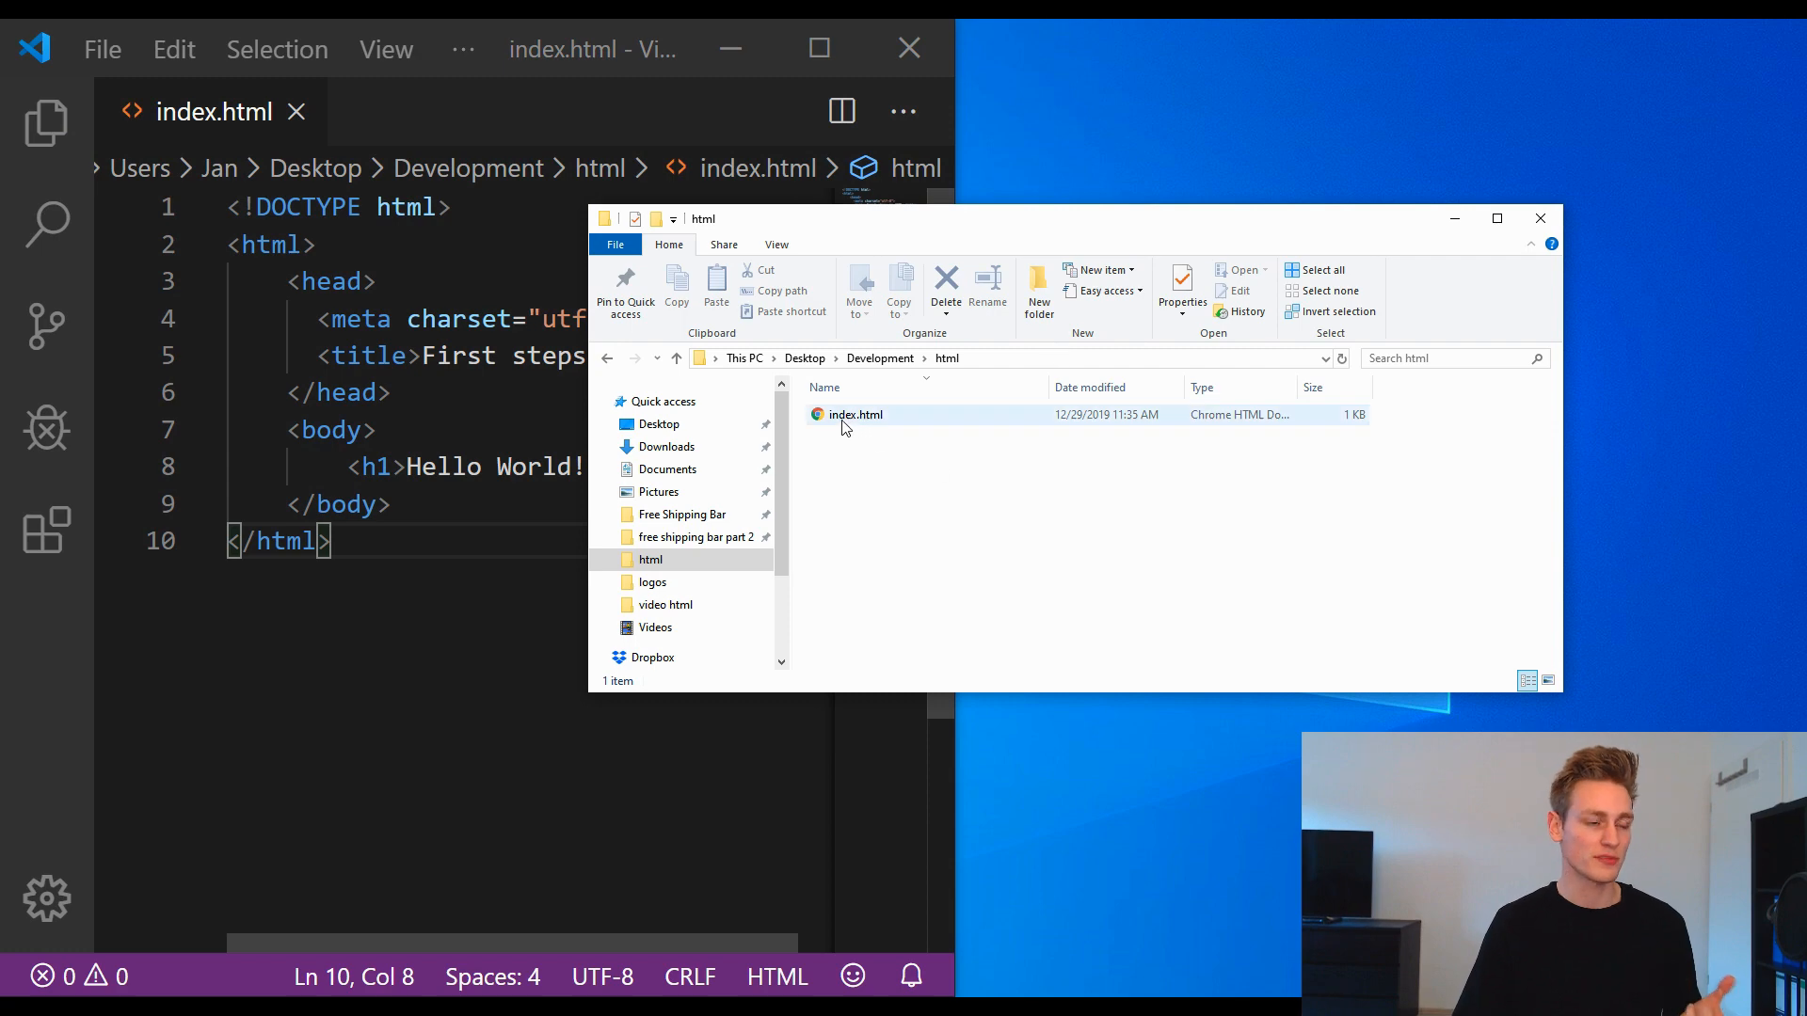
Step: Open index.html from the html folder so it previews in Chrome
click(855, 414)
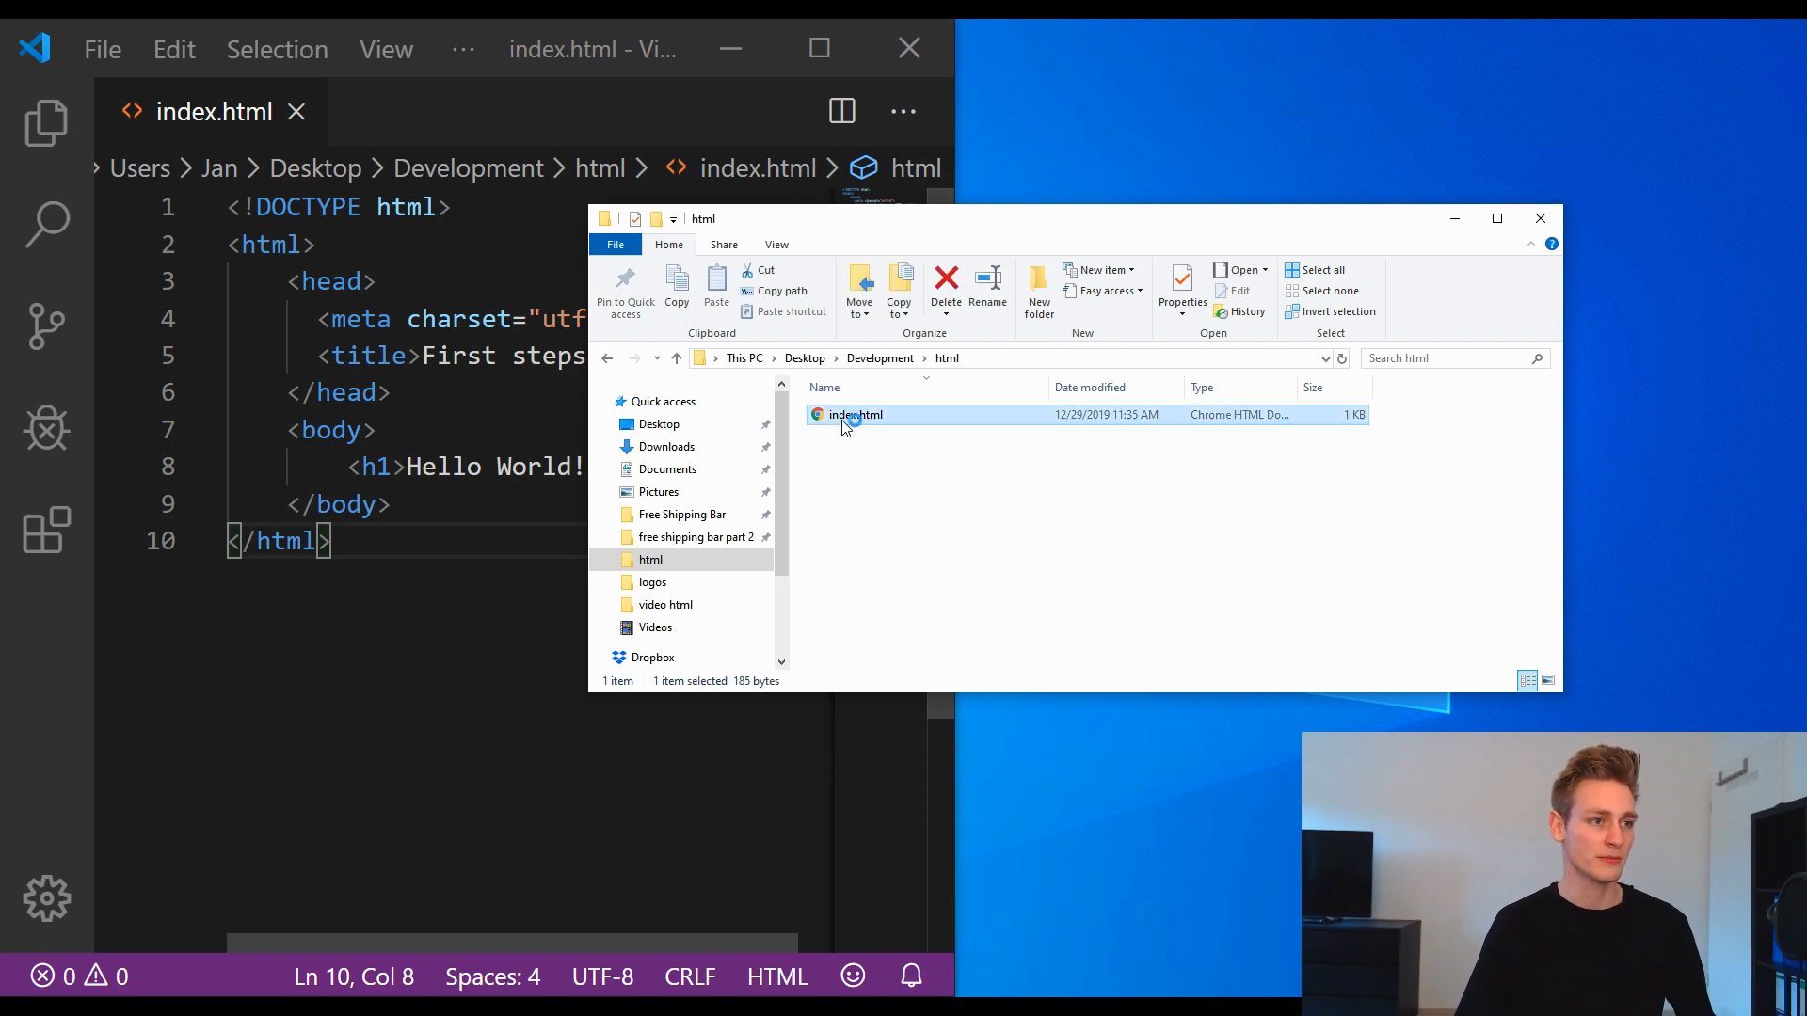
double_click(854, 415)
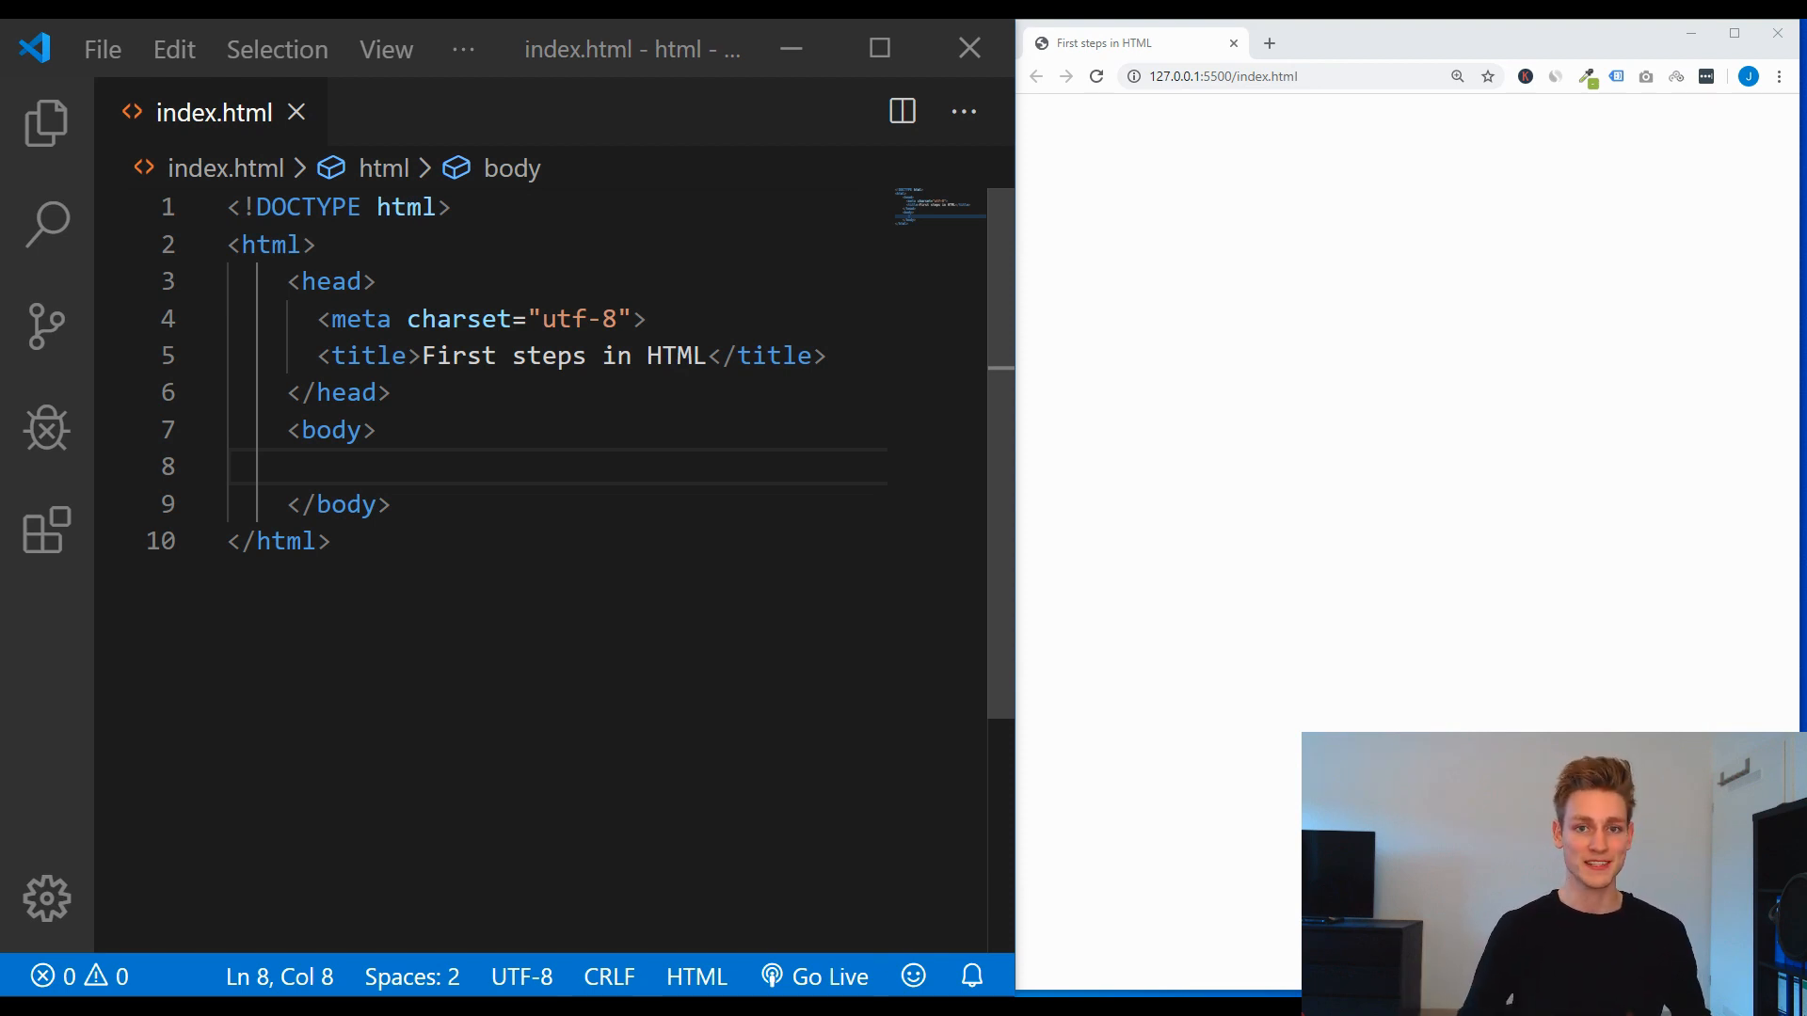
Step: Add blank lines inside the body and begin a new element with h
key(Enter)
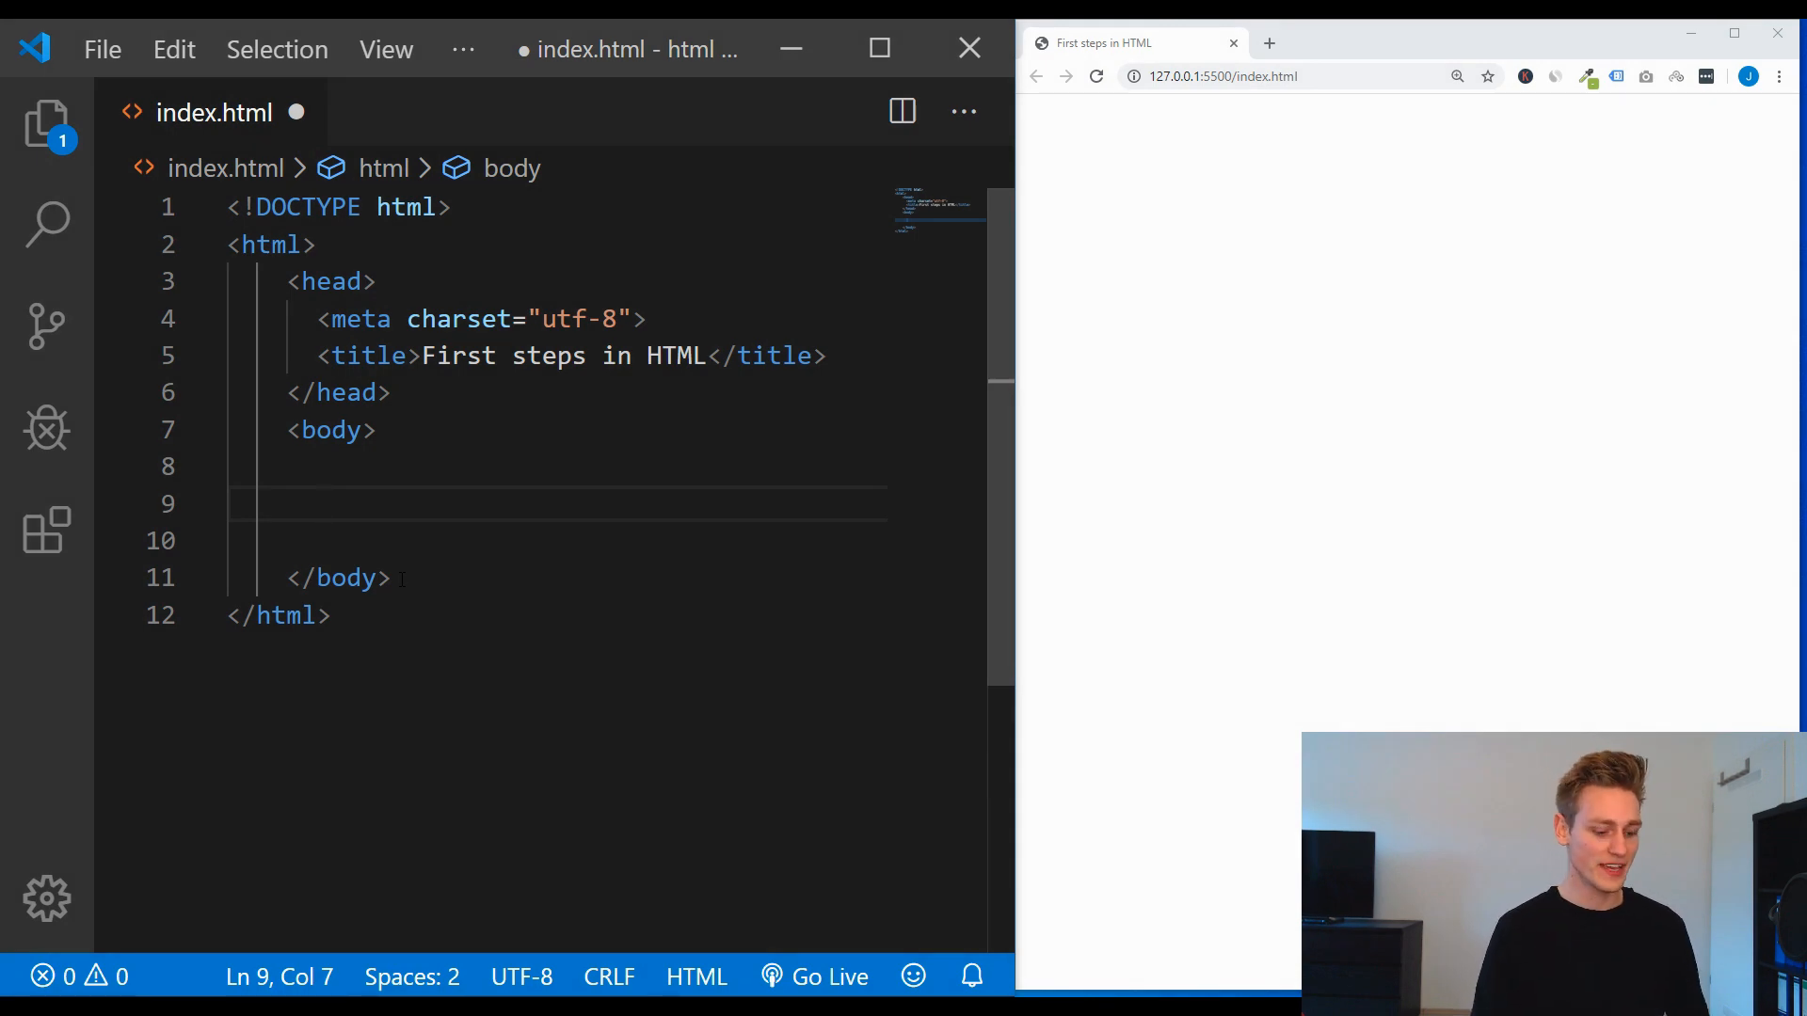
text(h)
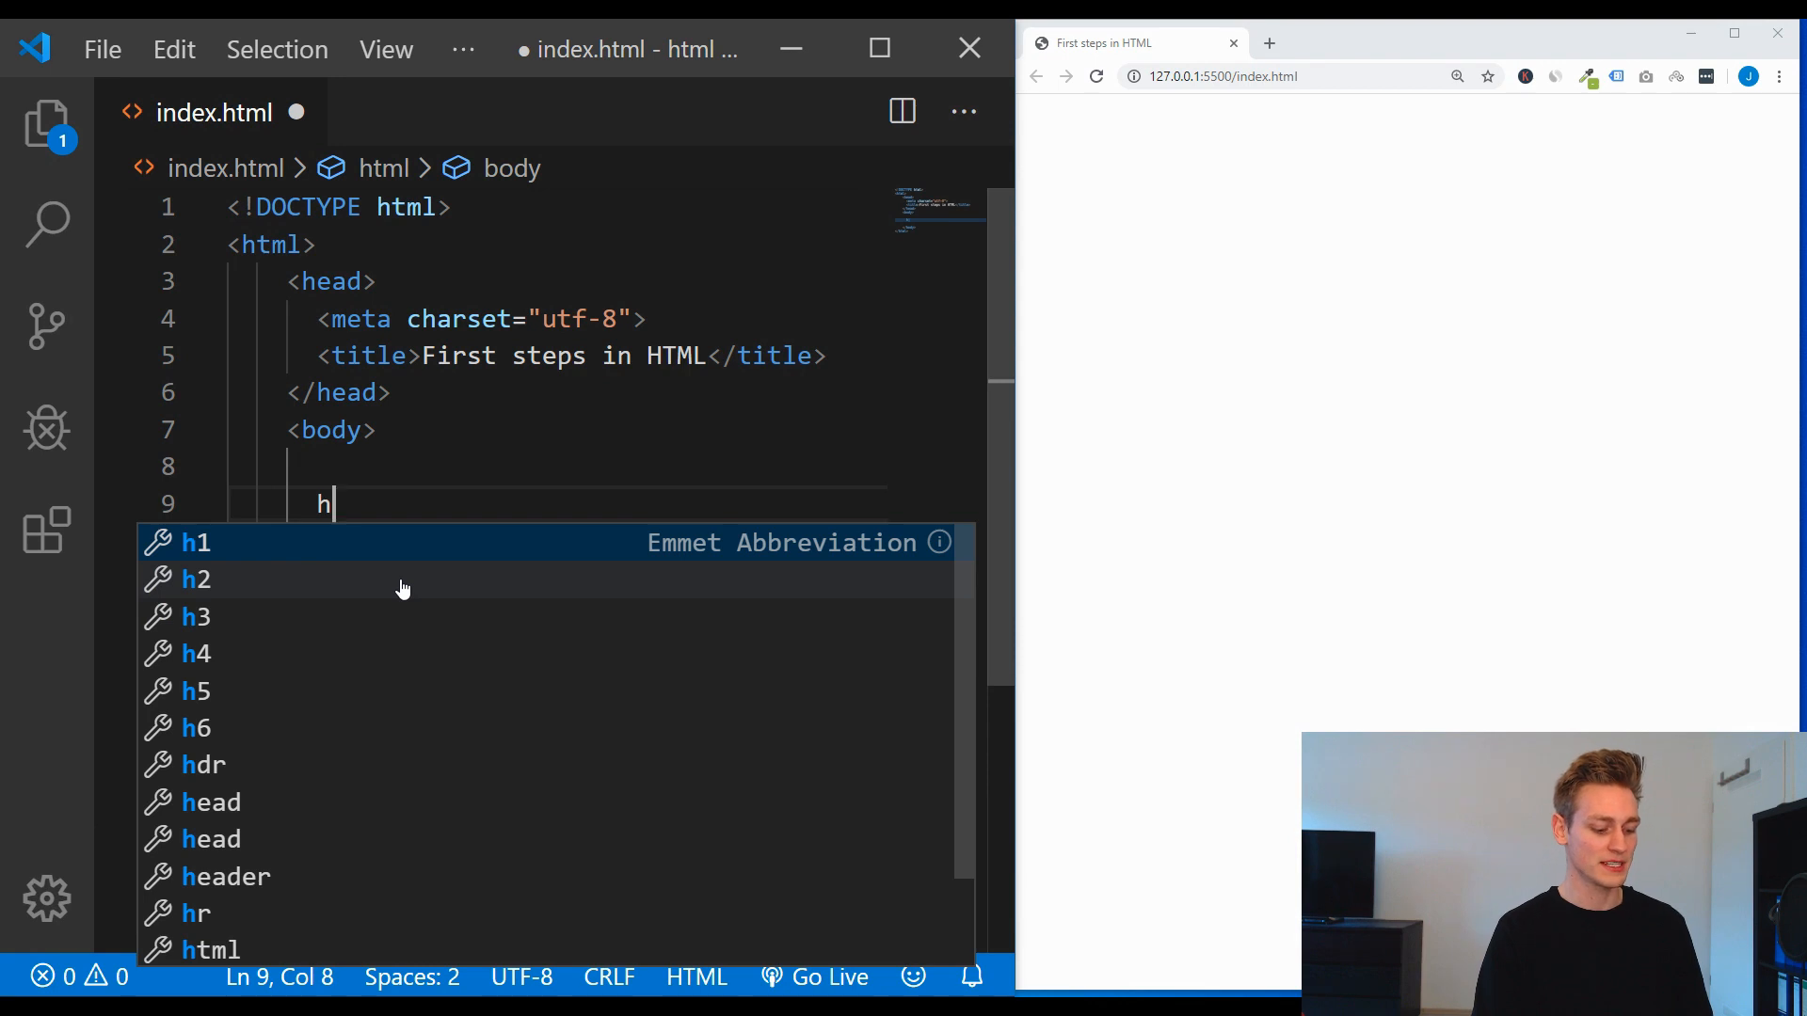
text($*6)
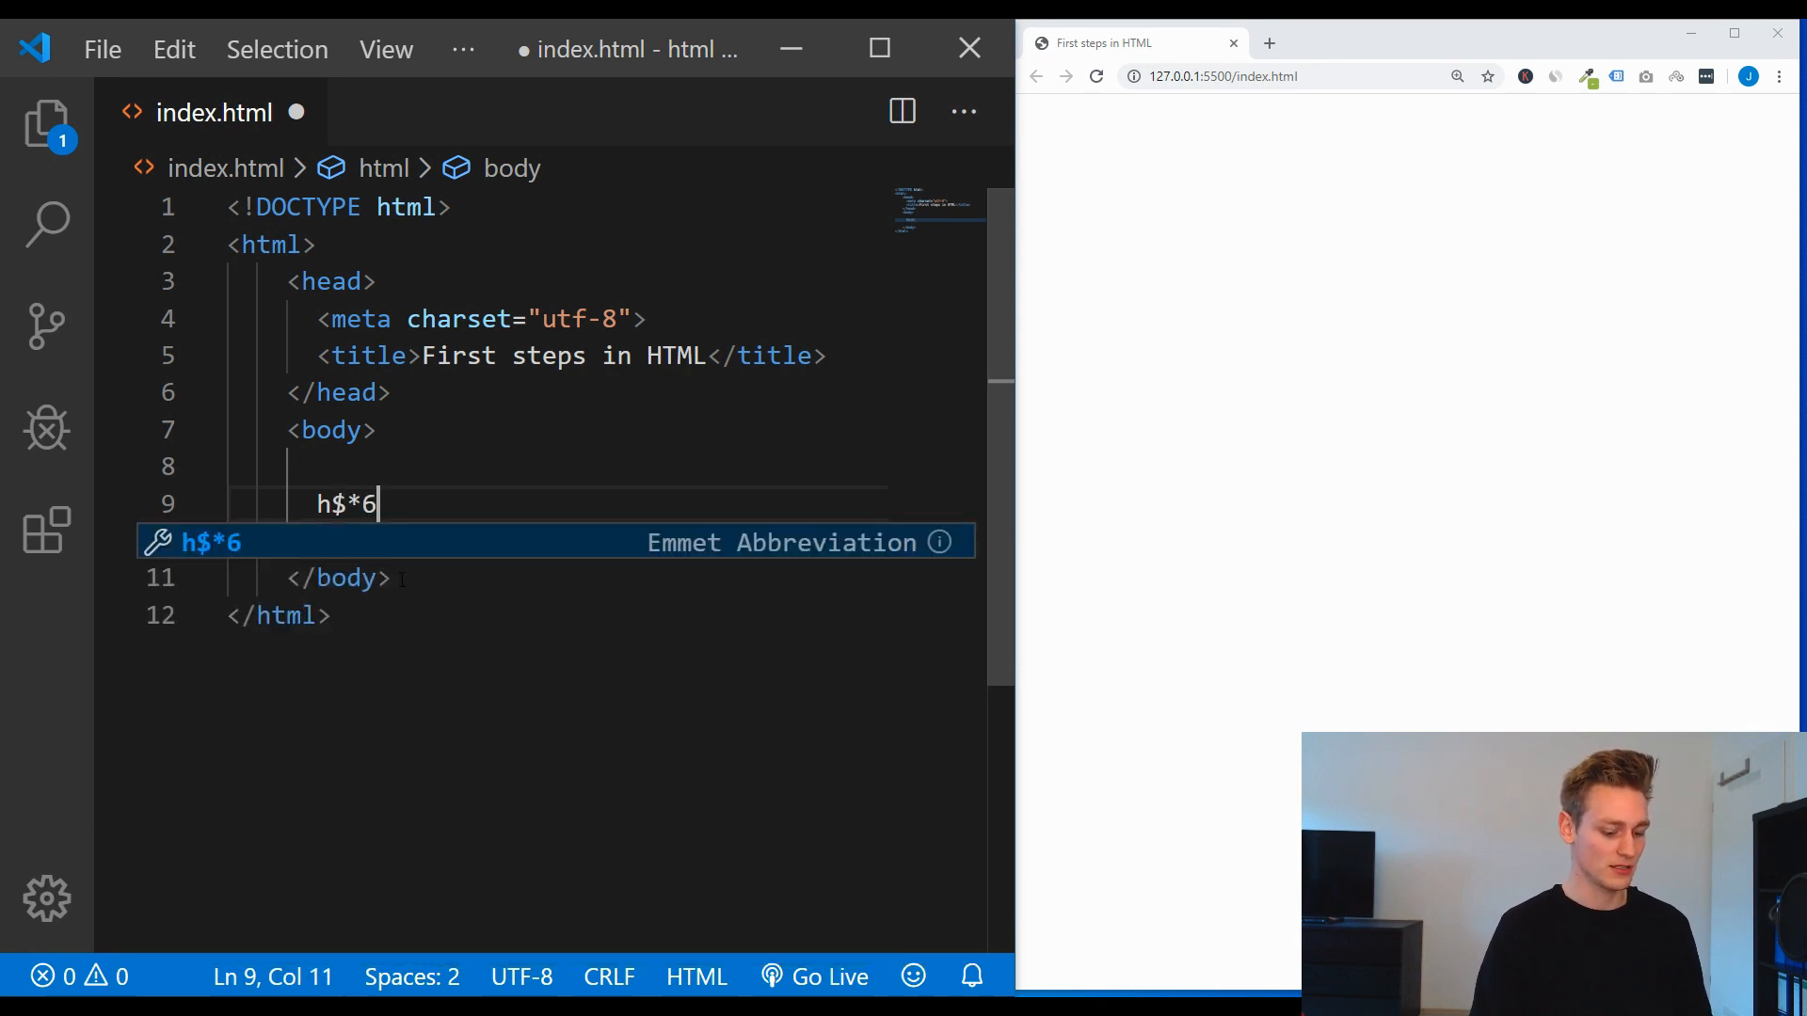
text({hello })
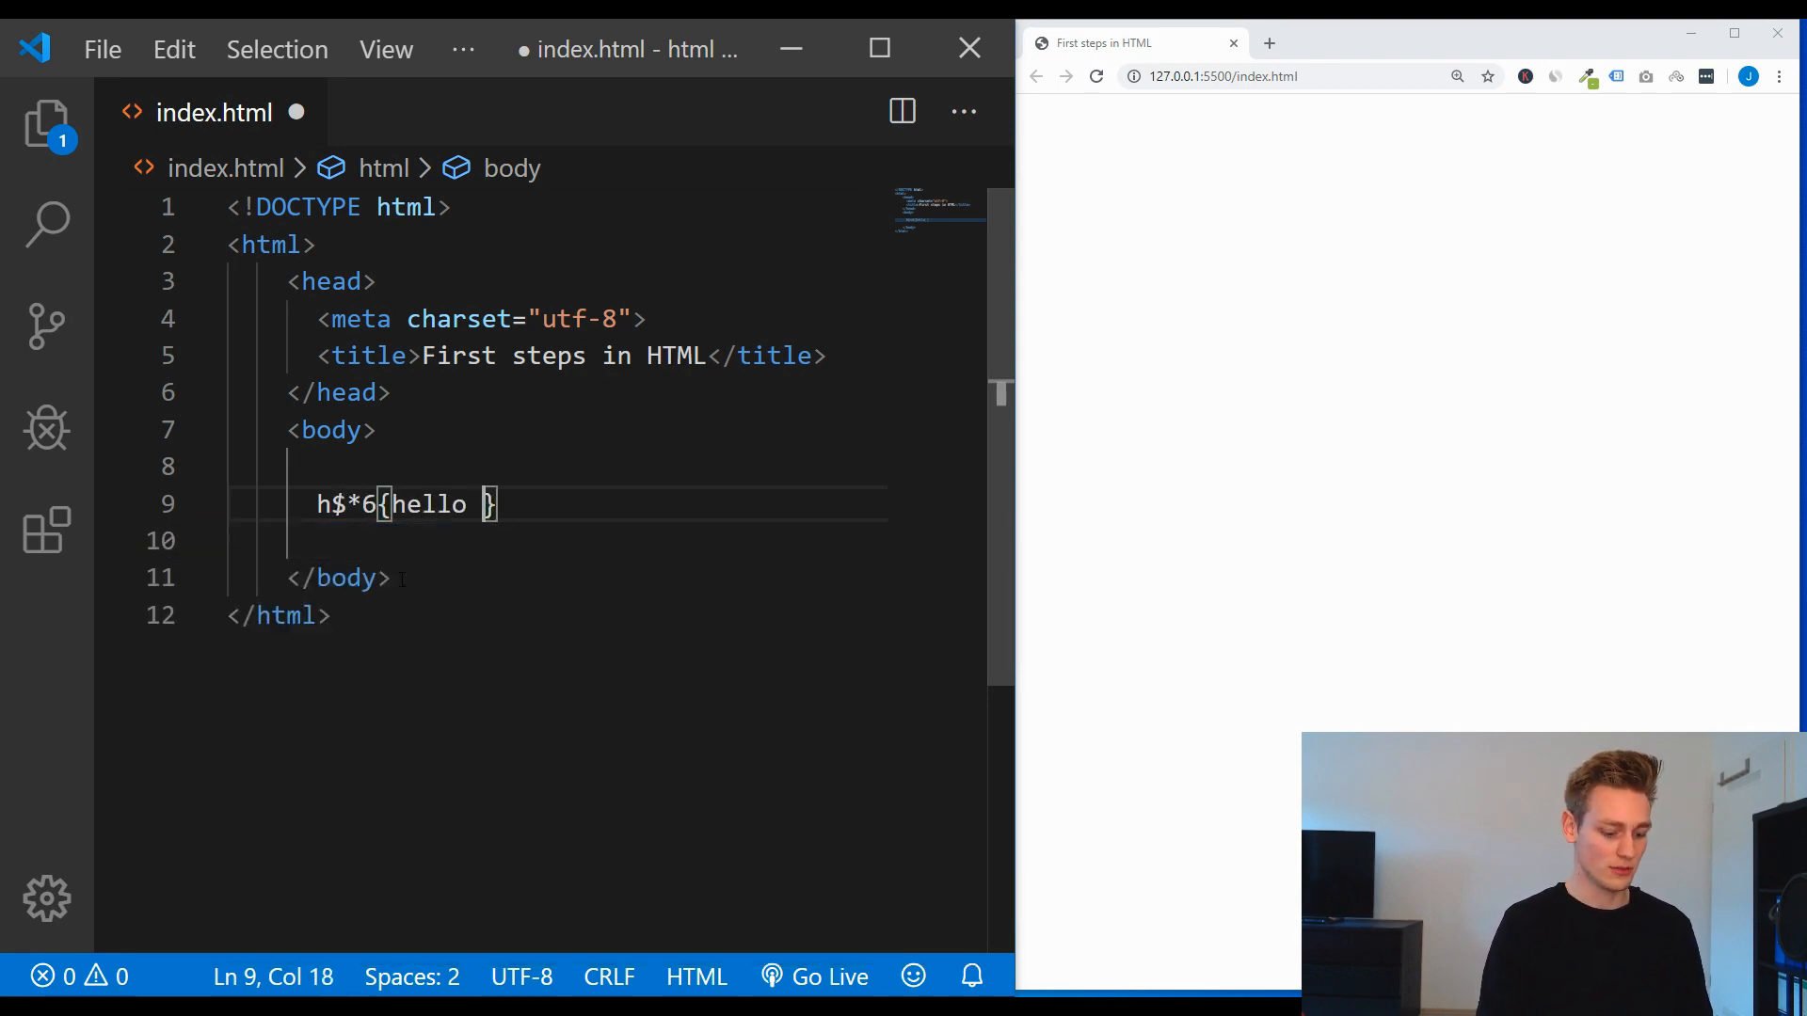
text(i´m a heading le)
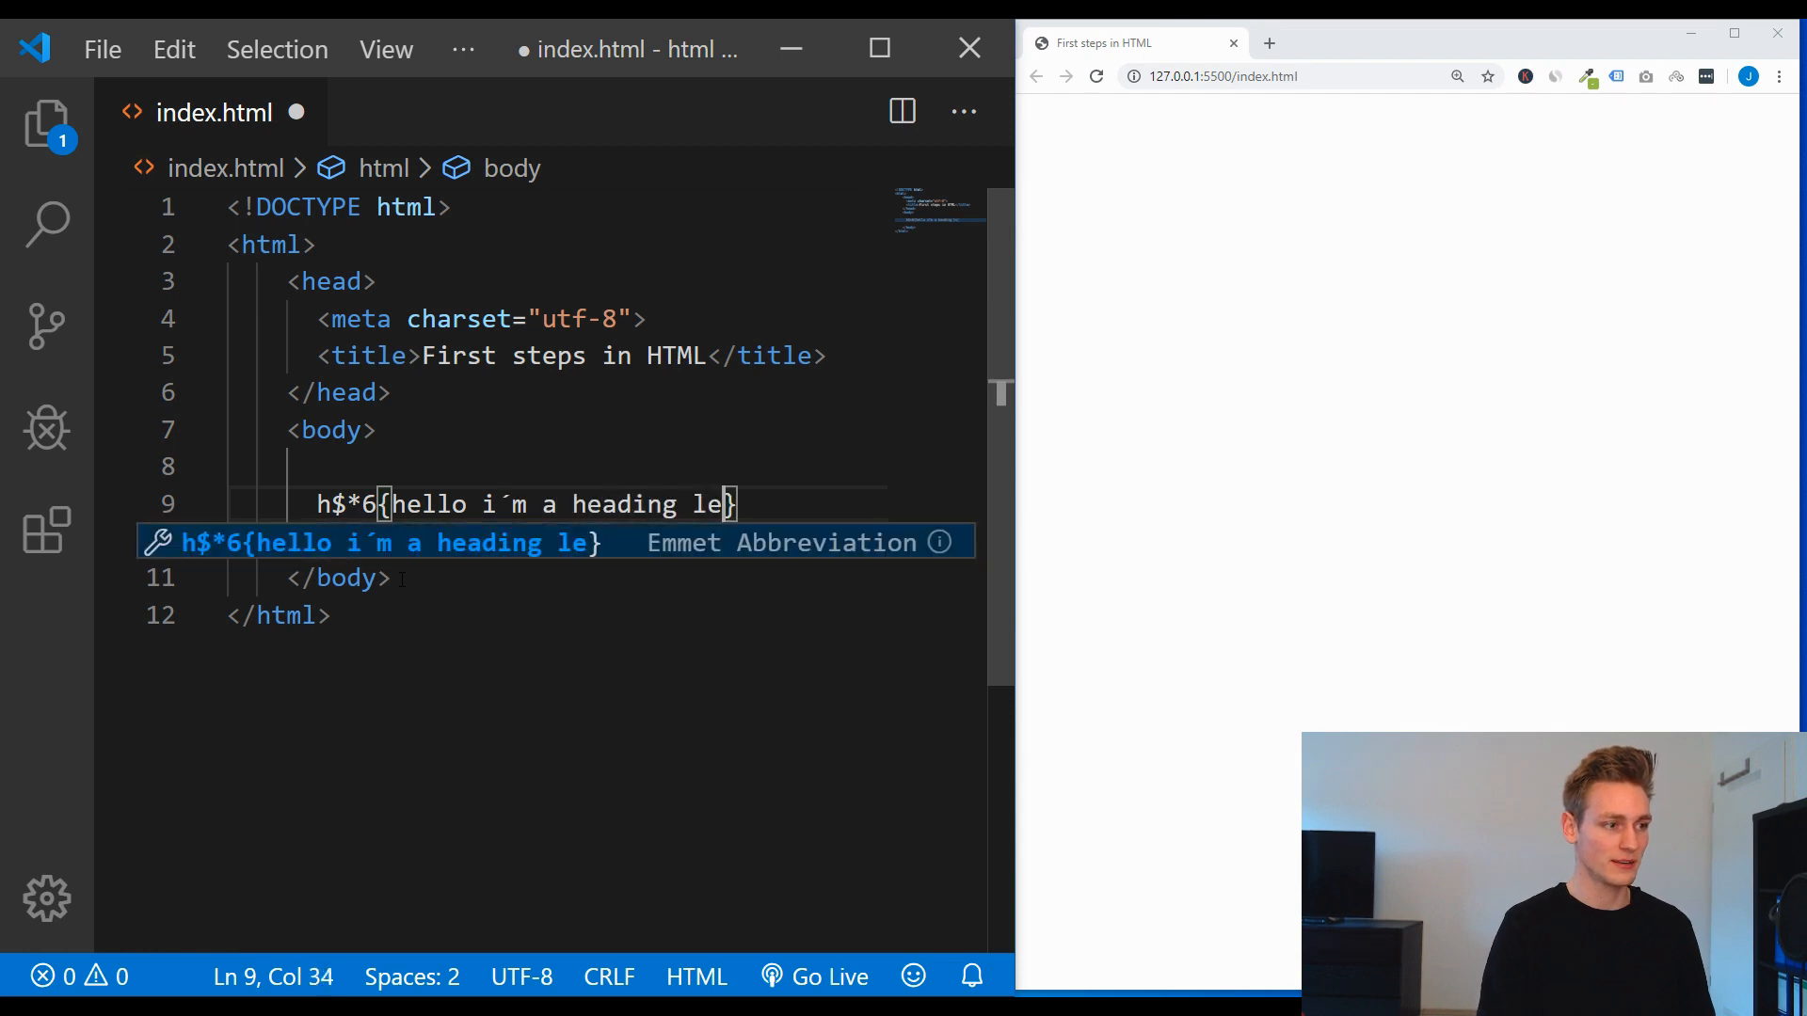
key(Tab)
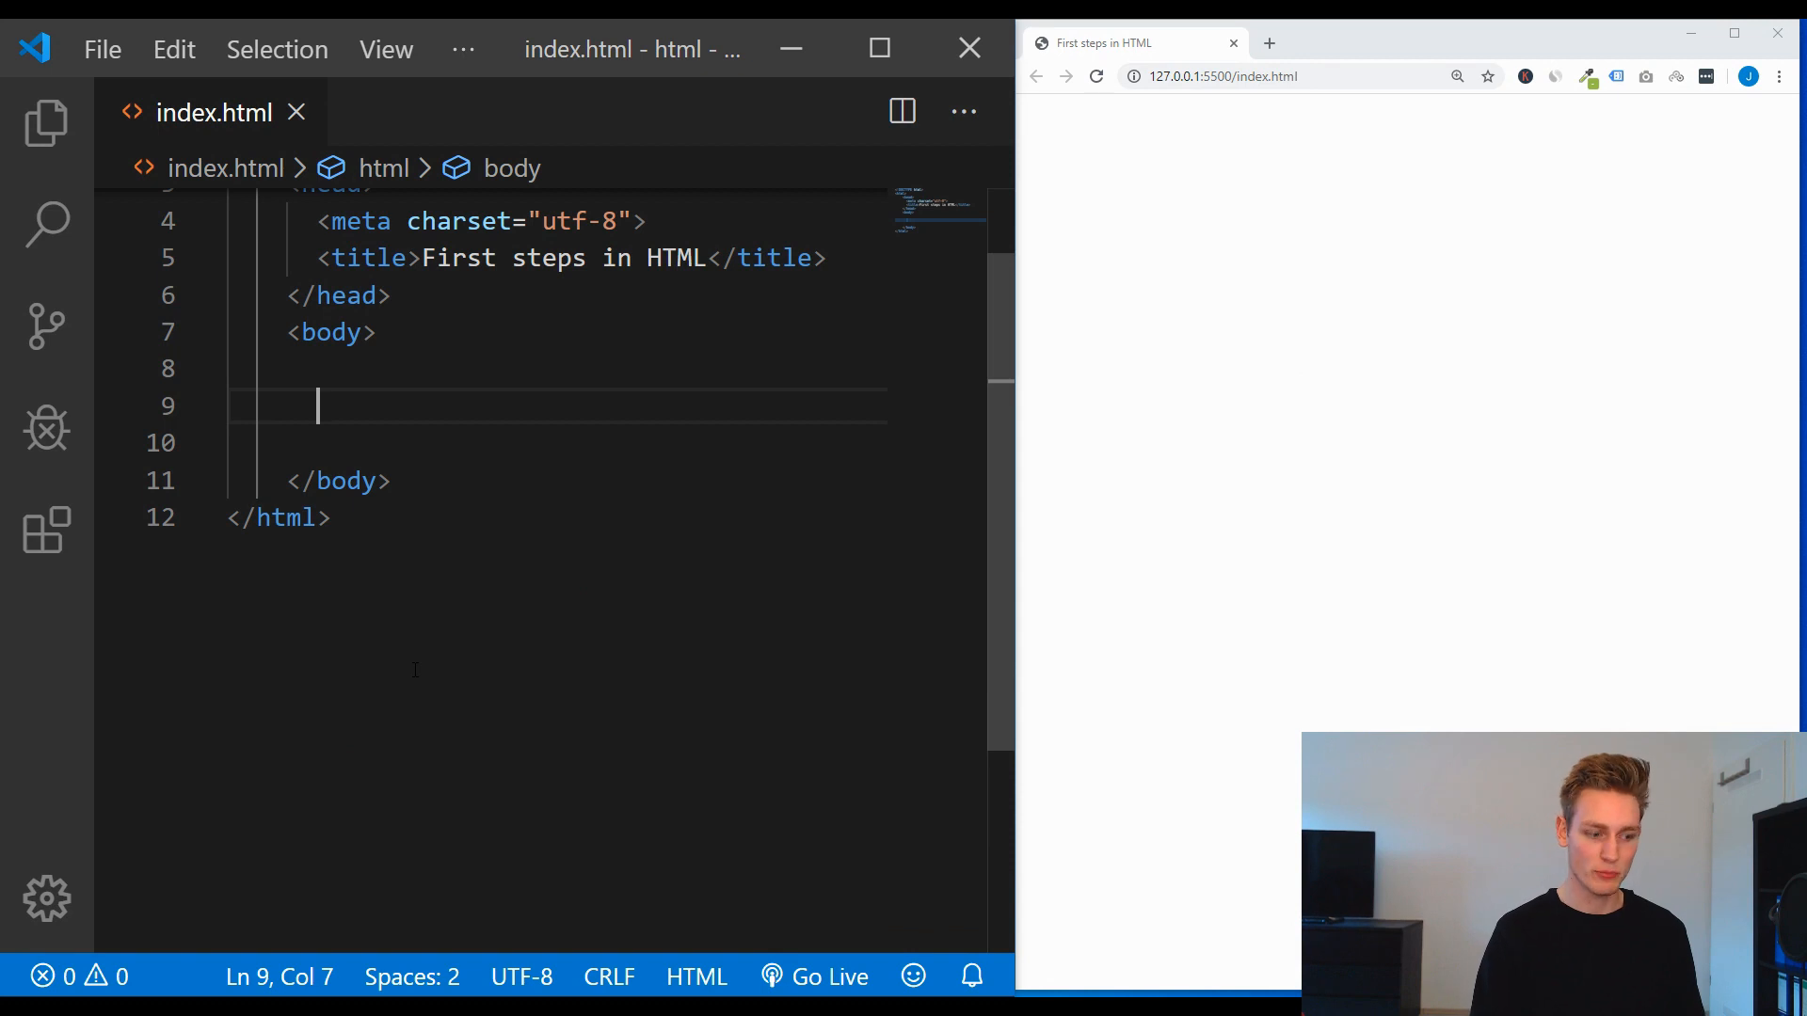
Step: Add a paragraph Hello I´m a text, split over lines with a <br> break
text(<p></p>)
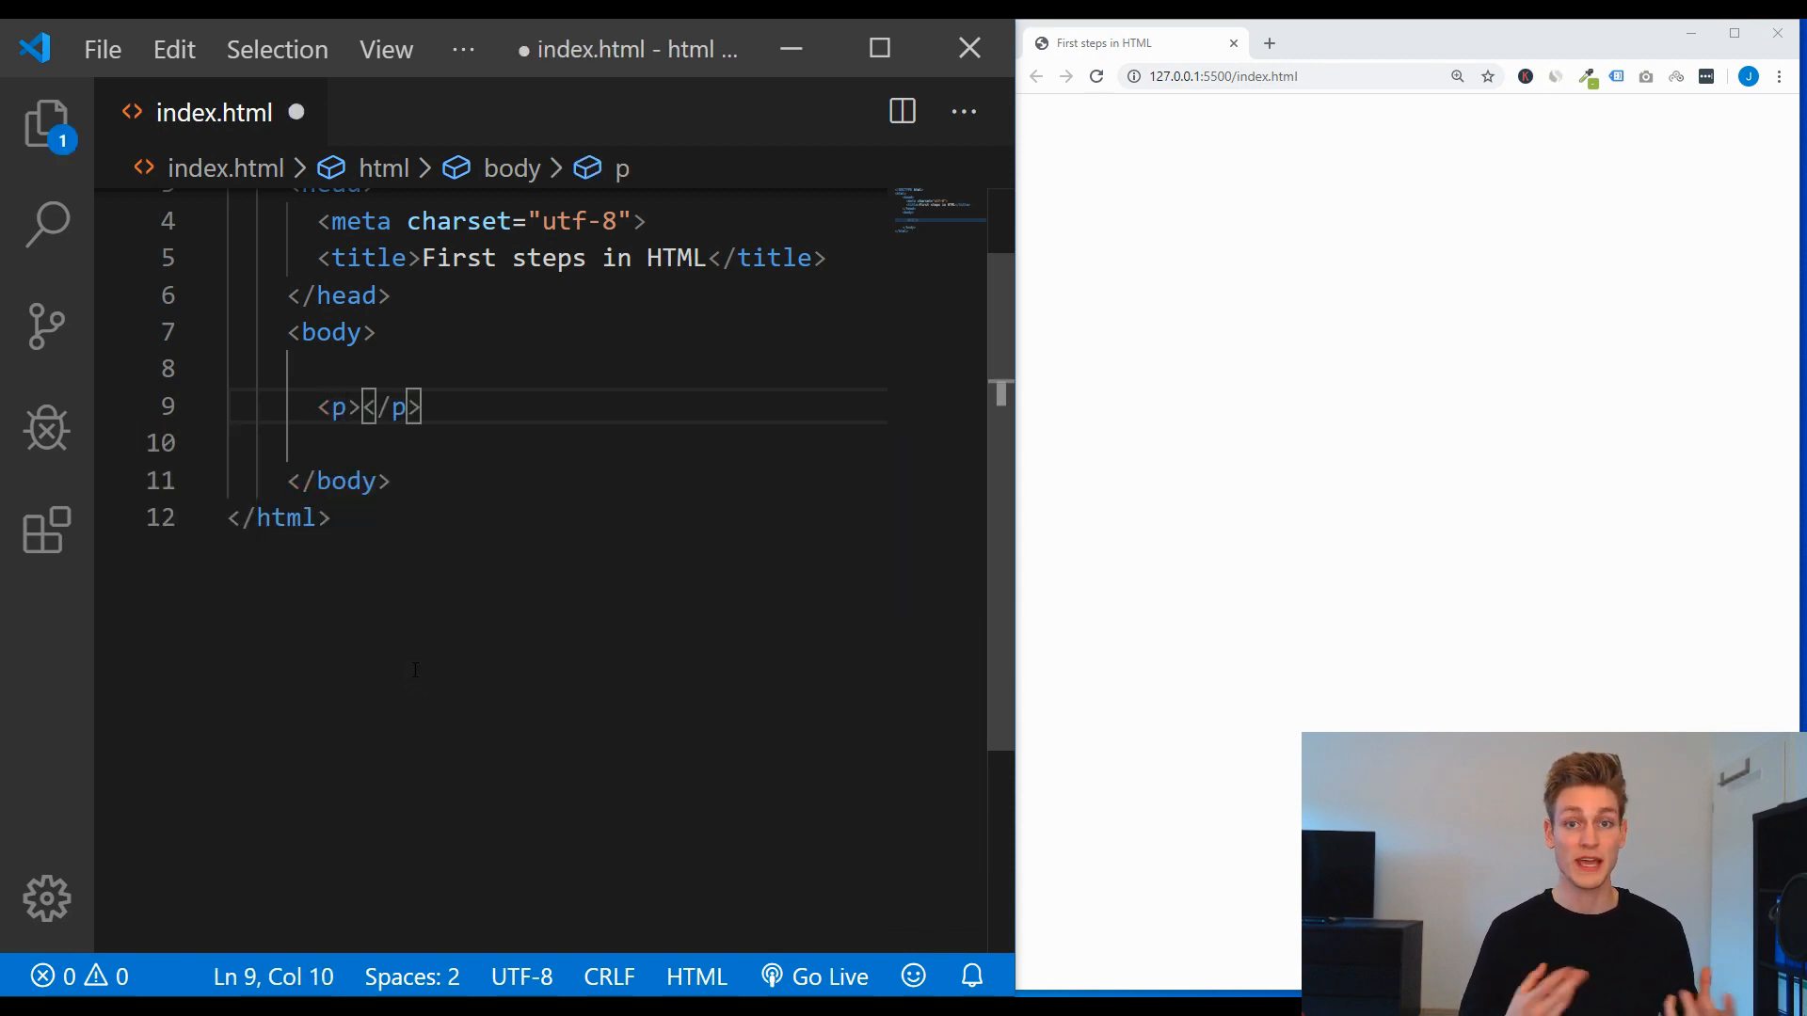
text(Hello)
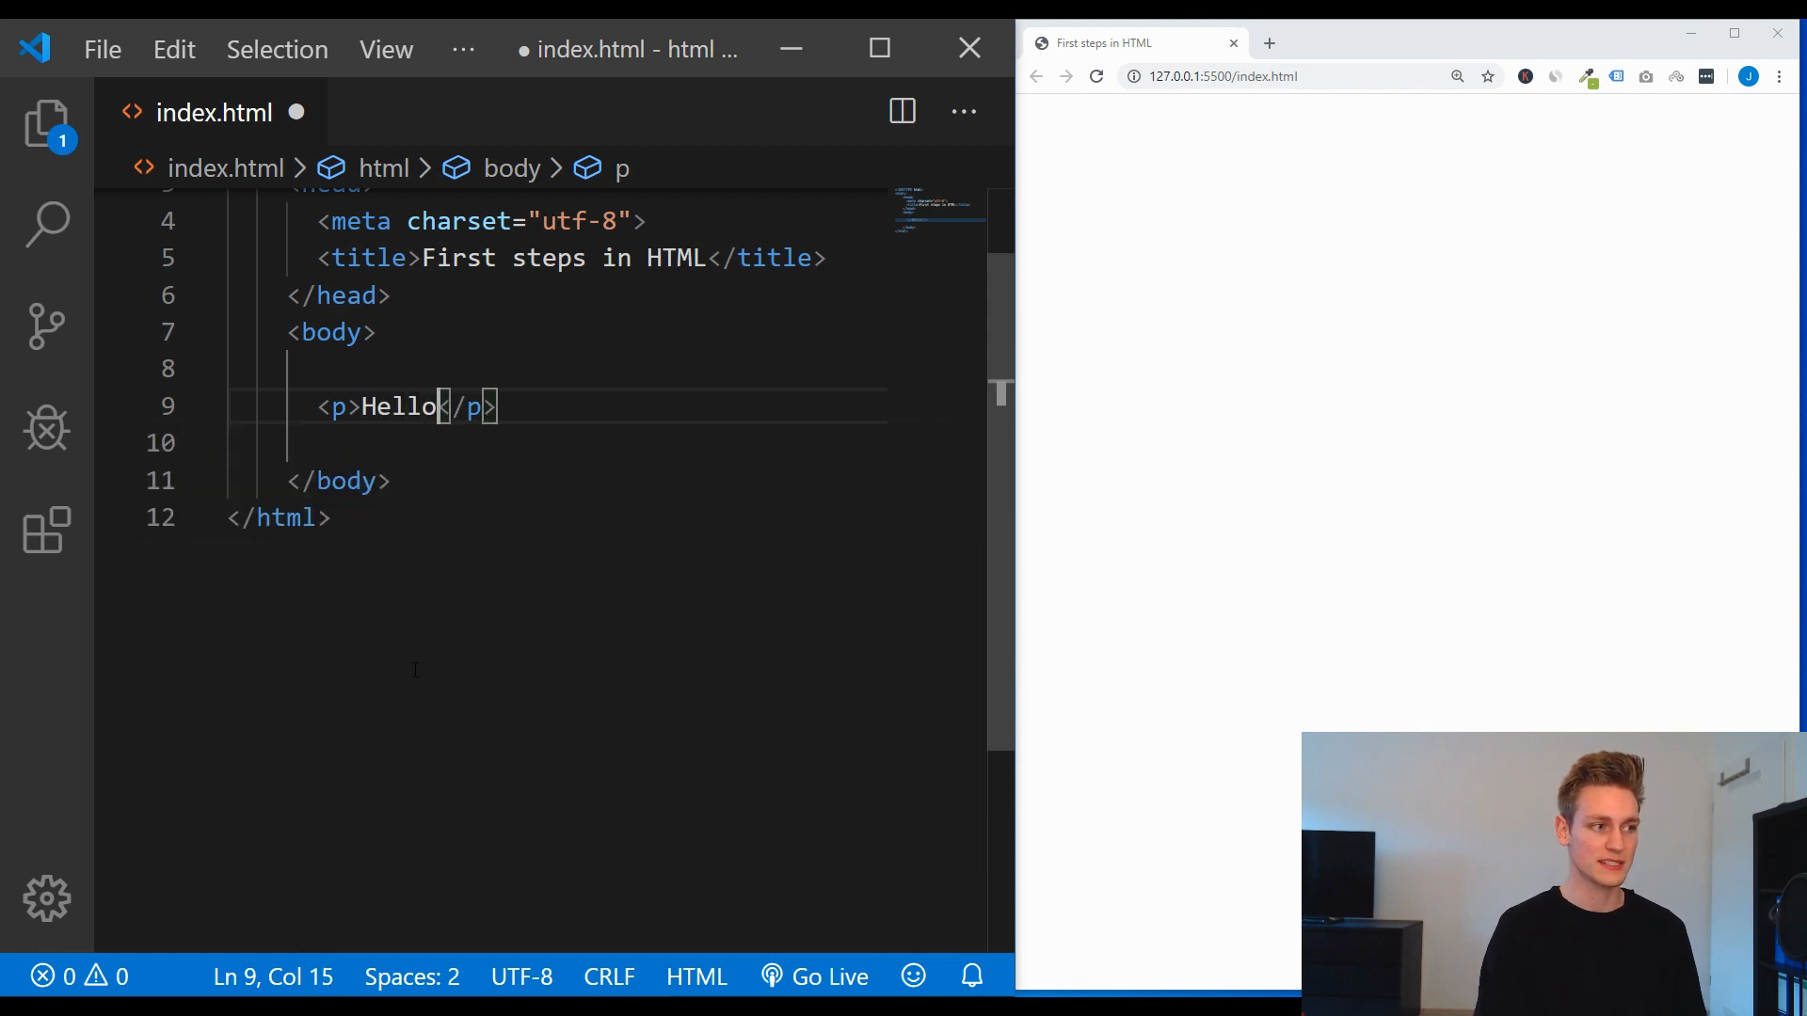
text(I´m a text)
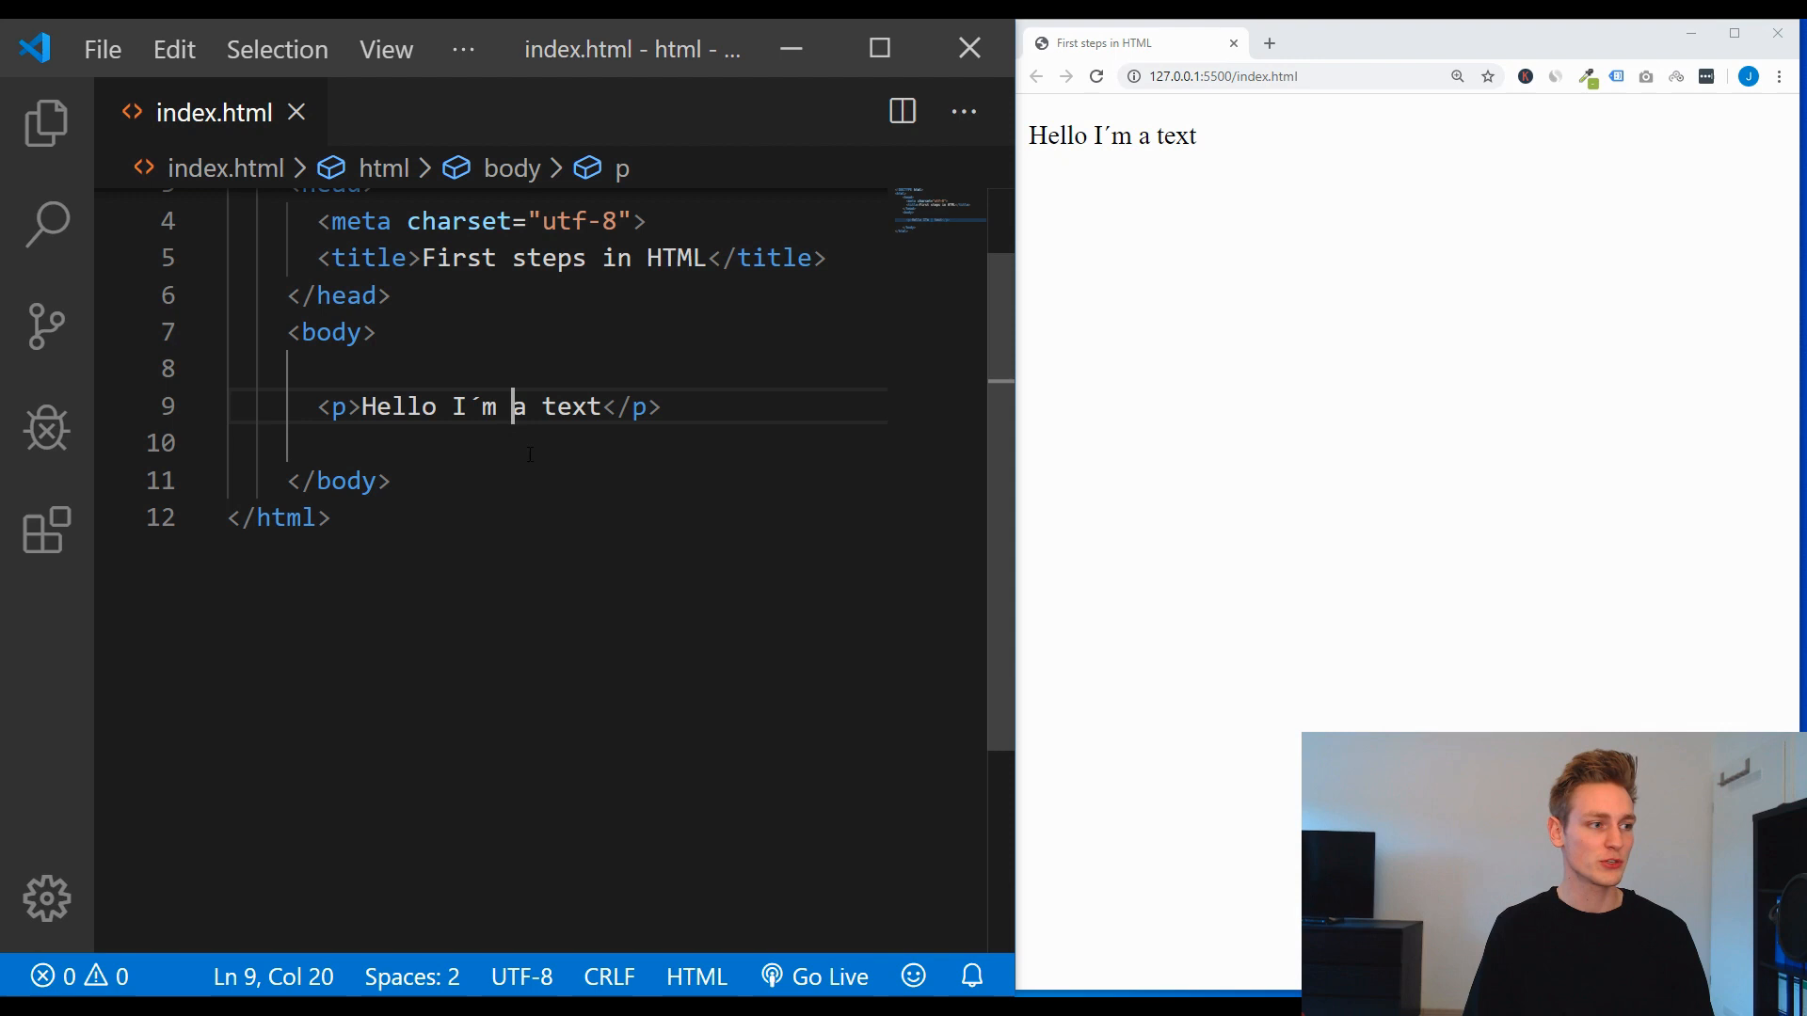
key(Enter)
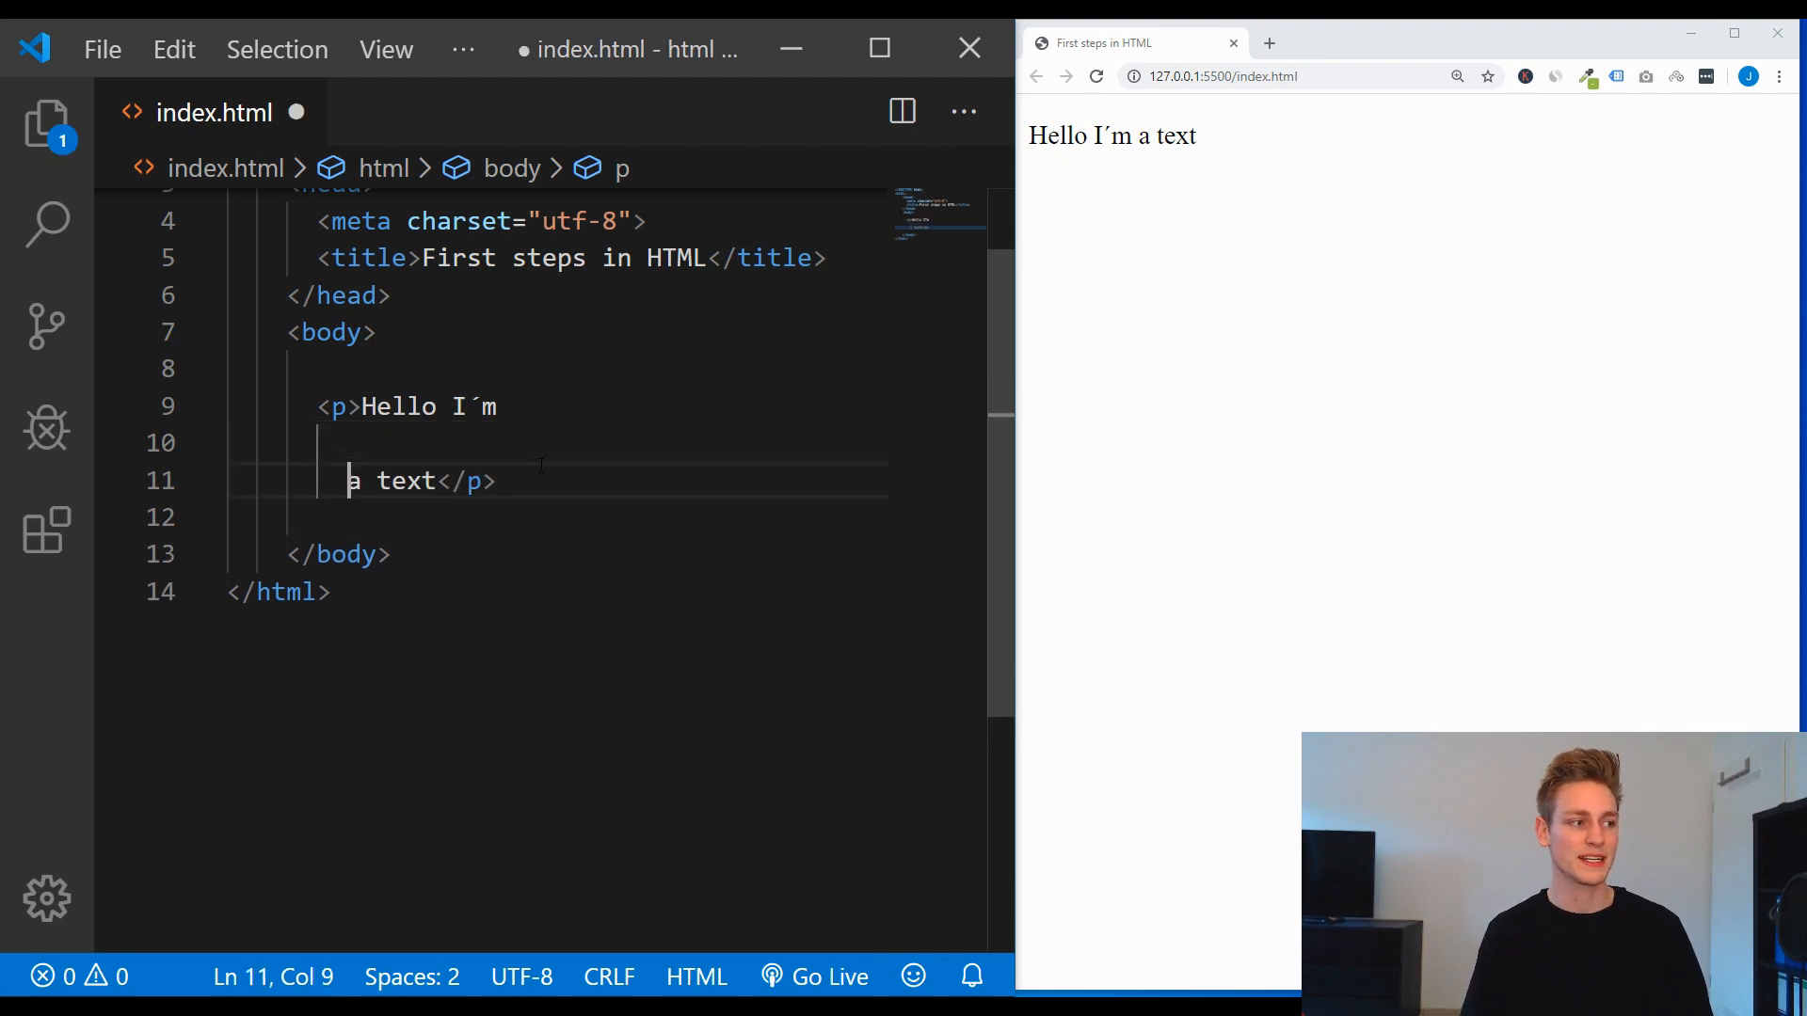
key(Enter)
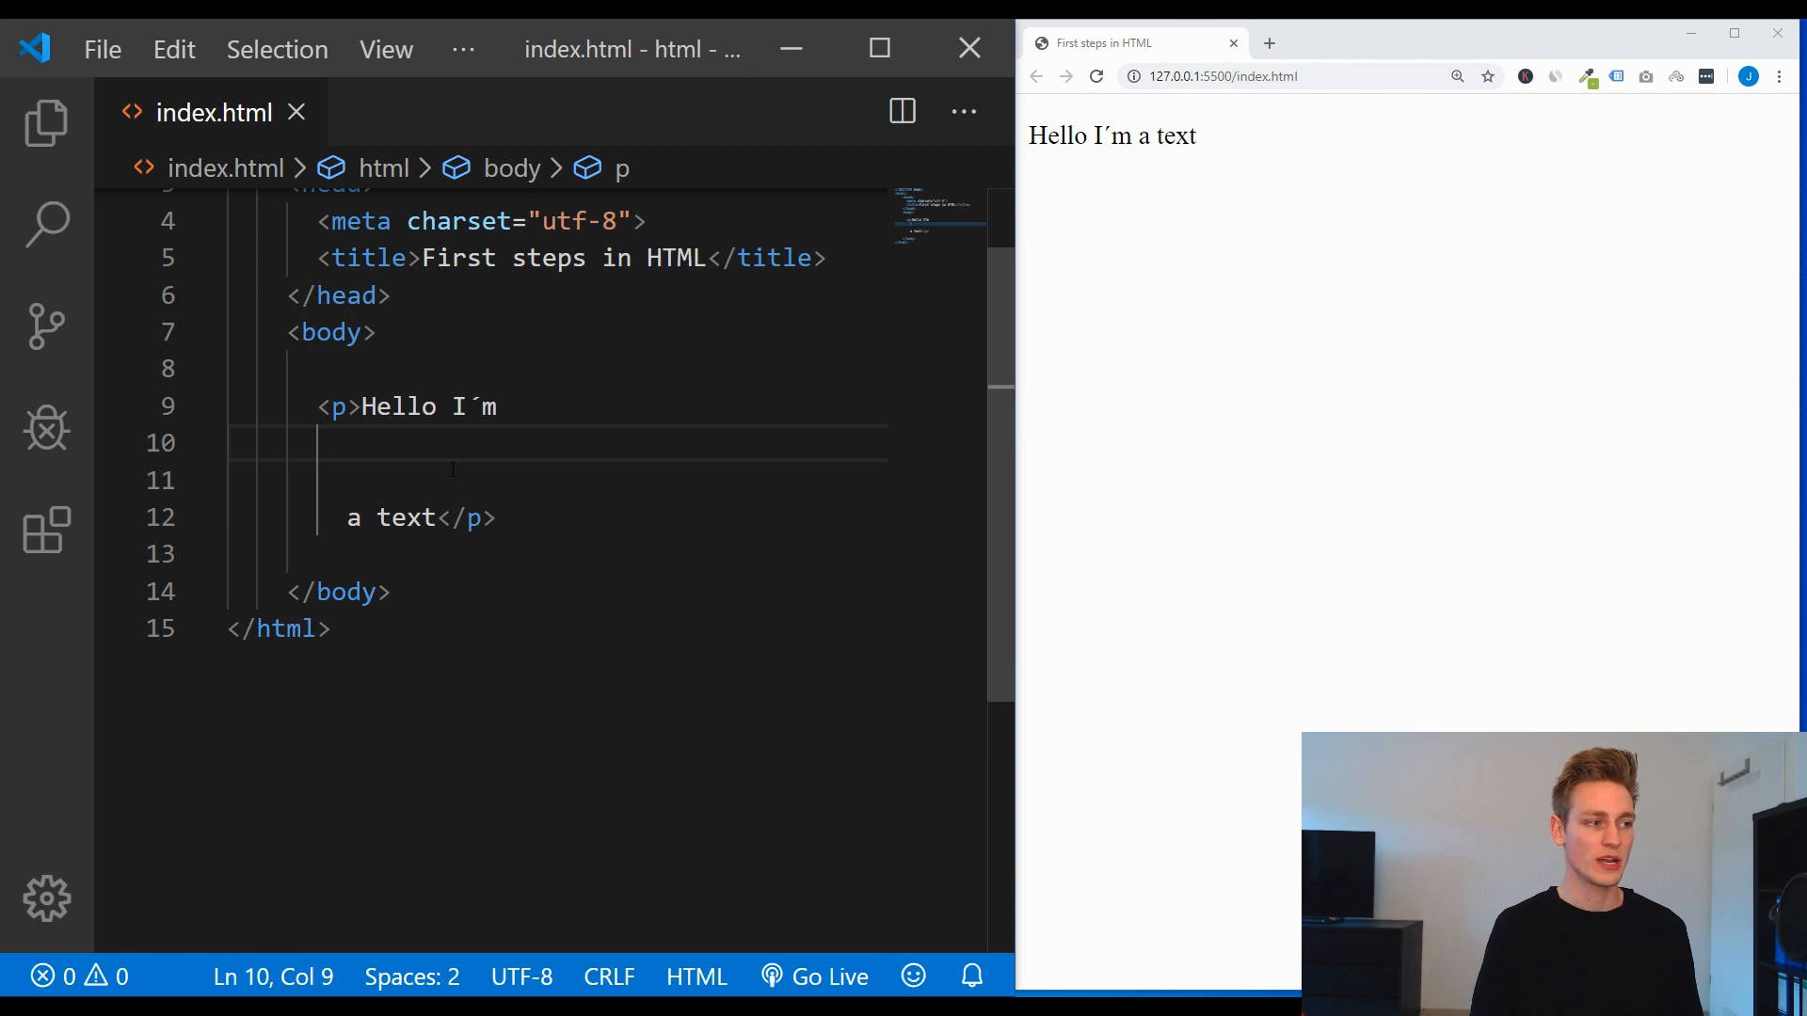
text(<br>)
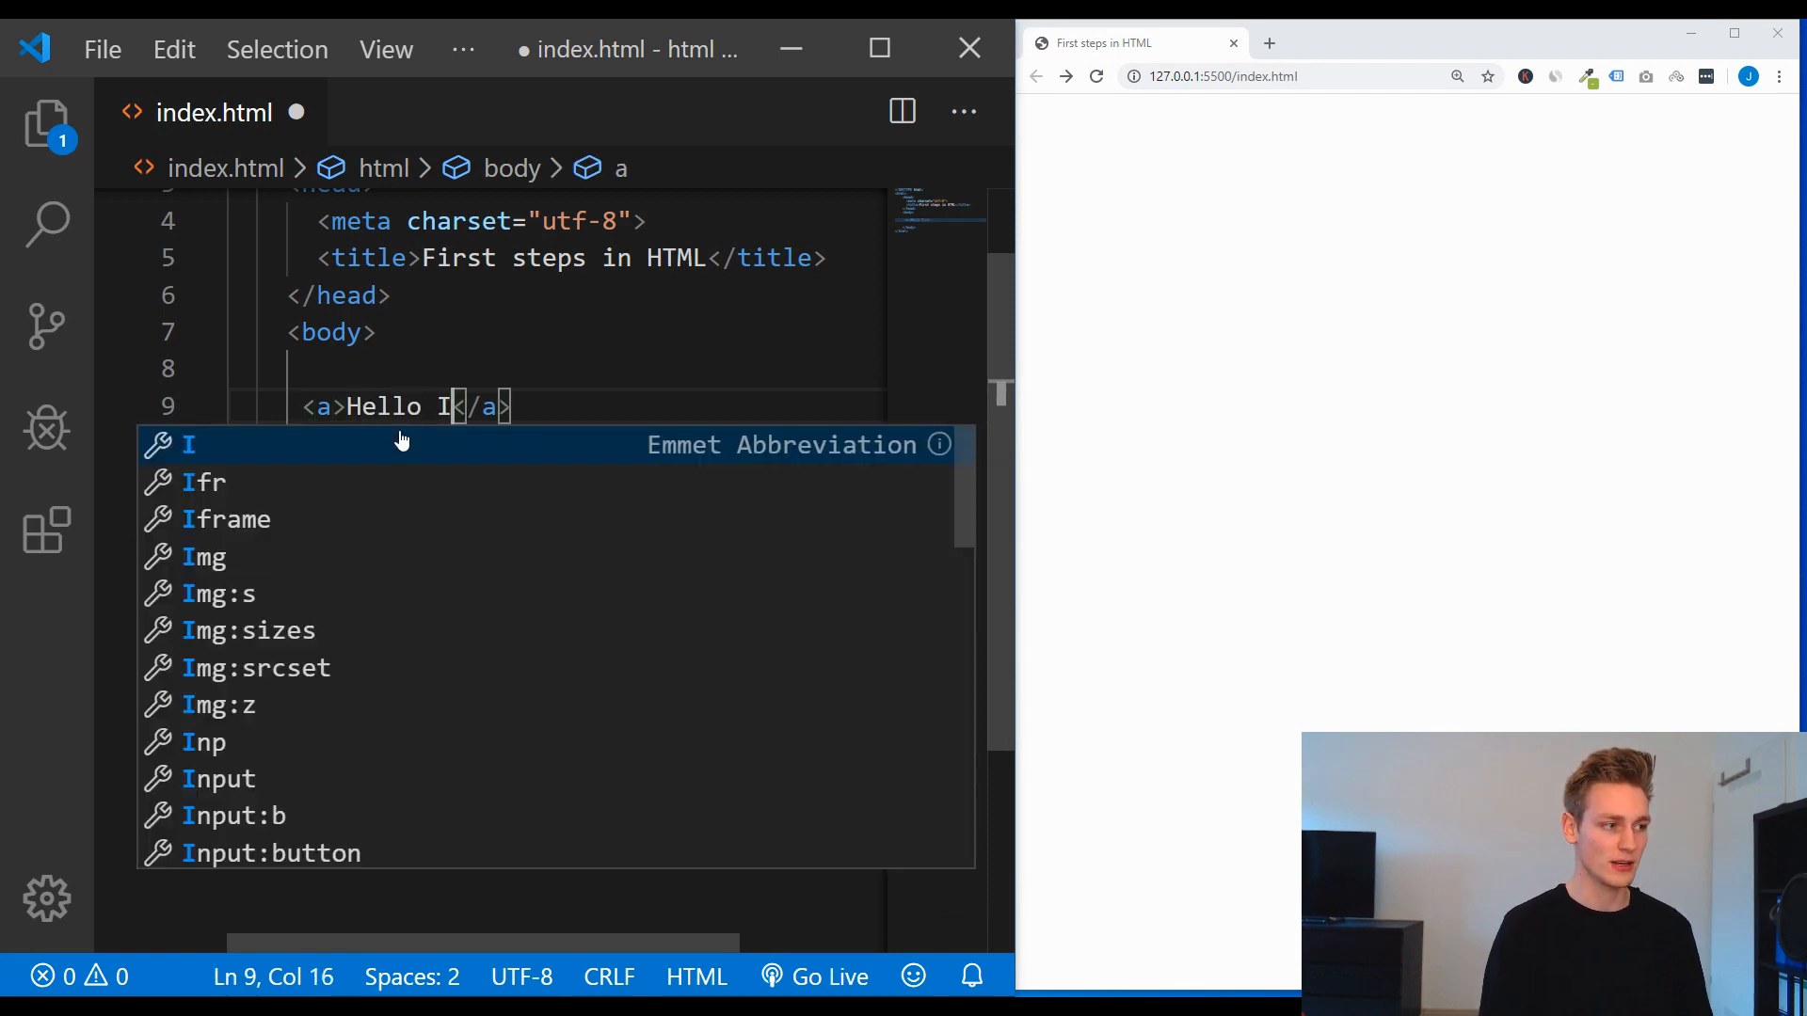
text(´m a link)
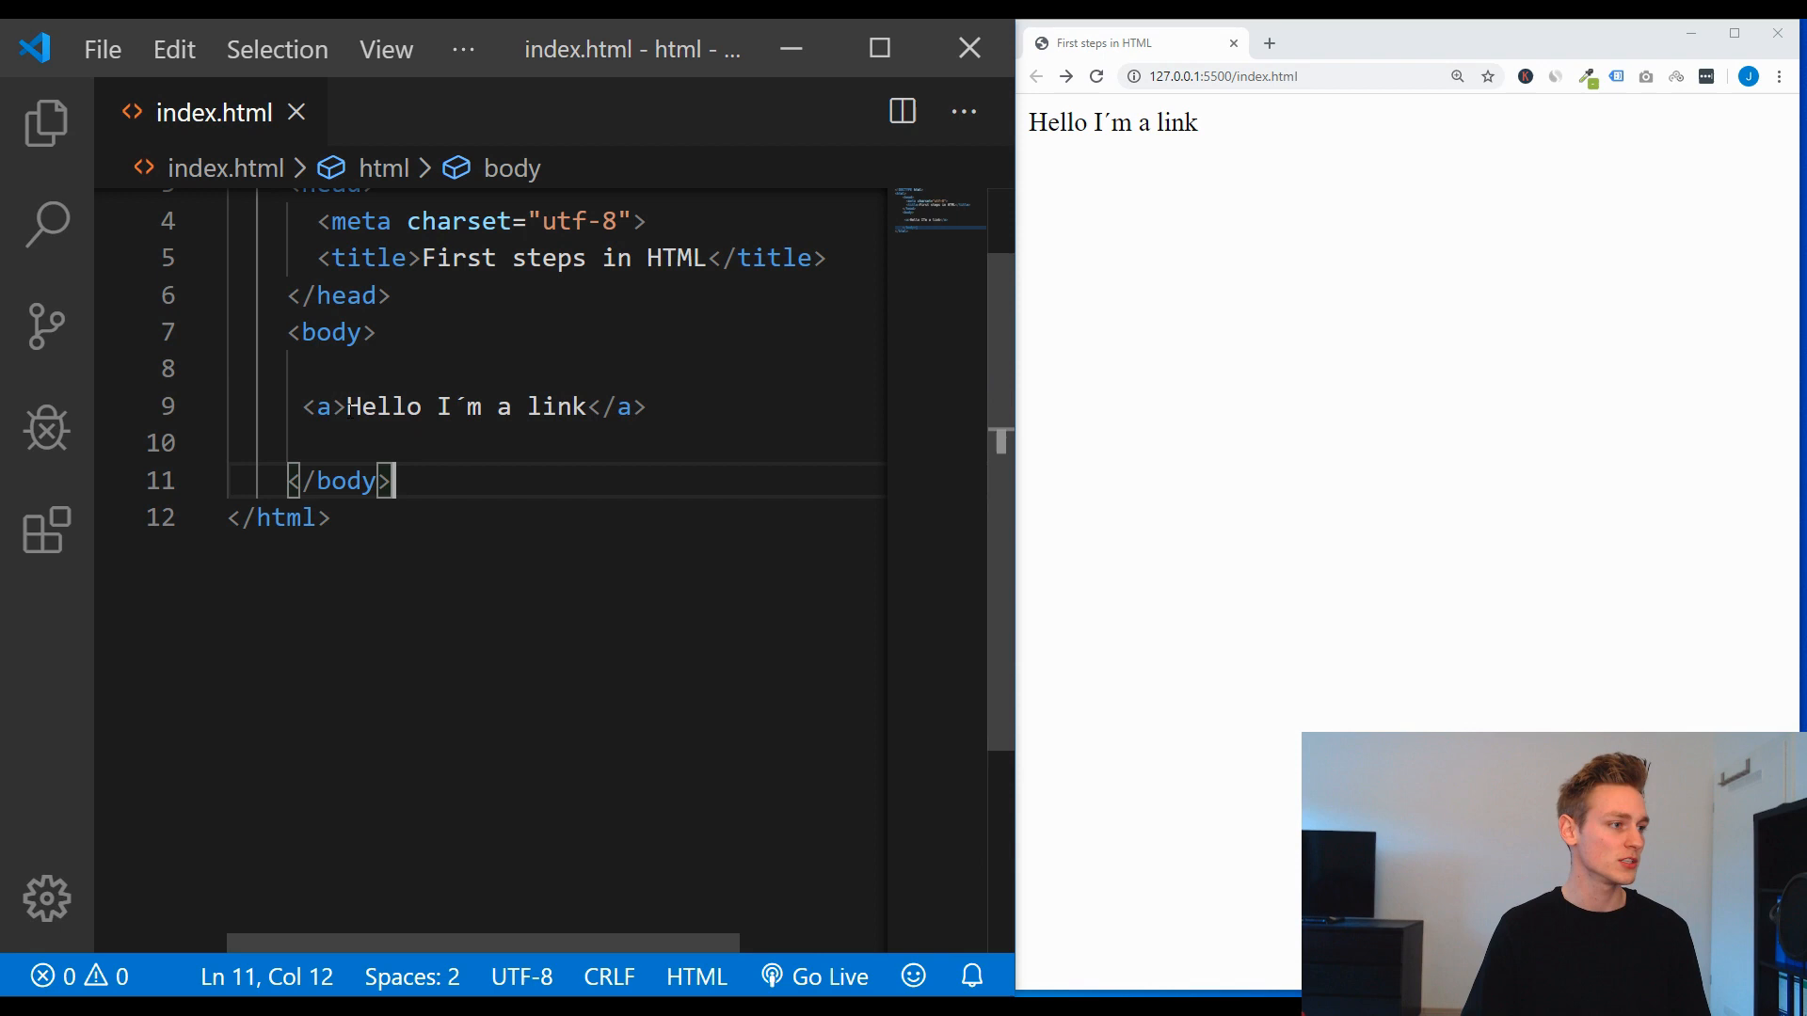
double_click(324, 407)
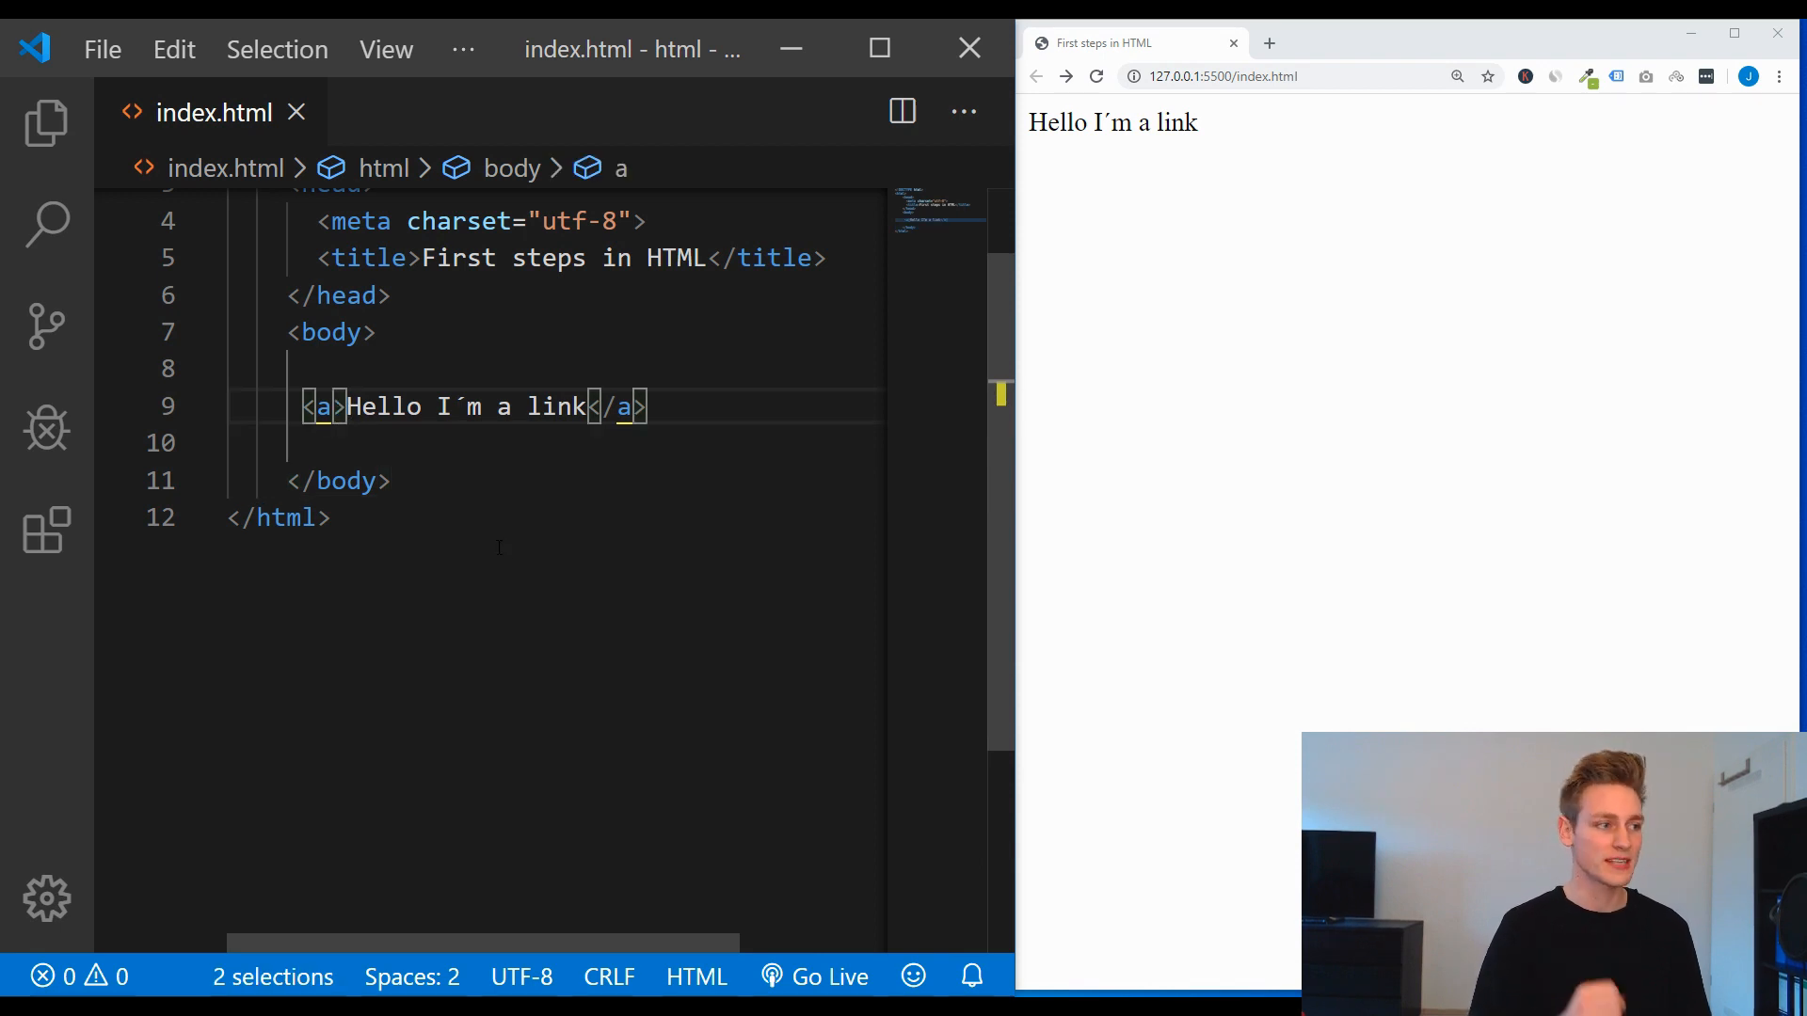
text(href=")
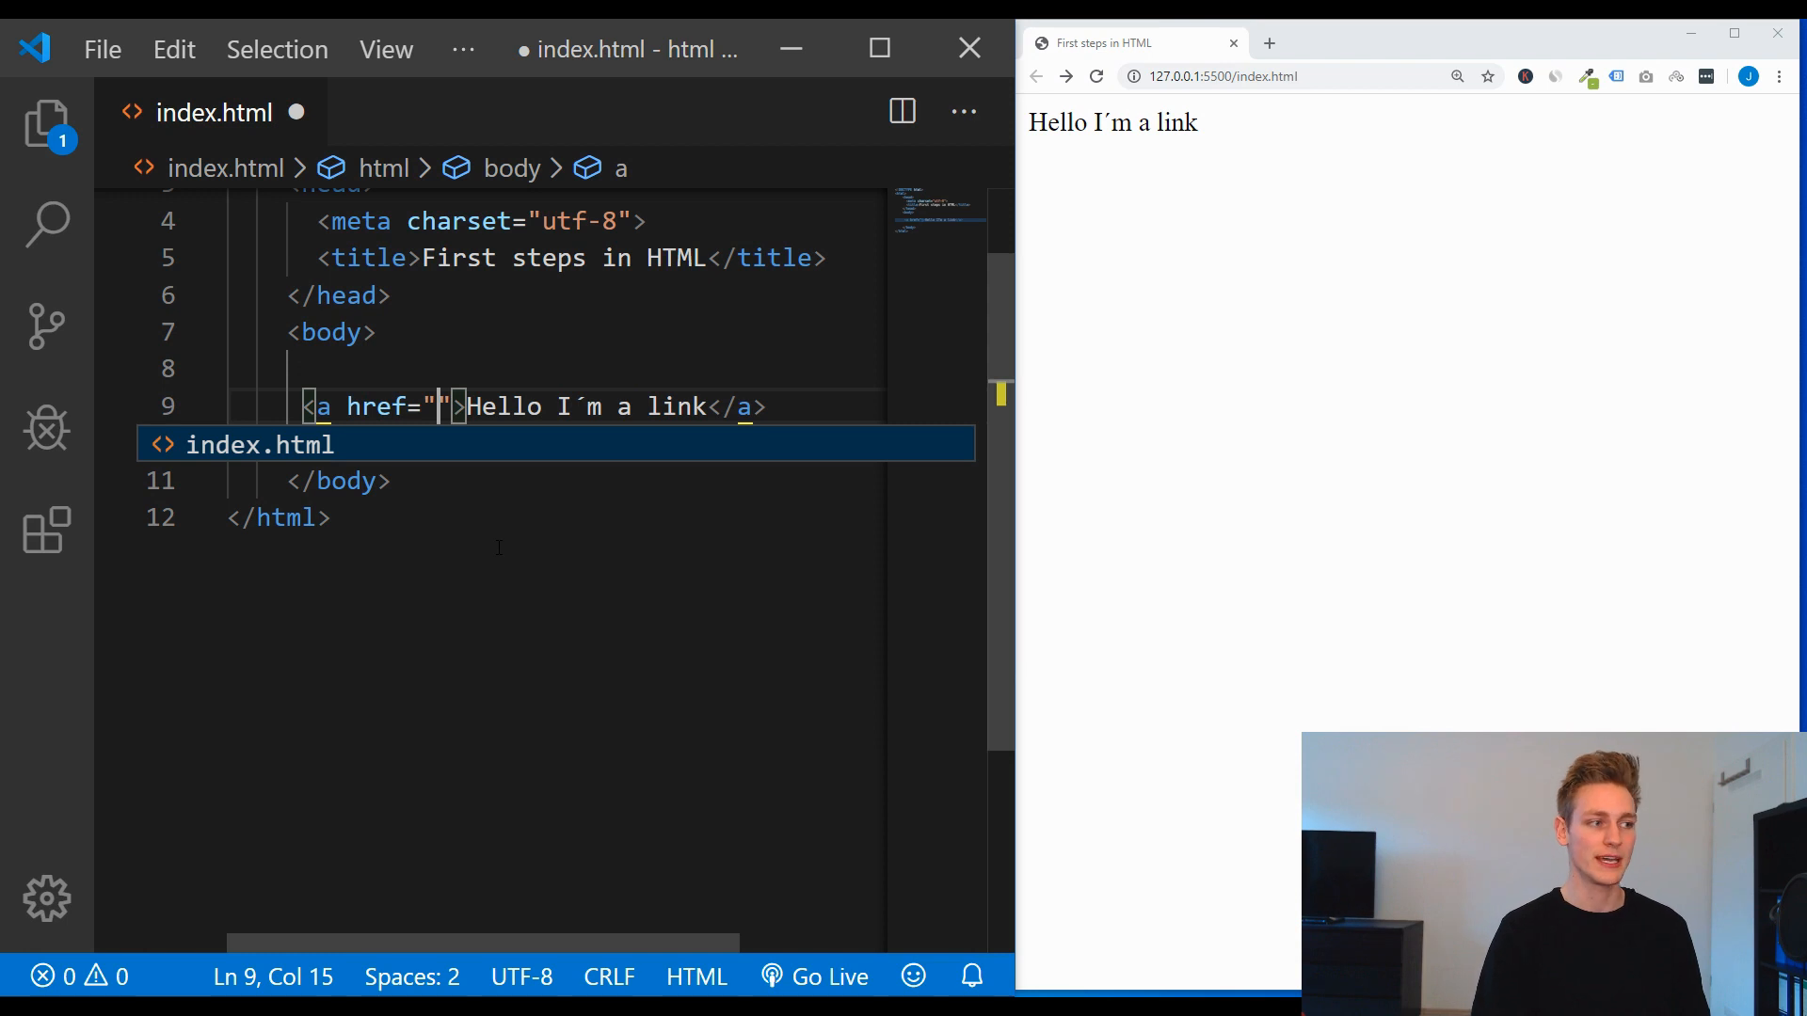
text(https://)
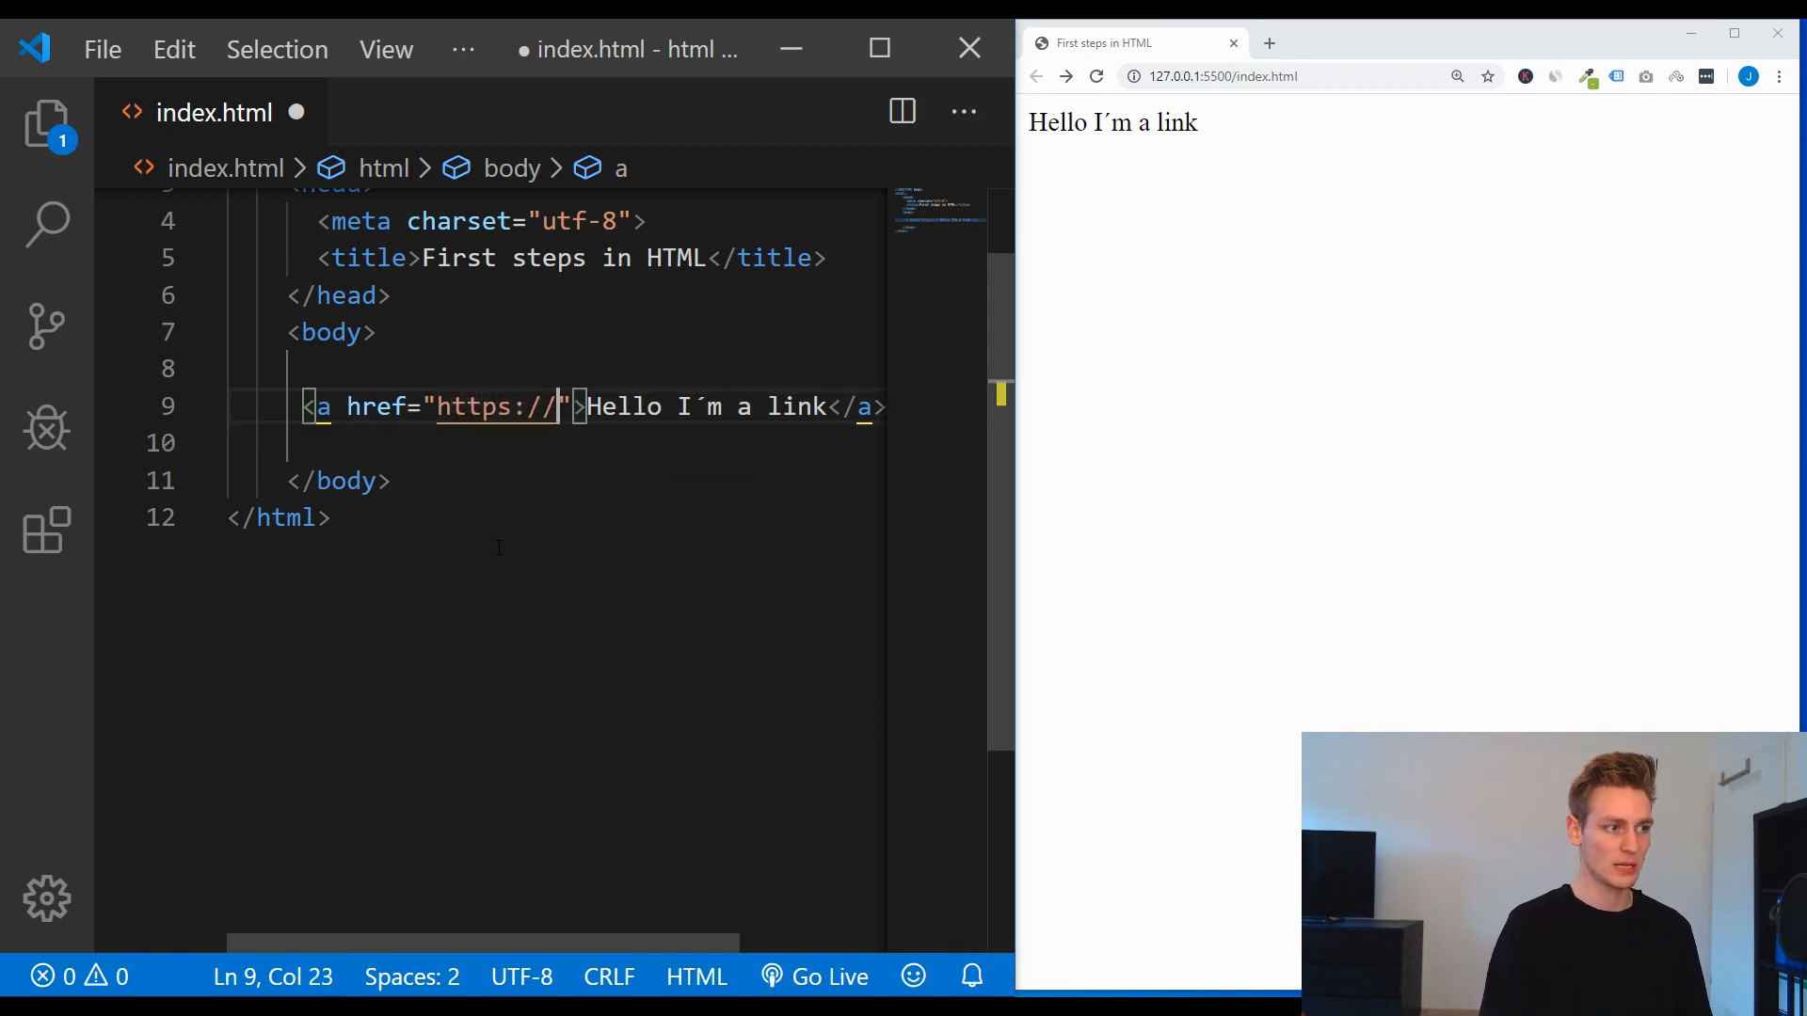
text(google.c)
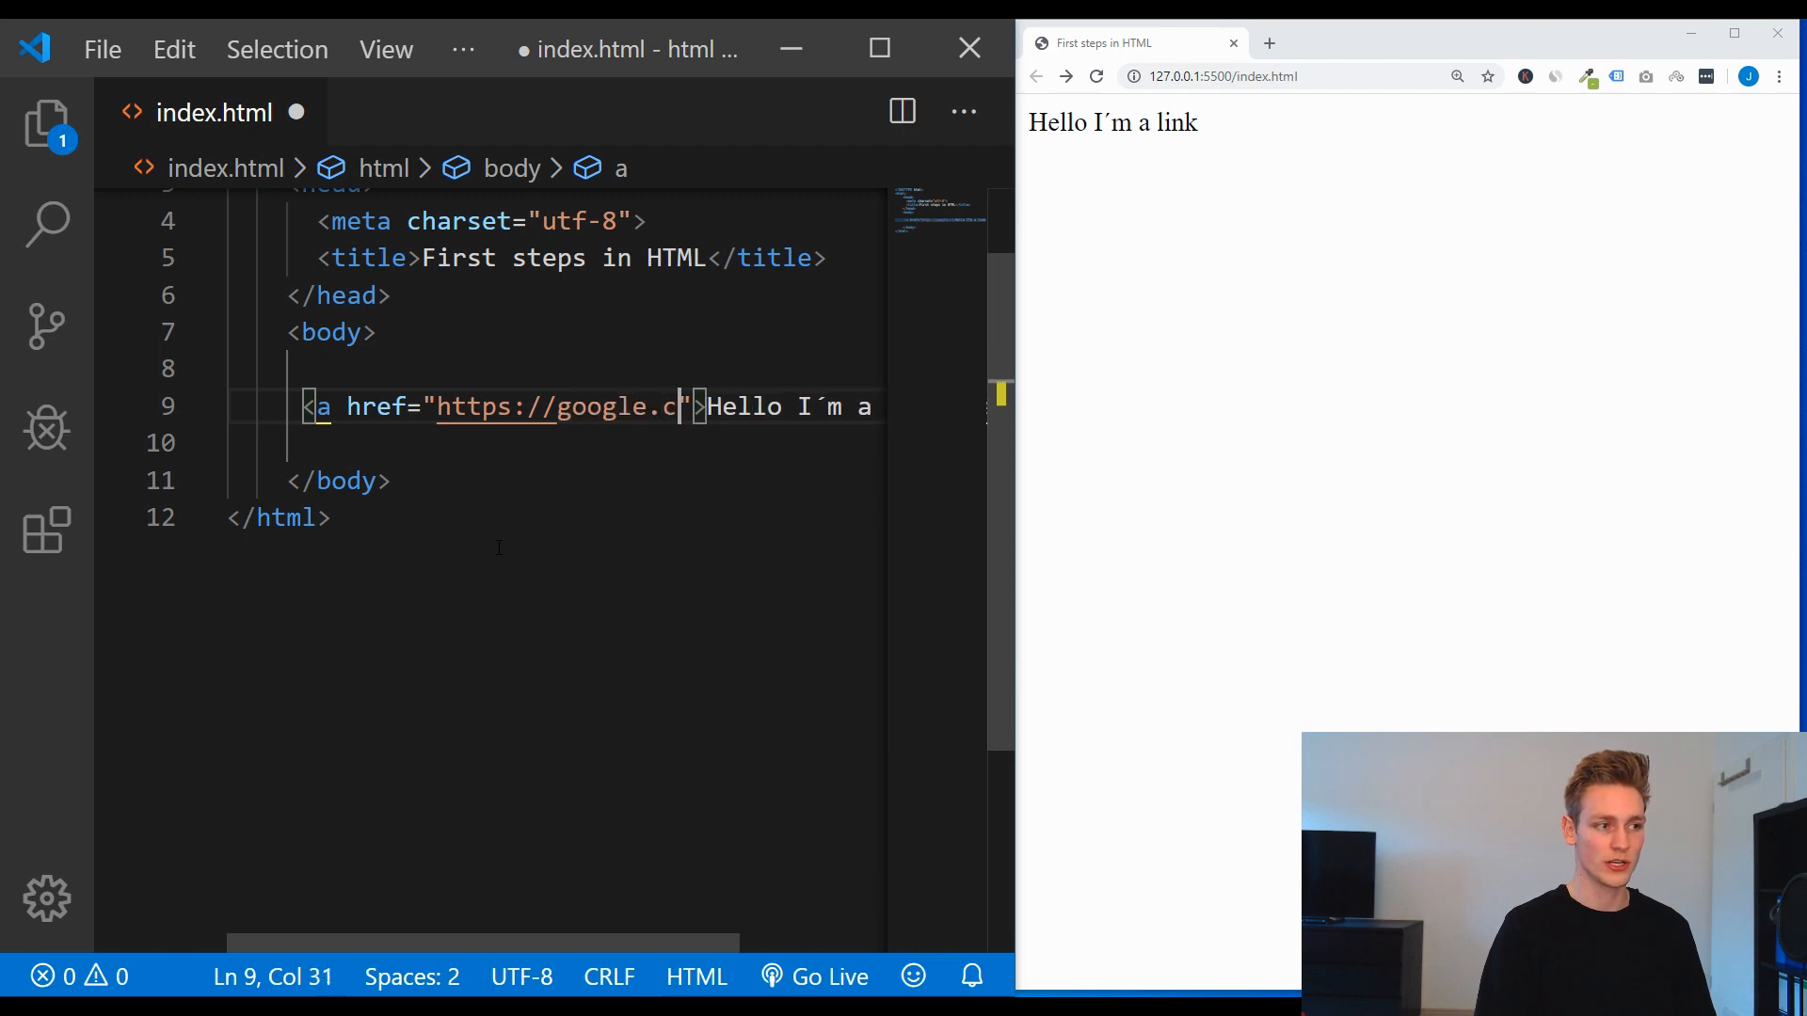
text(om)
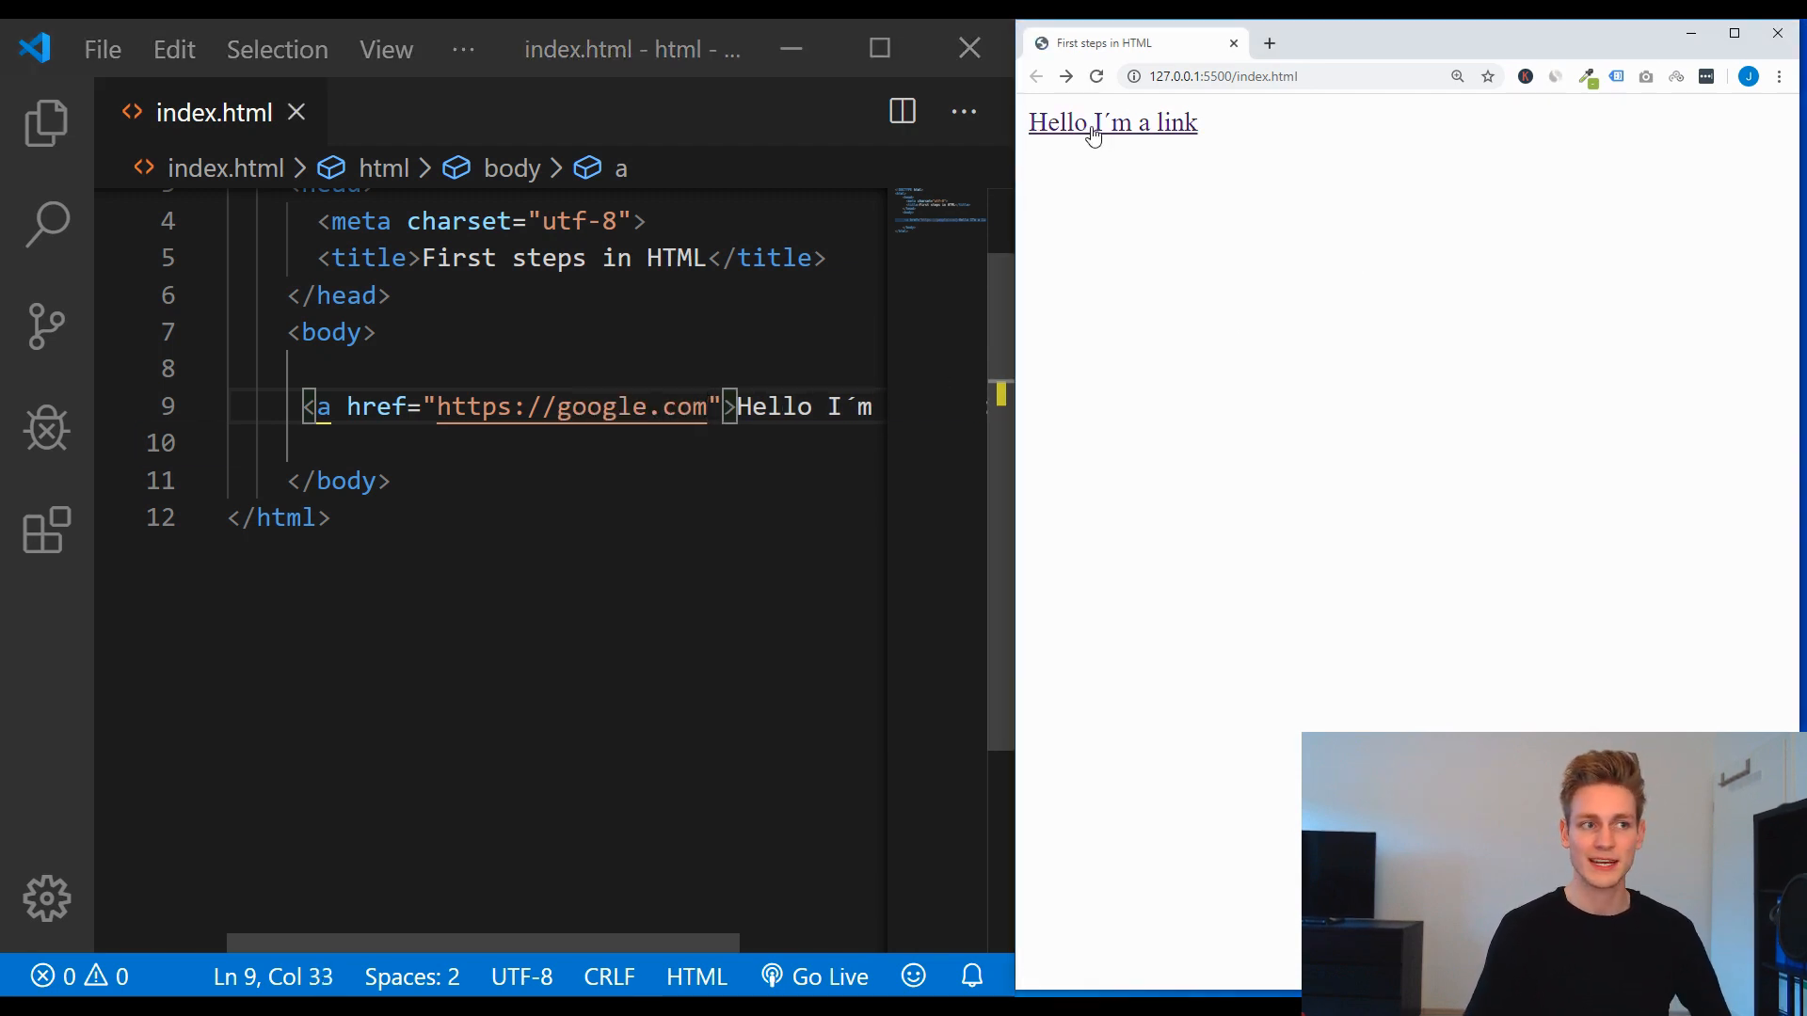
click(1111, 123)
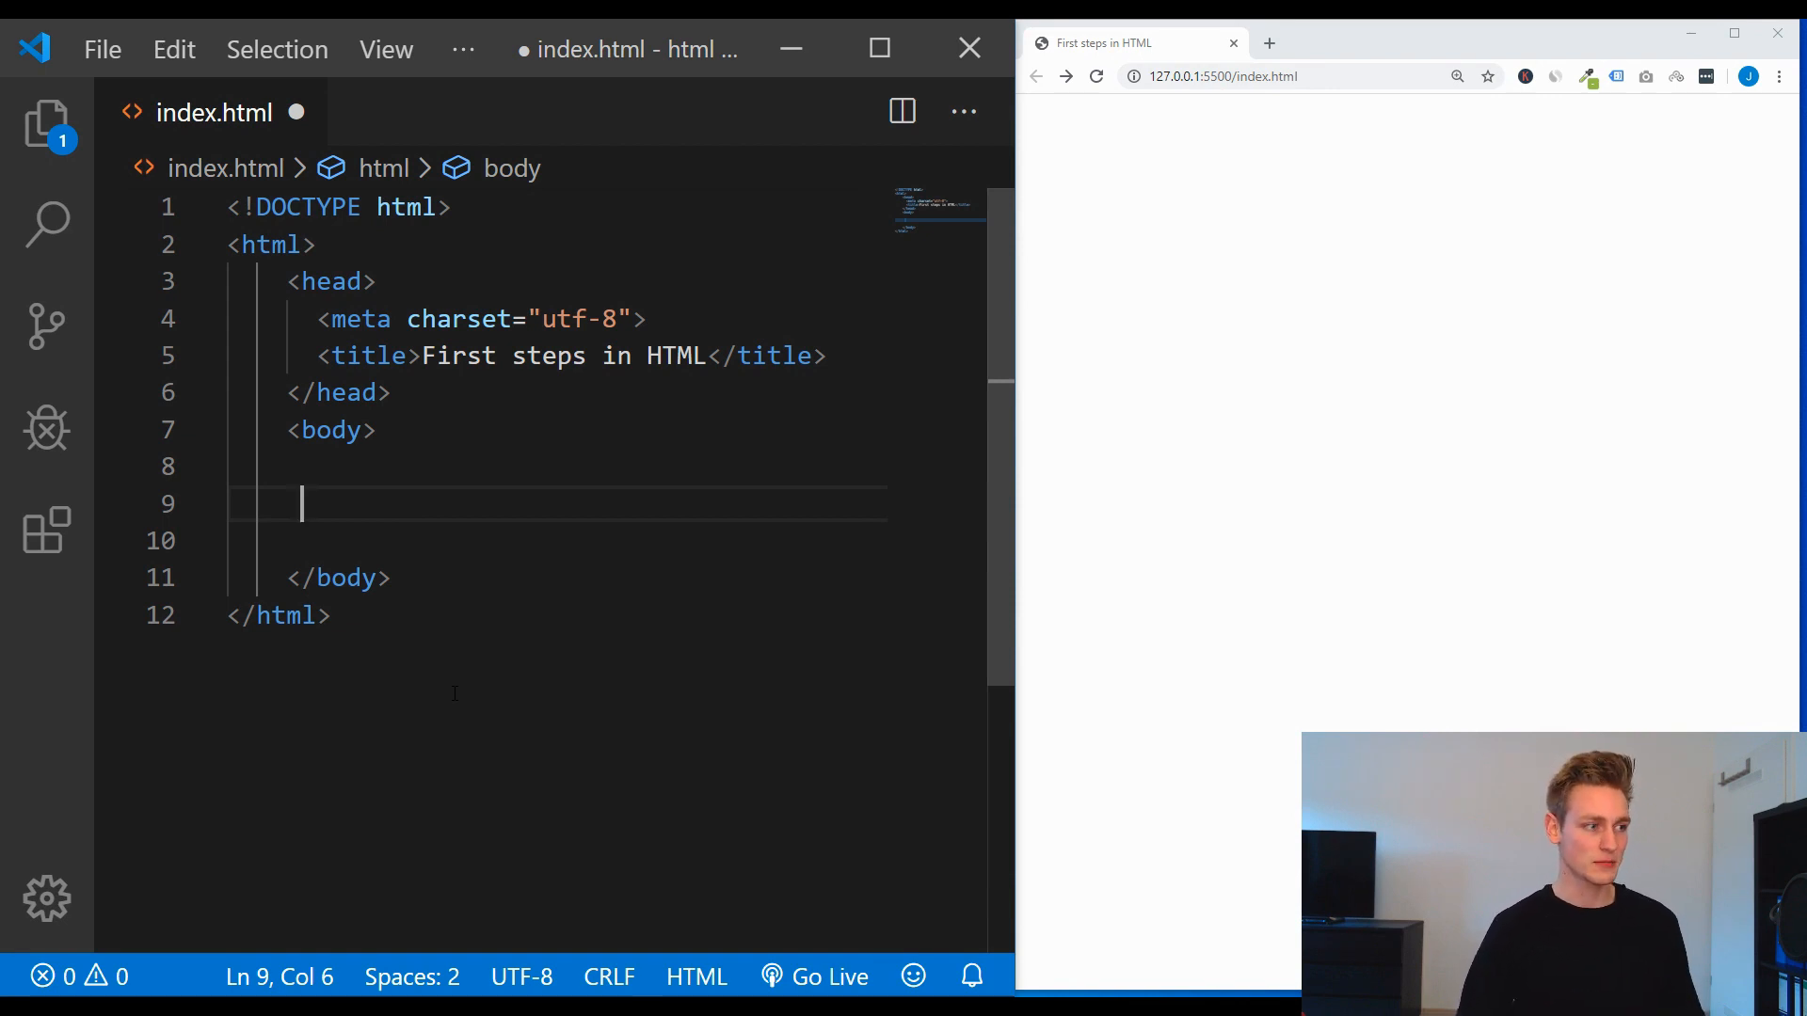
text(ul)
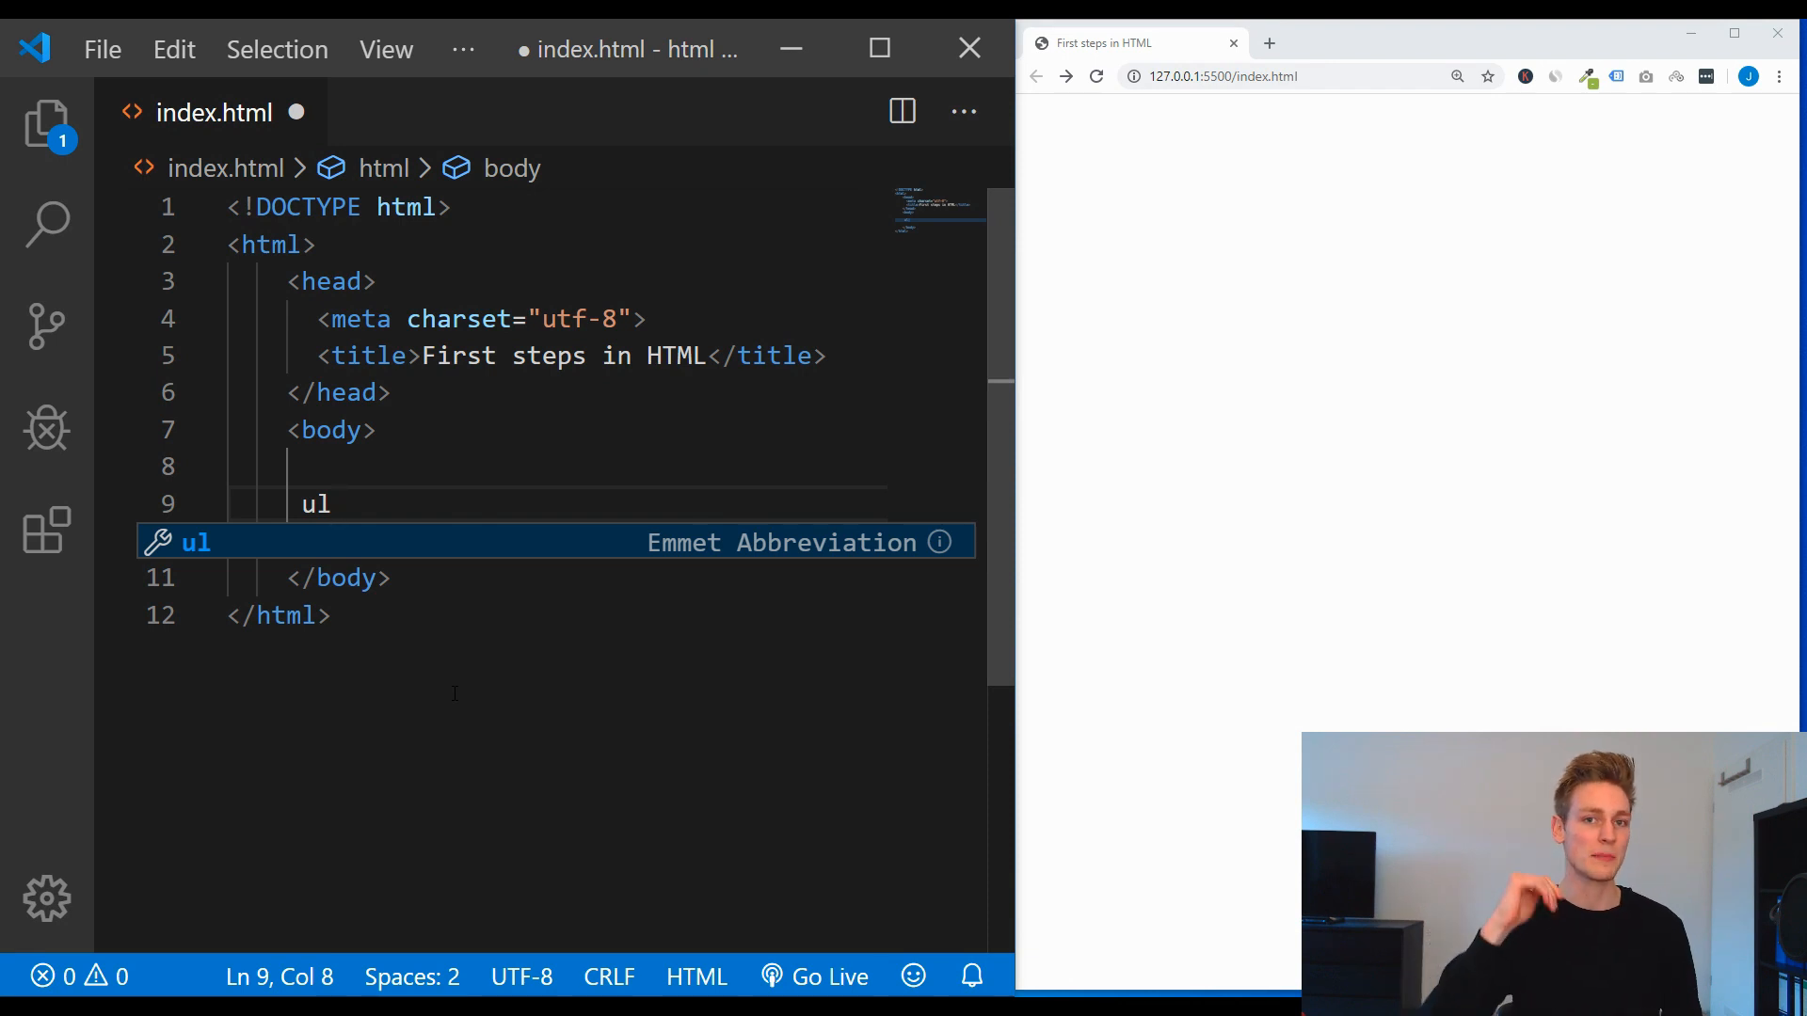
text(>)
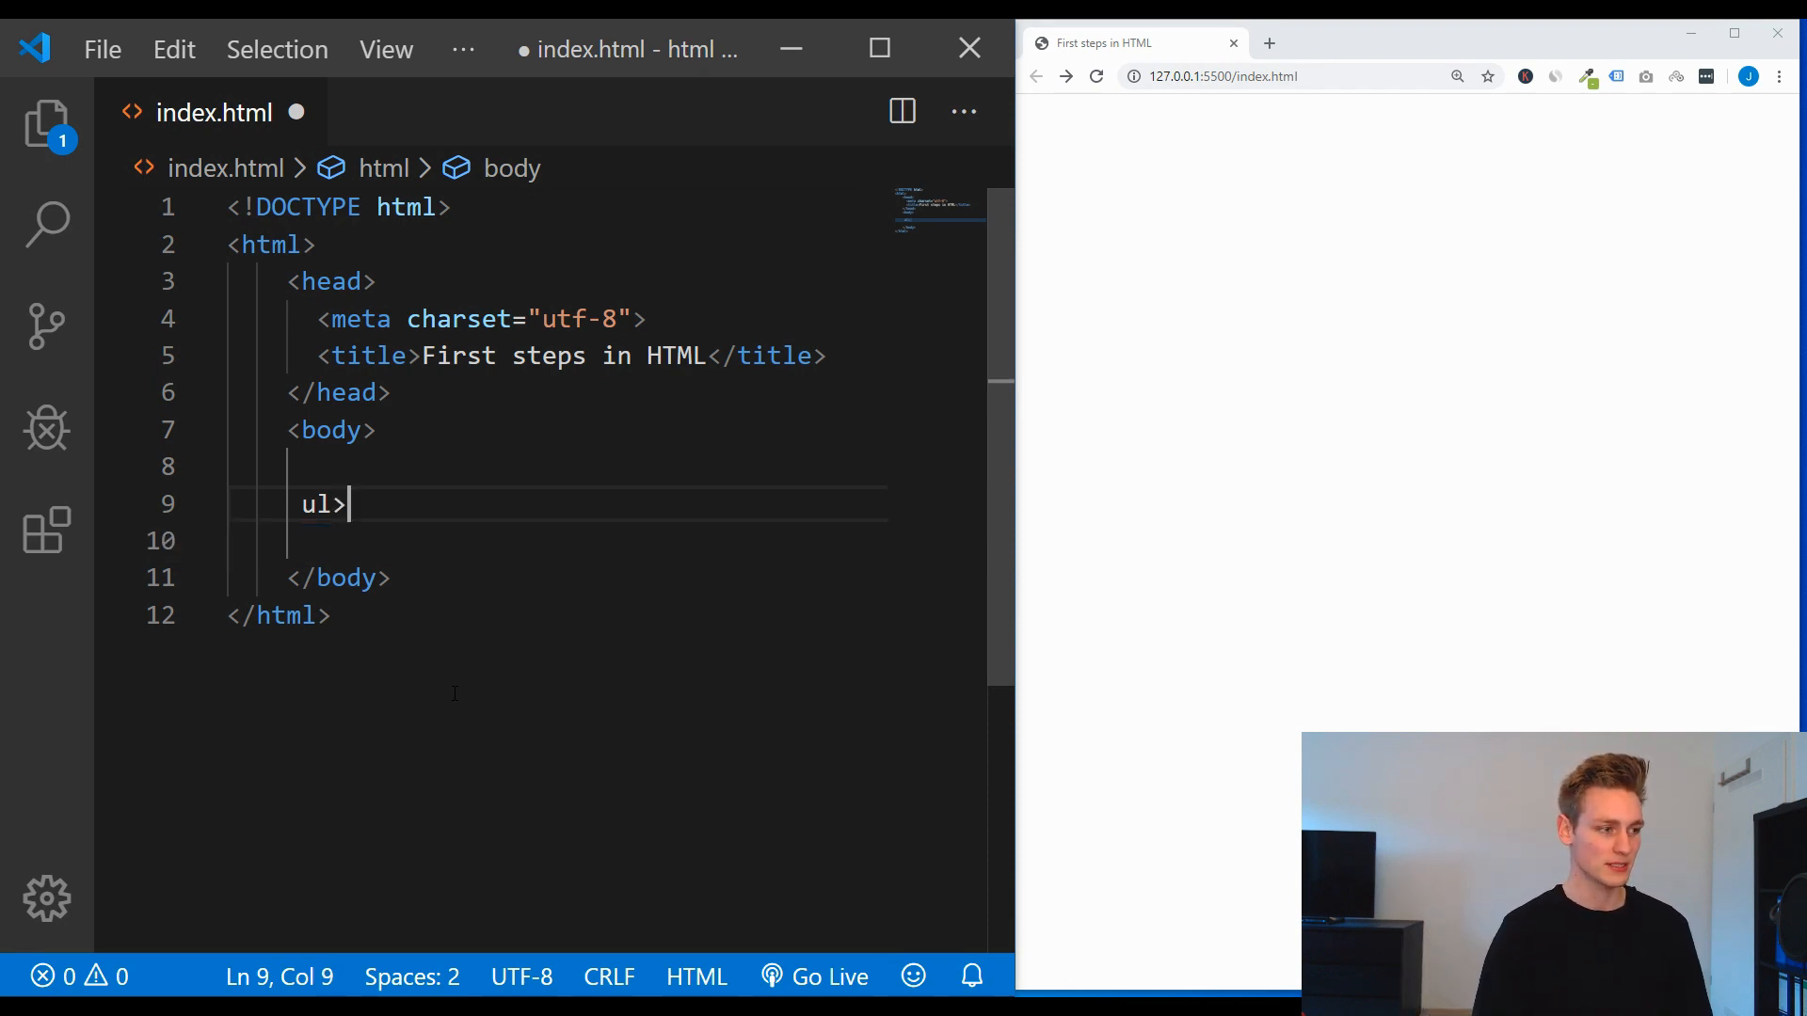
text(>li*4)
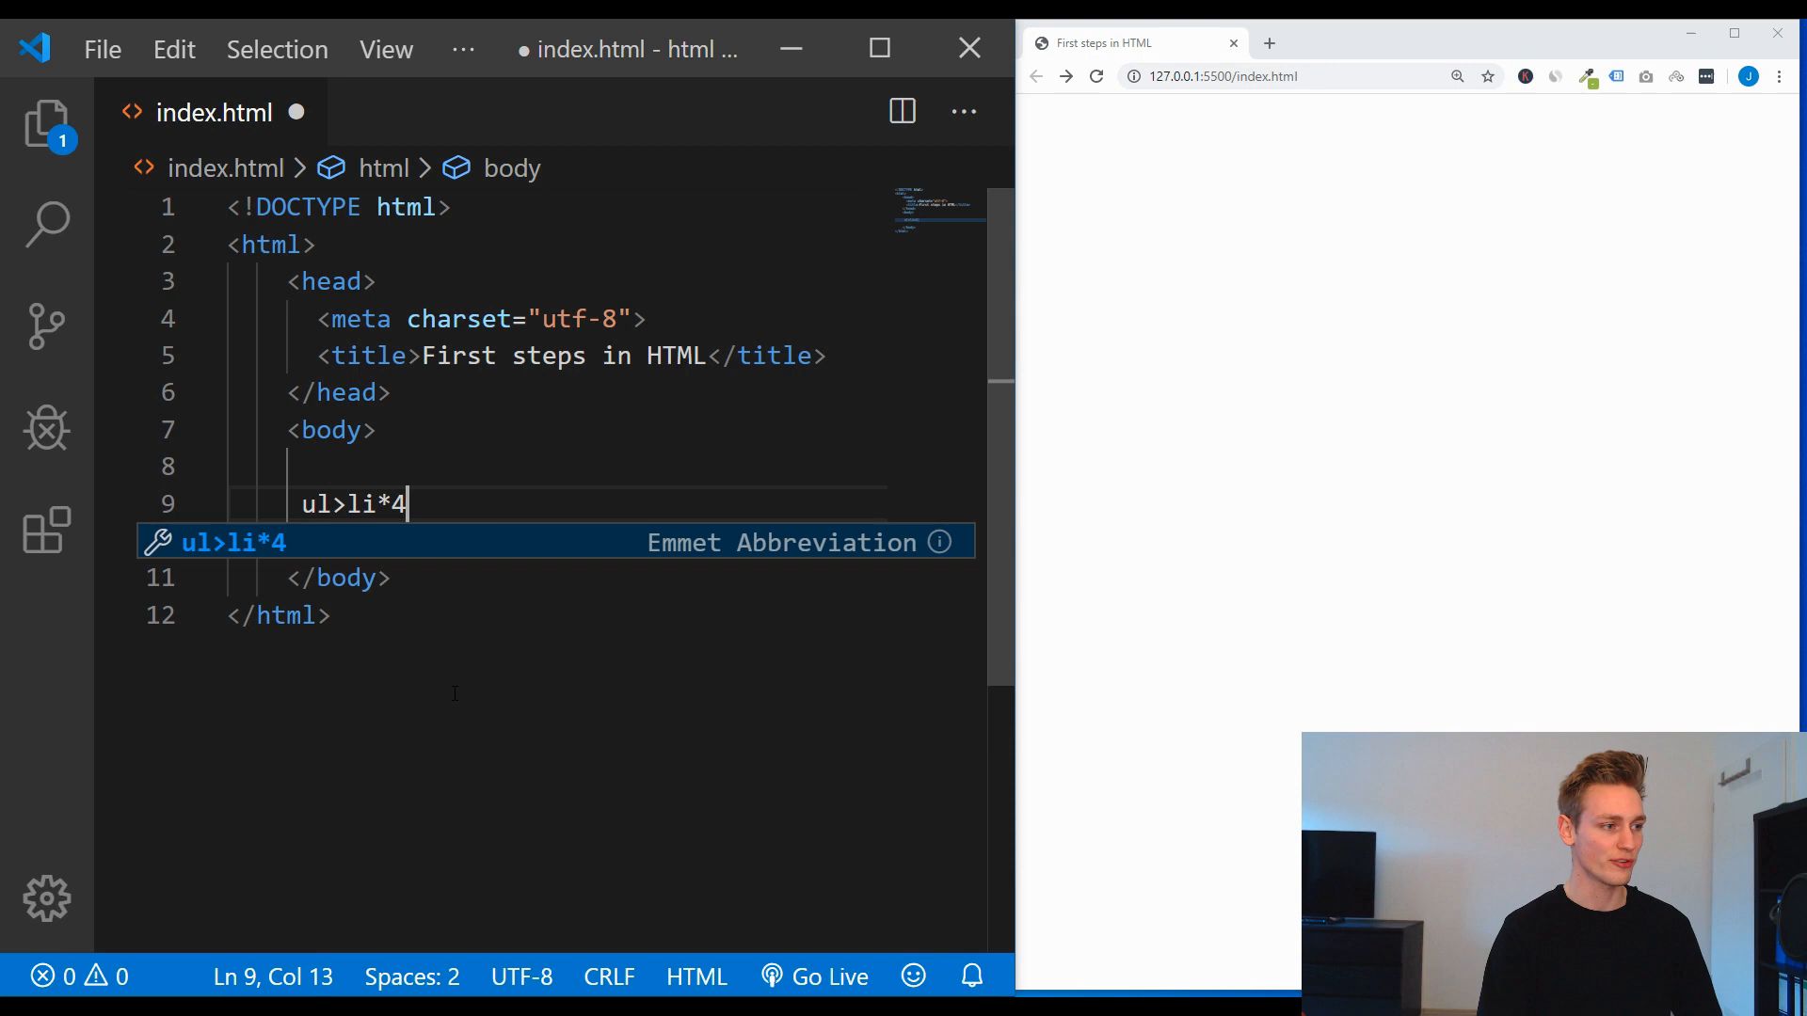
text({Hello })
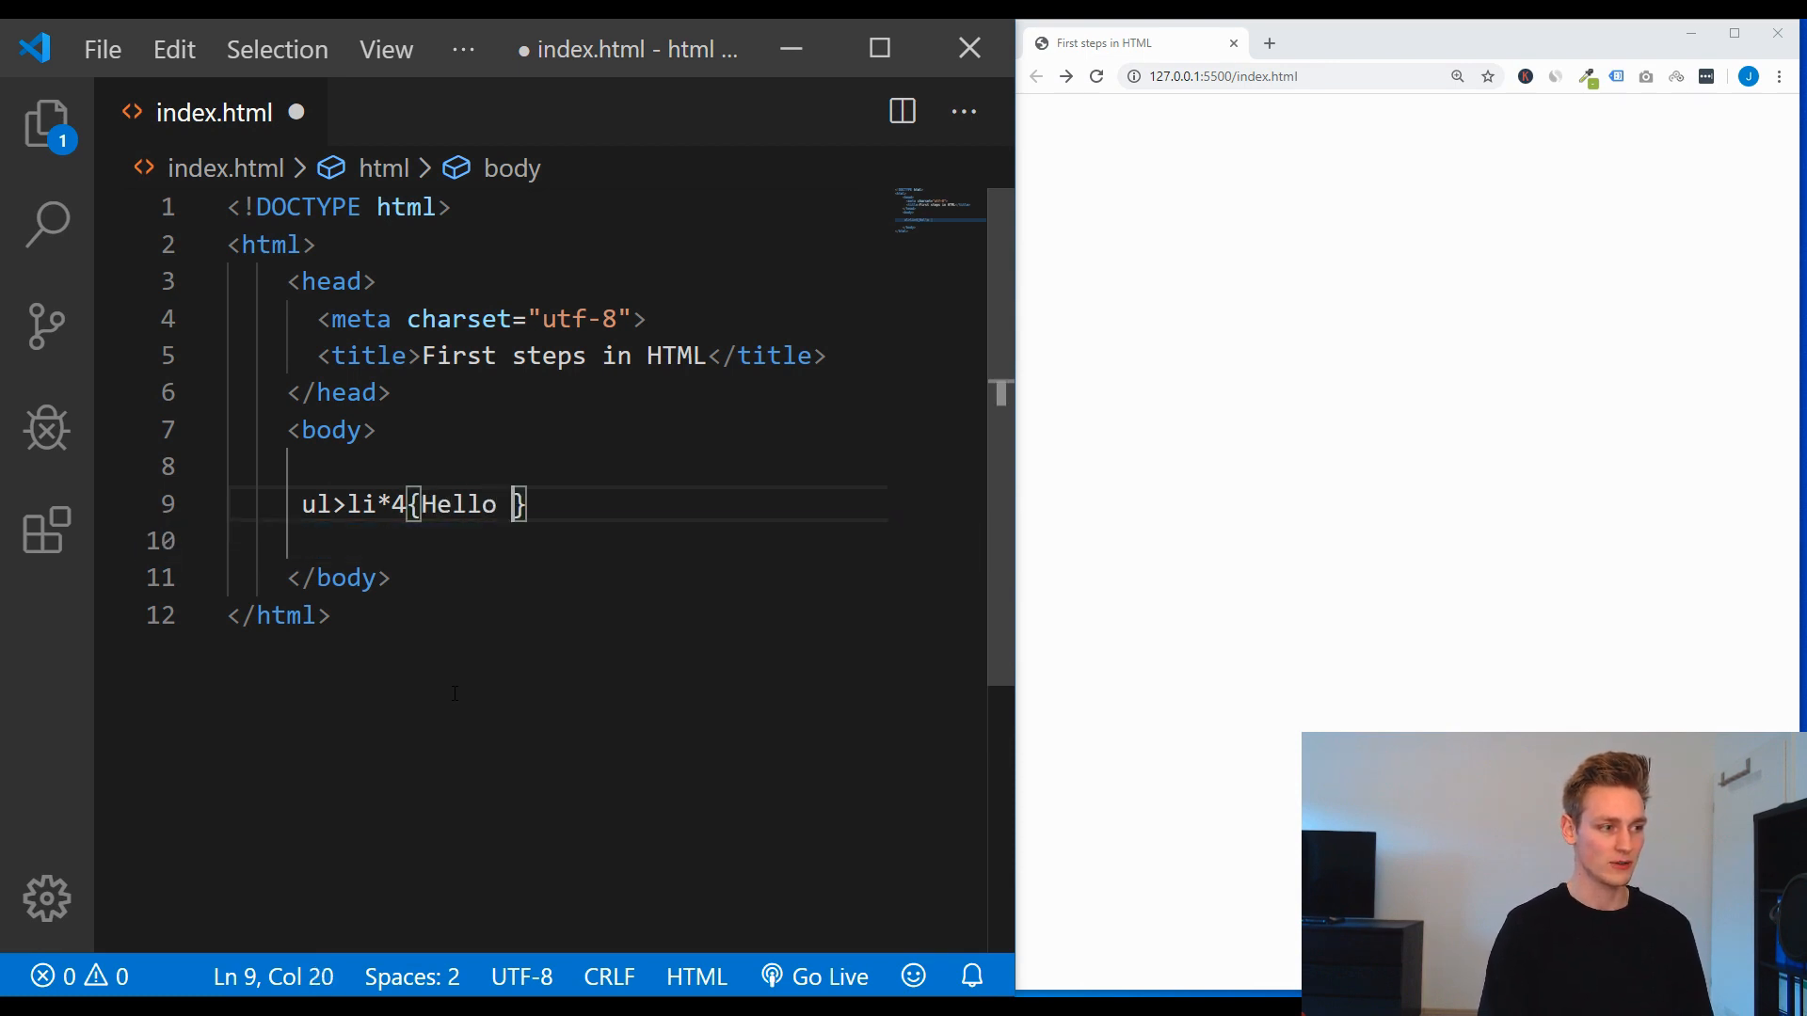
text(I´m lis)
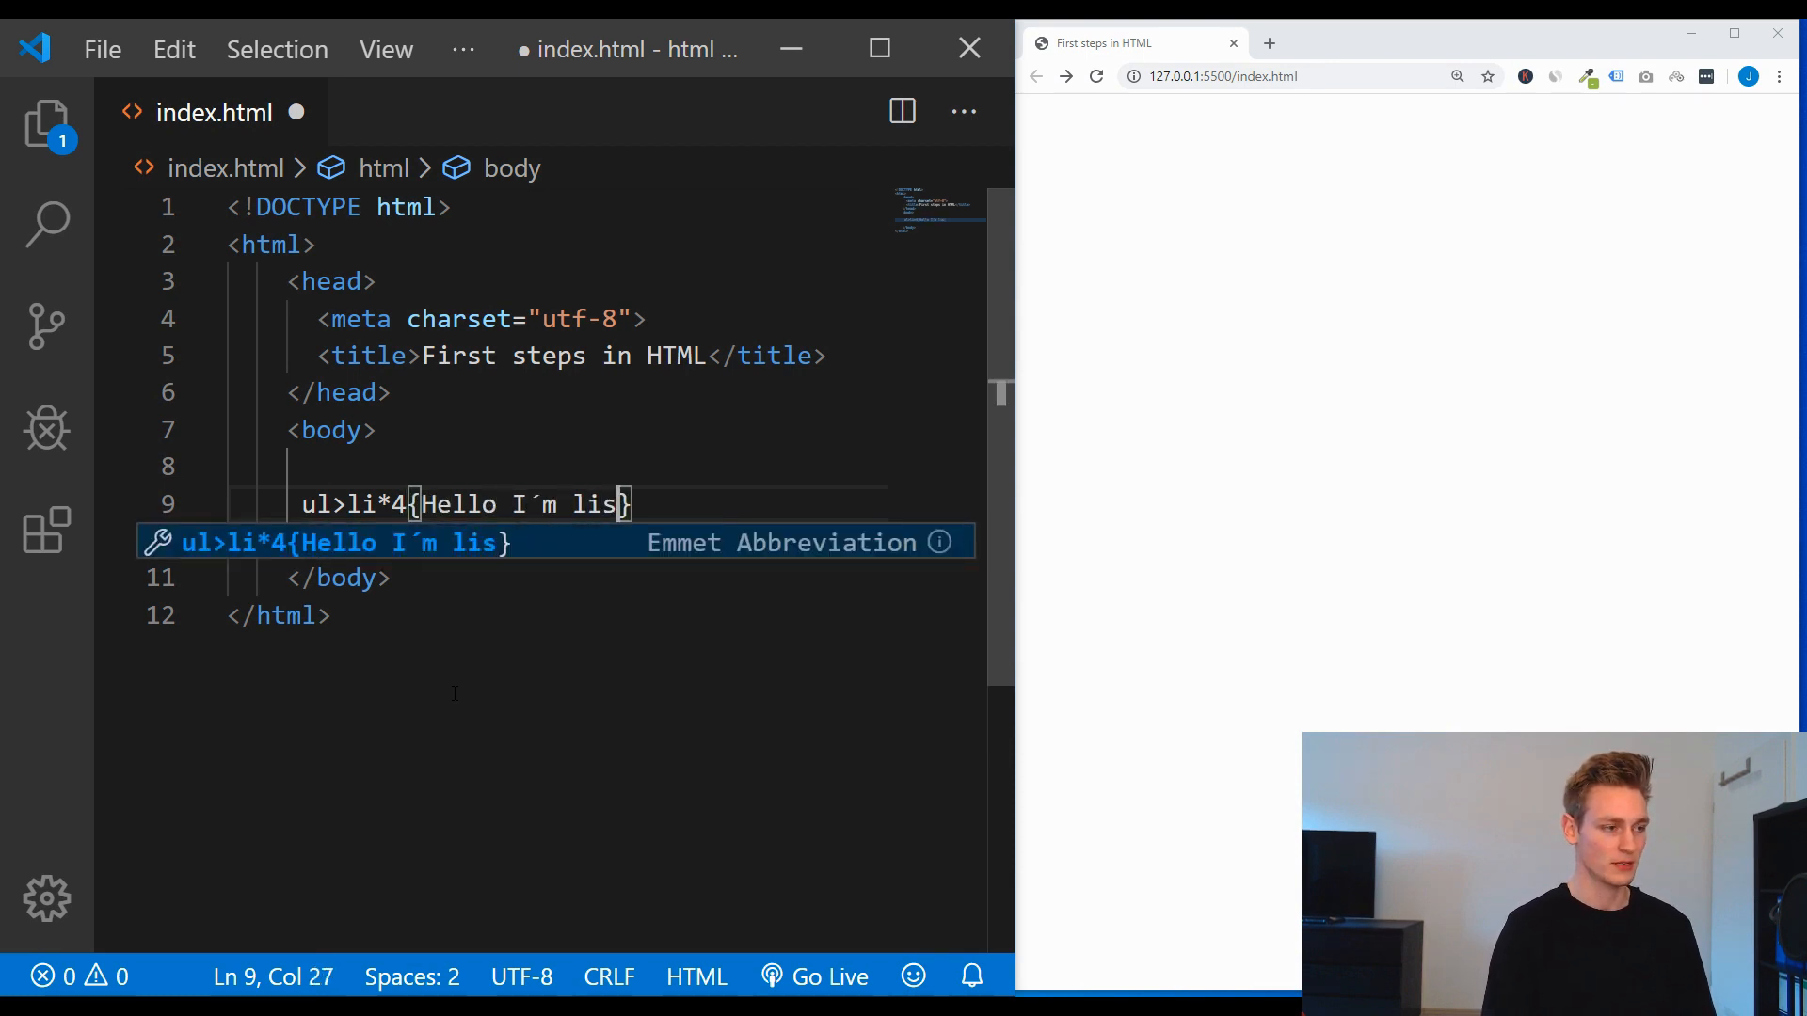
key(Tab)
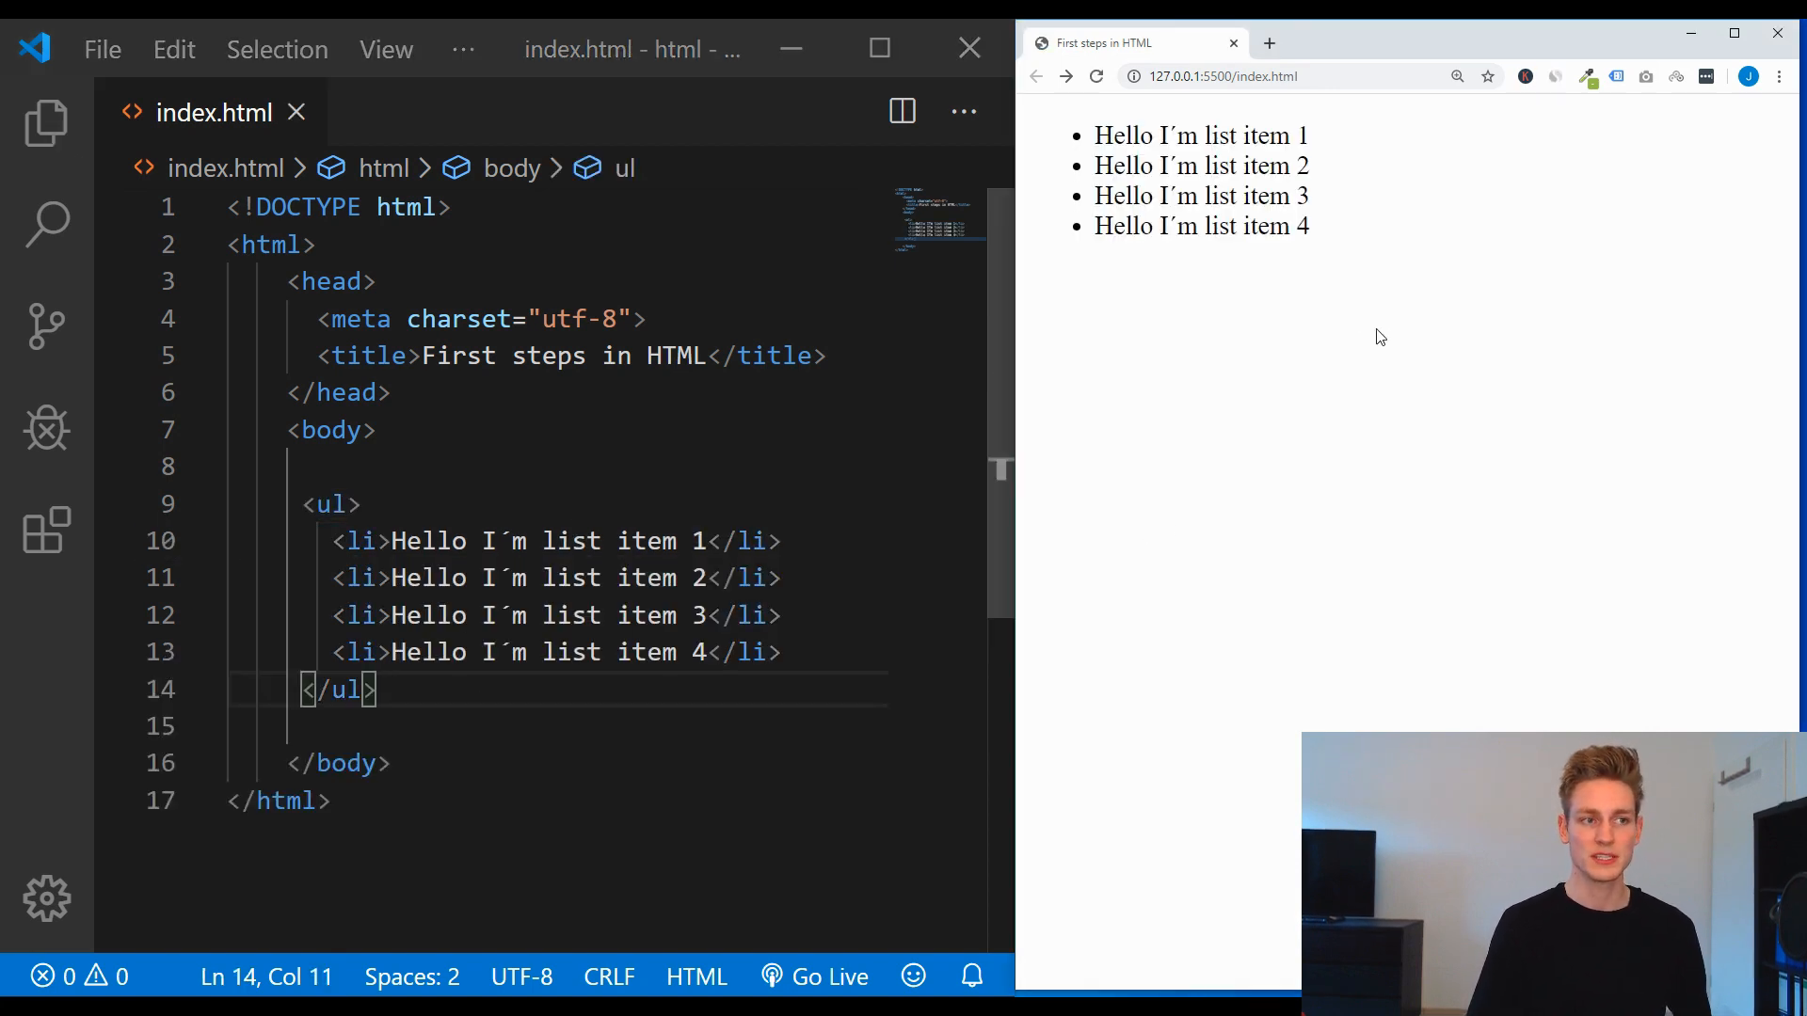
drag(1094, 135, 1308, 226)
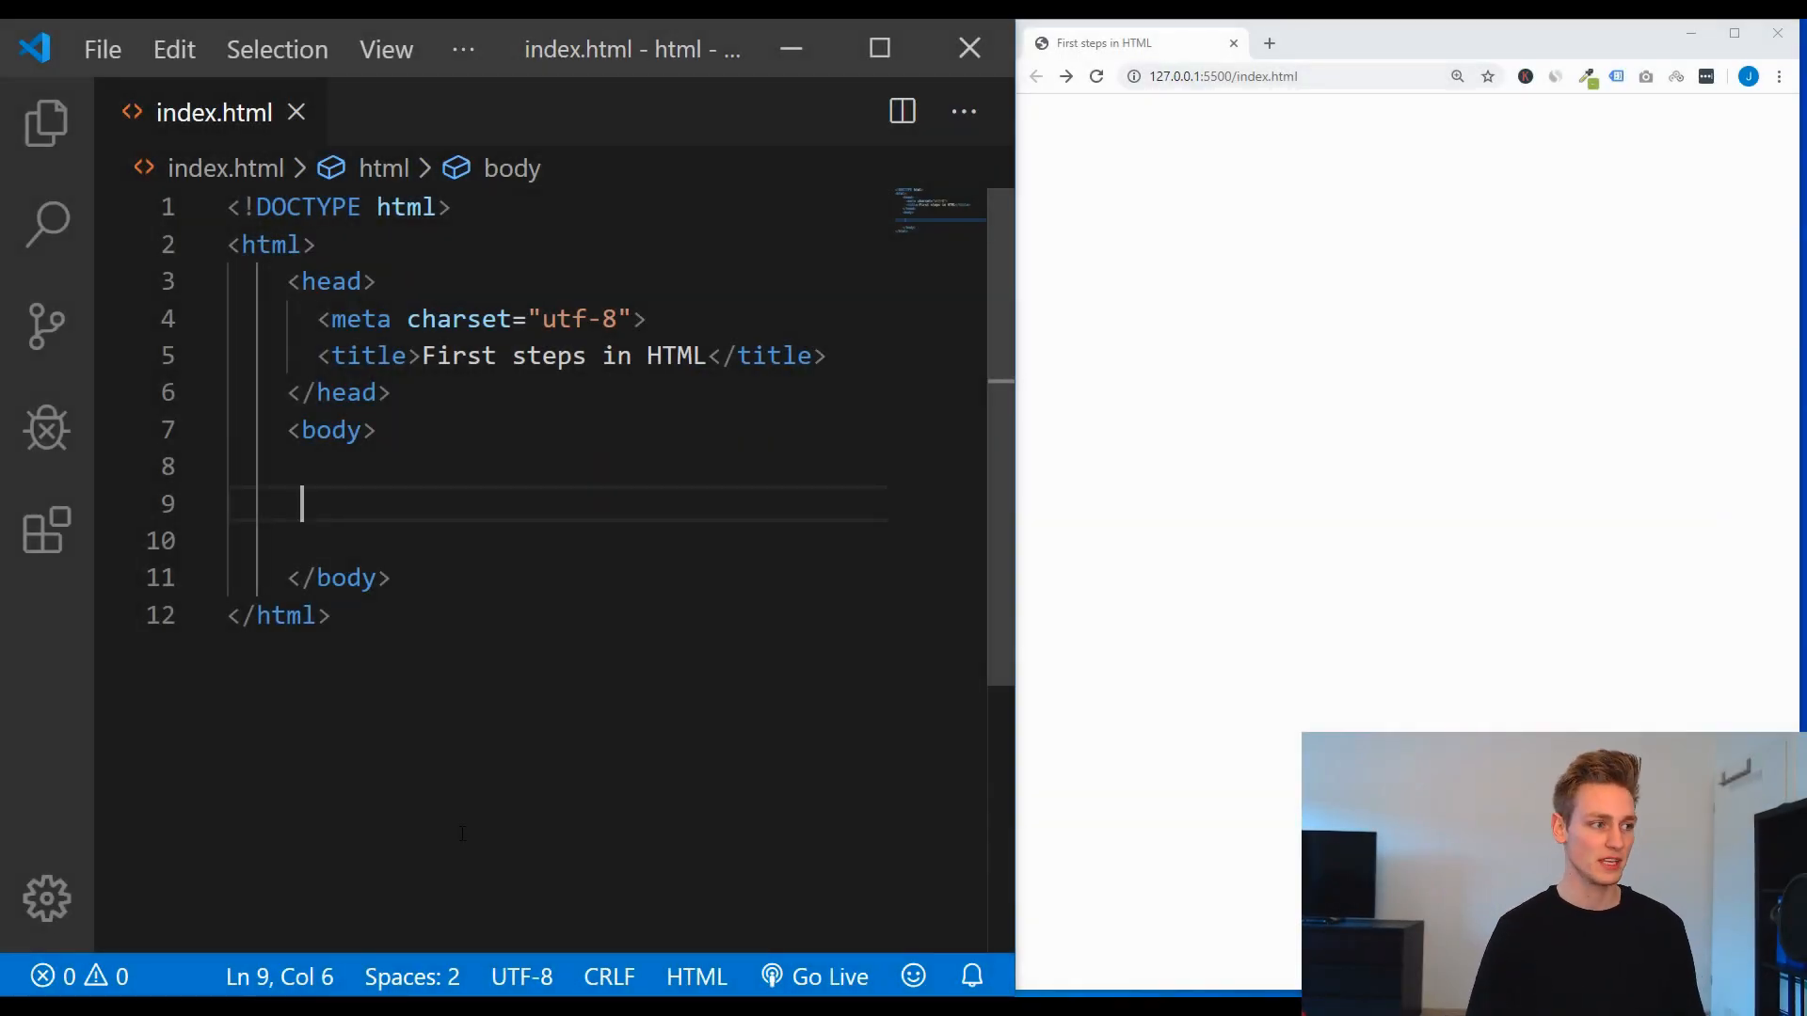
text(<img />)
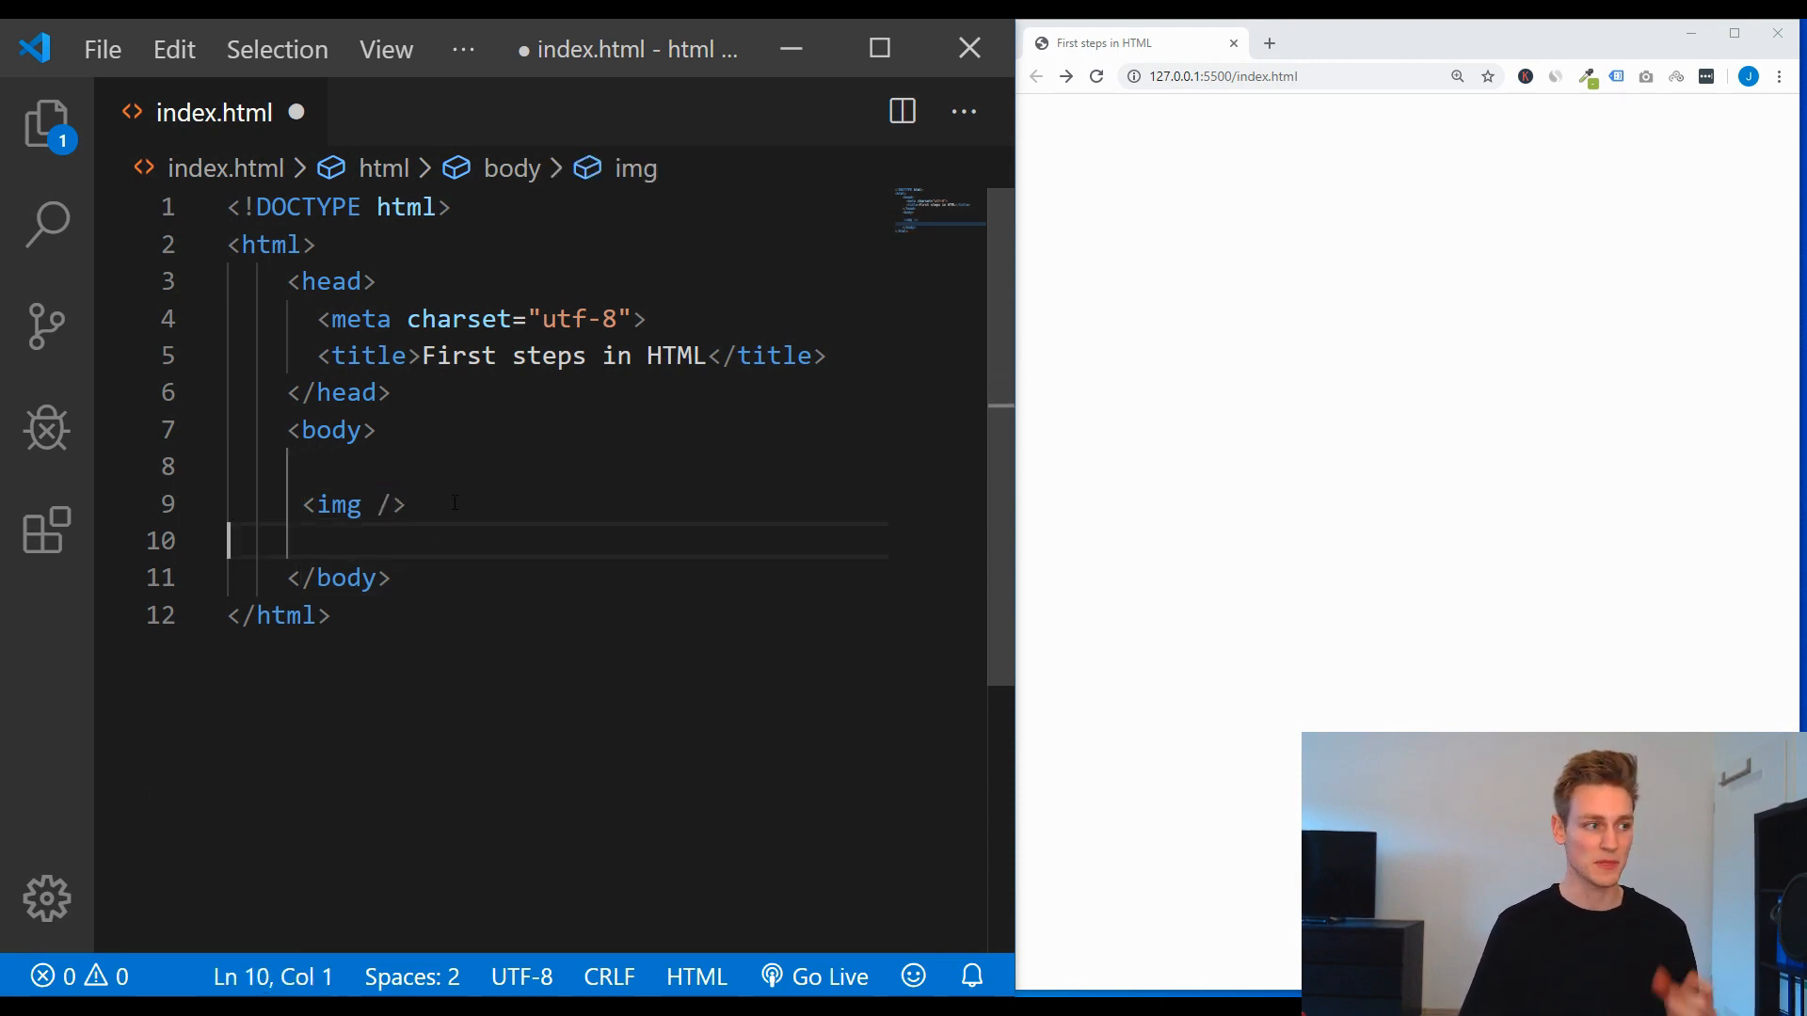
text(sr)
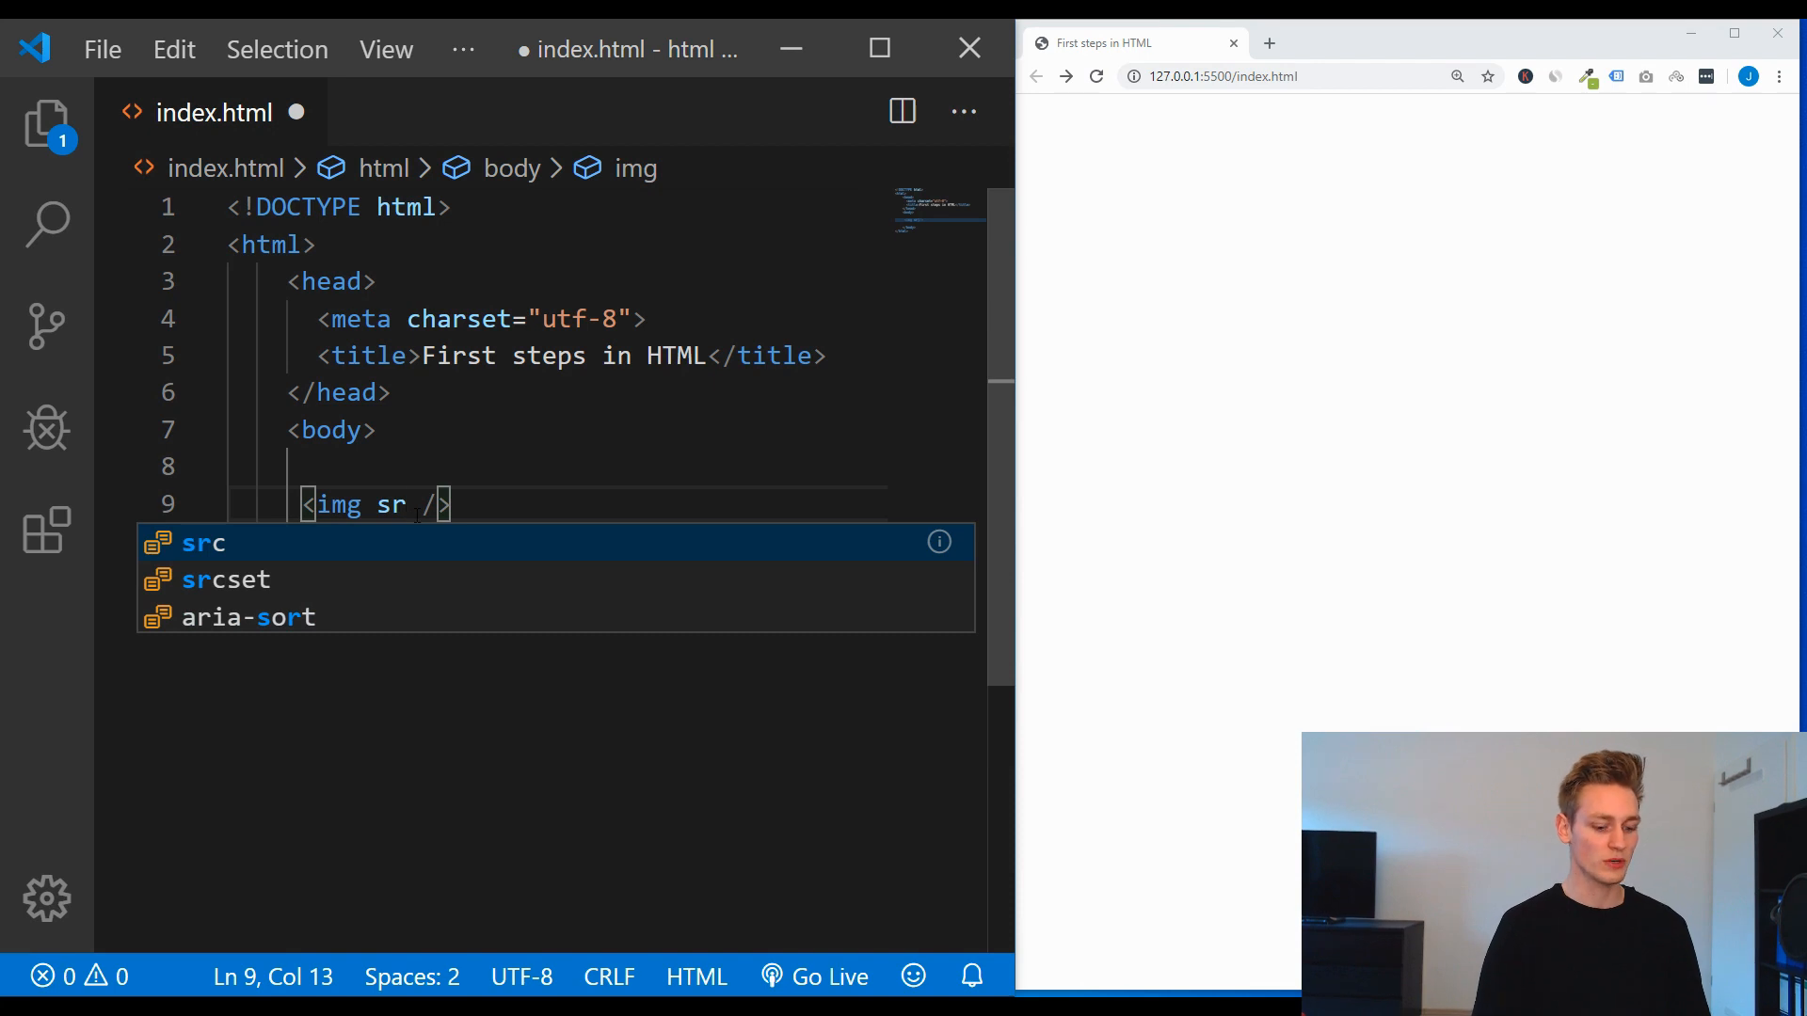
key(Tab)
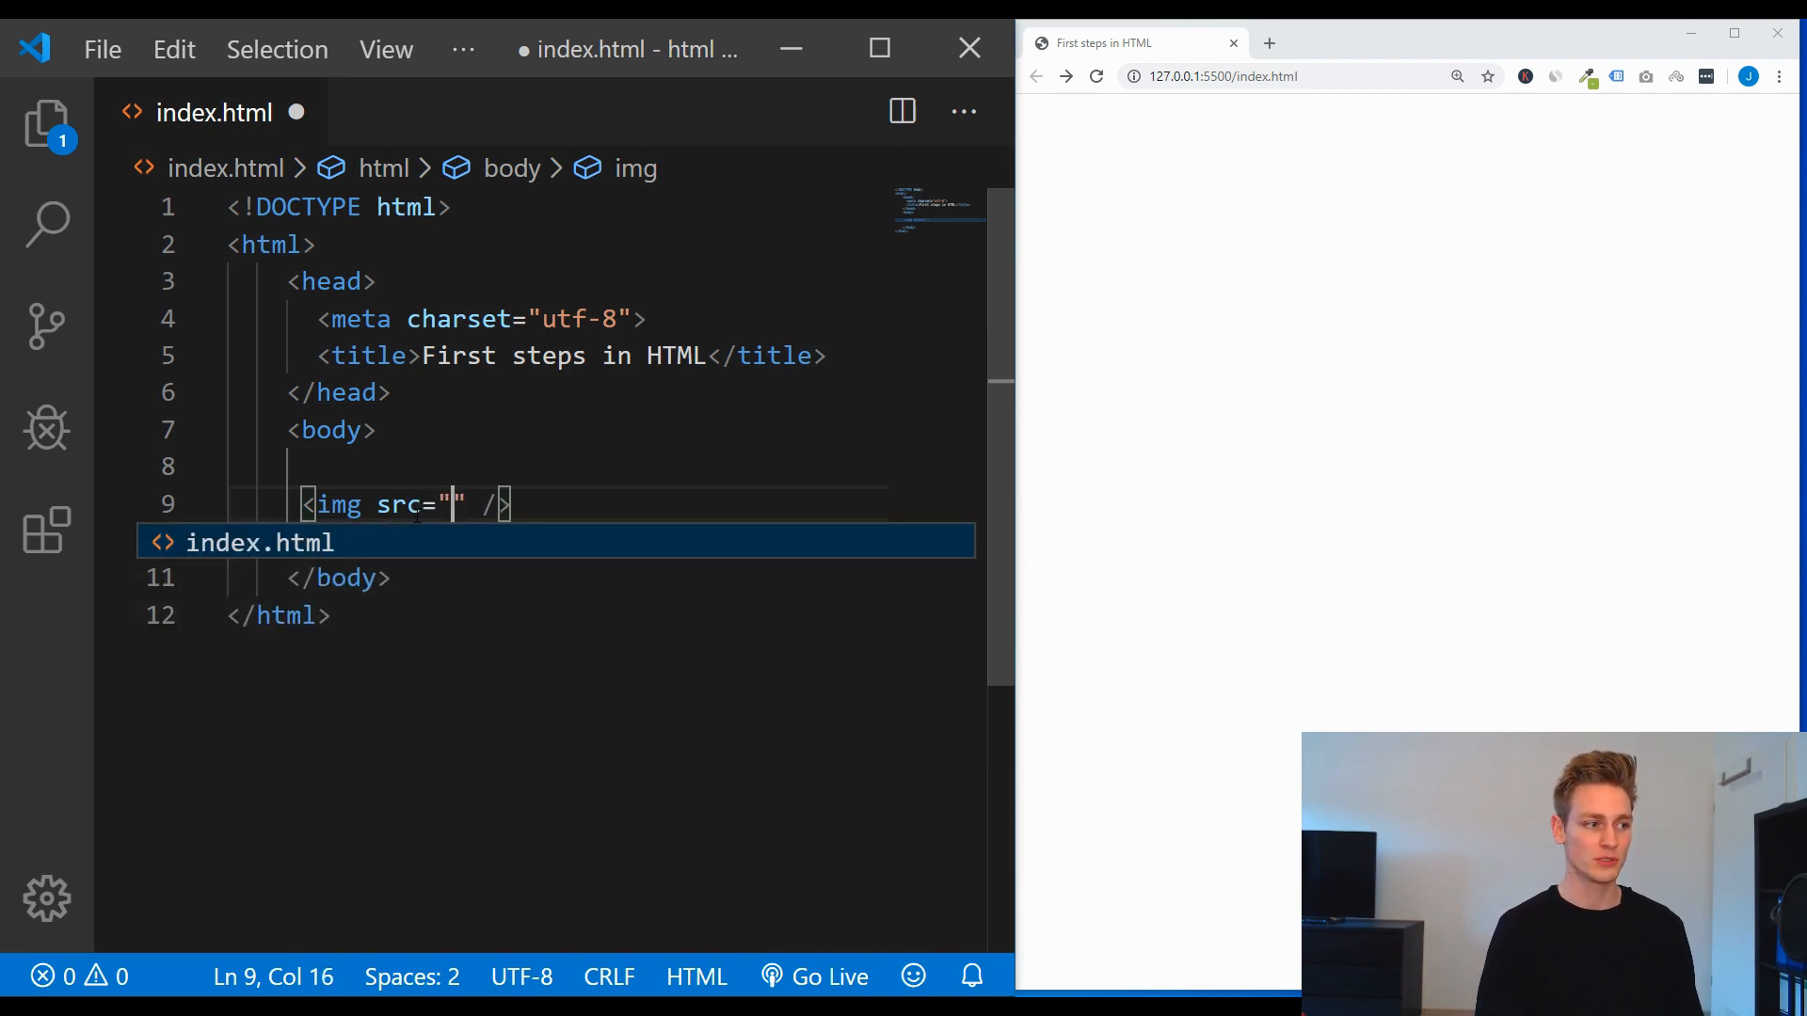
text(h)
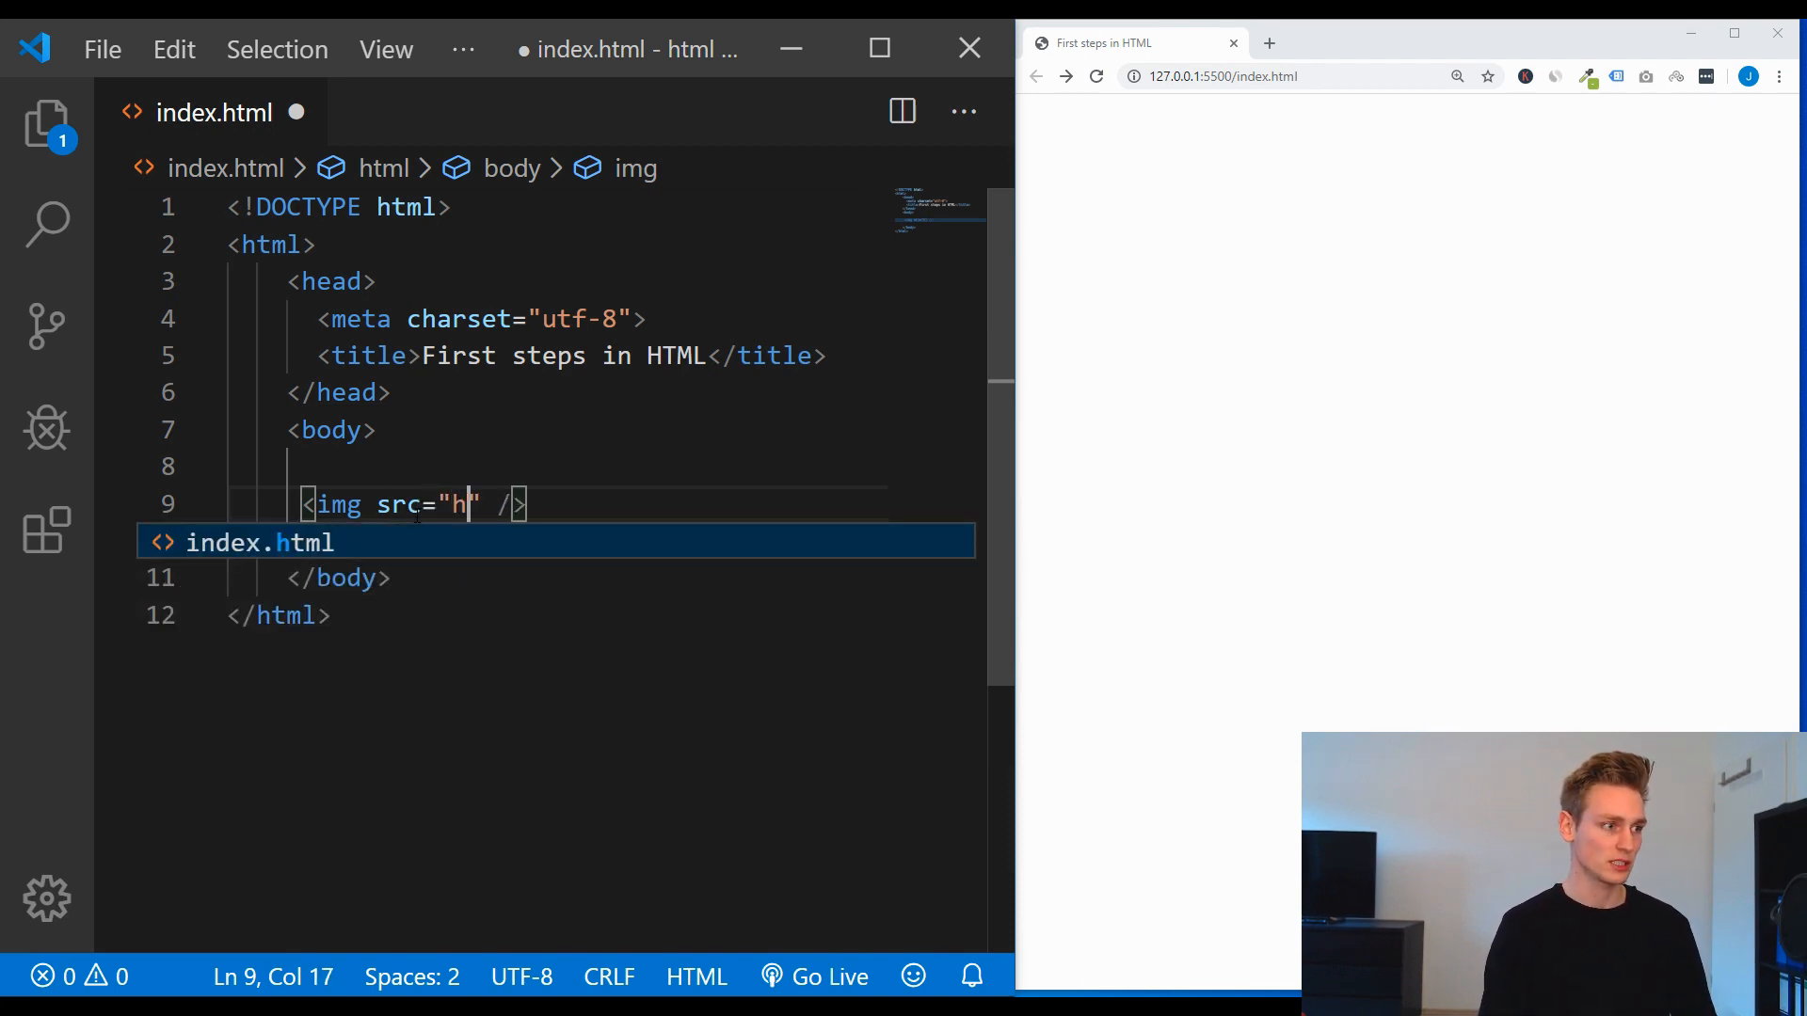
text(ttps:)
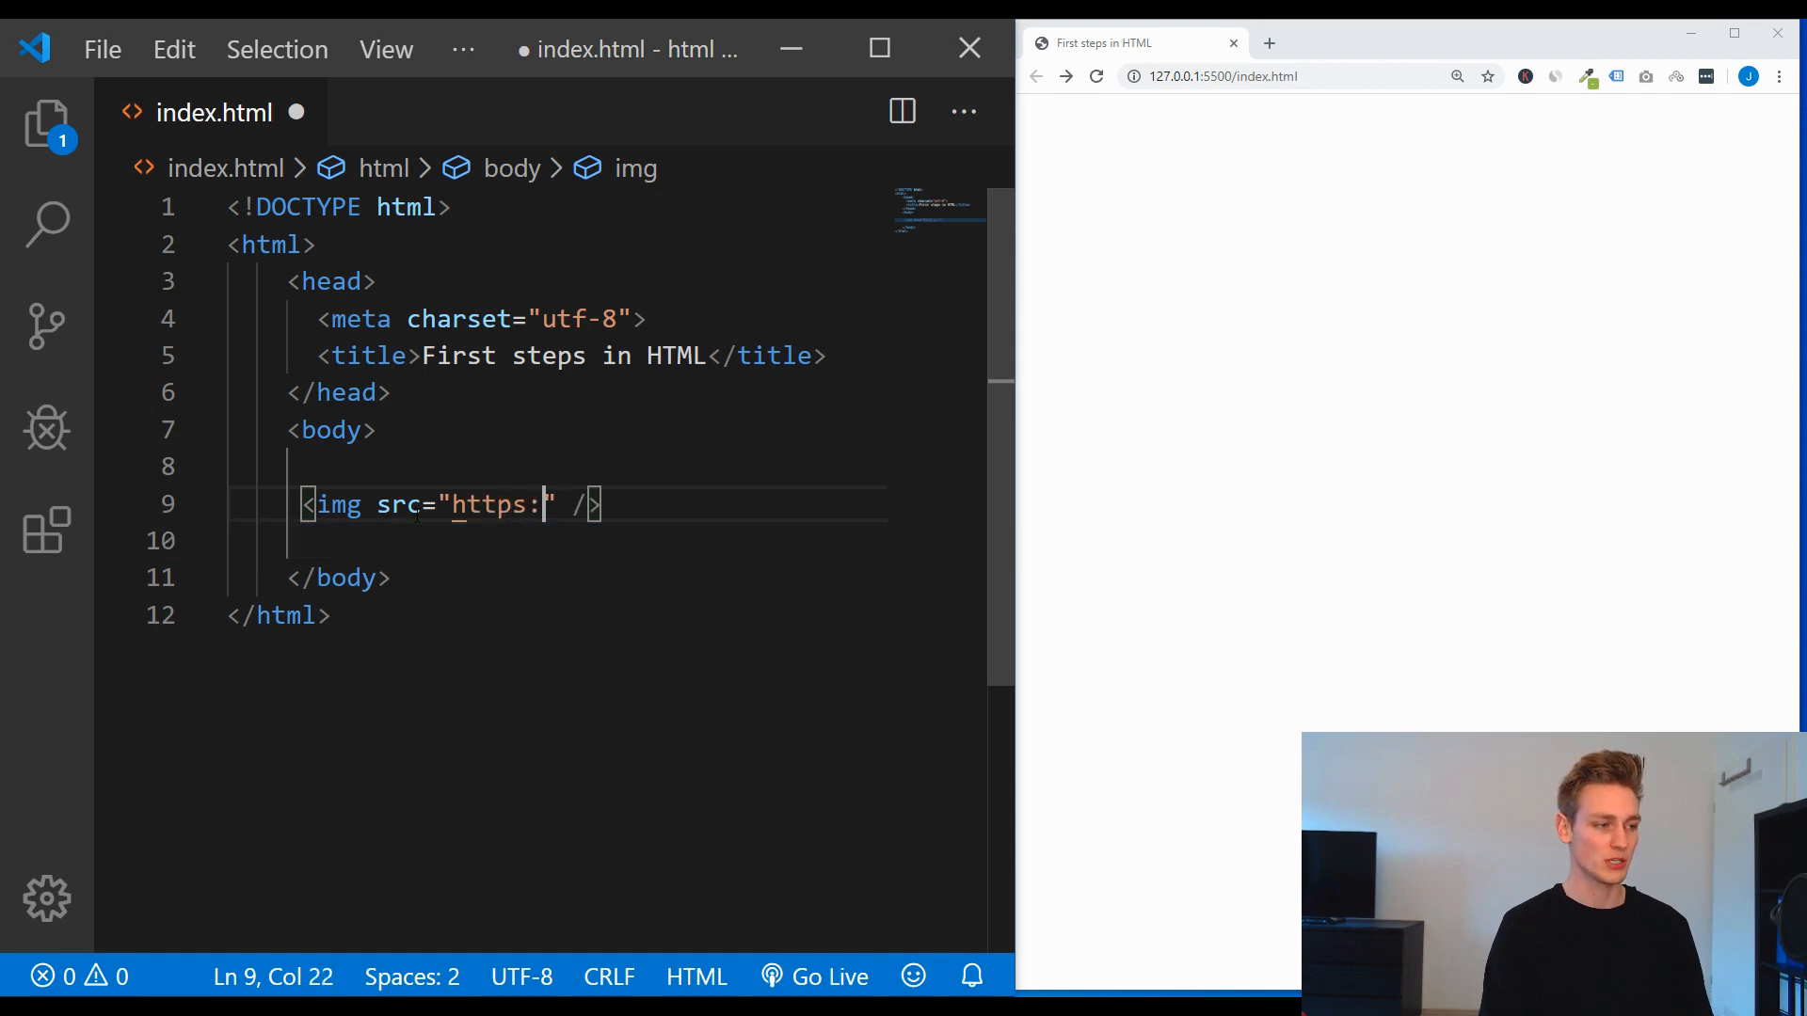
text(//)
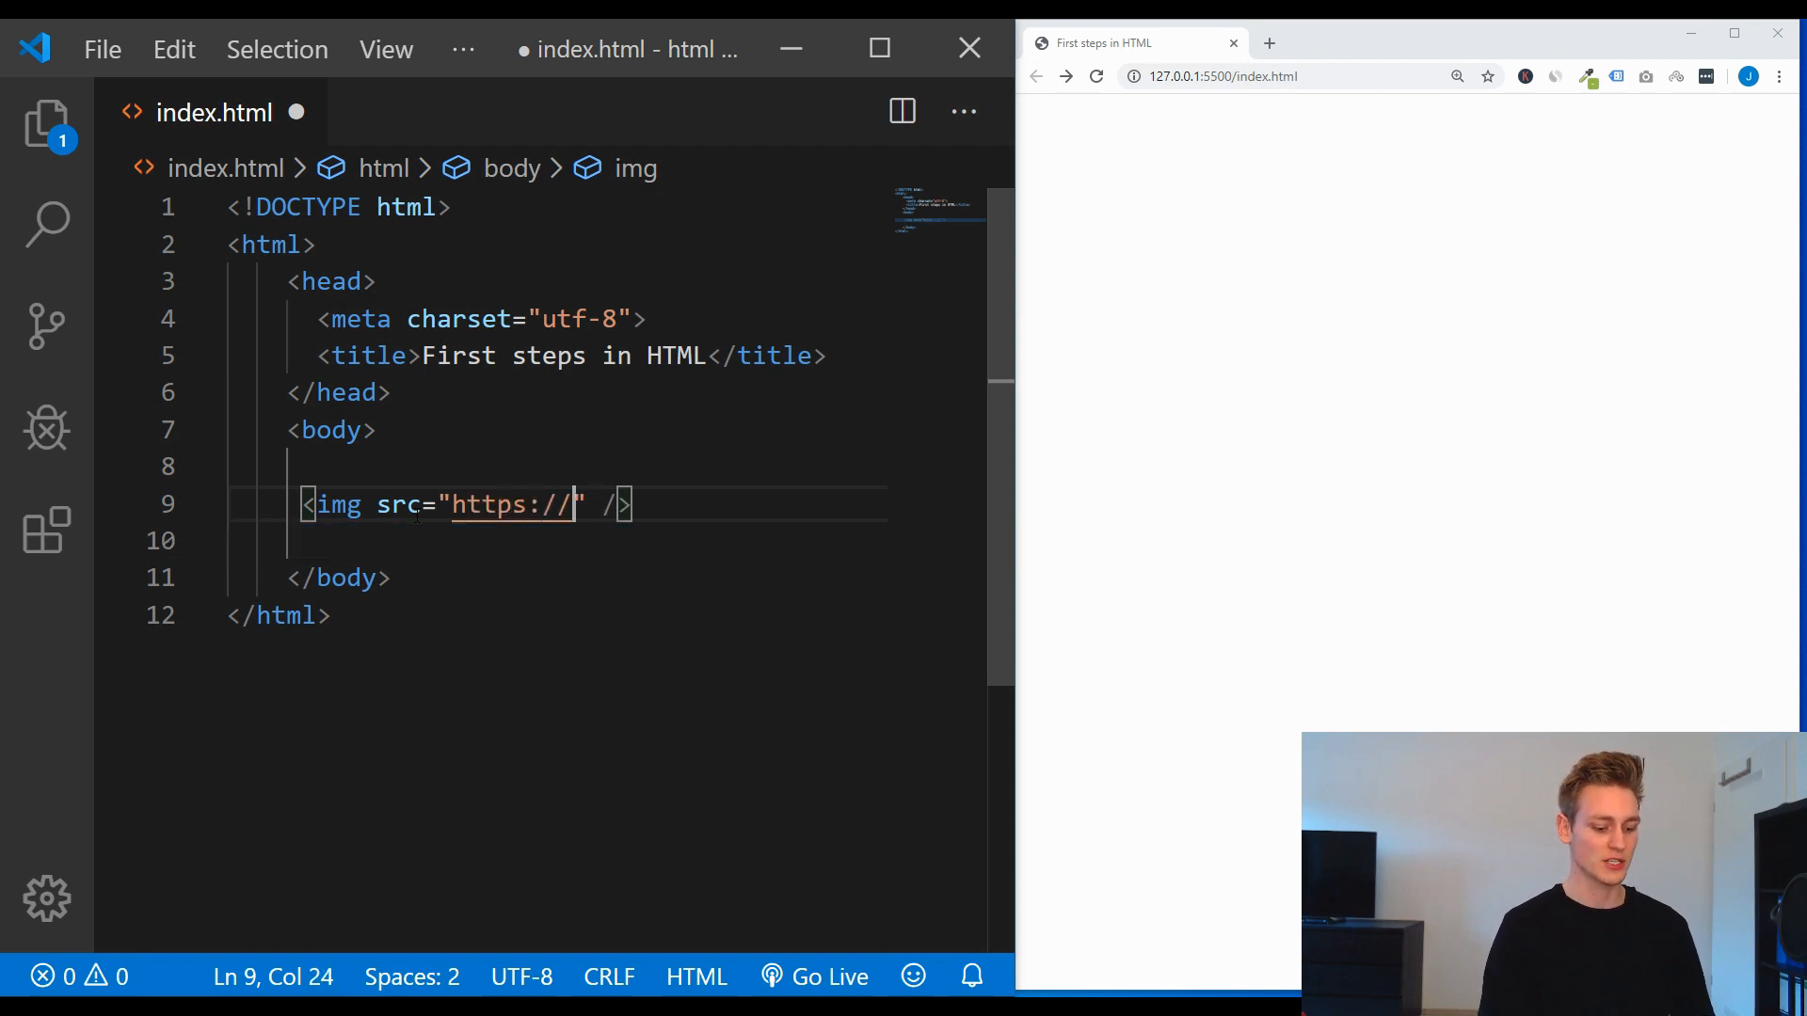
text(lorempixel.co)
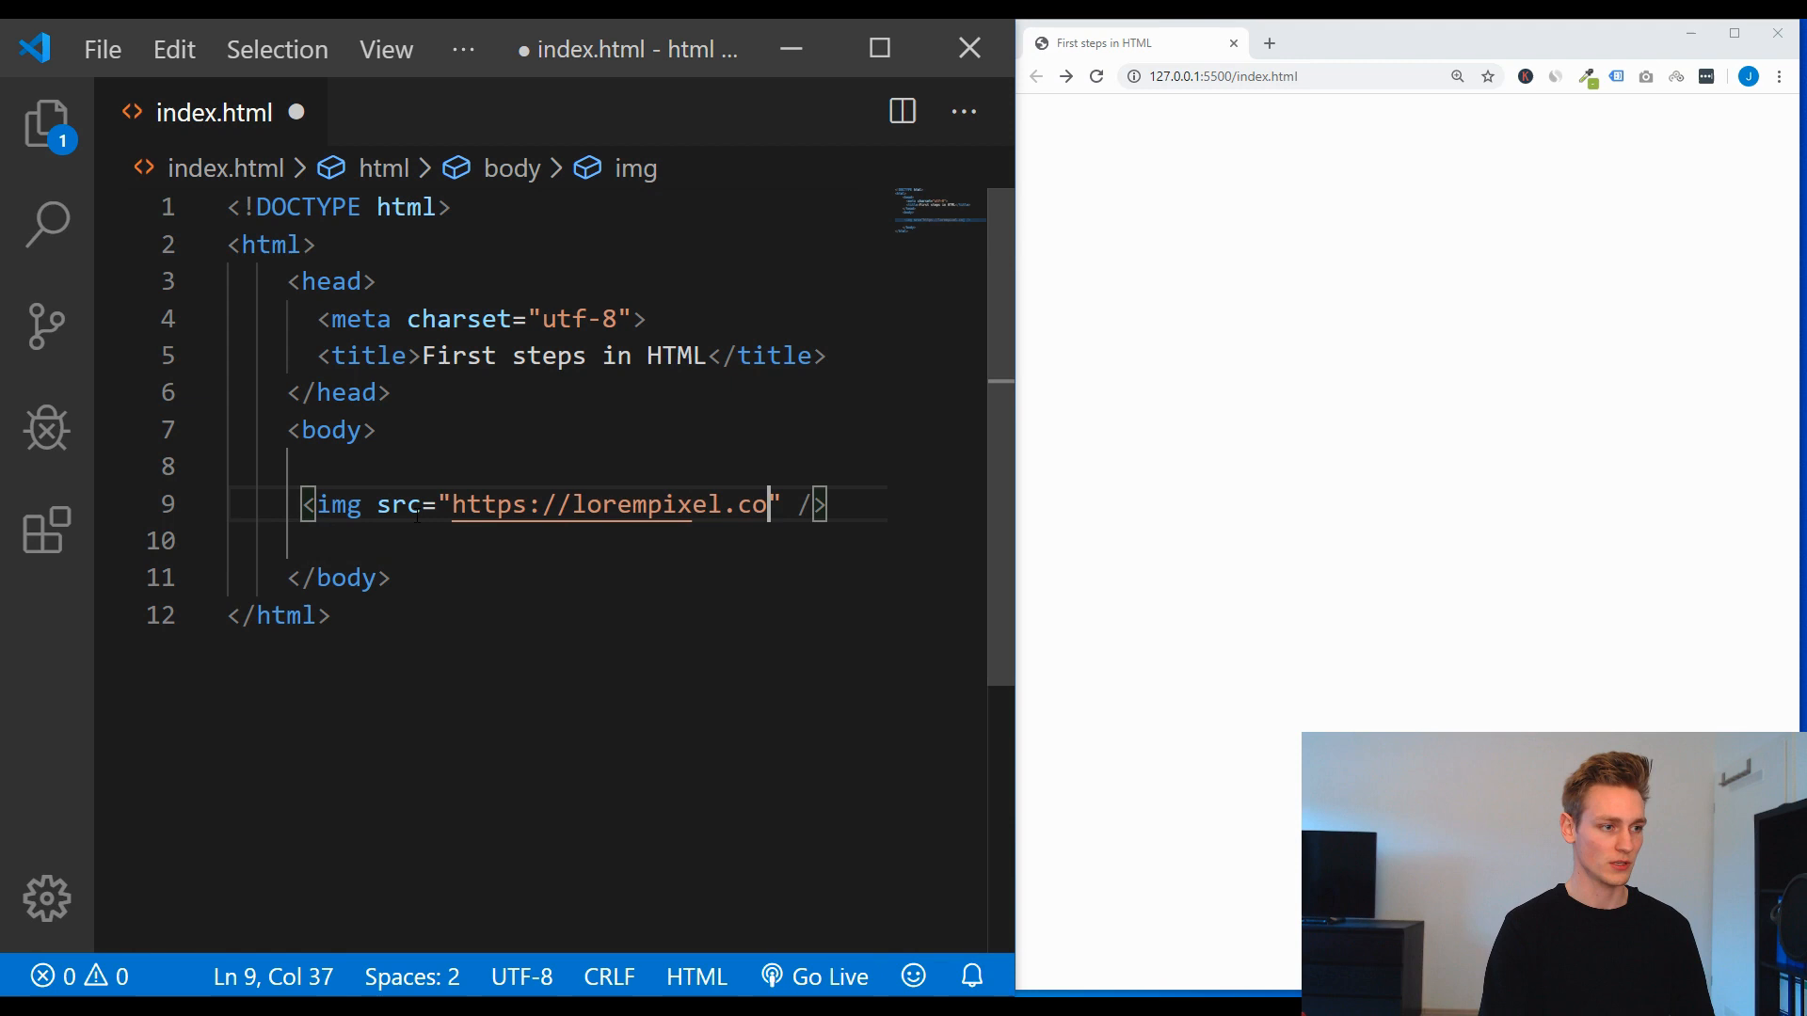
text(m/200/200)
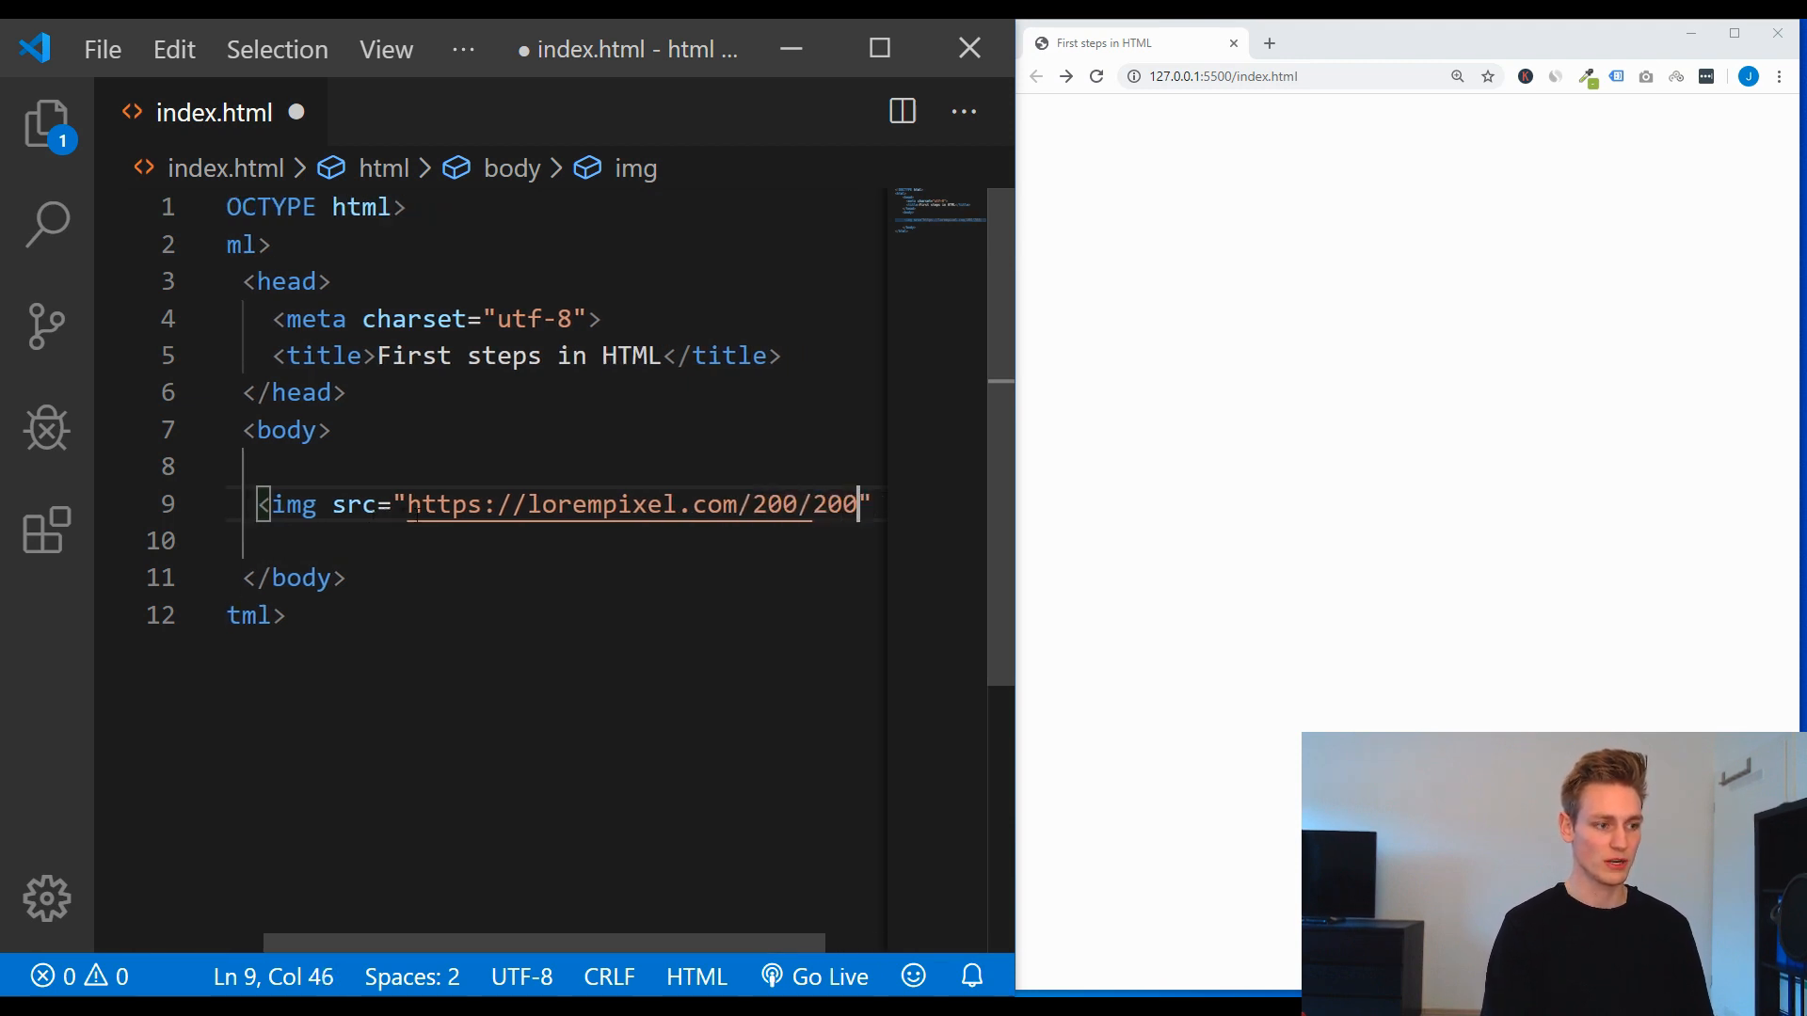
text(/spor)
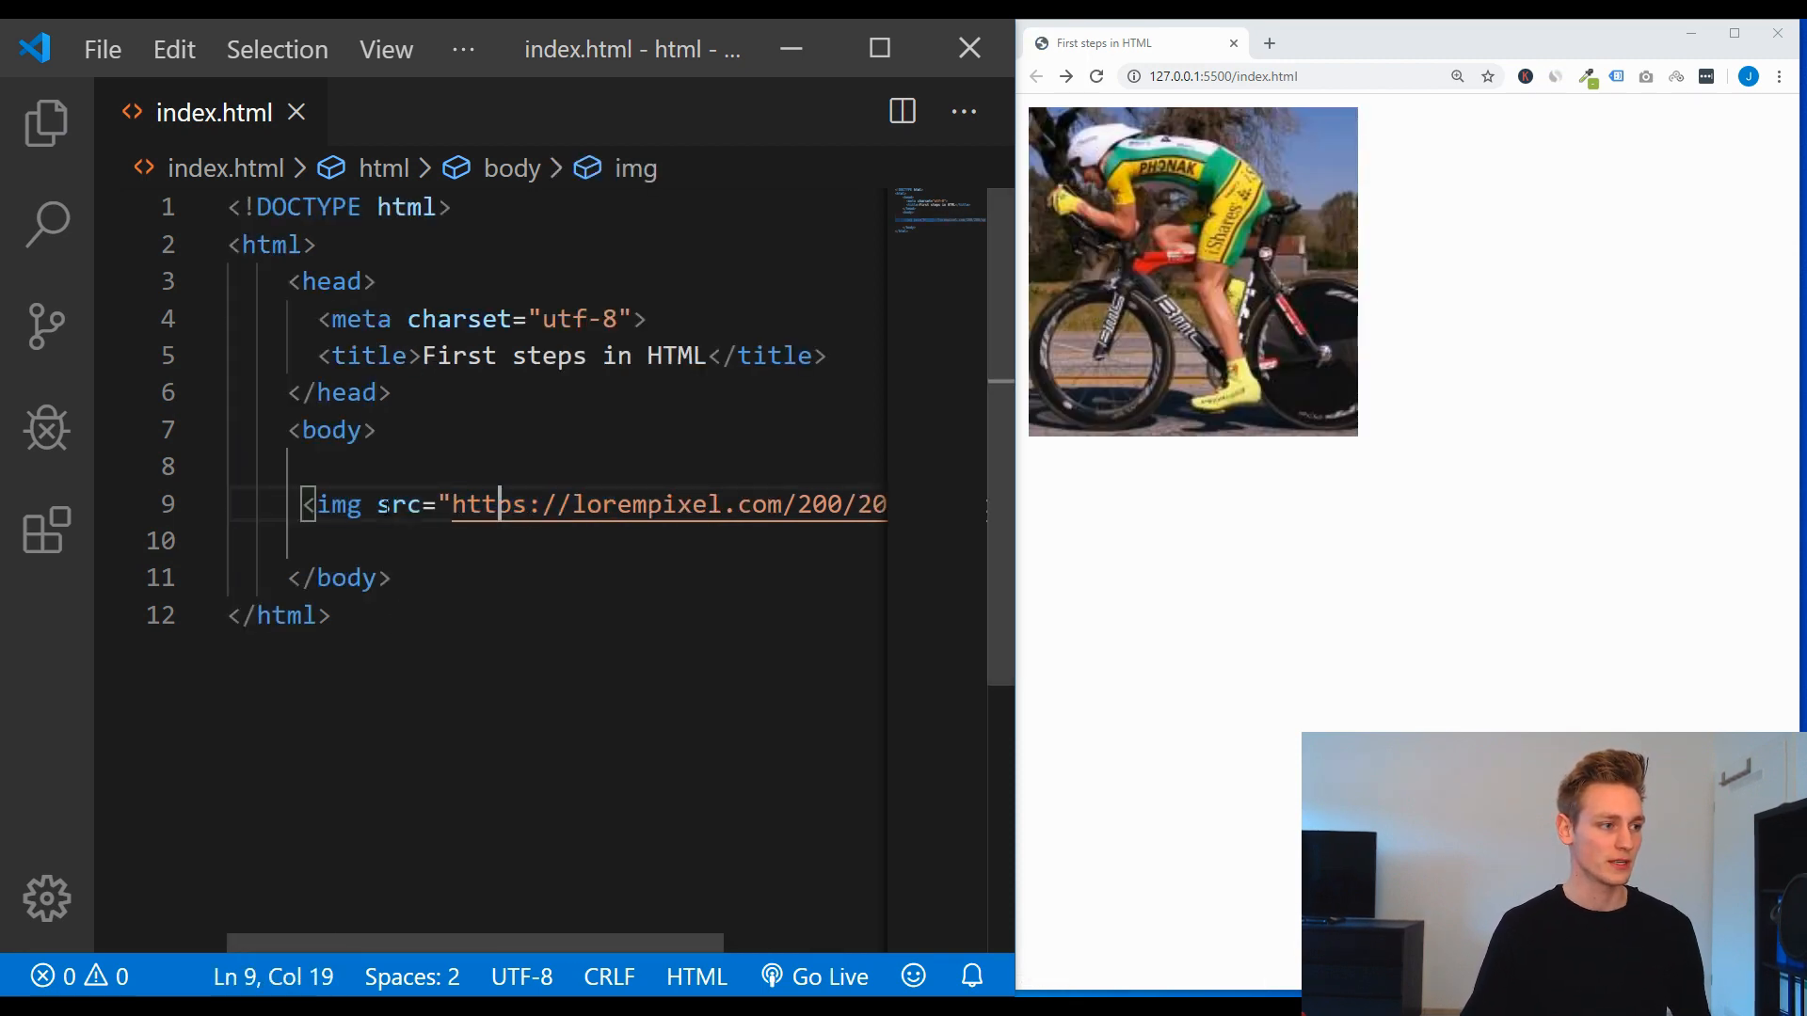
text(height=")
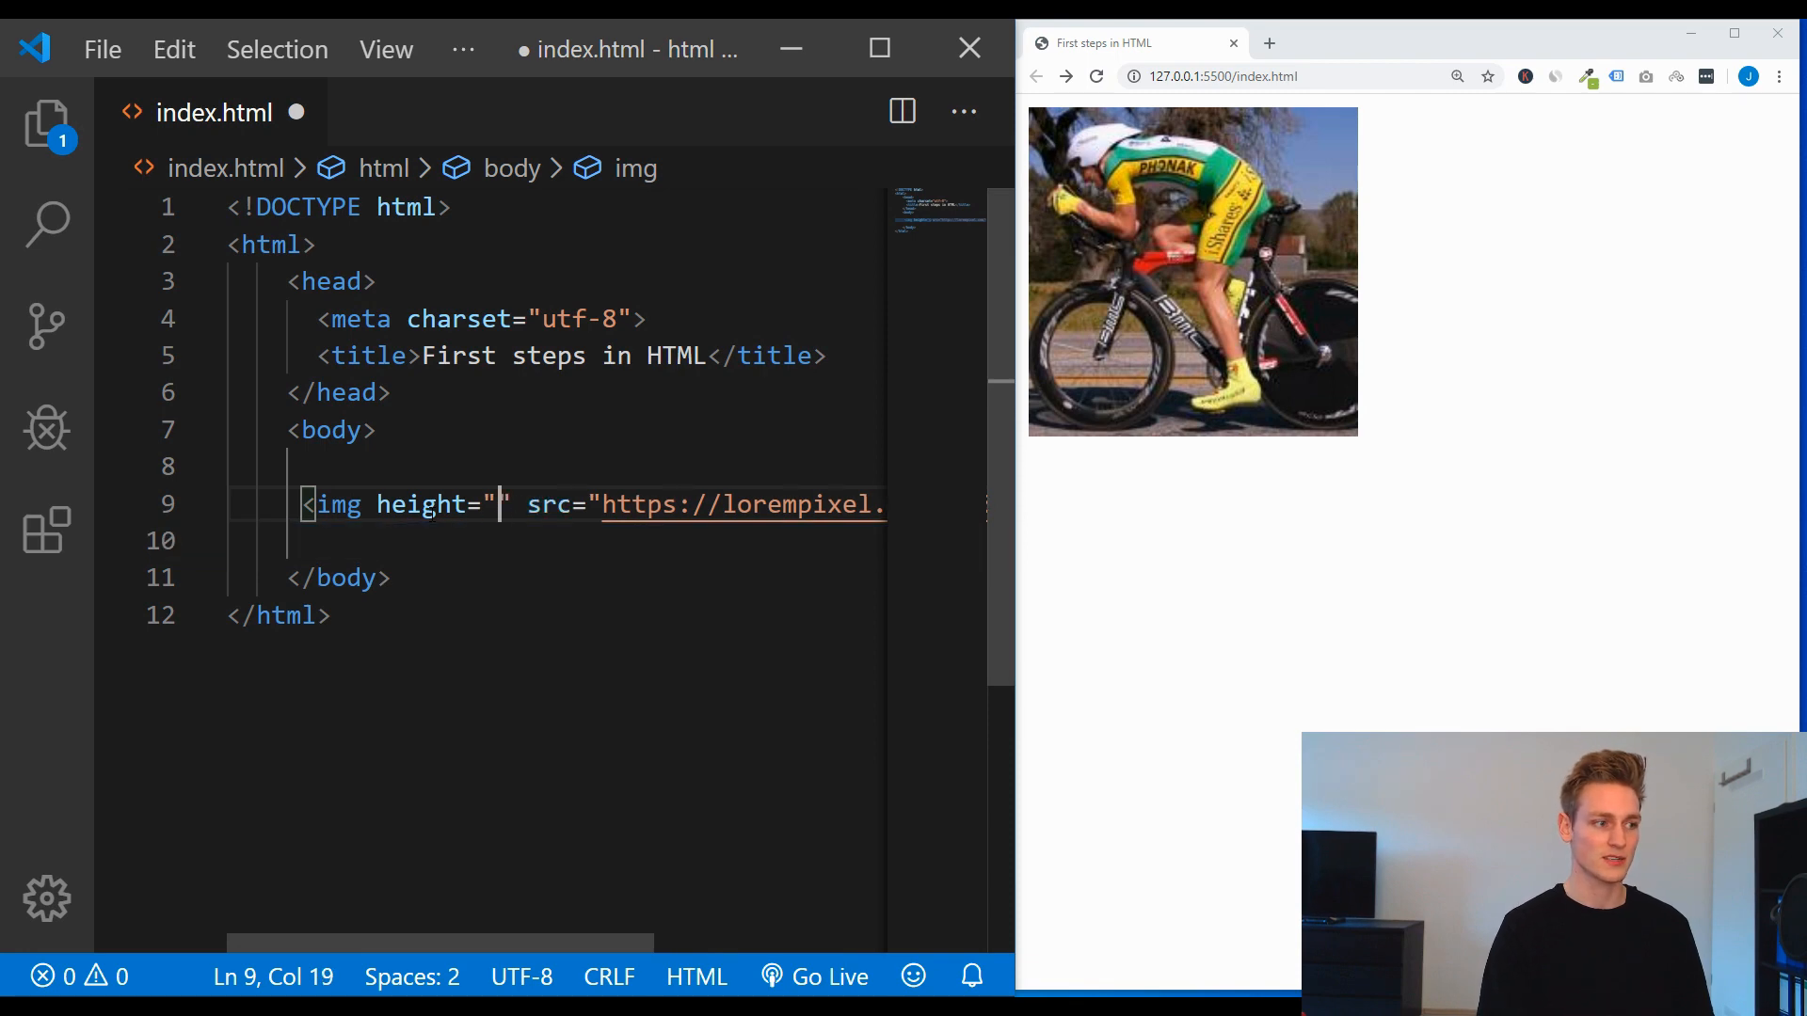
text(100)
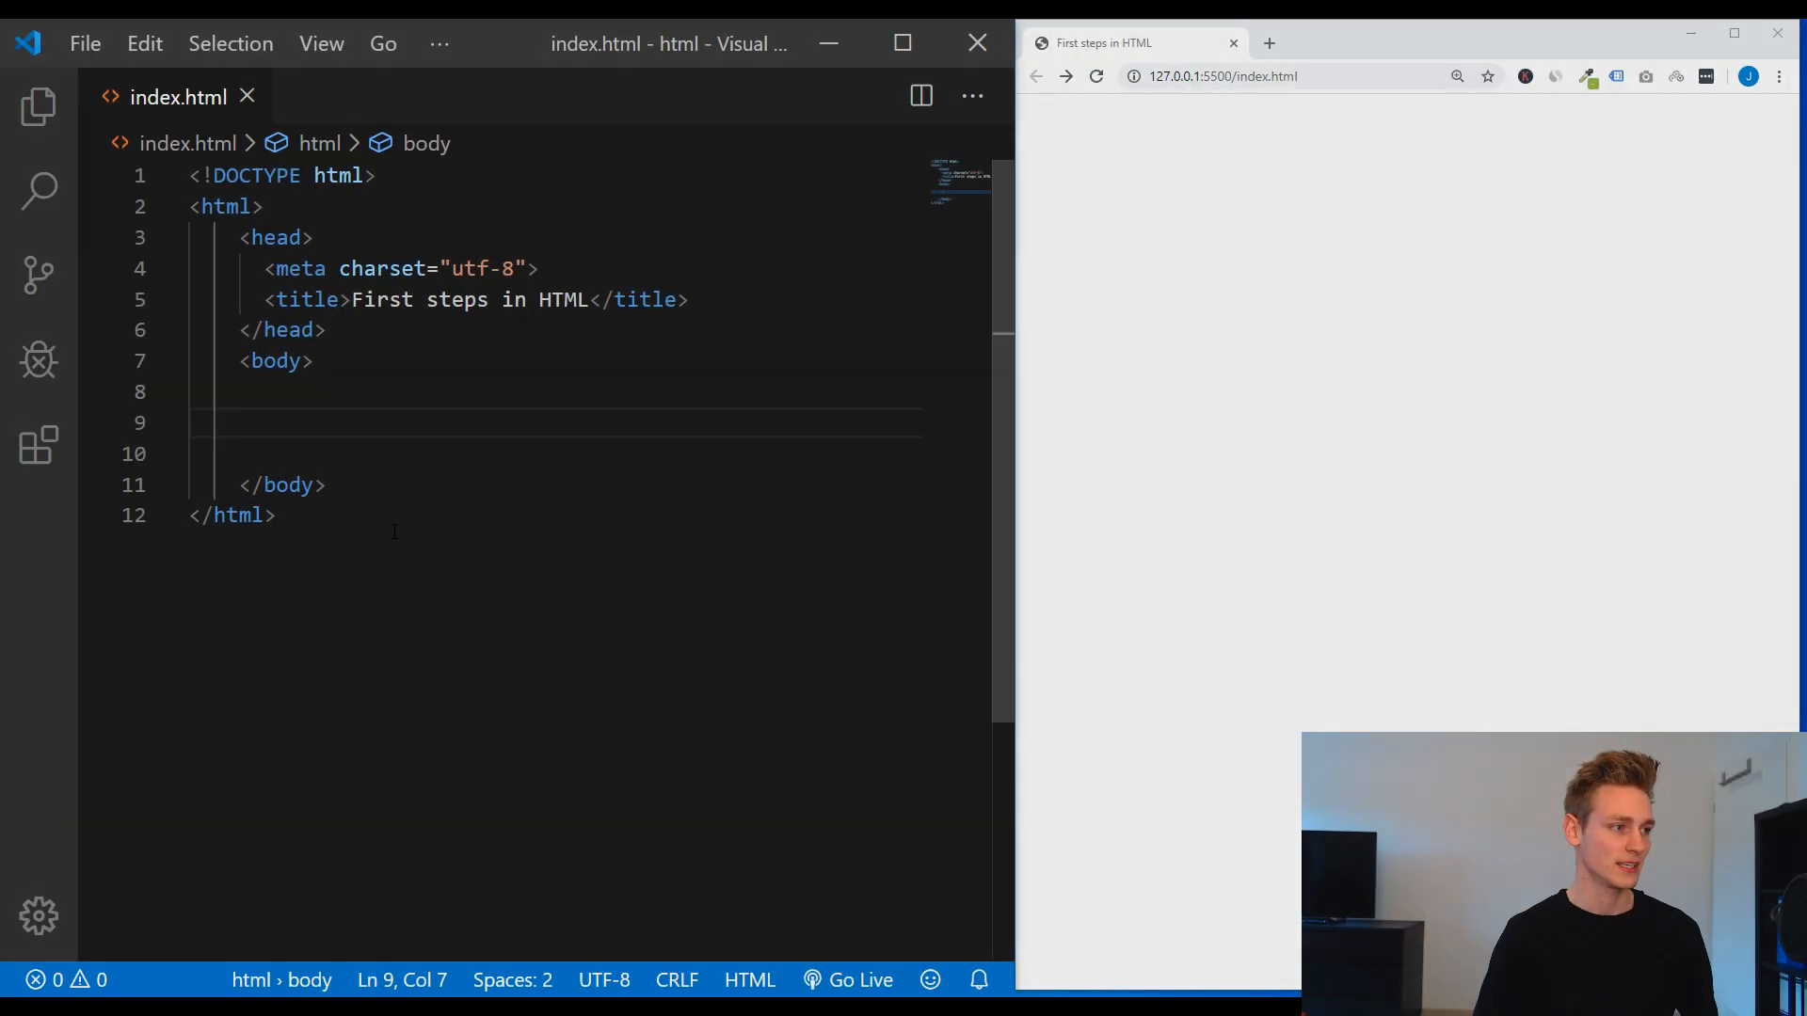
Step: Add a Click me button with onclick="alert('hello');" to the body
text(<)
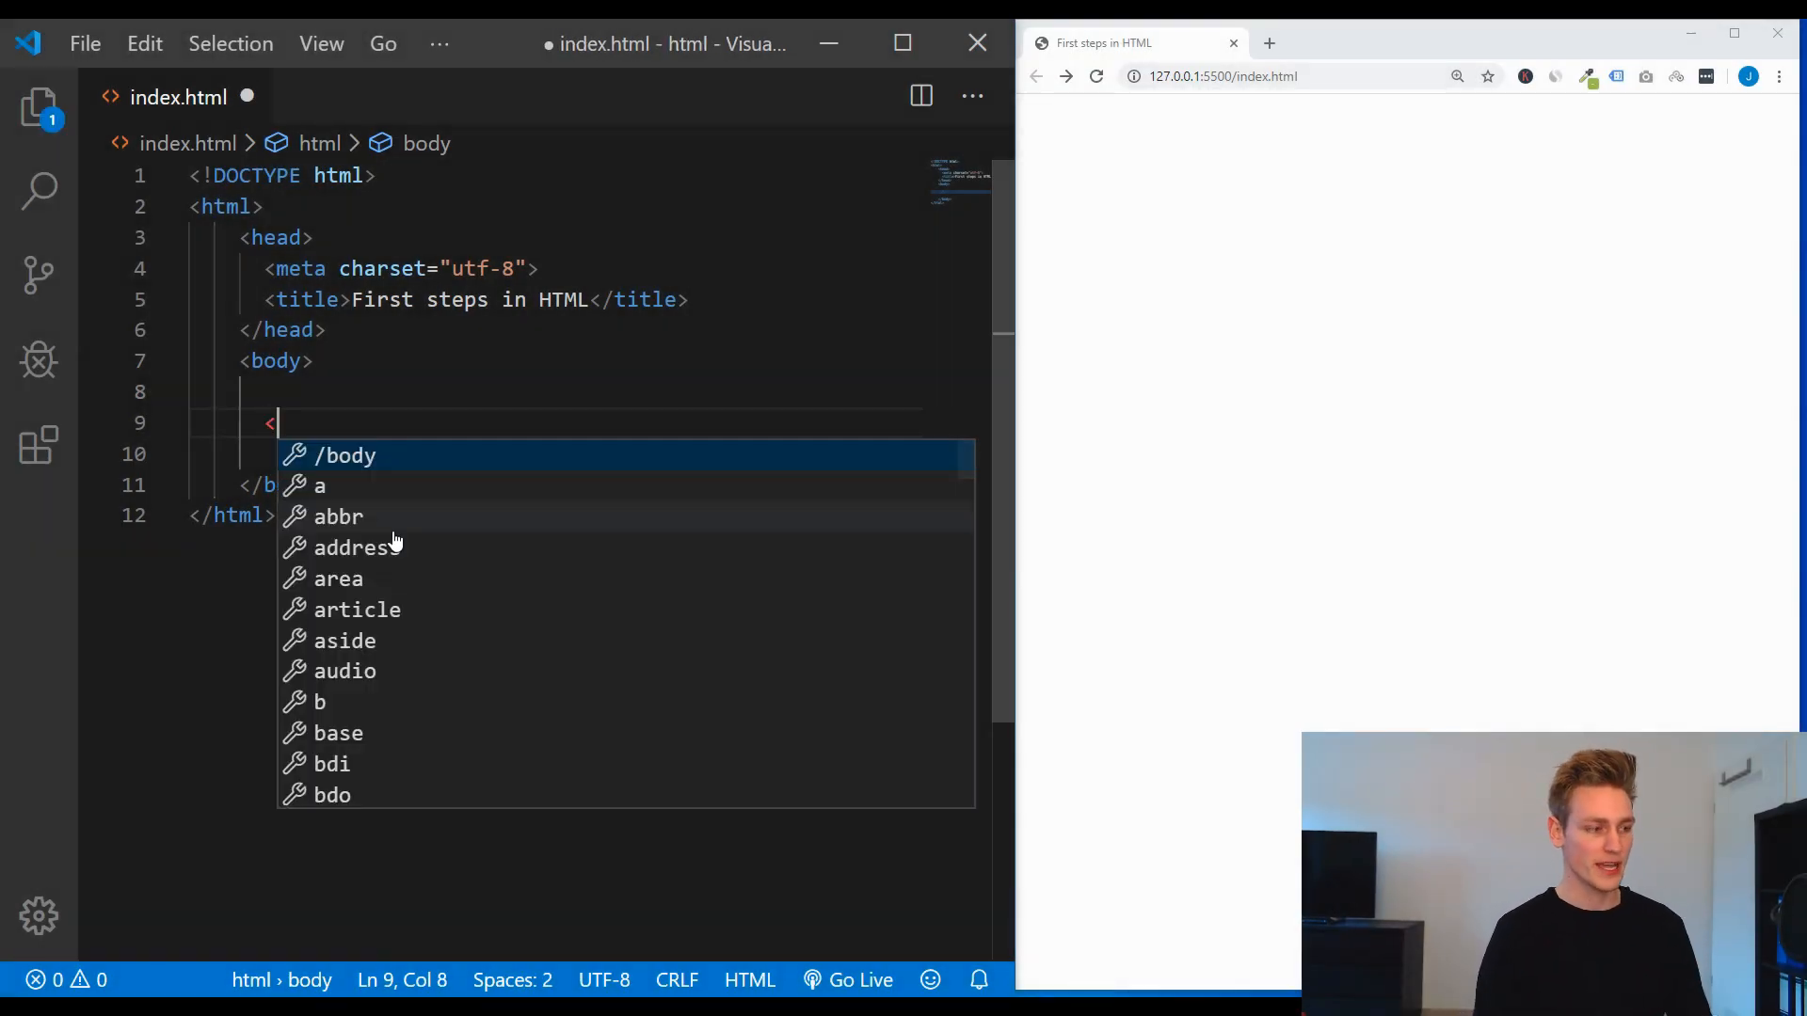
text(button></button>)
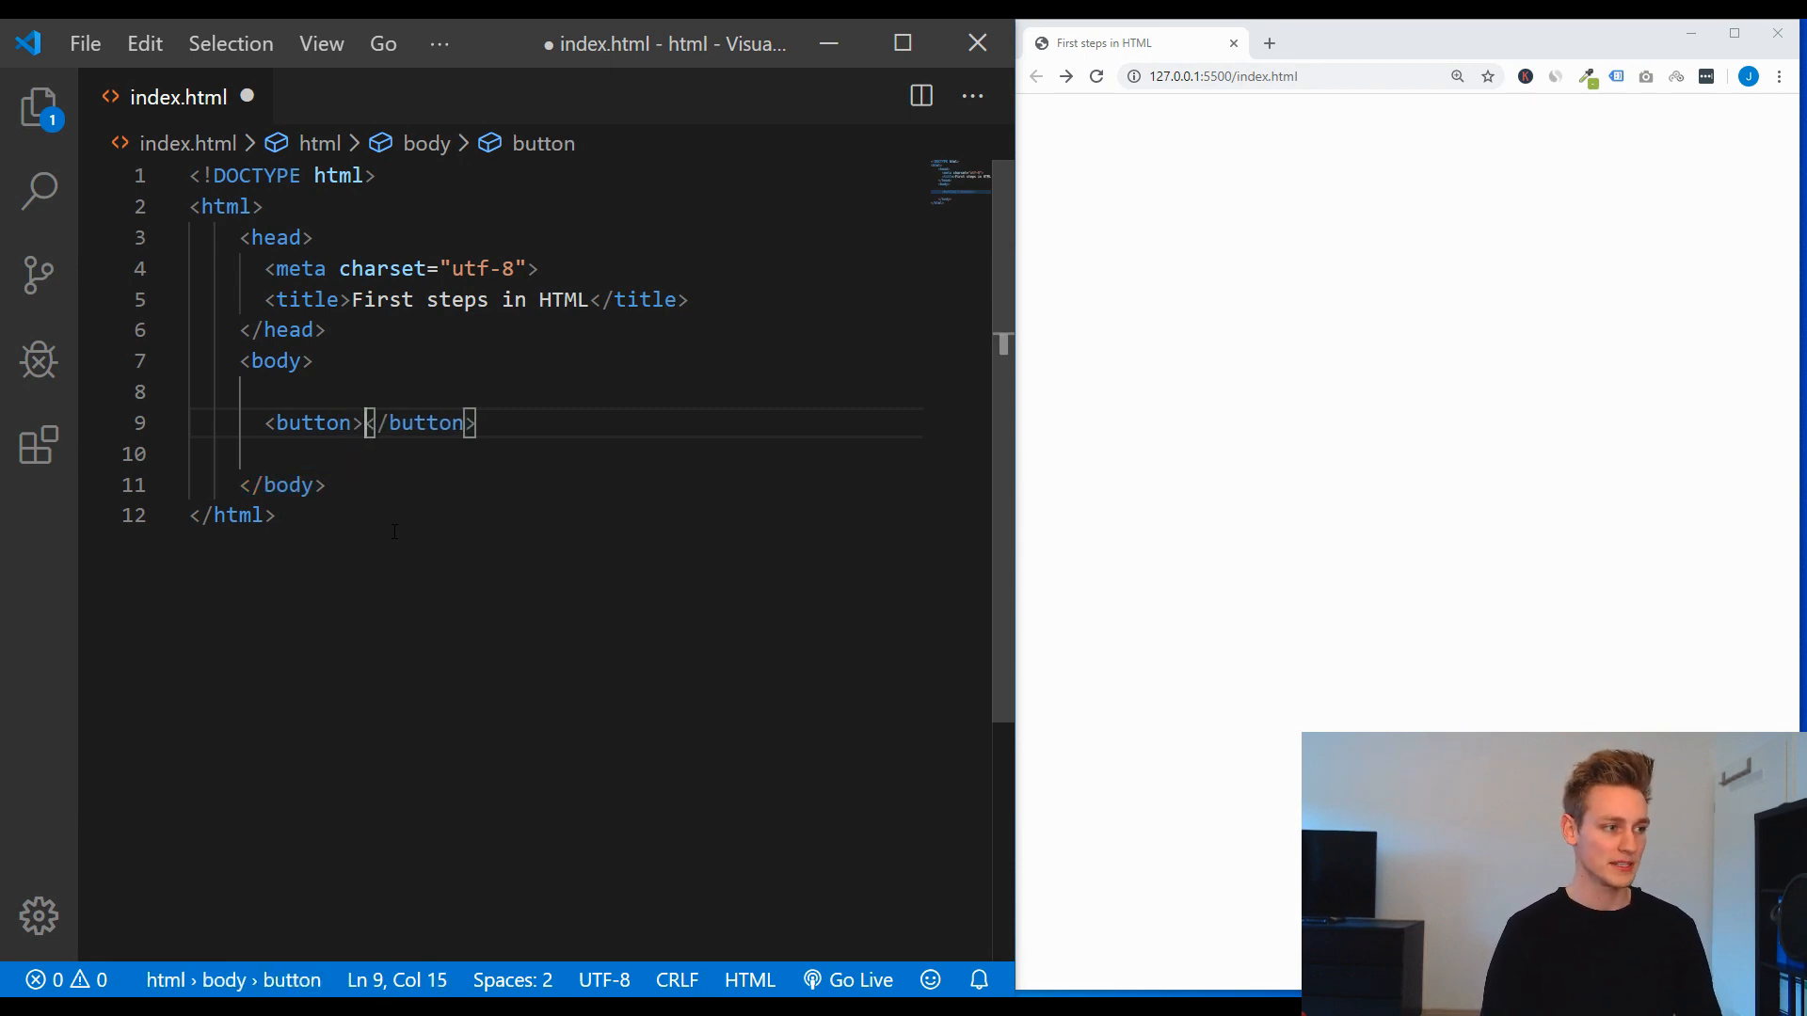
text(Click me)
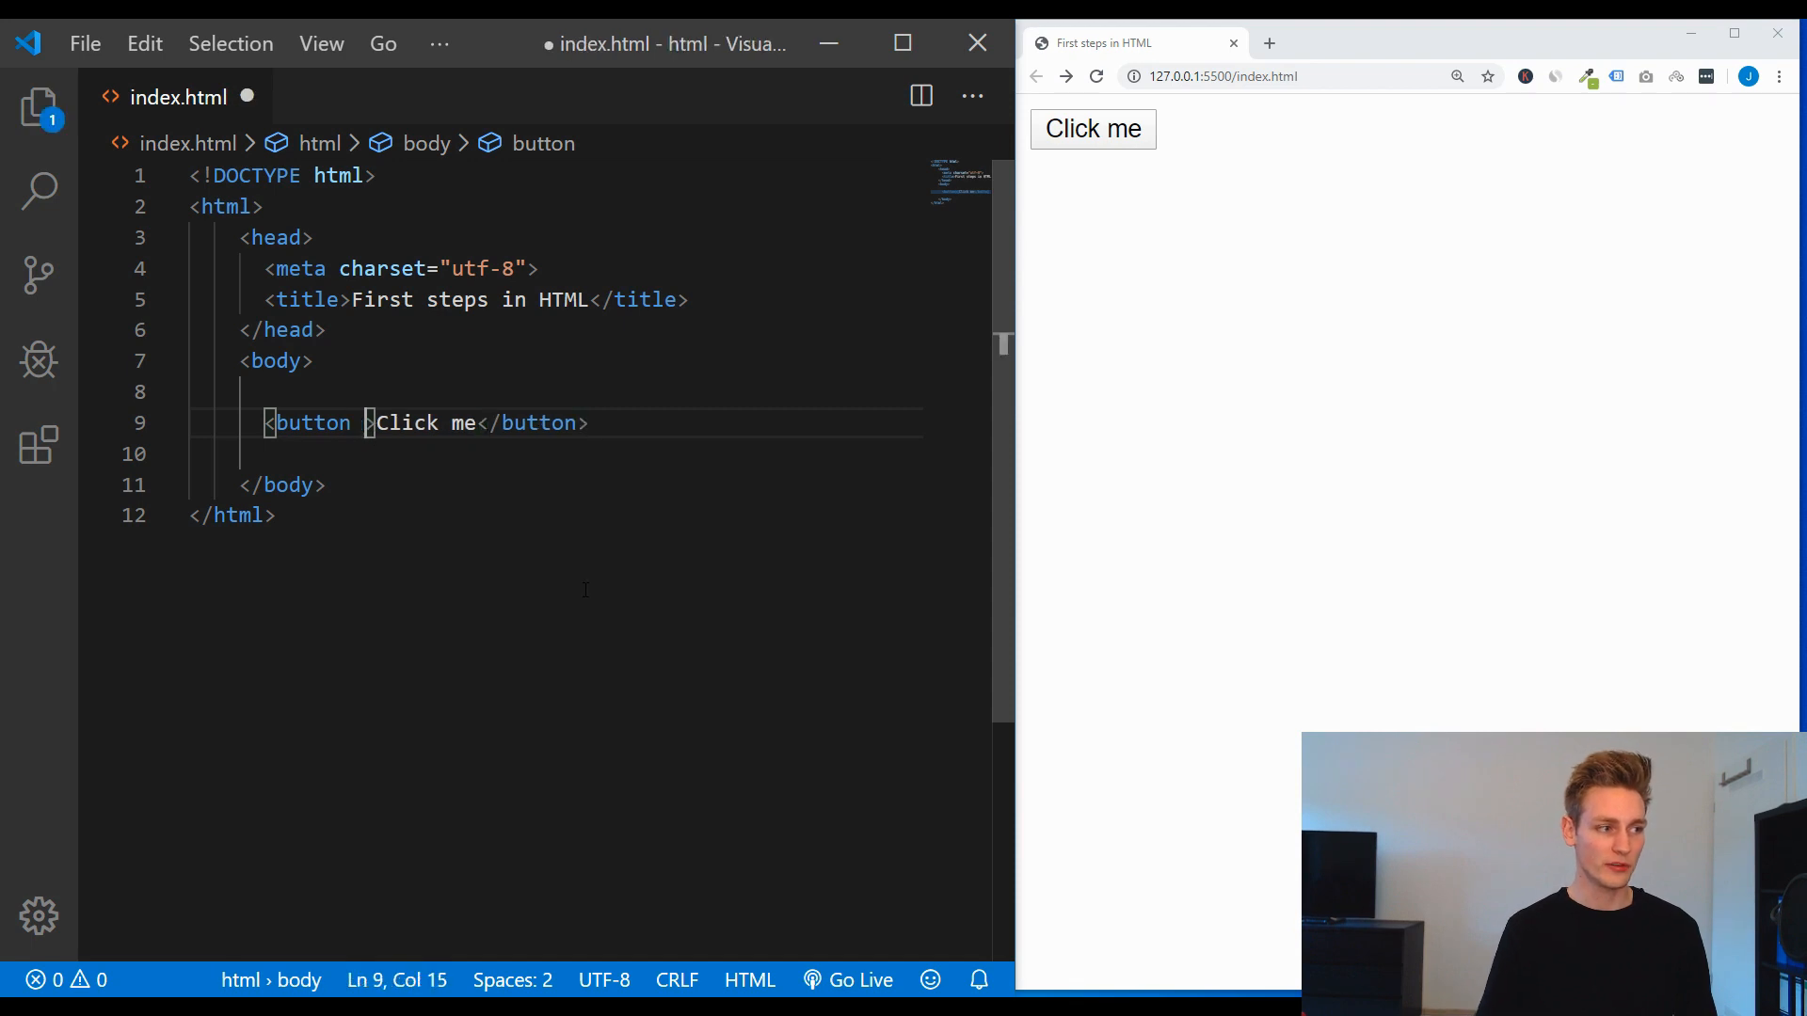
text(onclick)
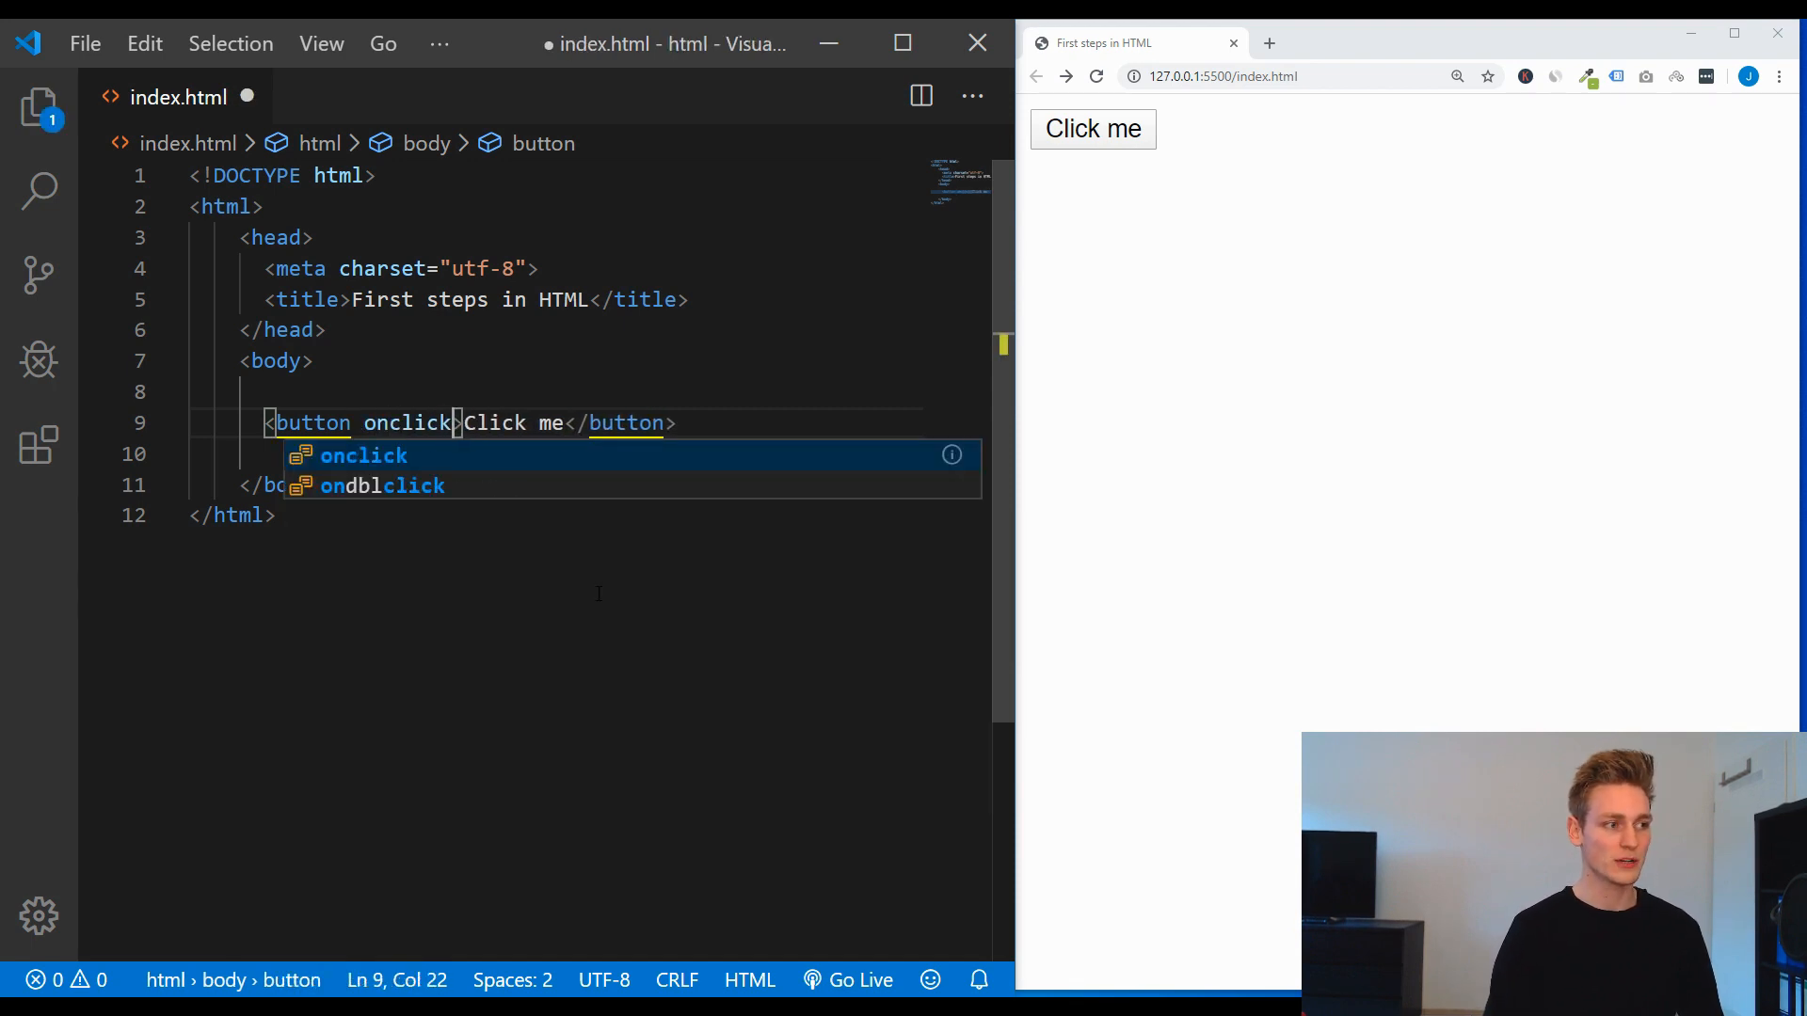
text(=")
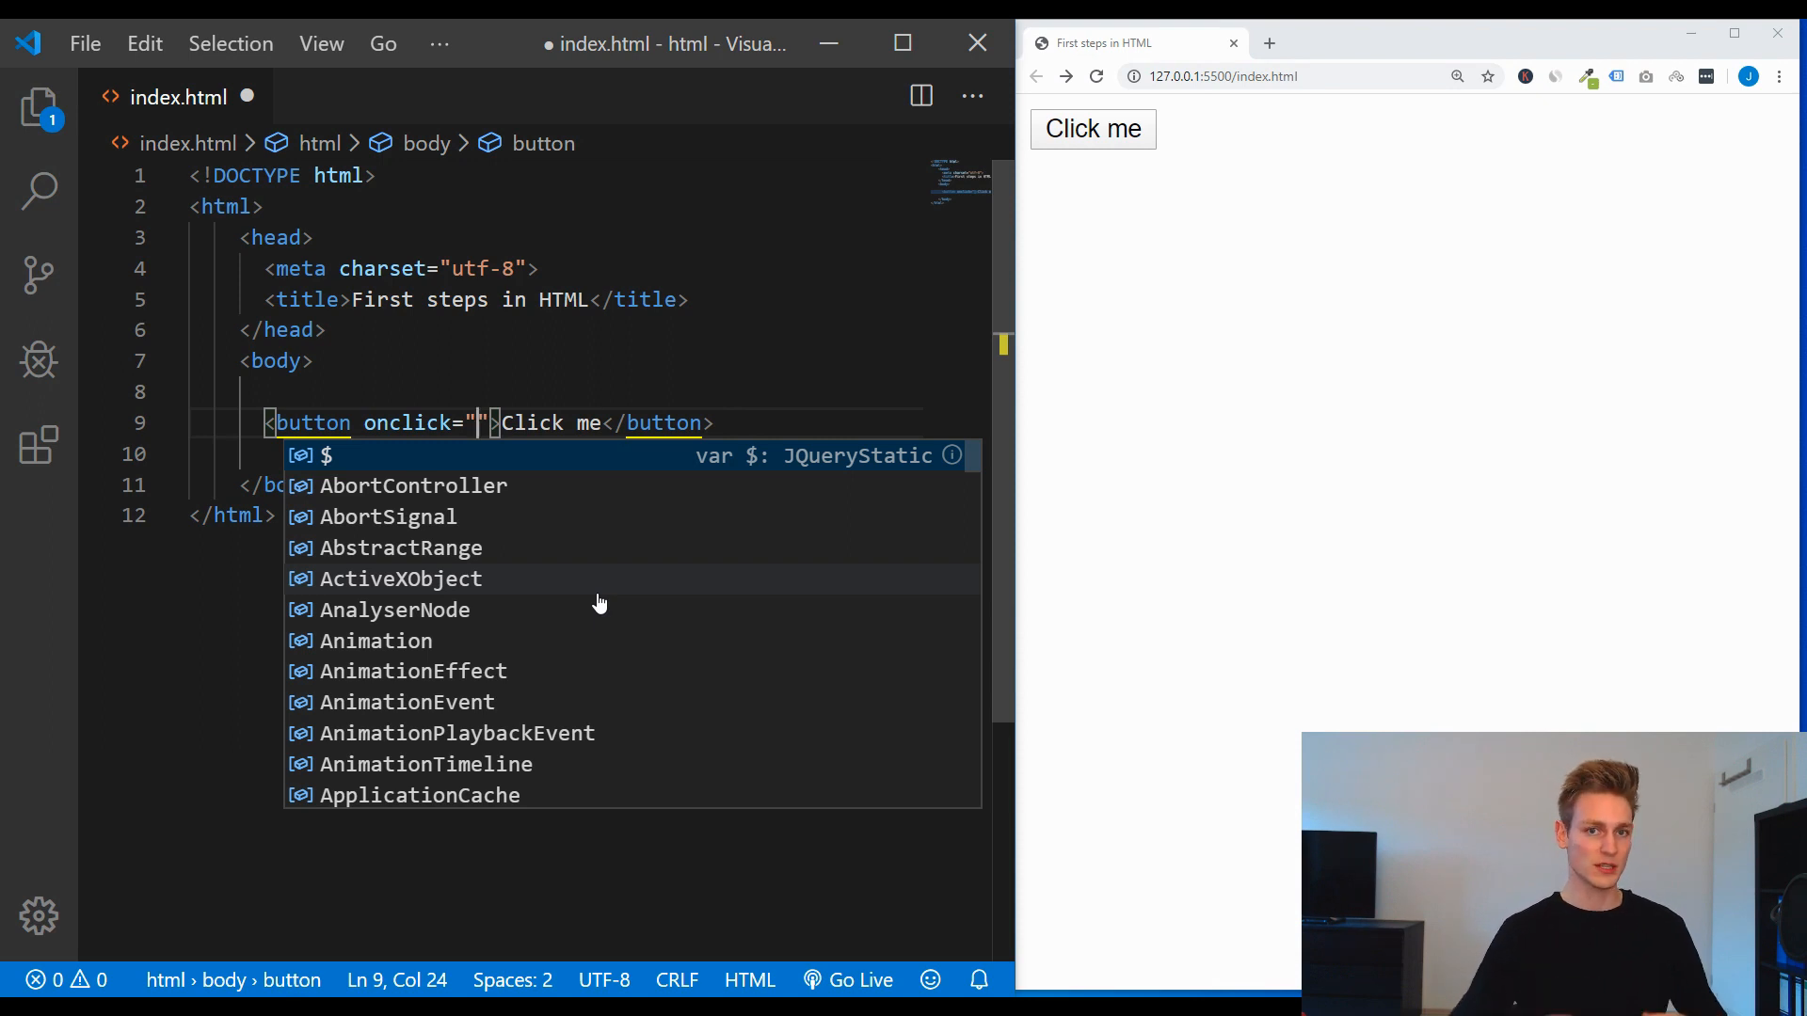
text(a)
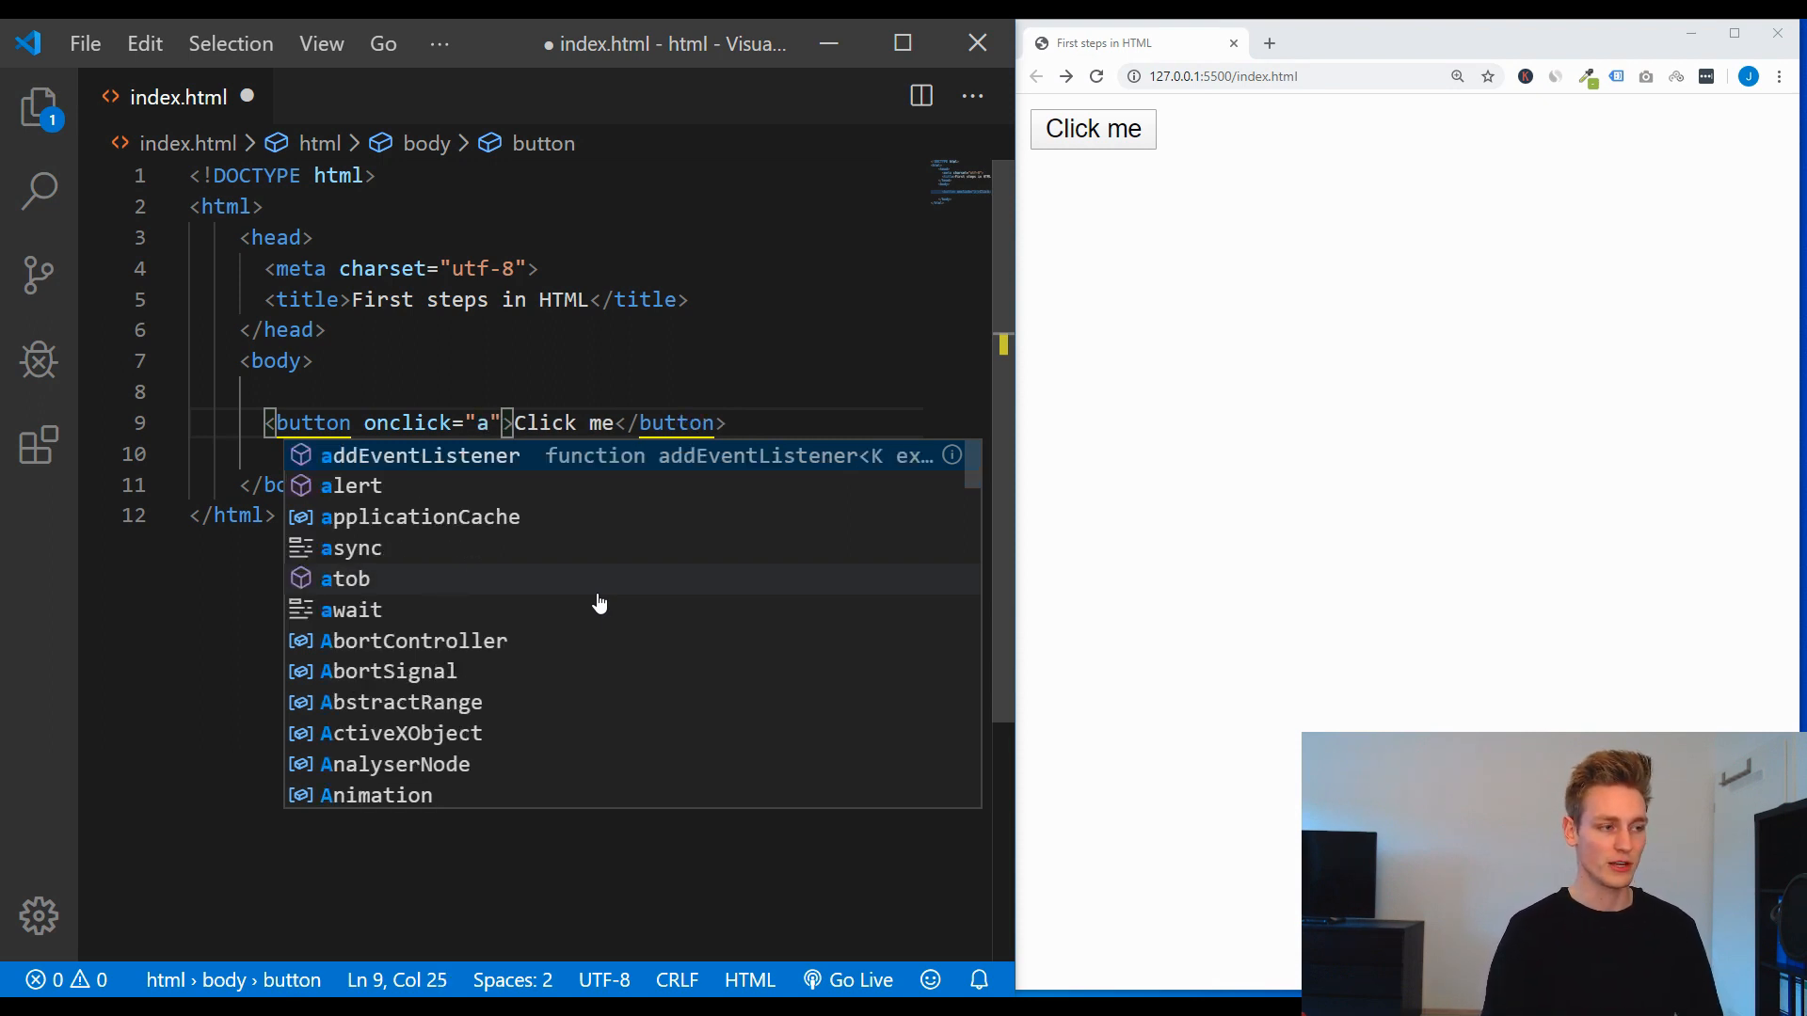
text(alert('h)
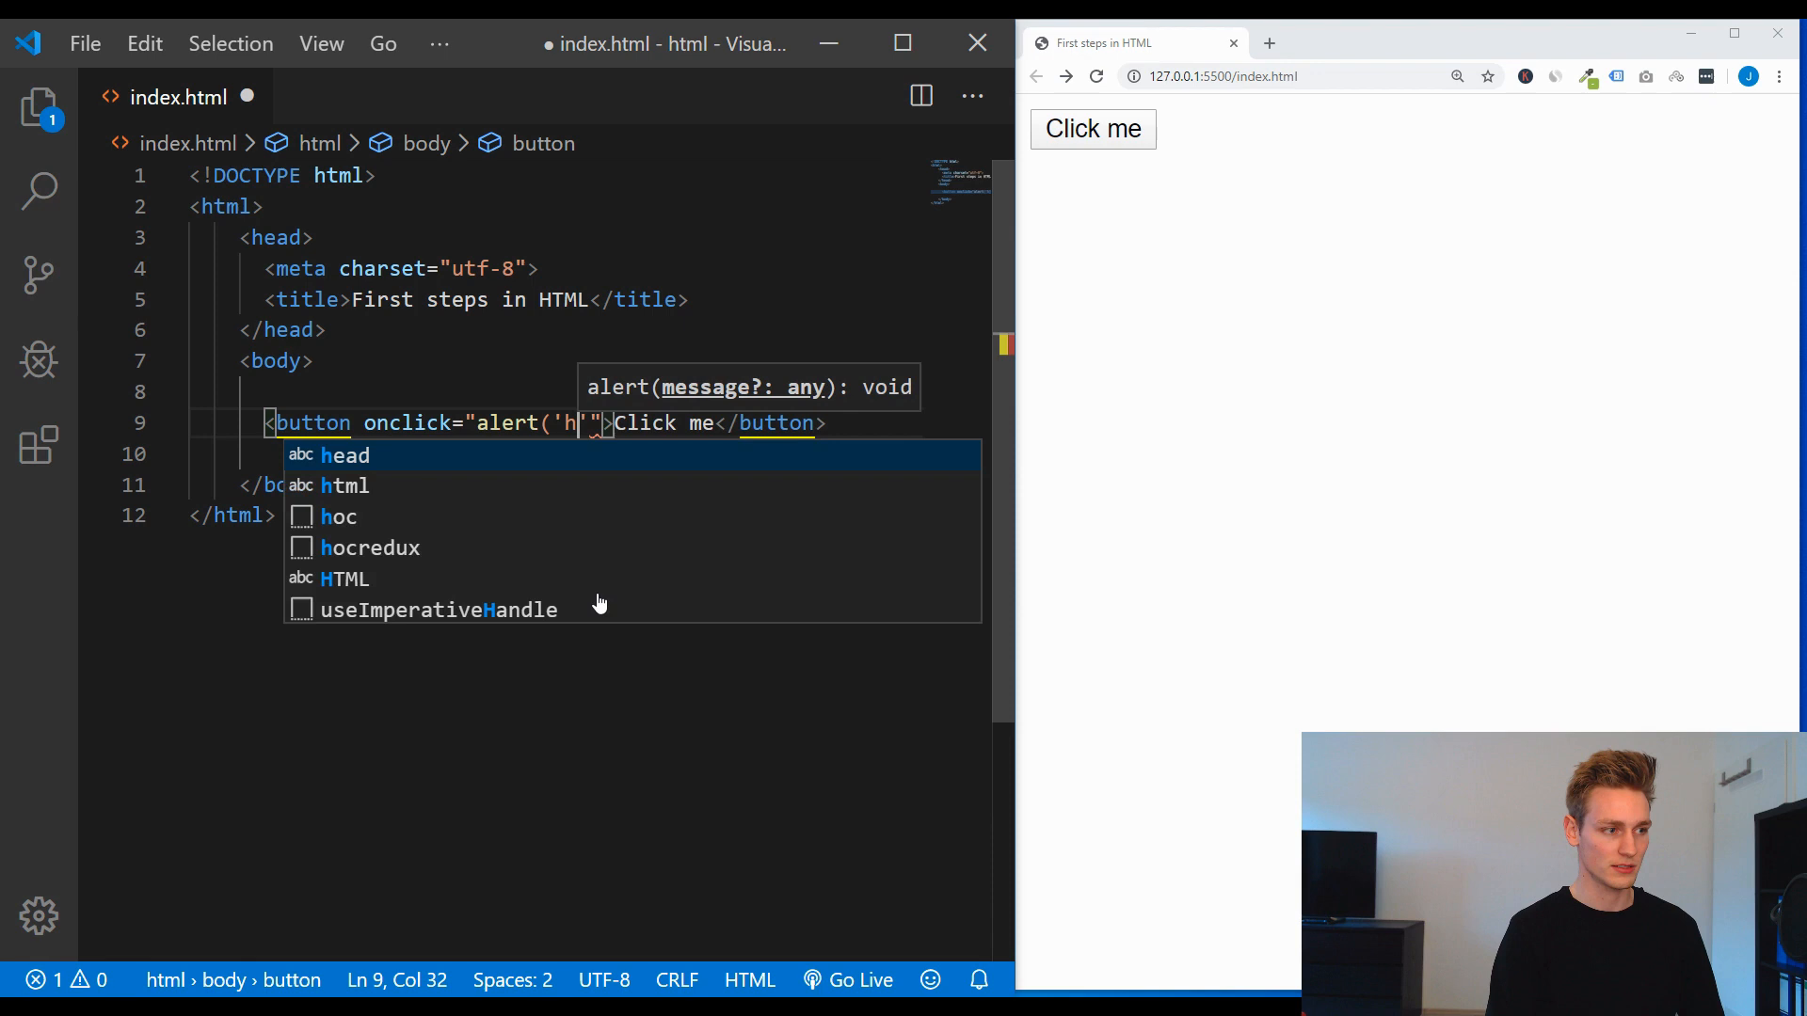
text(ello)
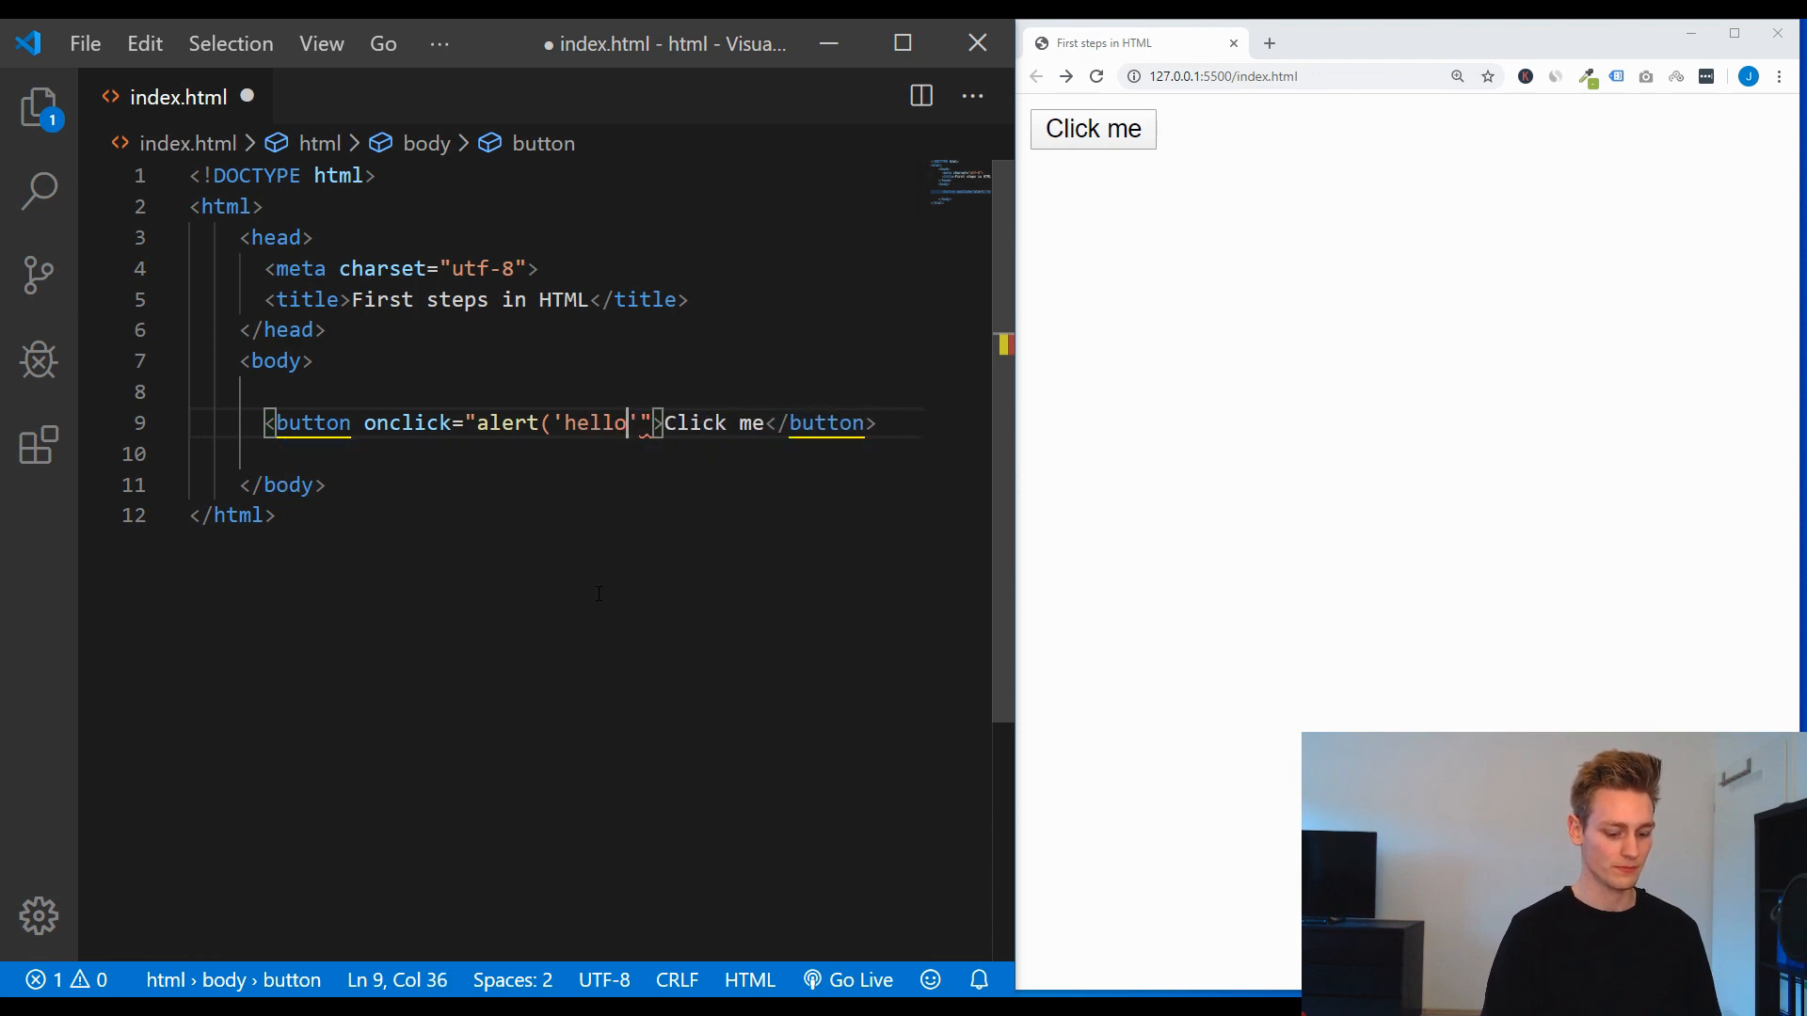
text();)
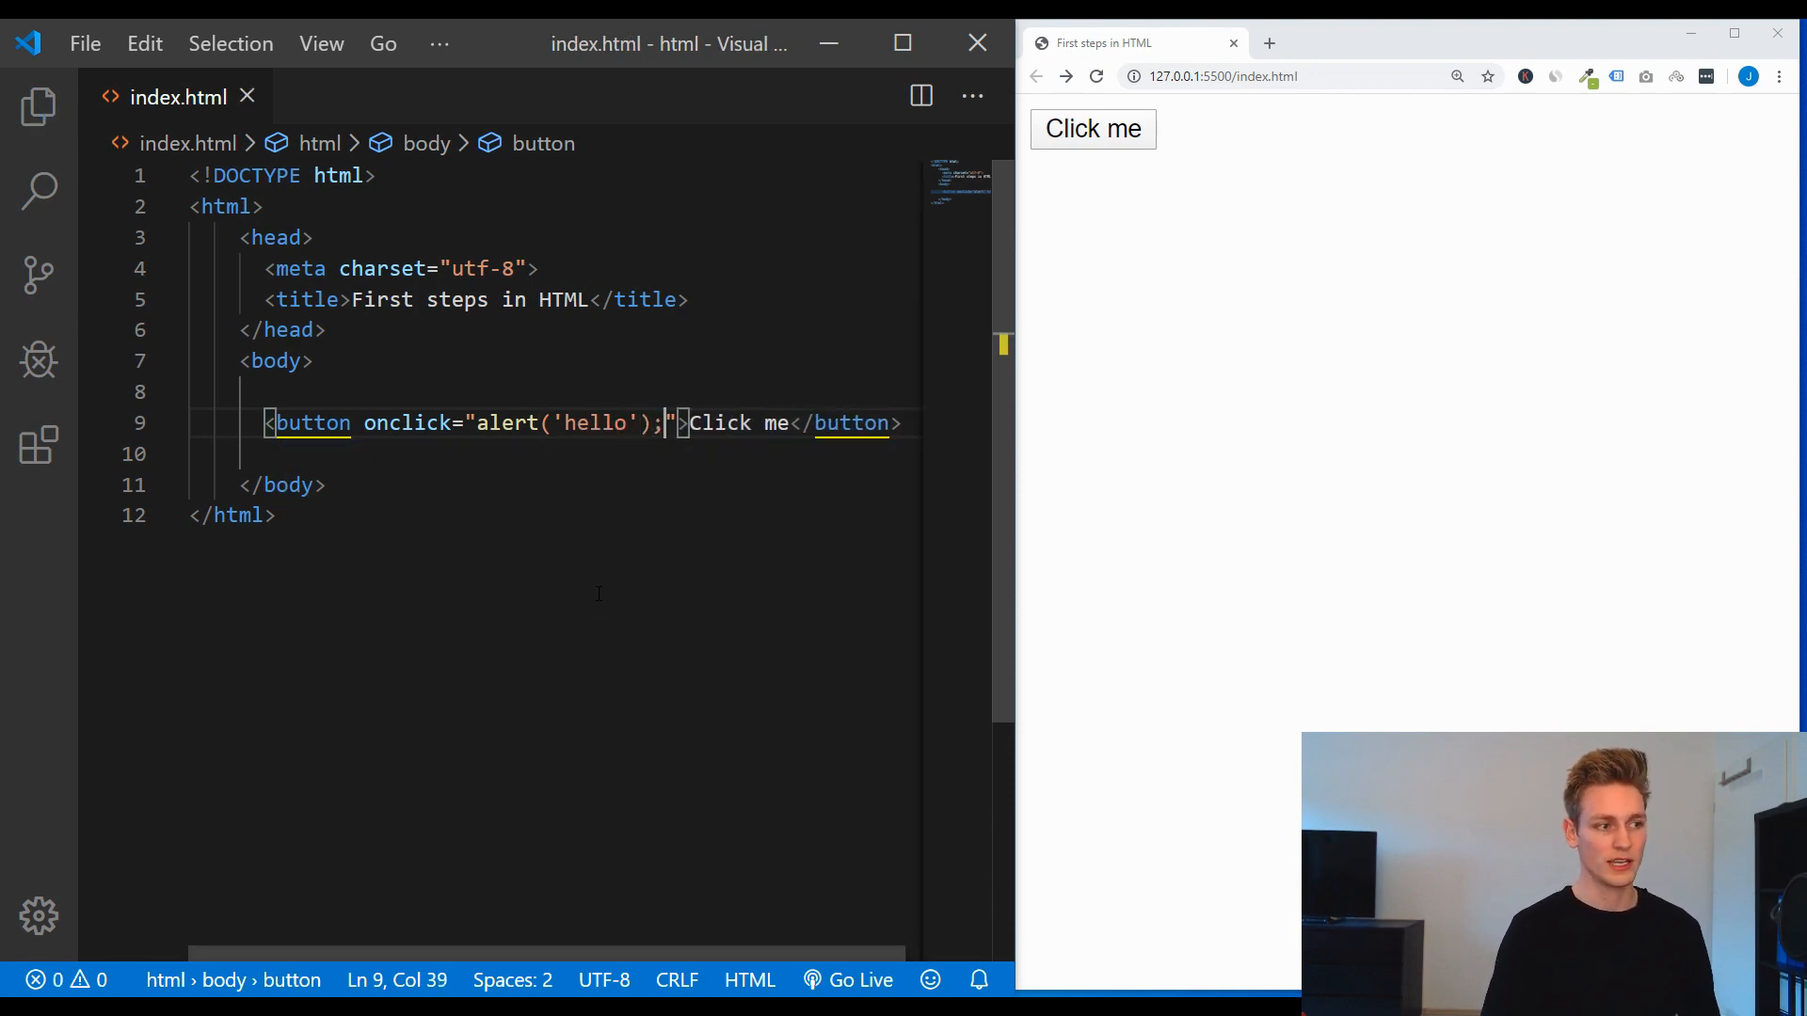
Step: Press Click me in the Chrome preview and dismiss the hello alert
click(1092, 128)
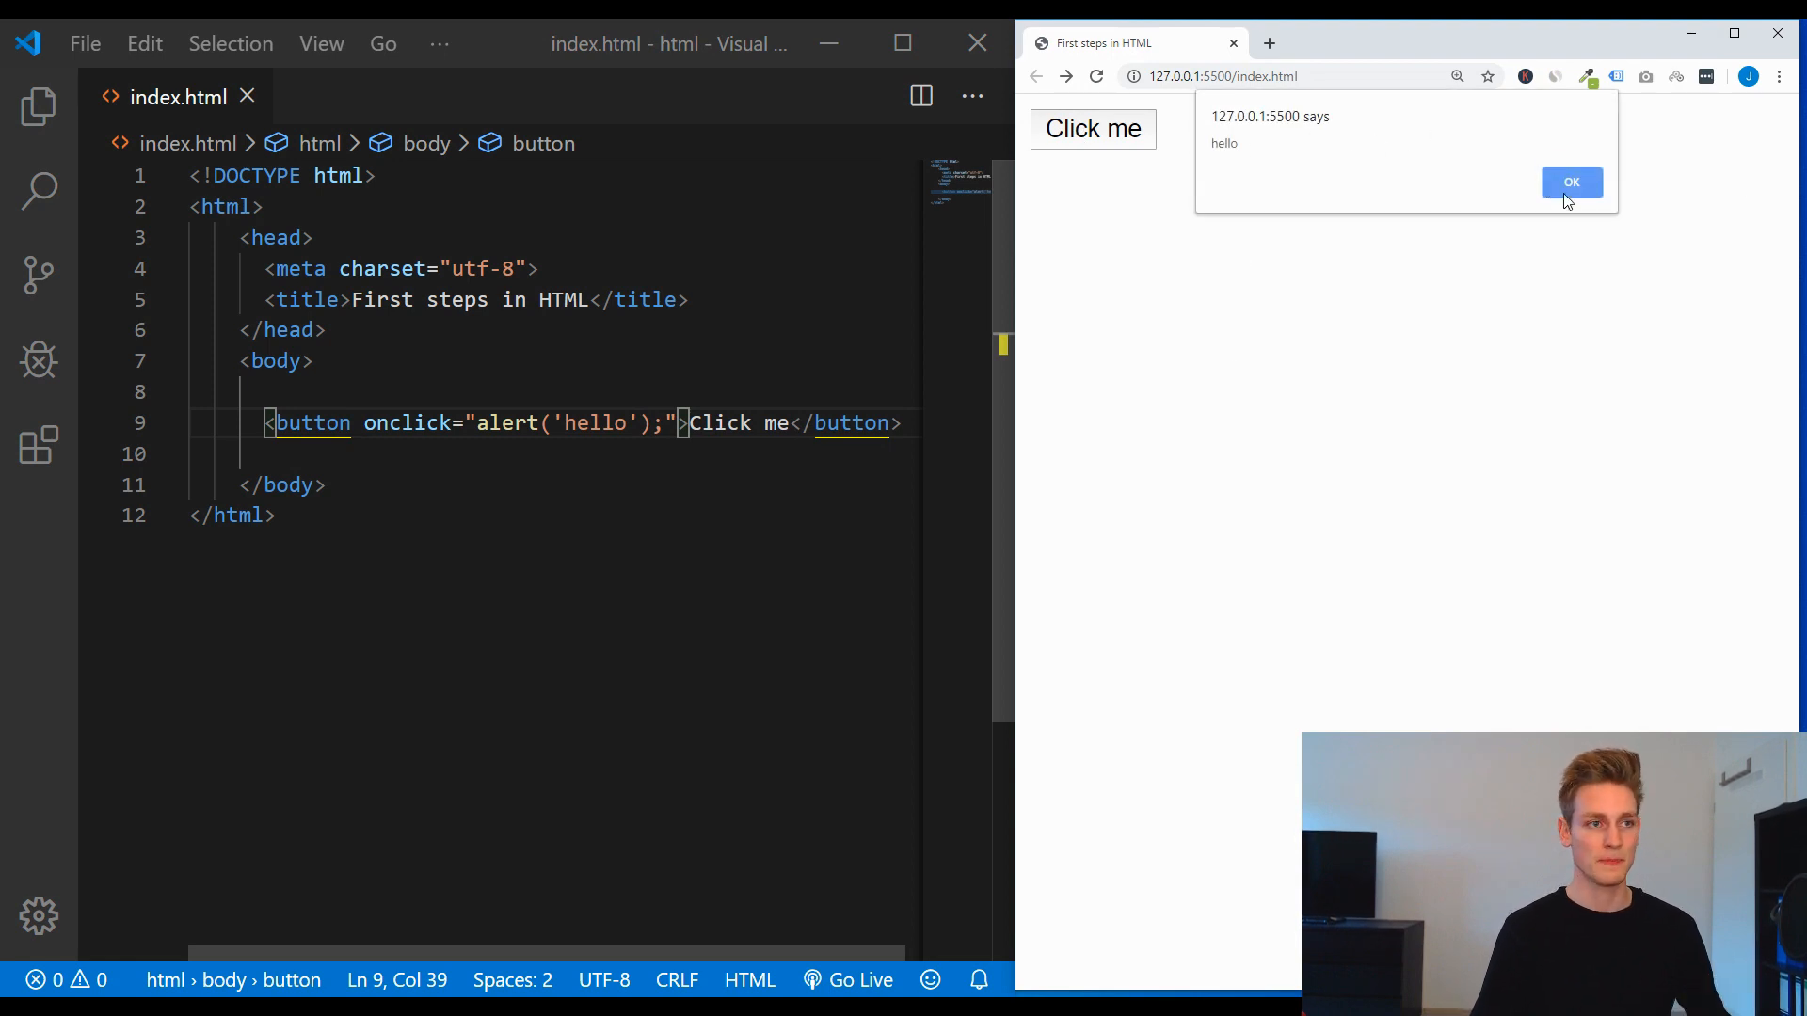
click(1570, 183)
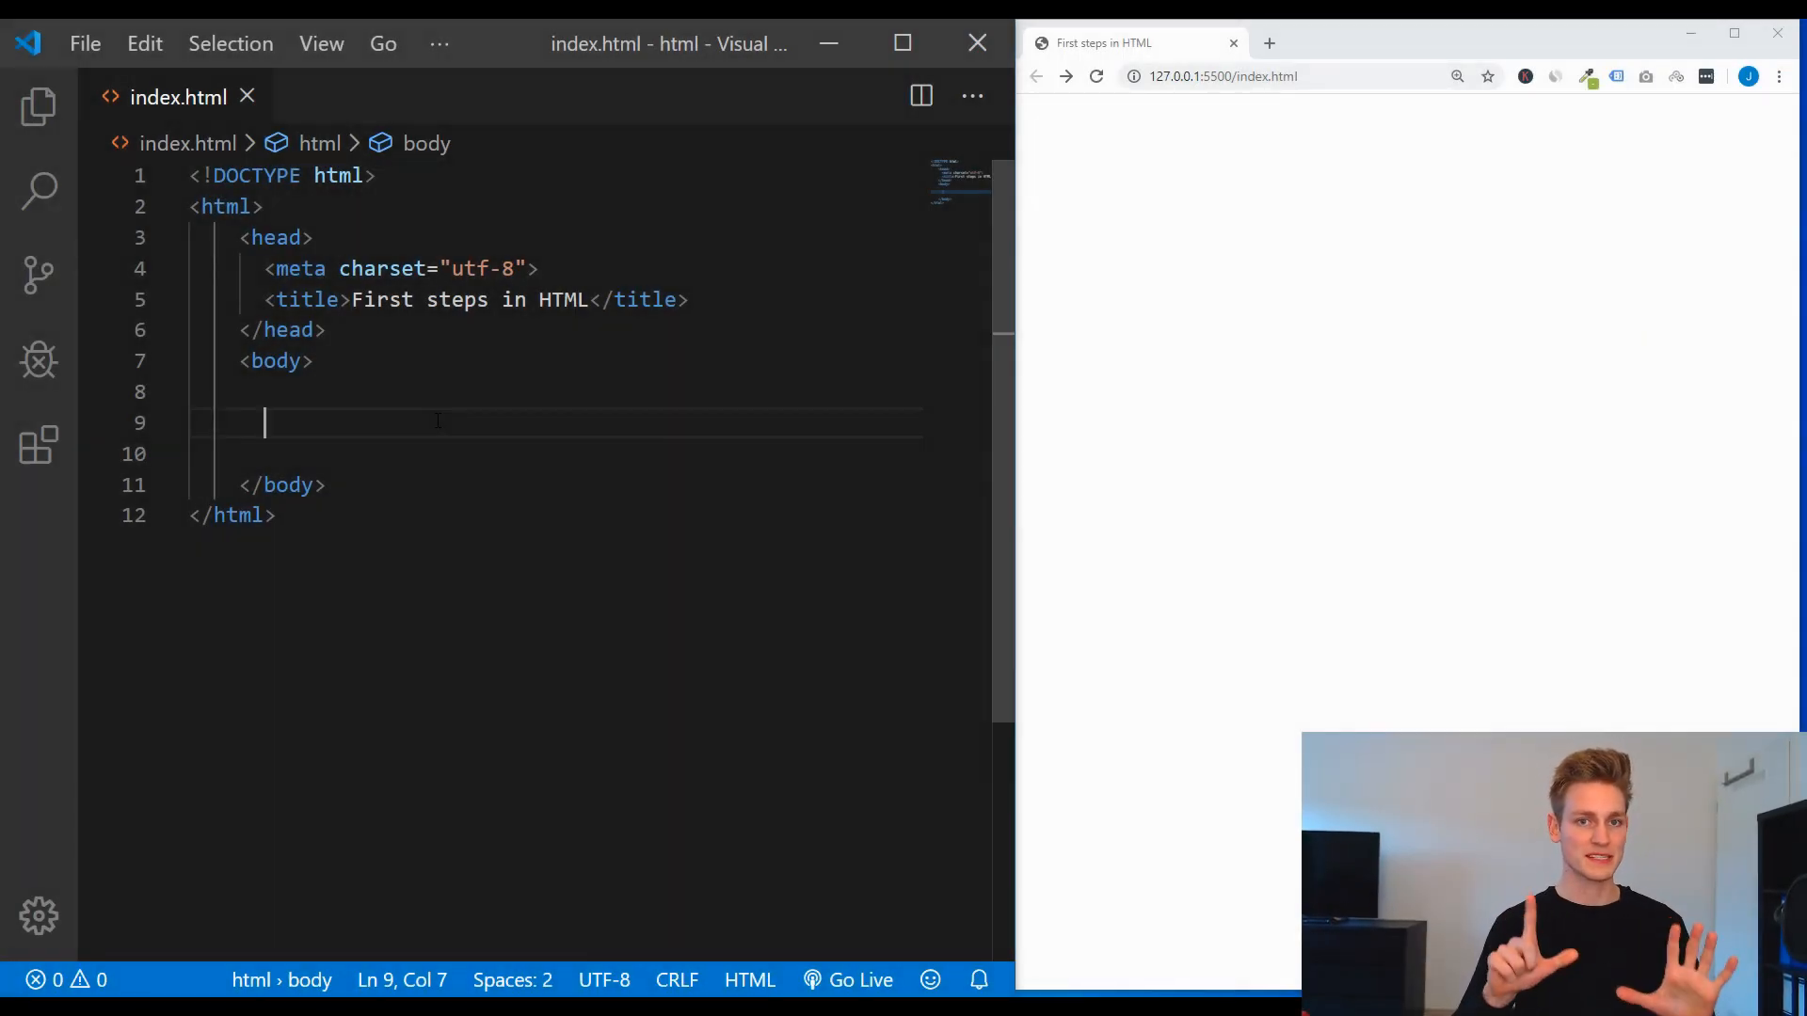
Step: Add three <input /> tags of type text, checkbox and file, then try typing 'asdasd' in the preview
text(<input)
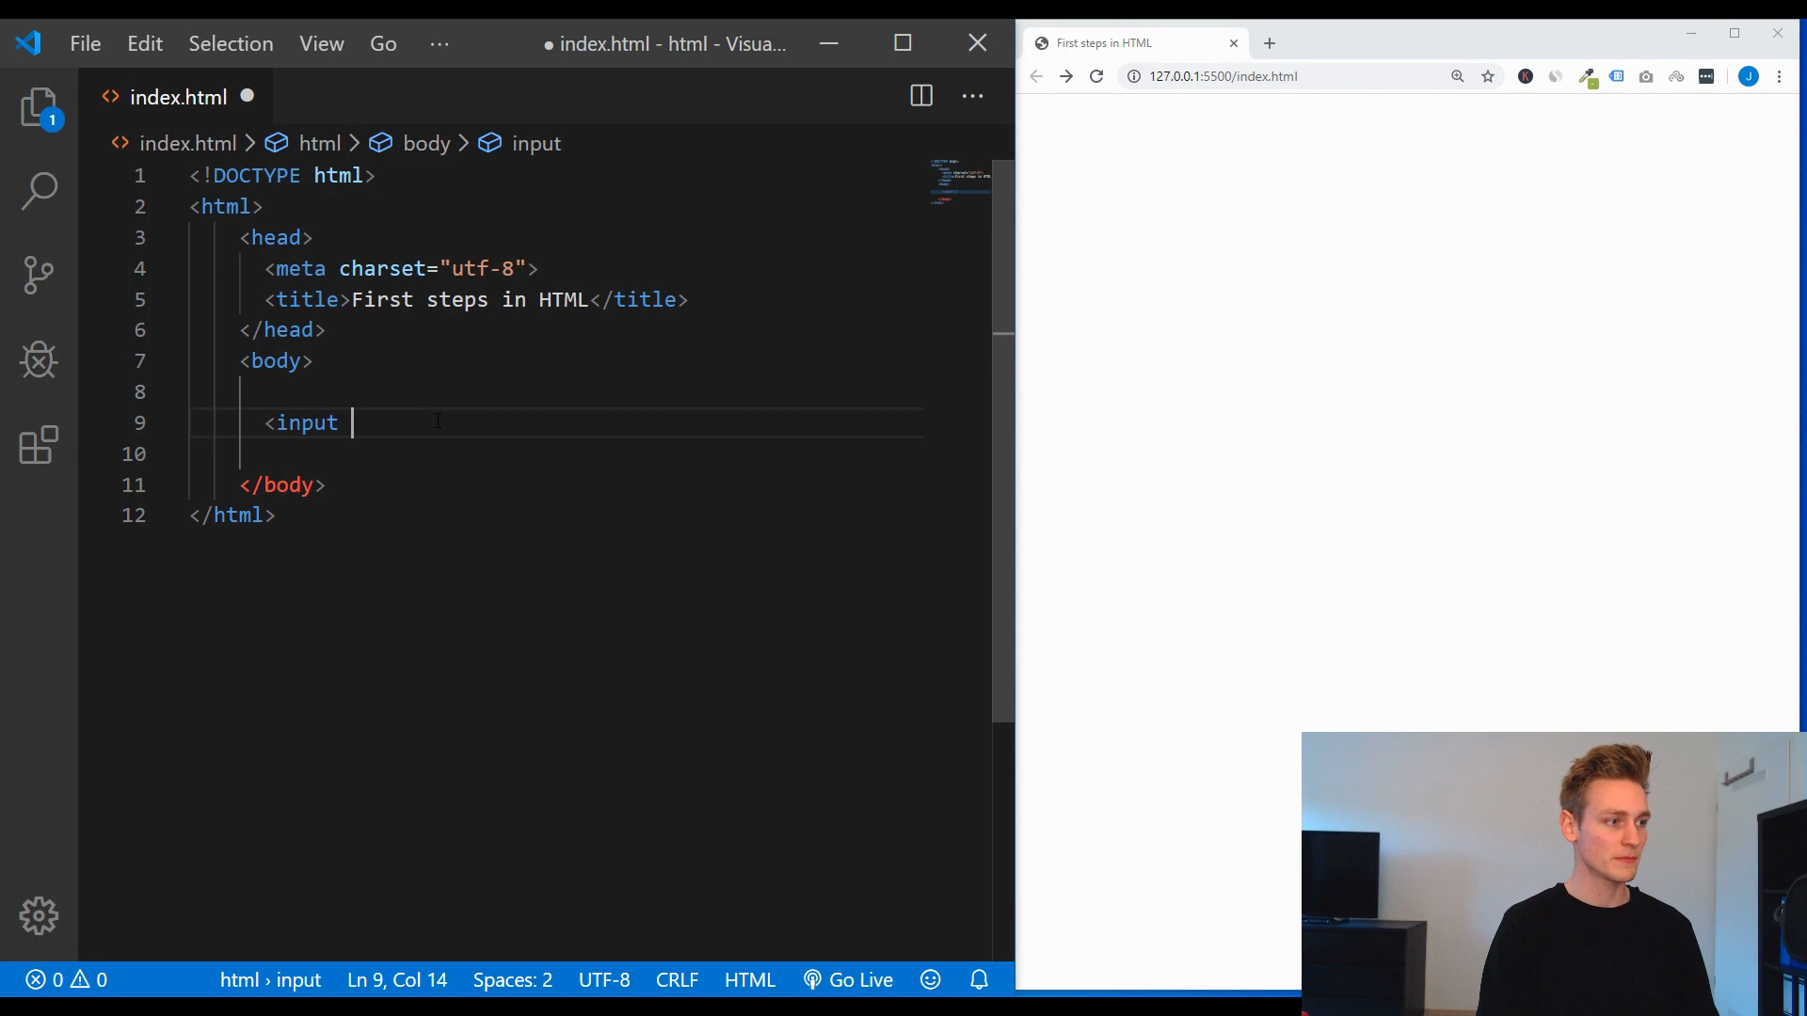
text(/>)
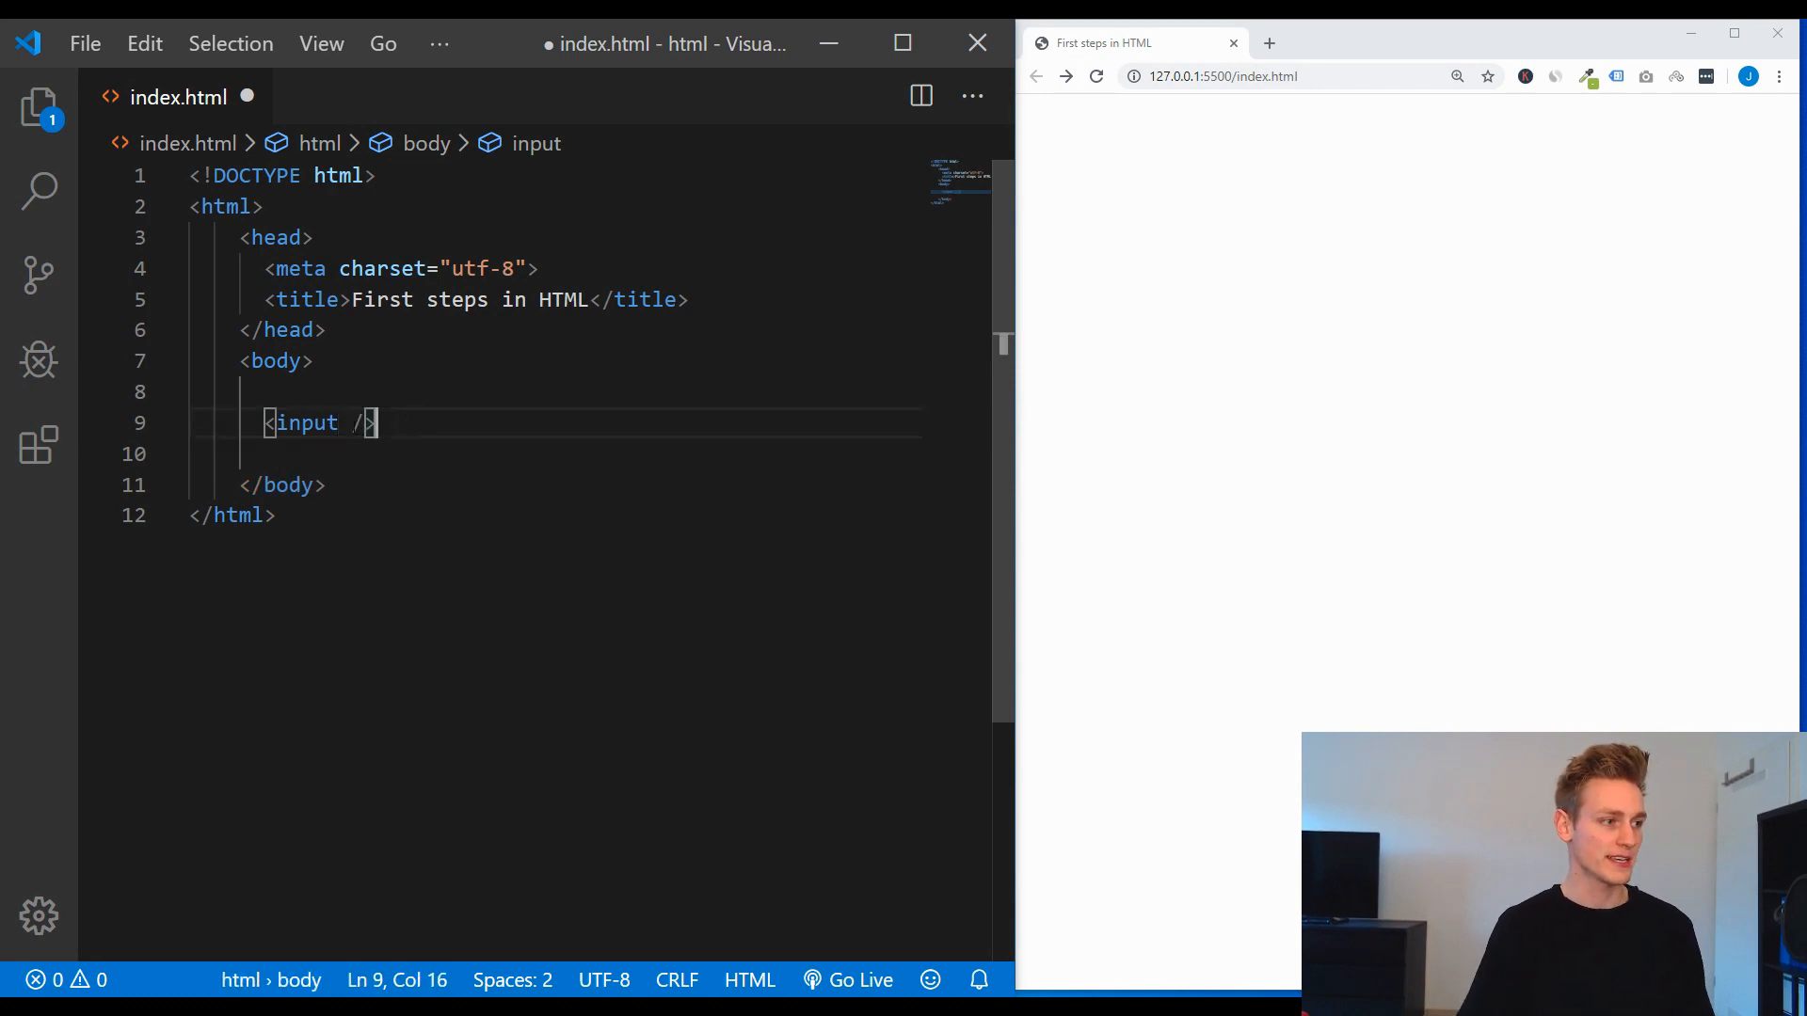
text(type=")
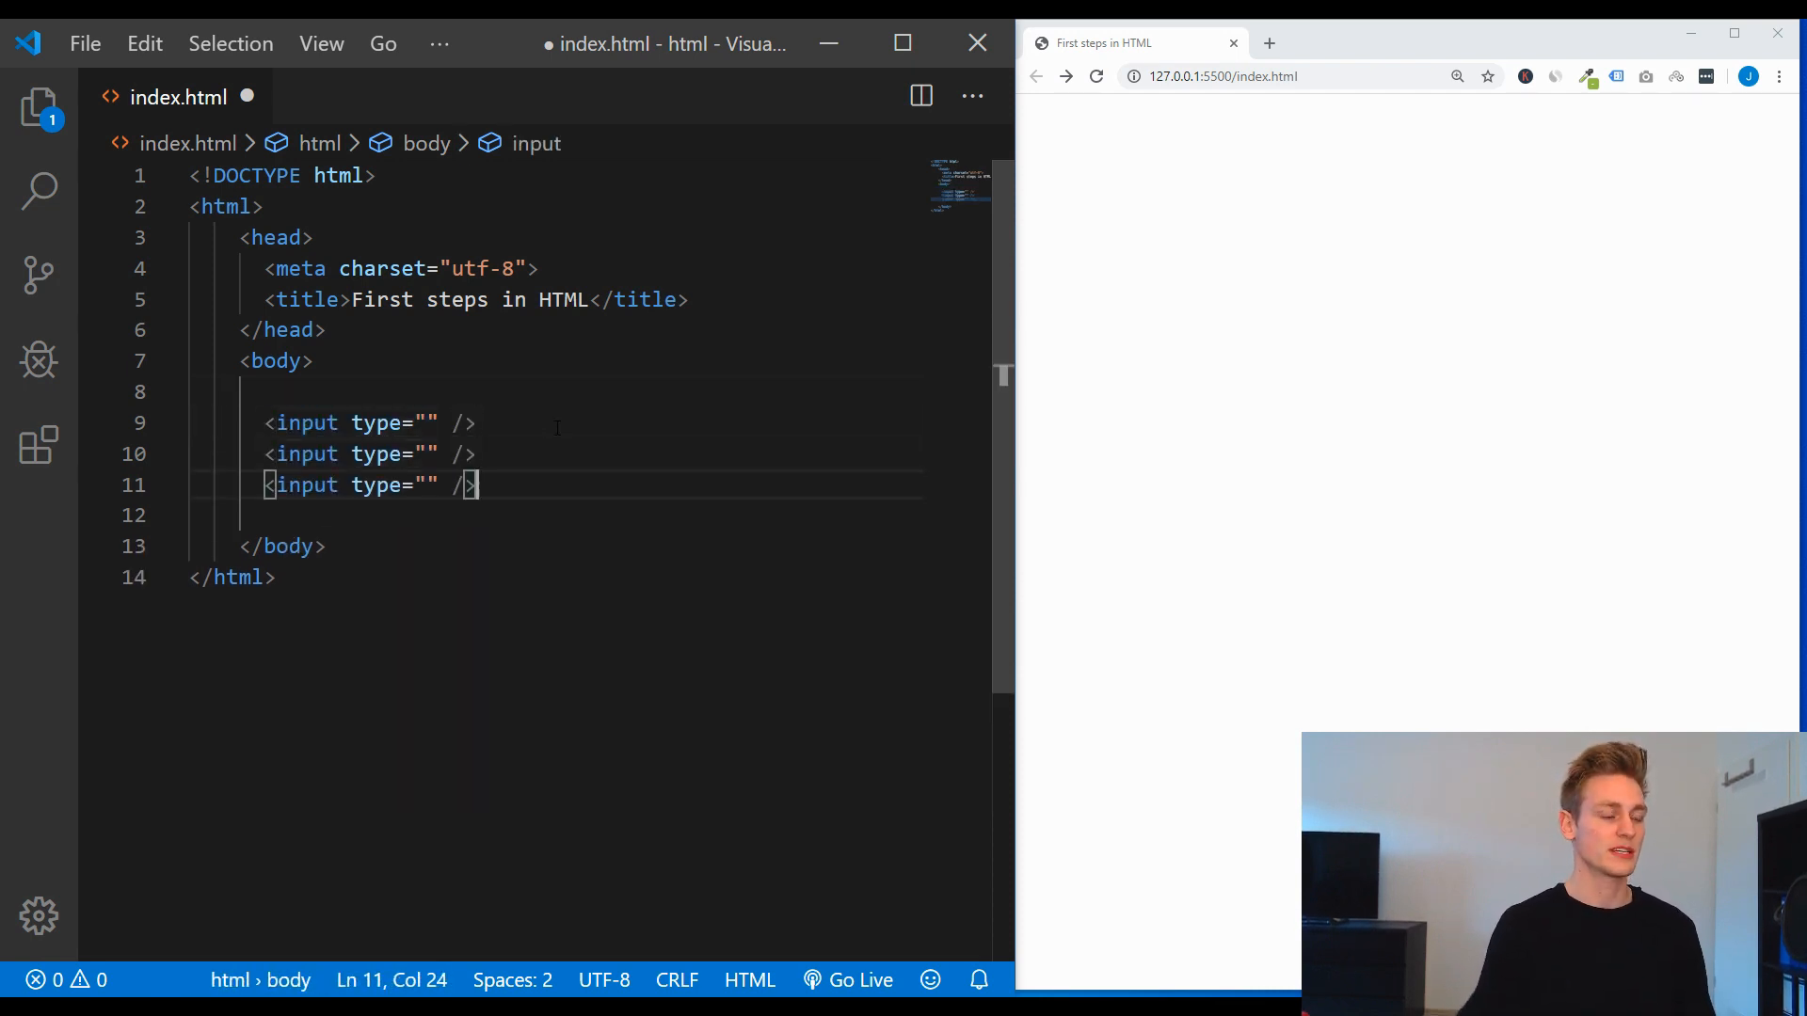
text(text)
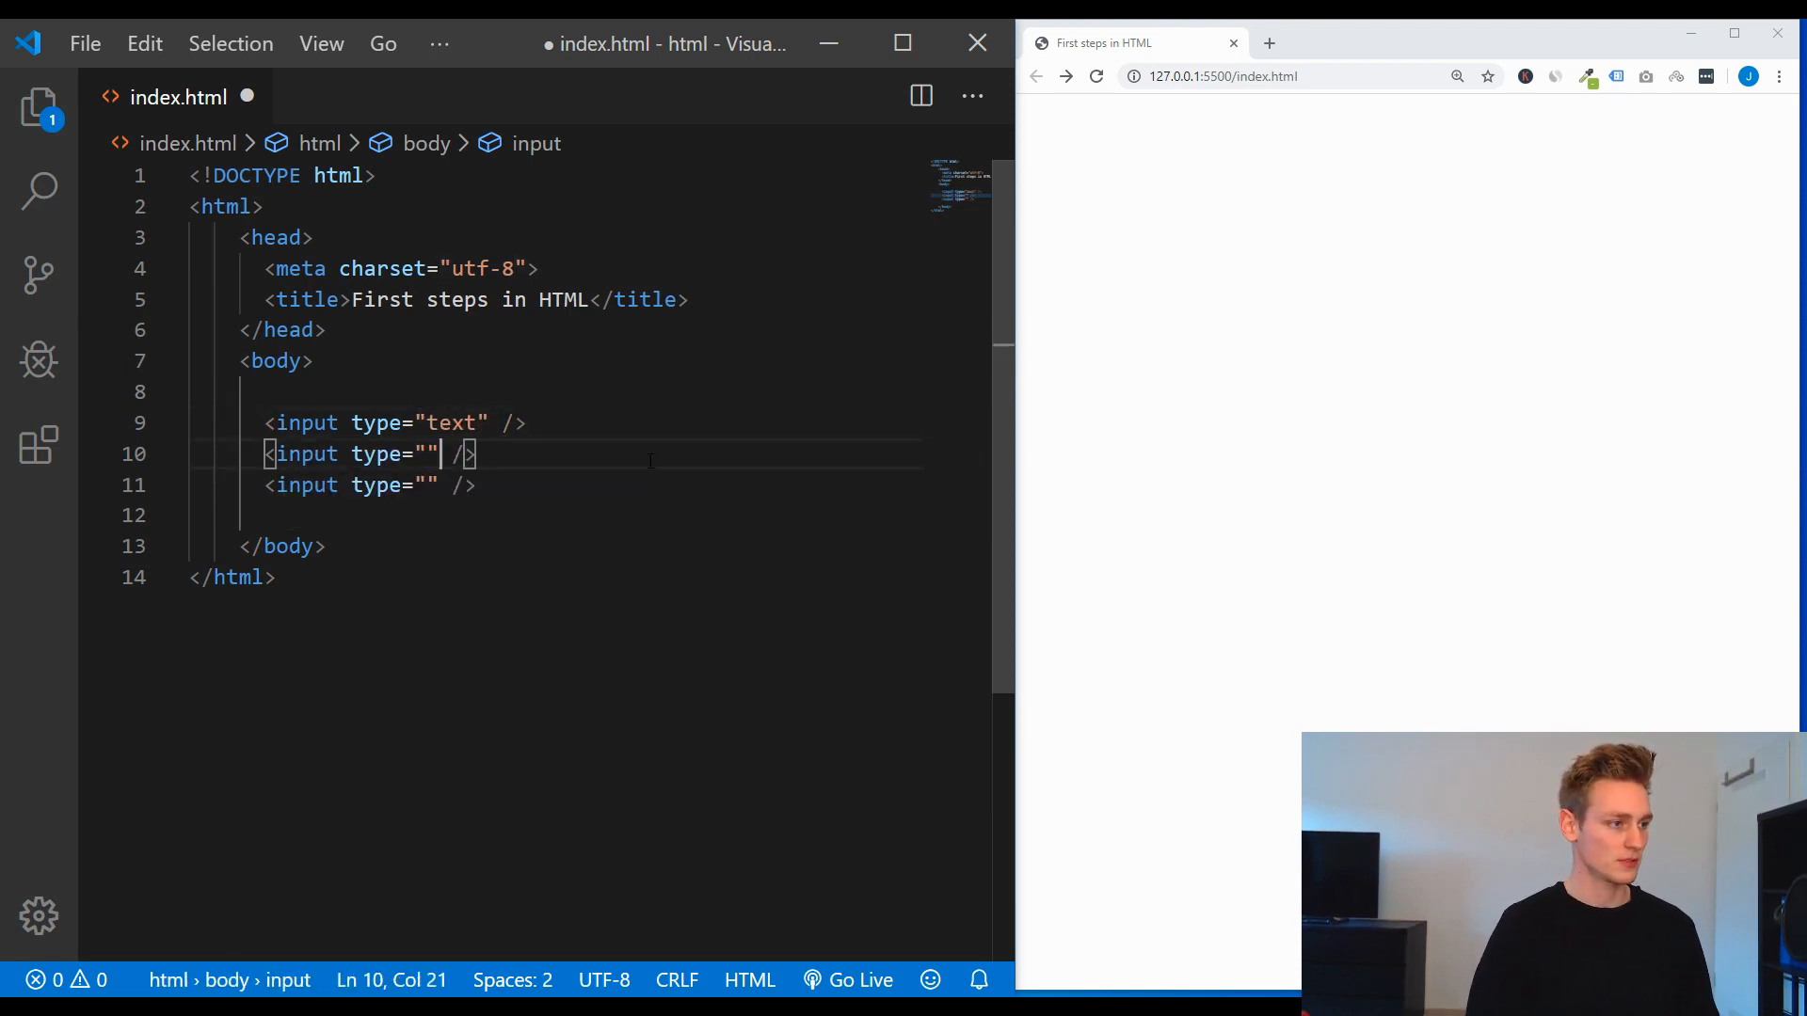
text(checkbox)
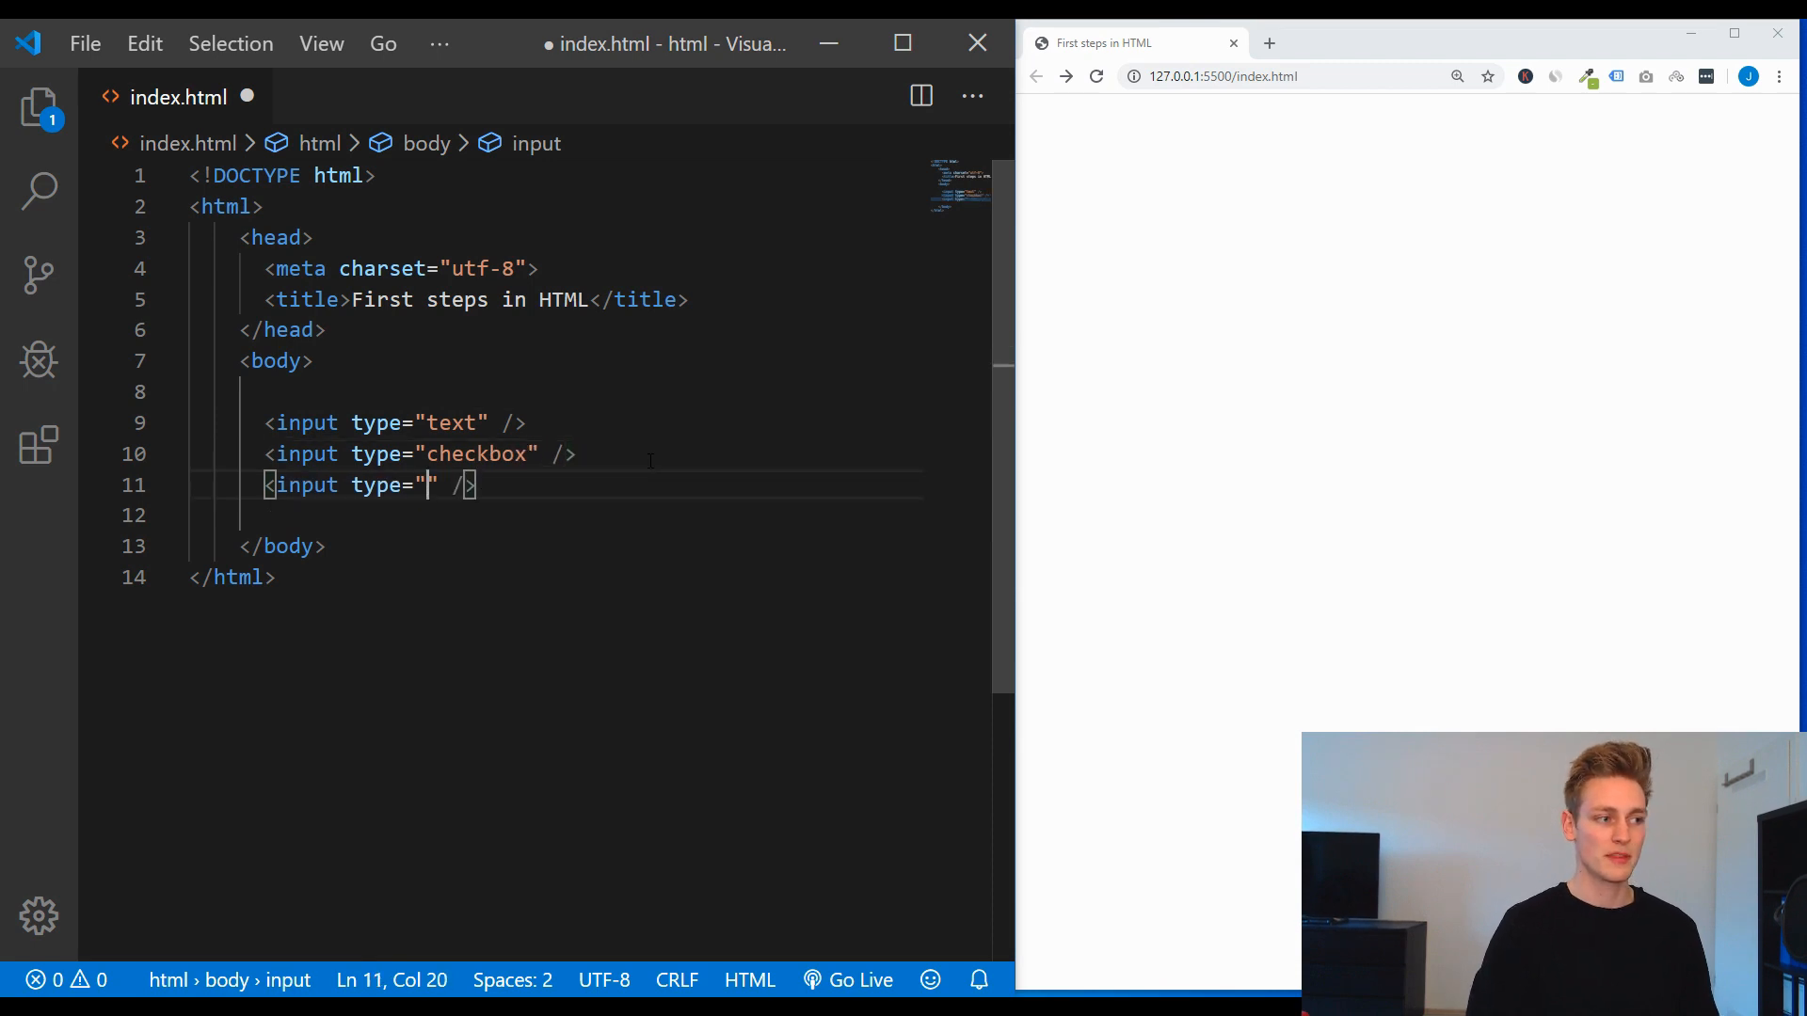
text(file)
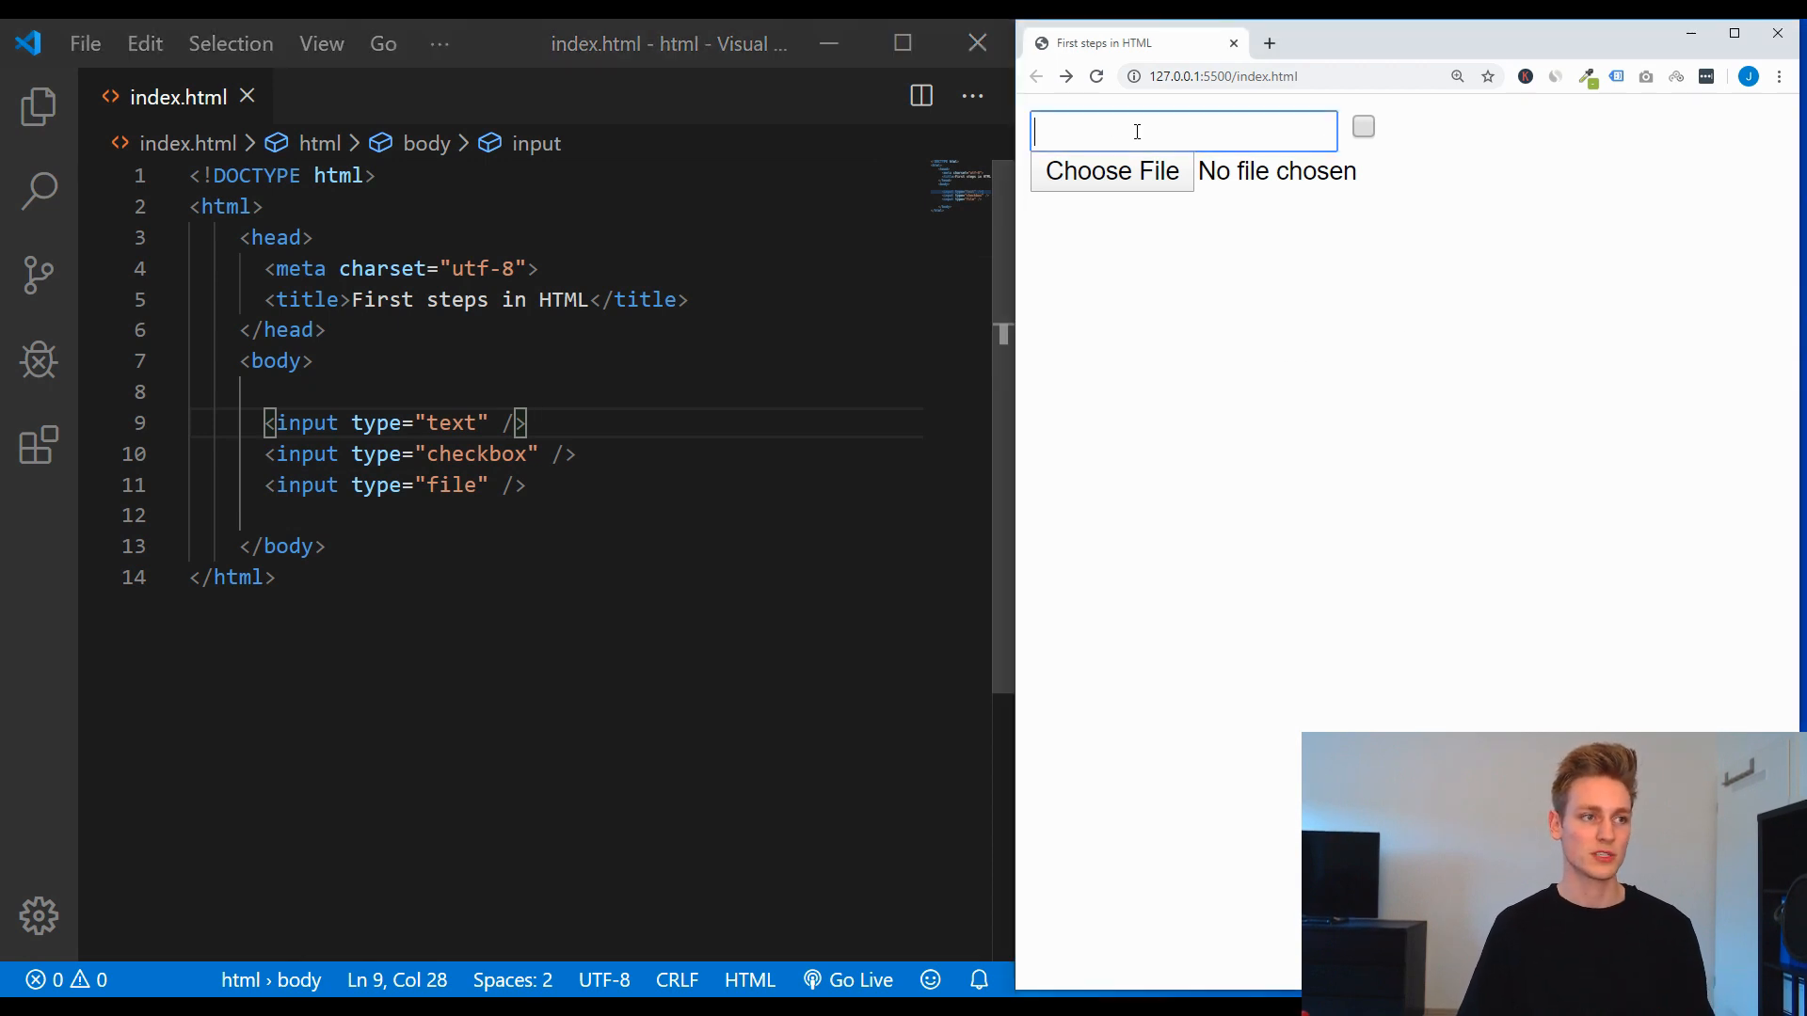
text(asdasd)
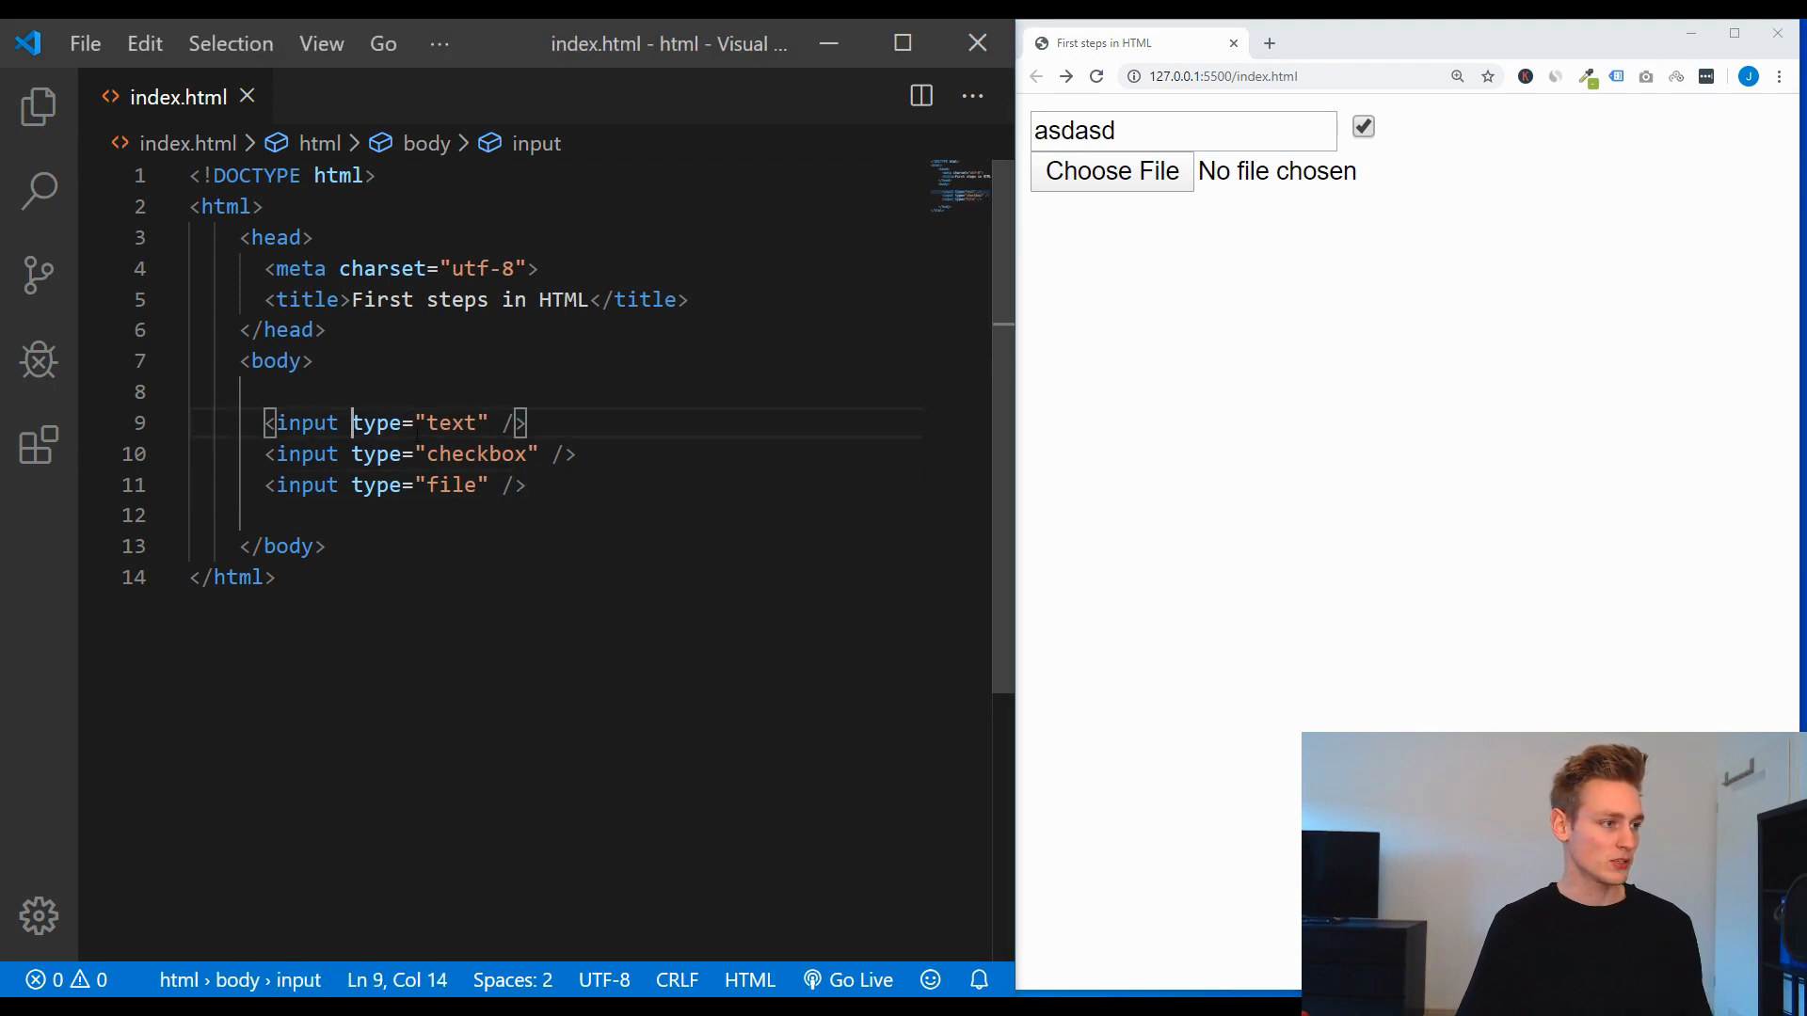
Step: Give the text input placeholder="name", then select the input lines for replacement
text(placeholer)
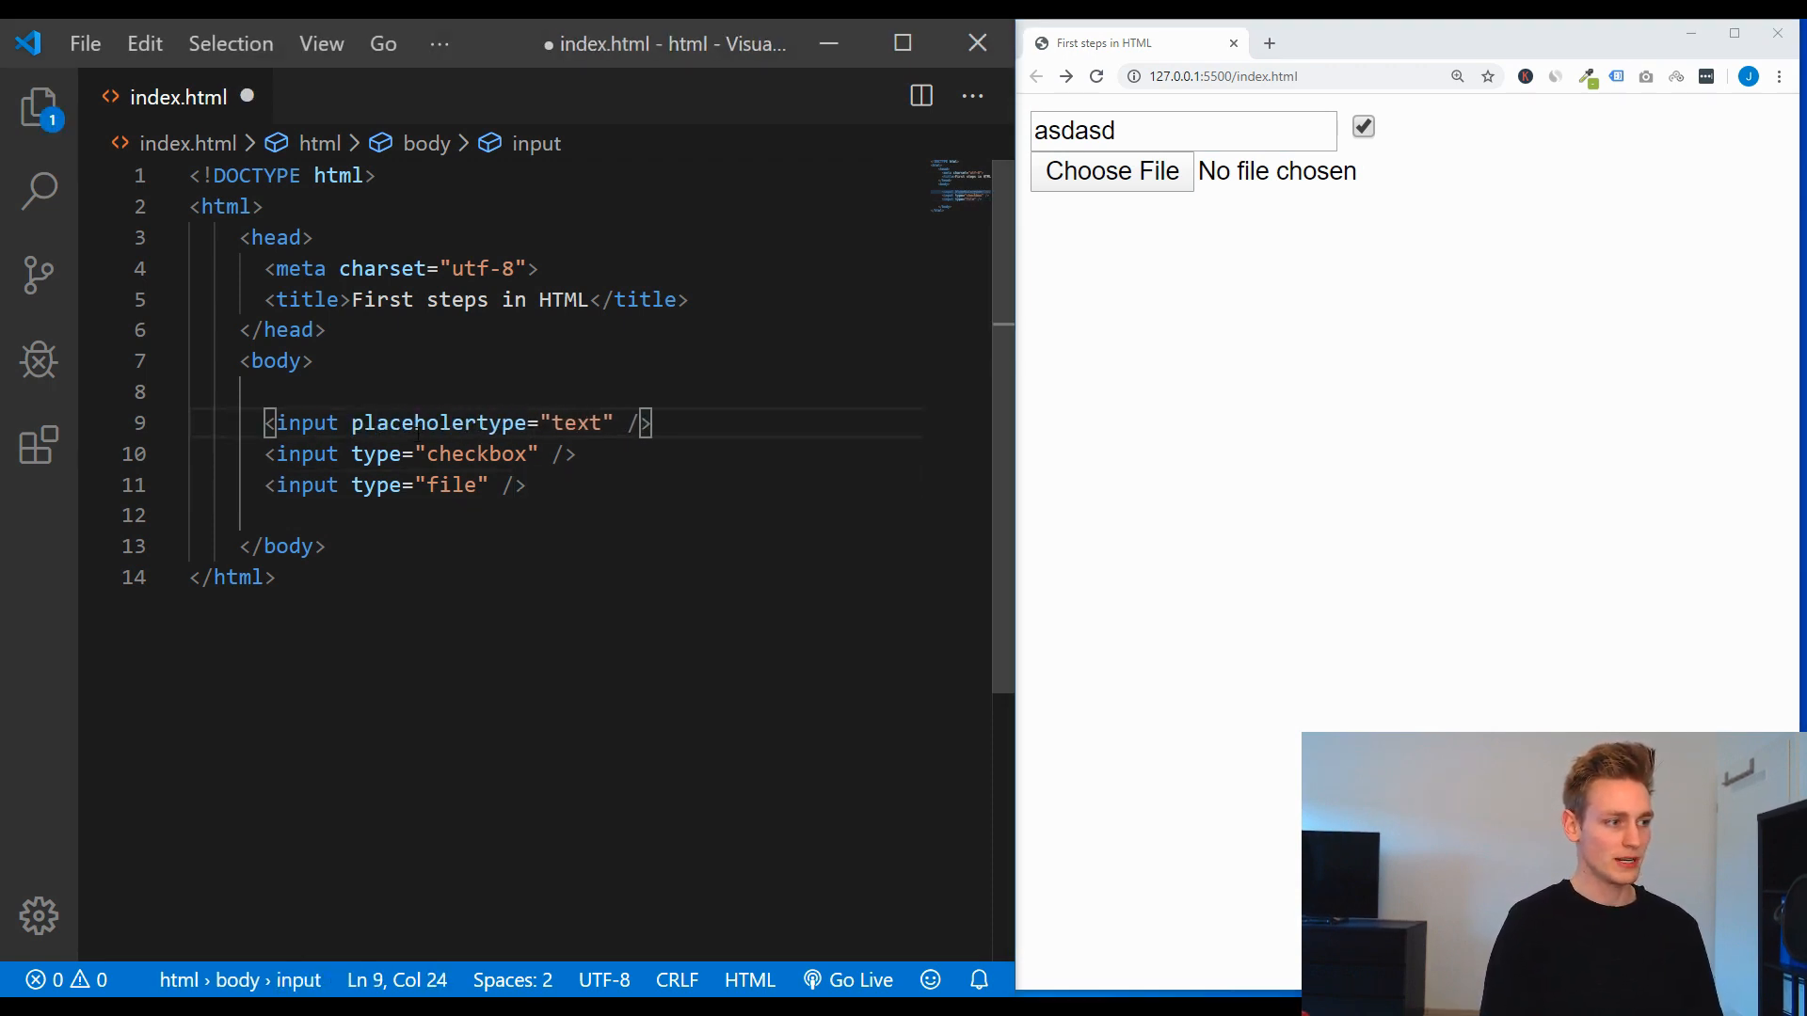
text(=")
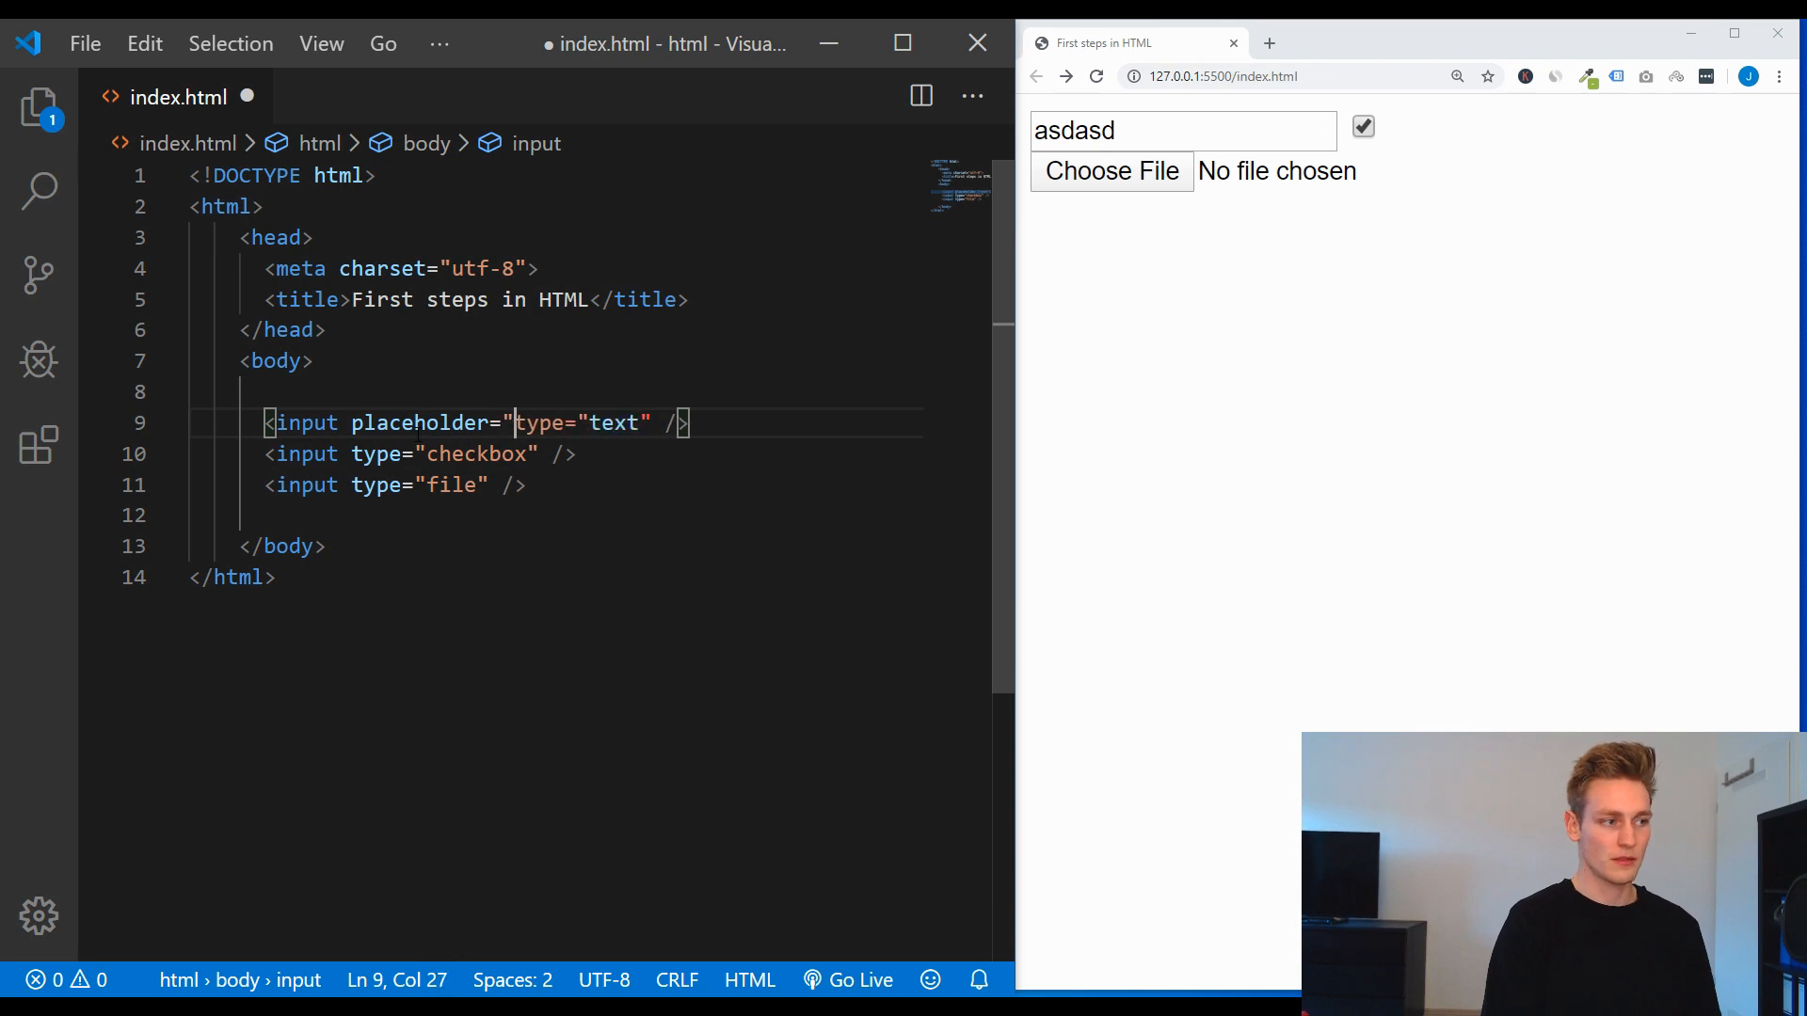
text(name)
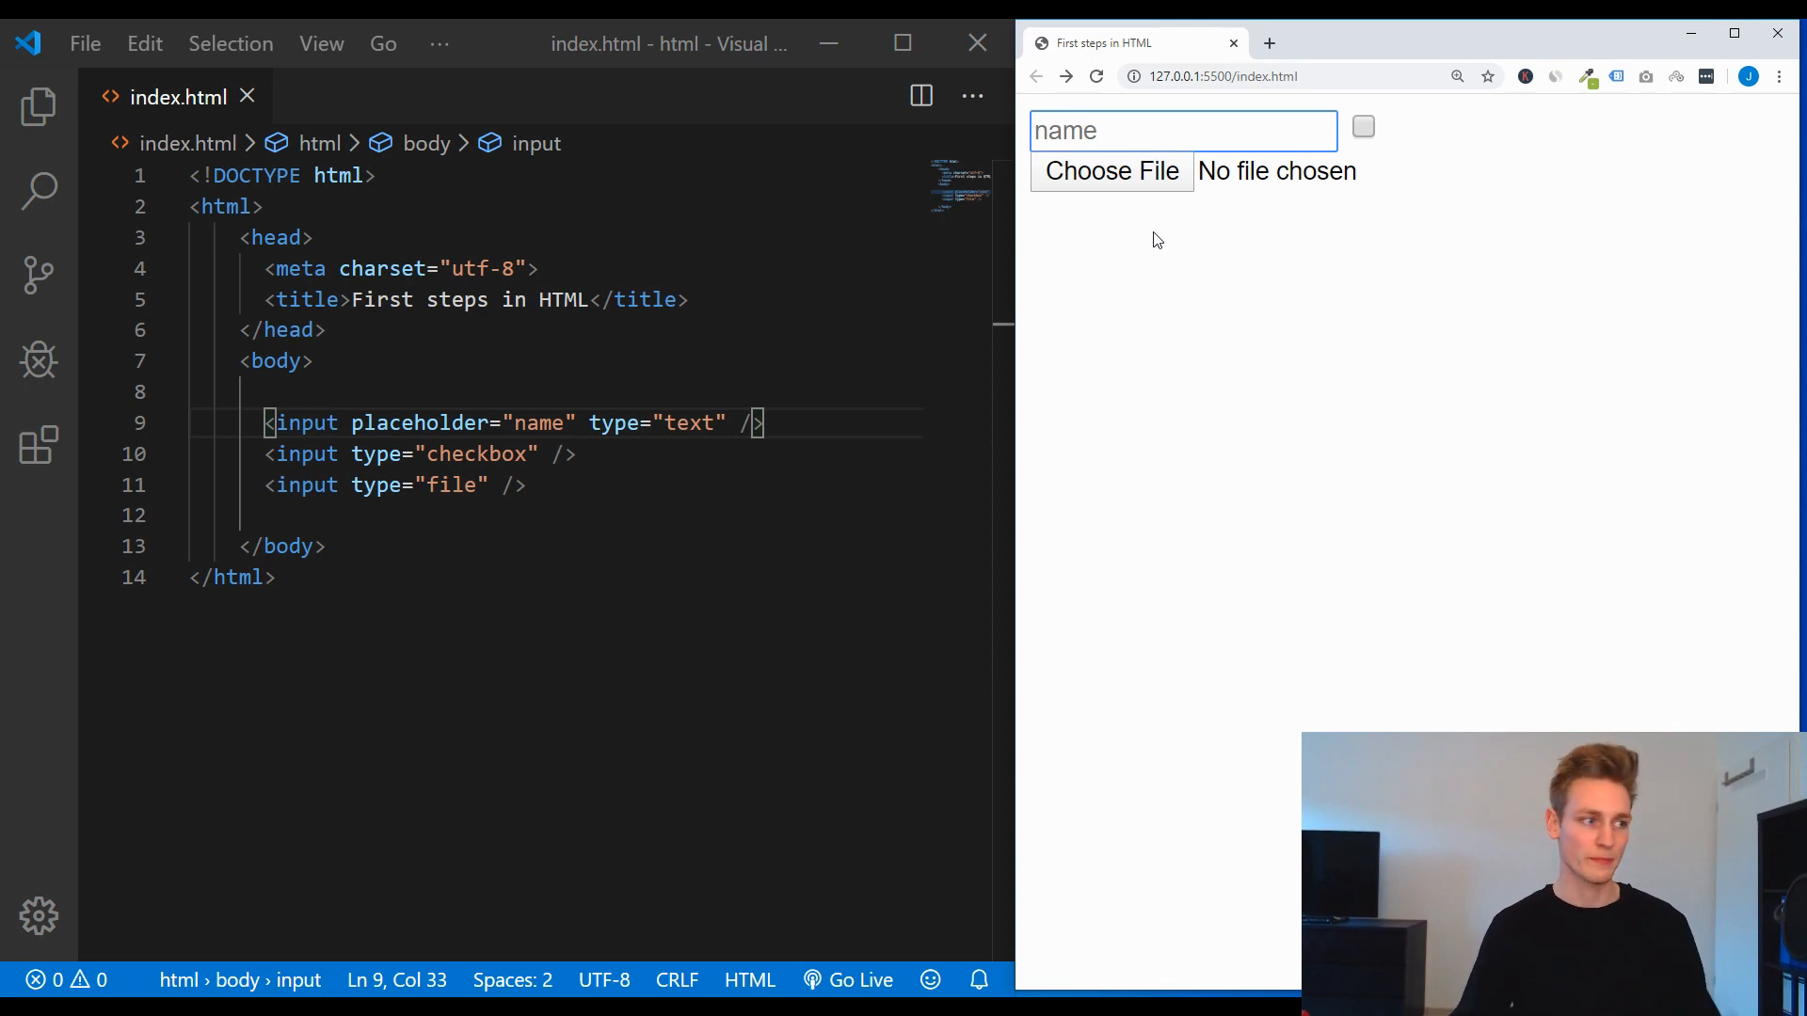
drag(266, 423, 527, 486)
text(<div>)
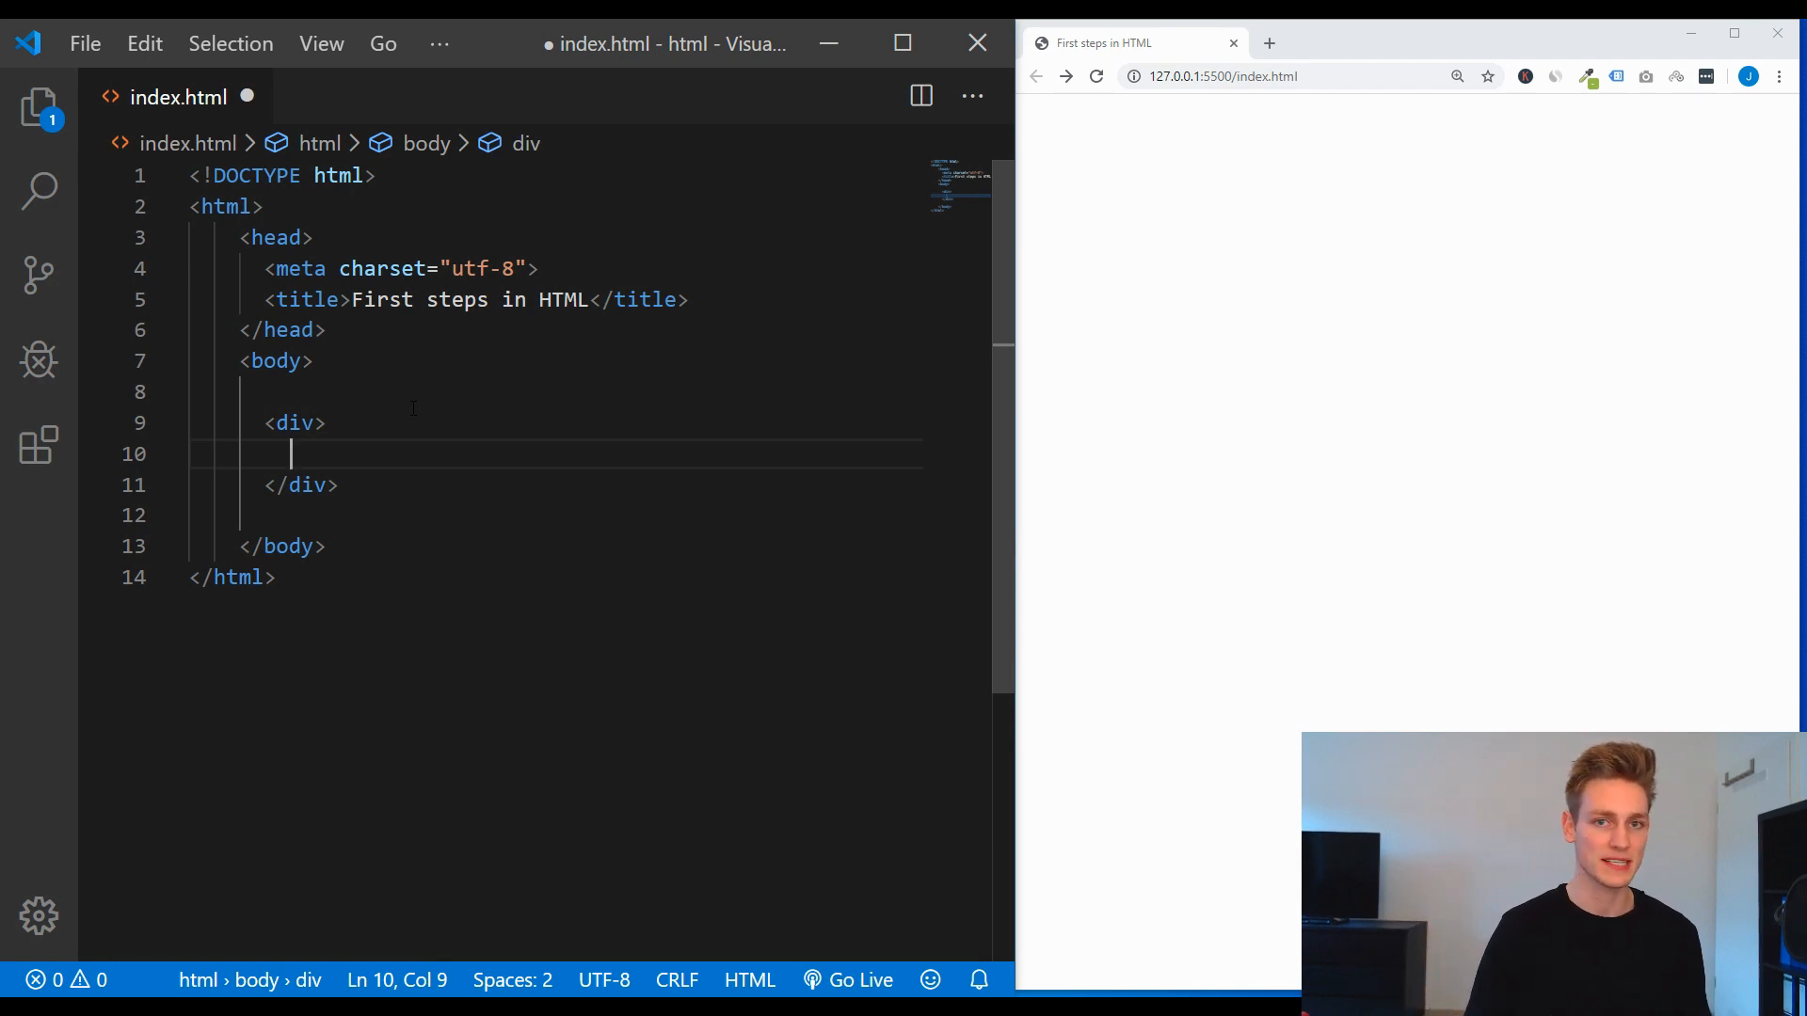
Step: Write <h1>product title</h1>, <p>product desc</p> and <h2>recommended products</h2> in the div
text(<h1>product title</h1>)
text(<p>)
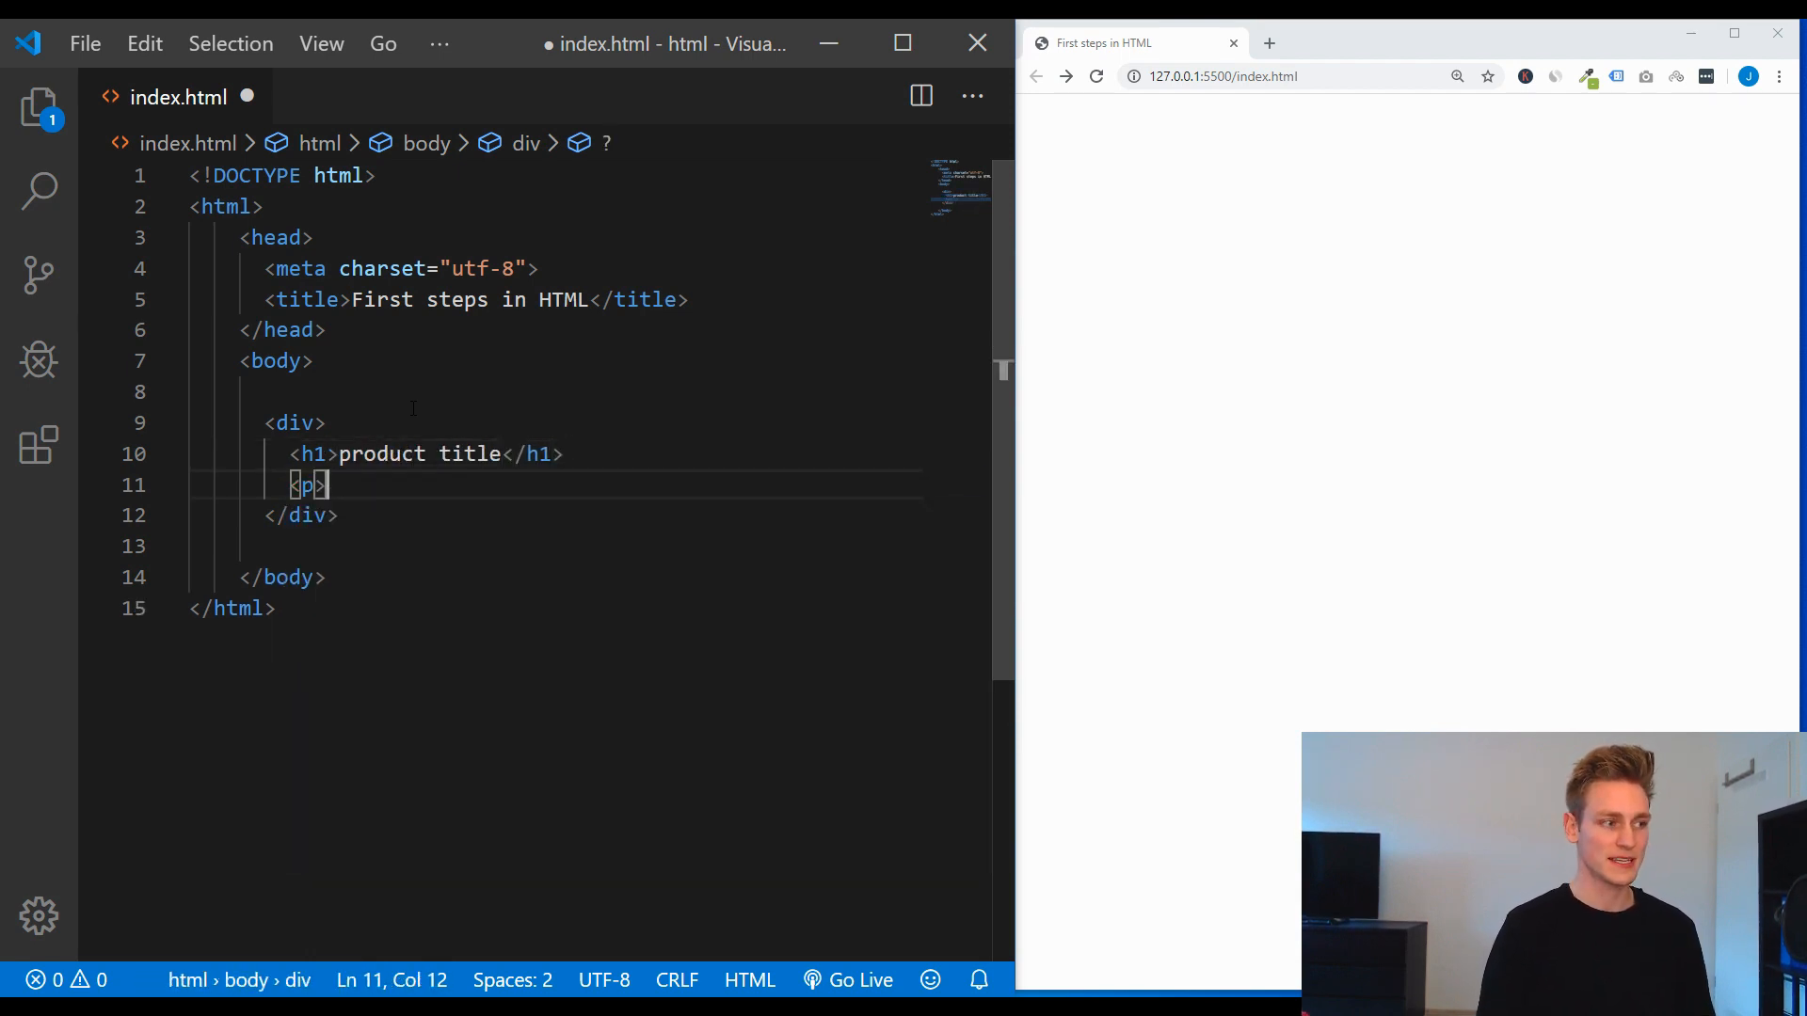
text(product desc</p>)
text(<h2></h2>)
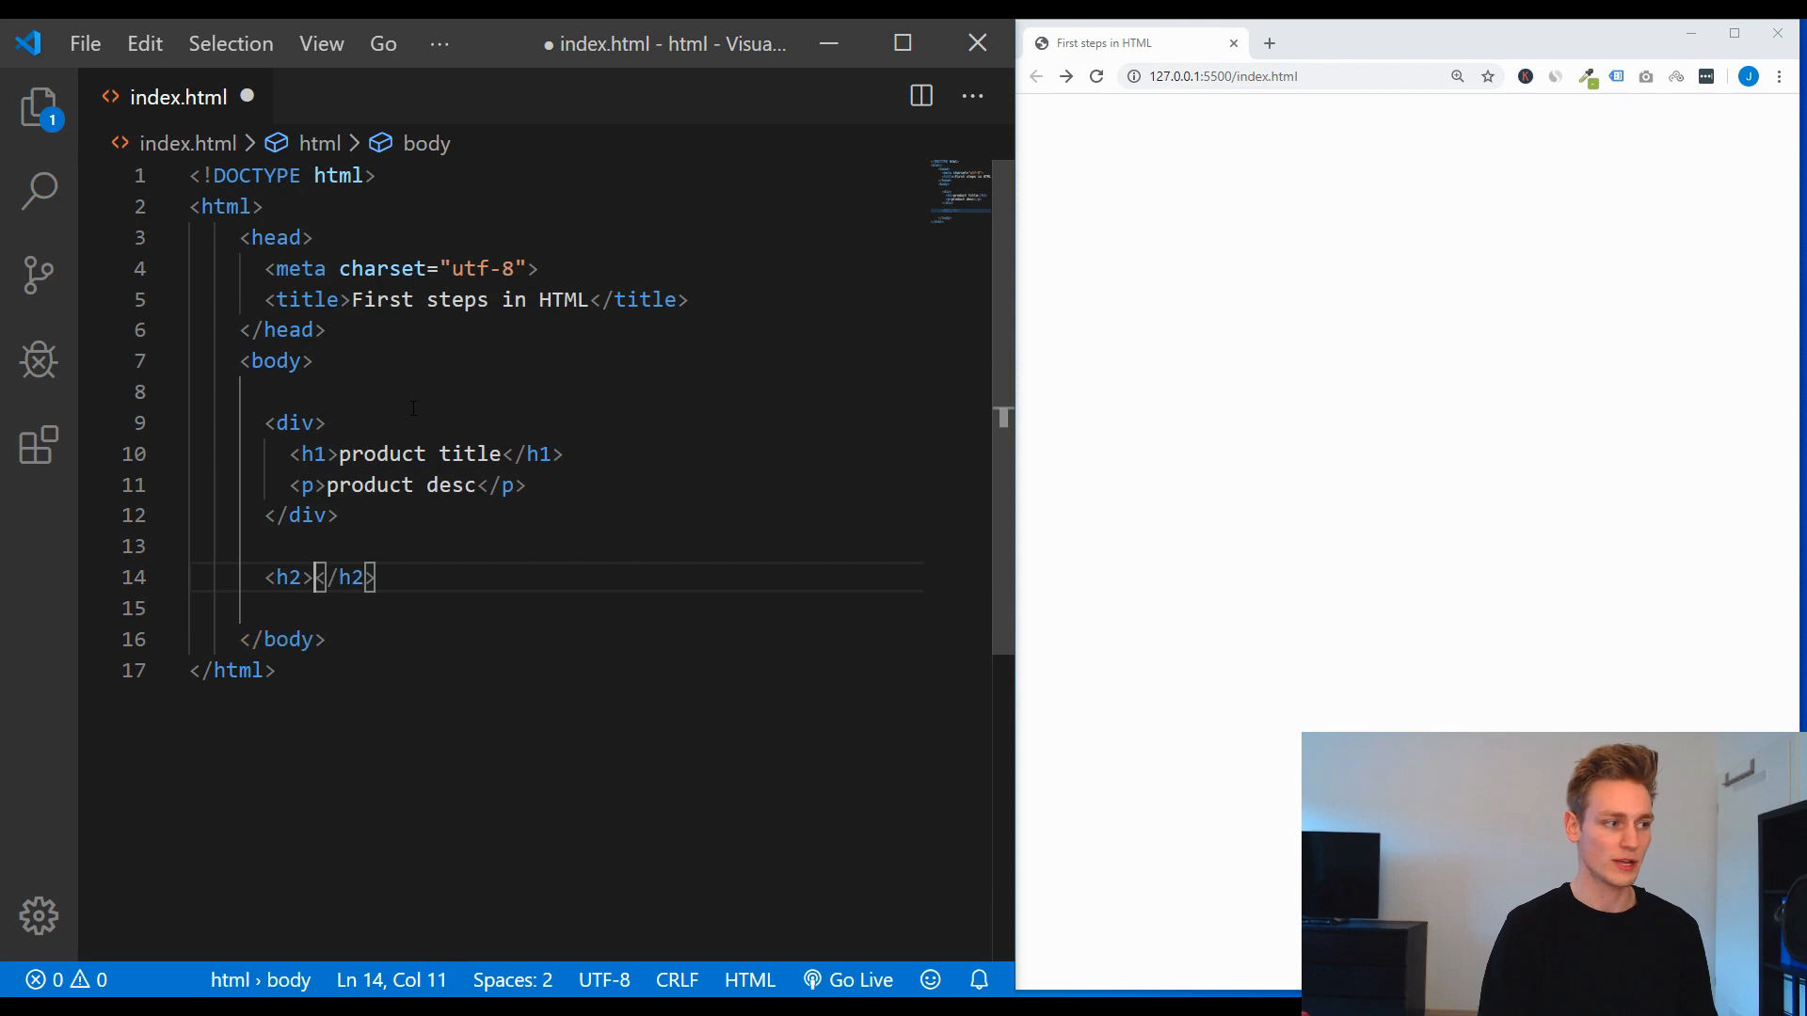
text(recommended)
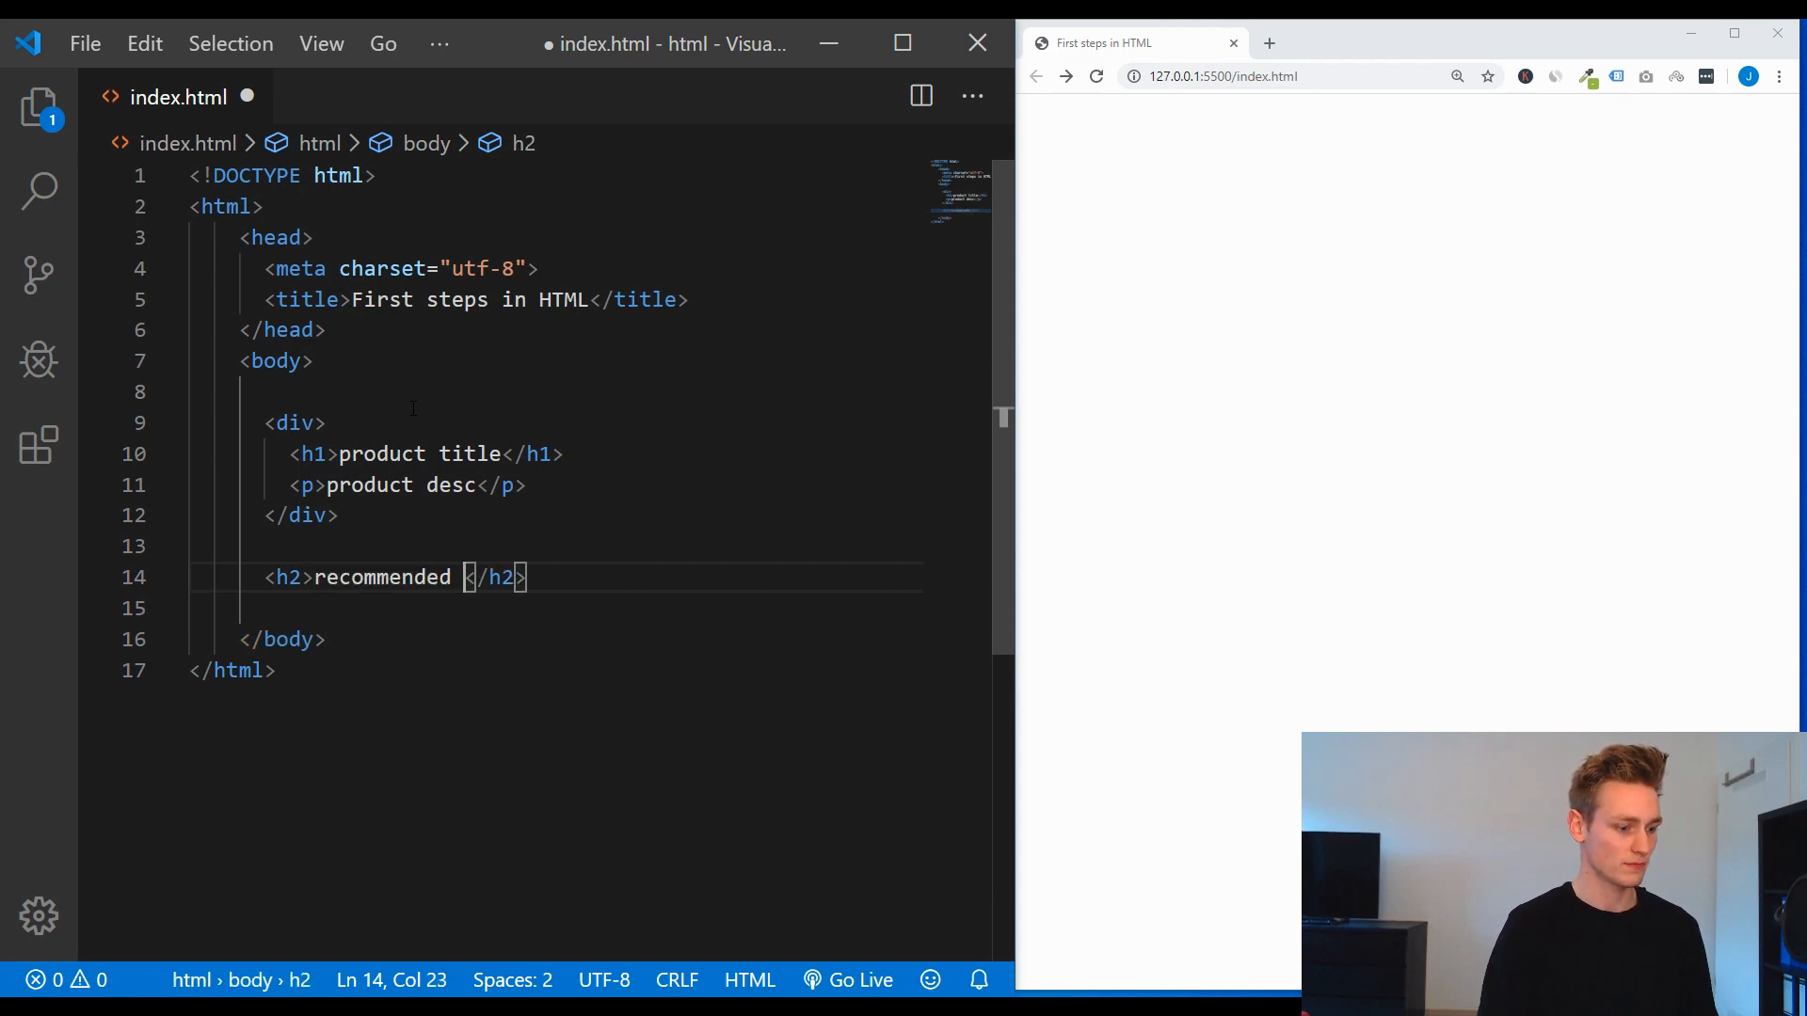
text(products)
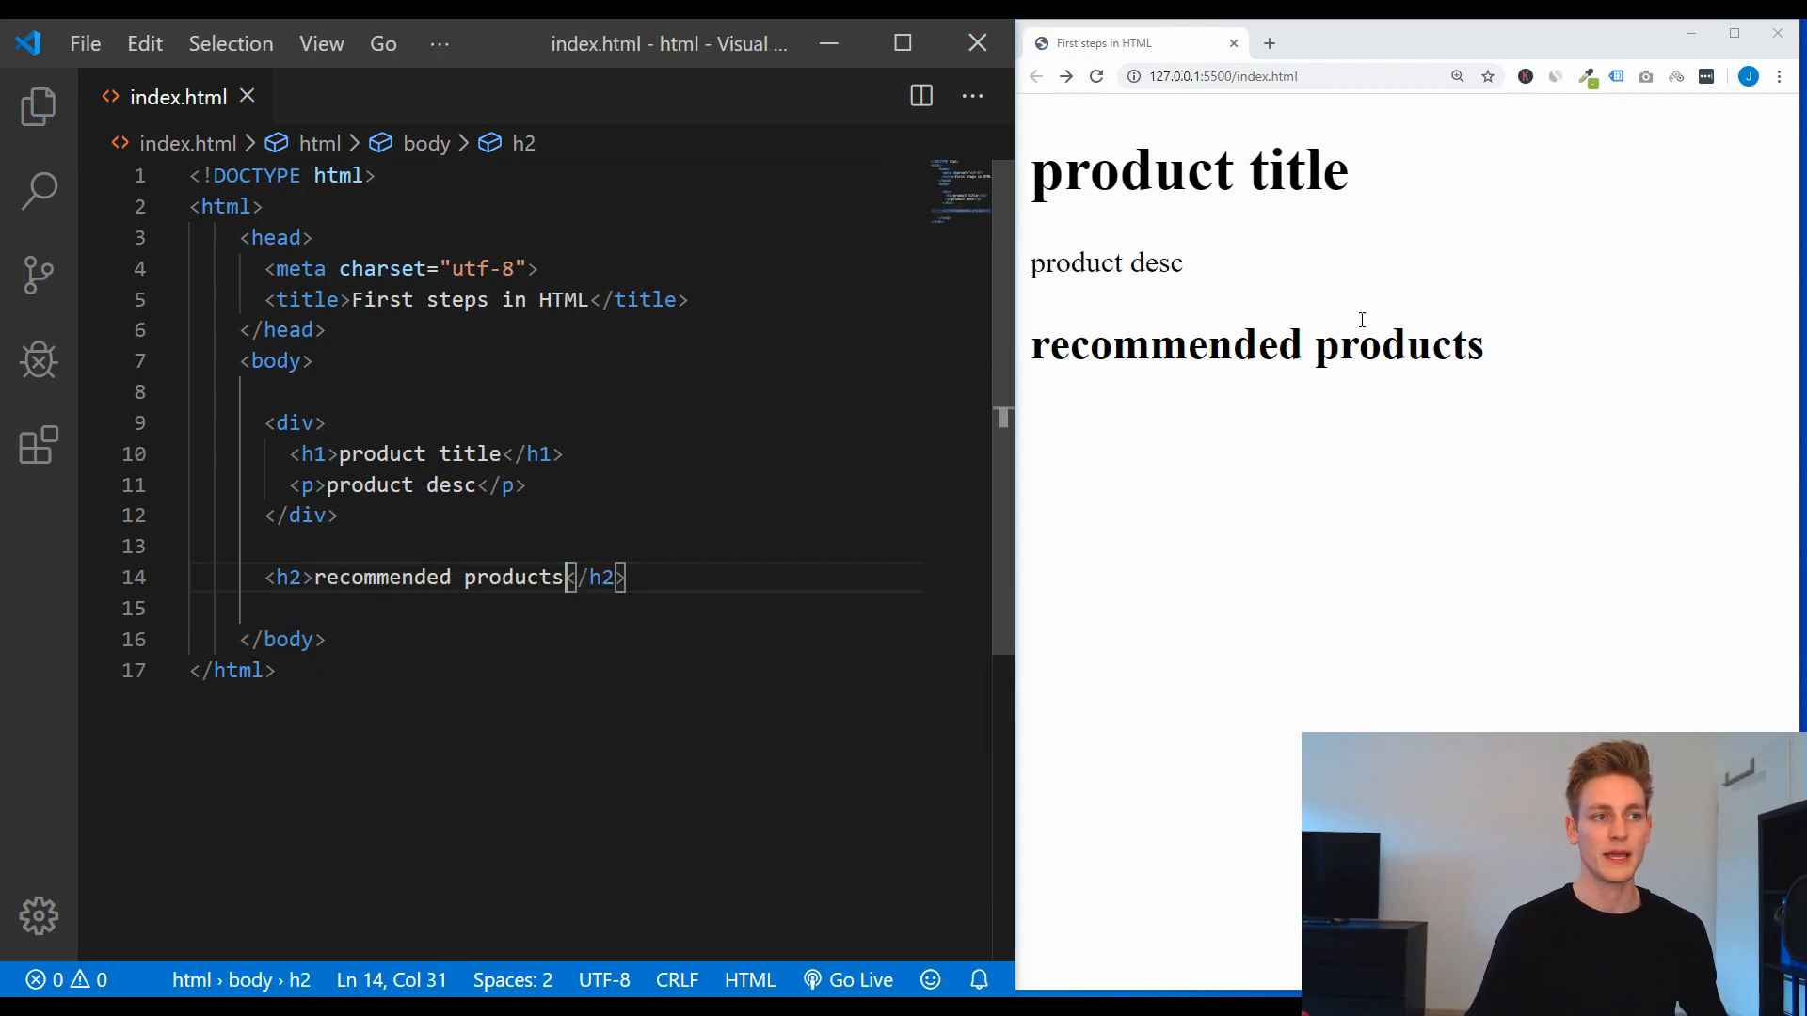
Step: View the previewed Chrome page's source code from its context menu
right_click(1359, 320)
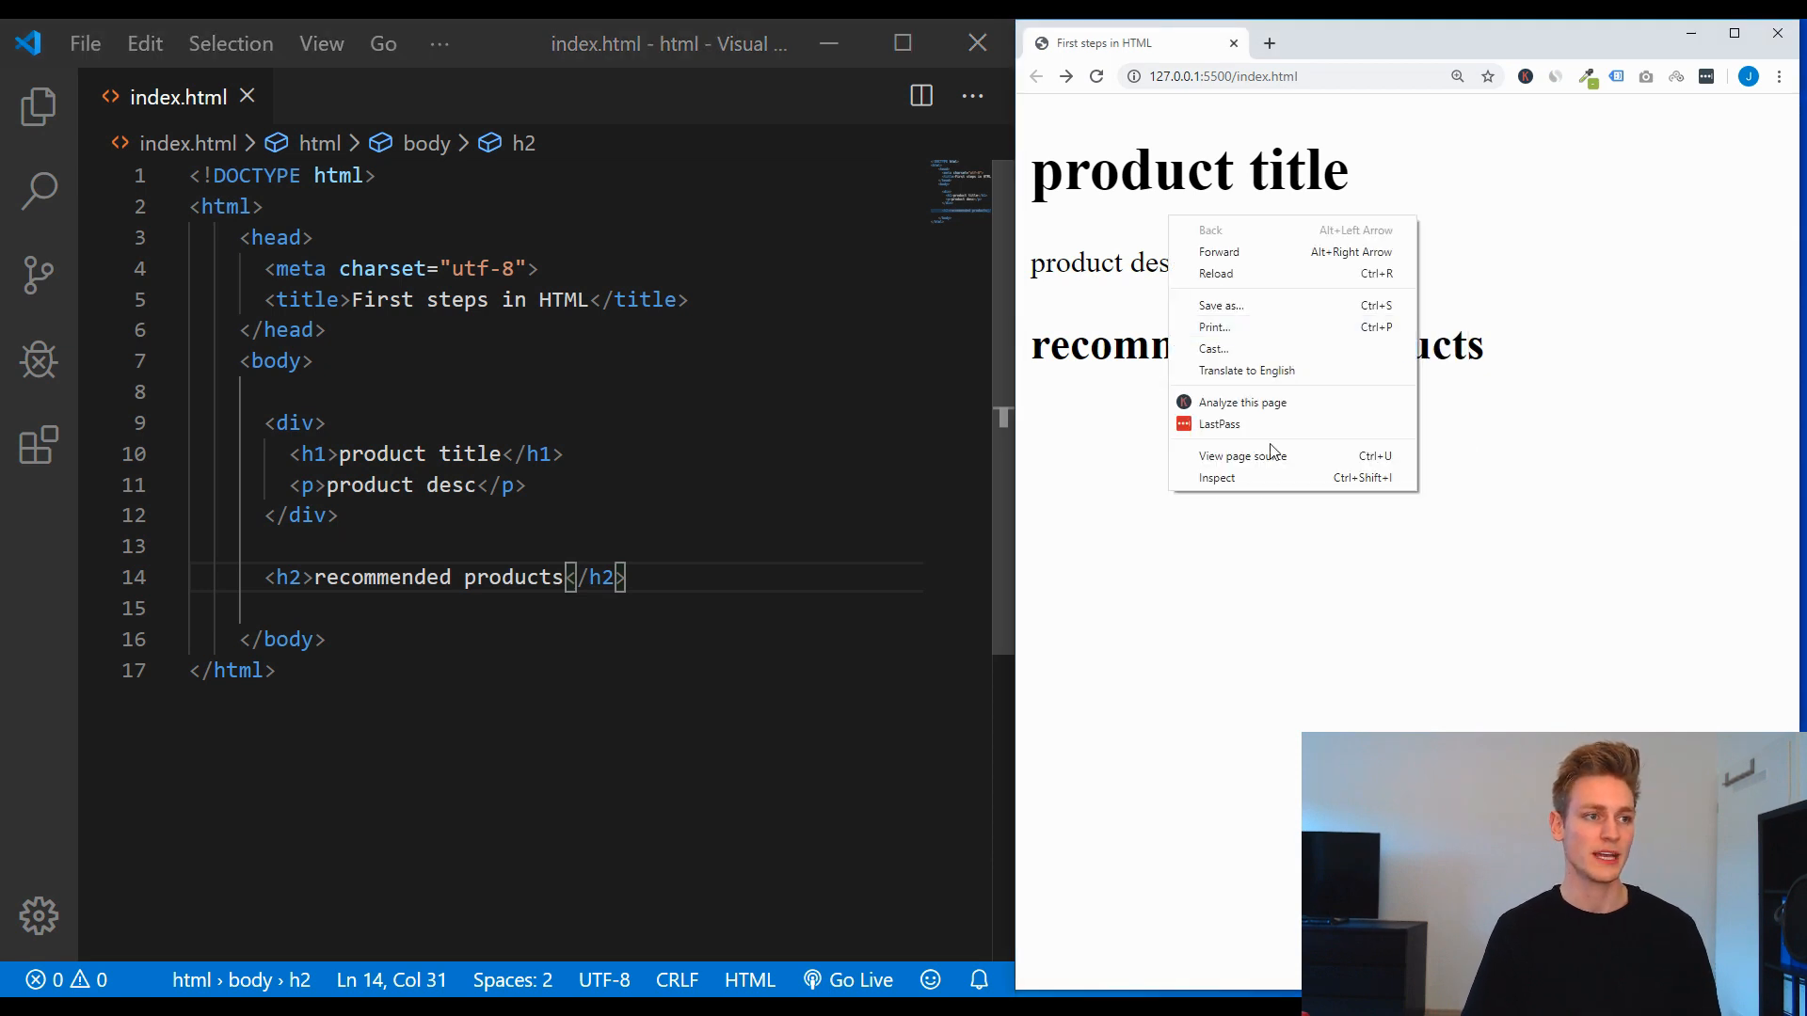
click(1218, 476)
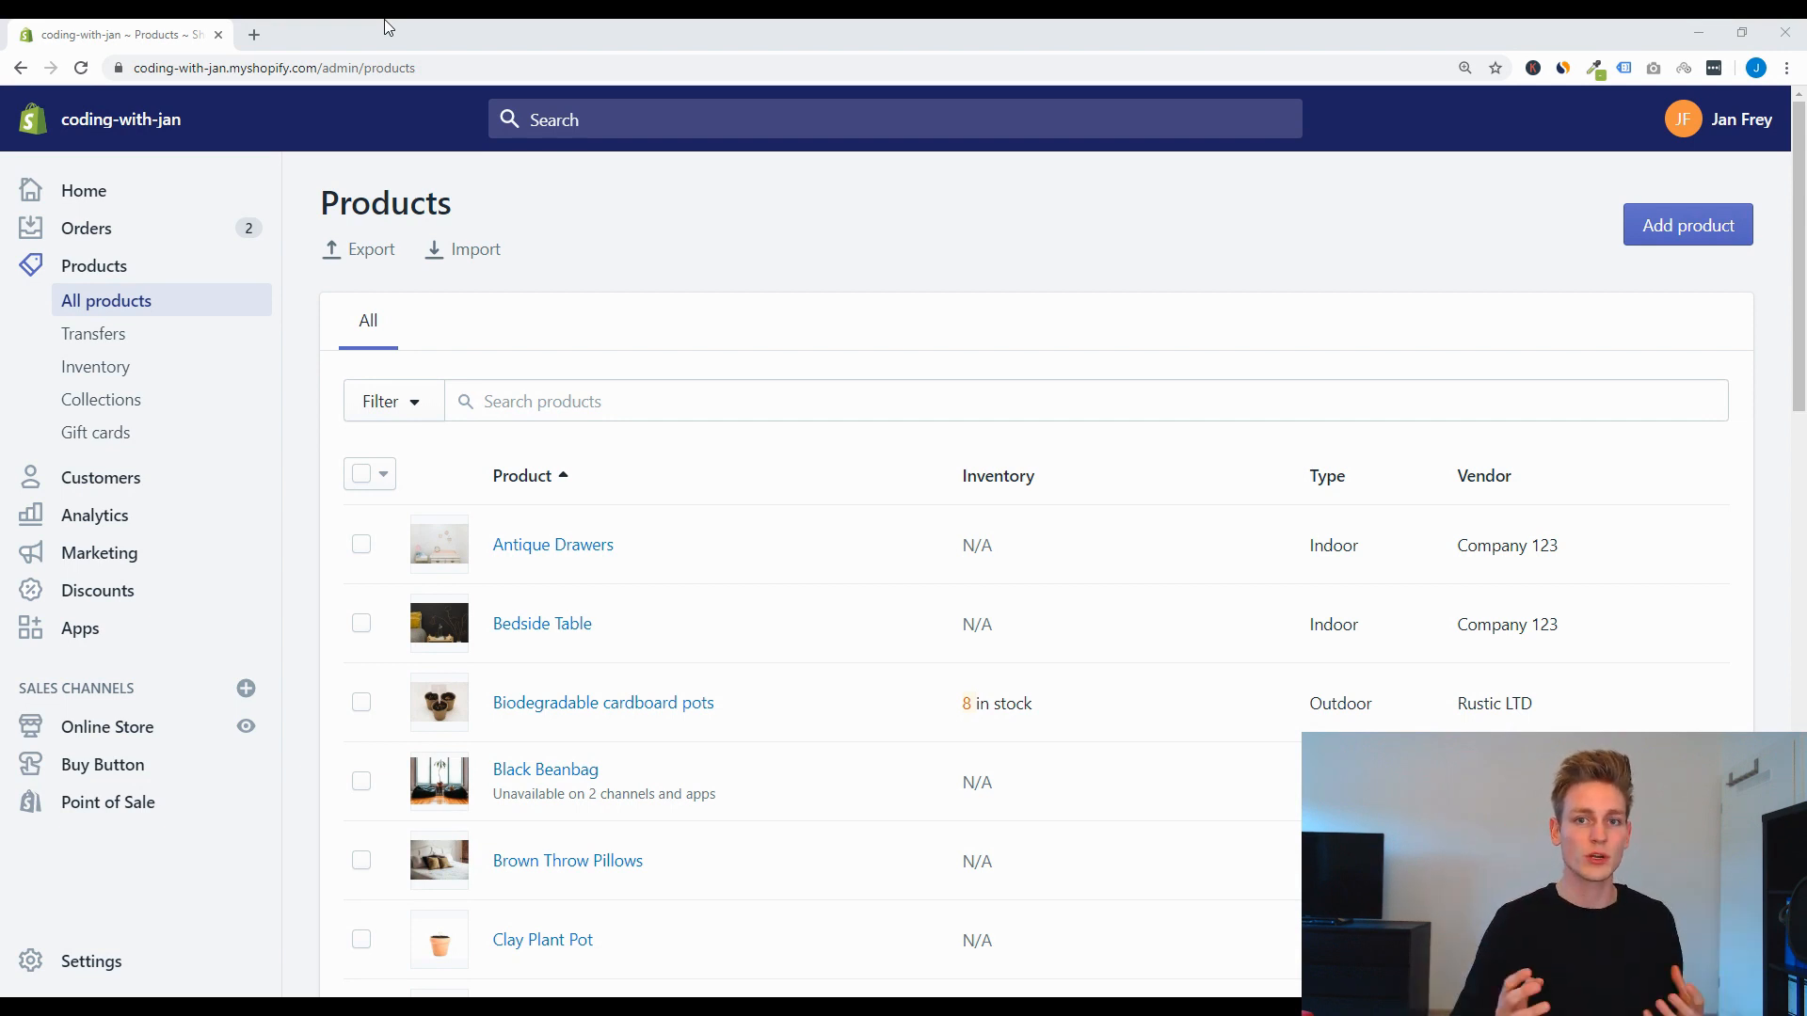
mouse_move(479, 219)
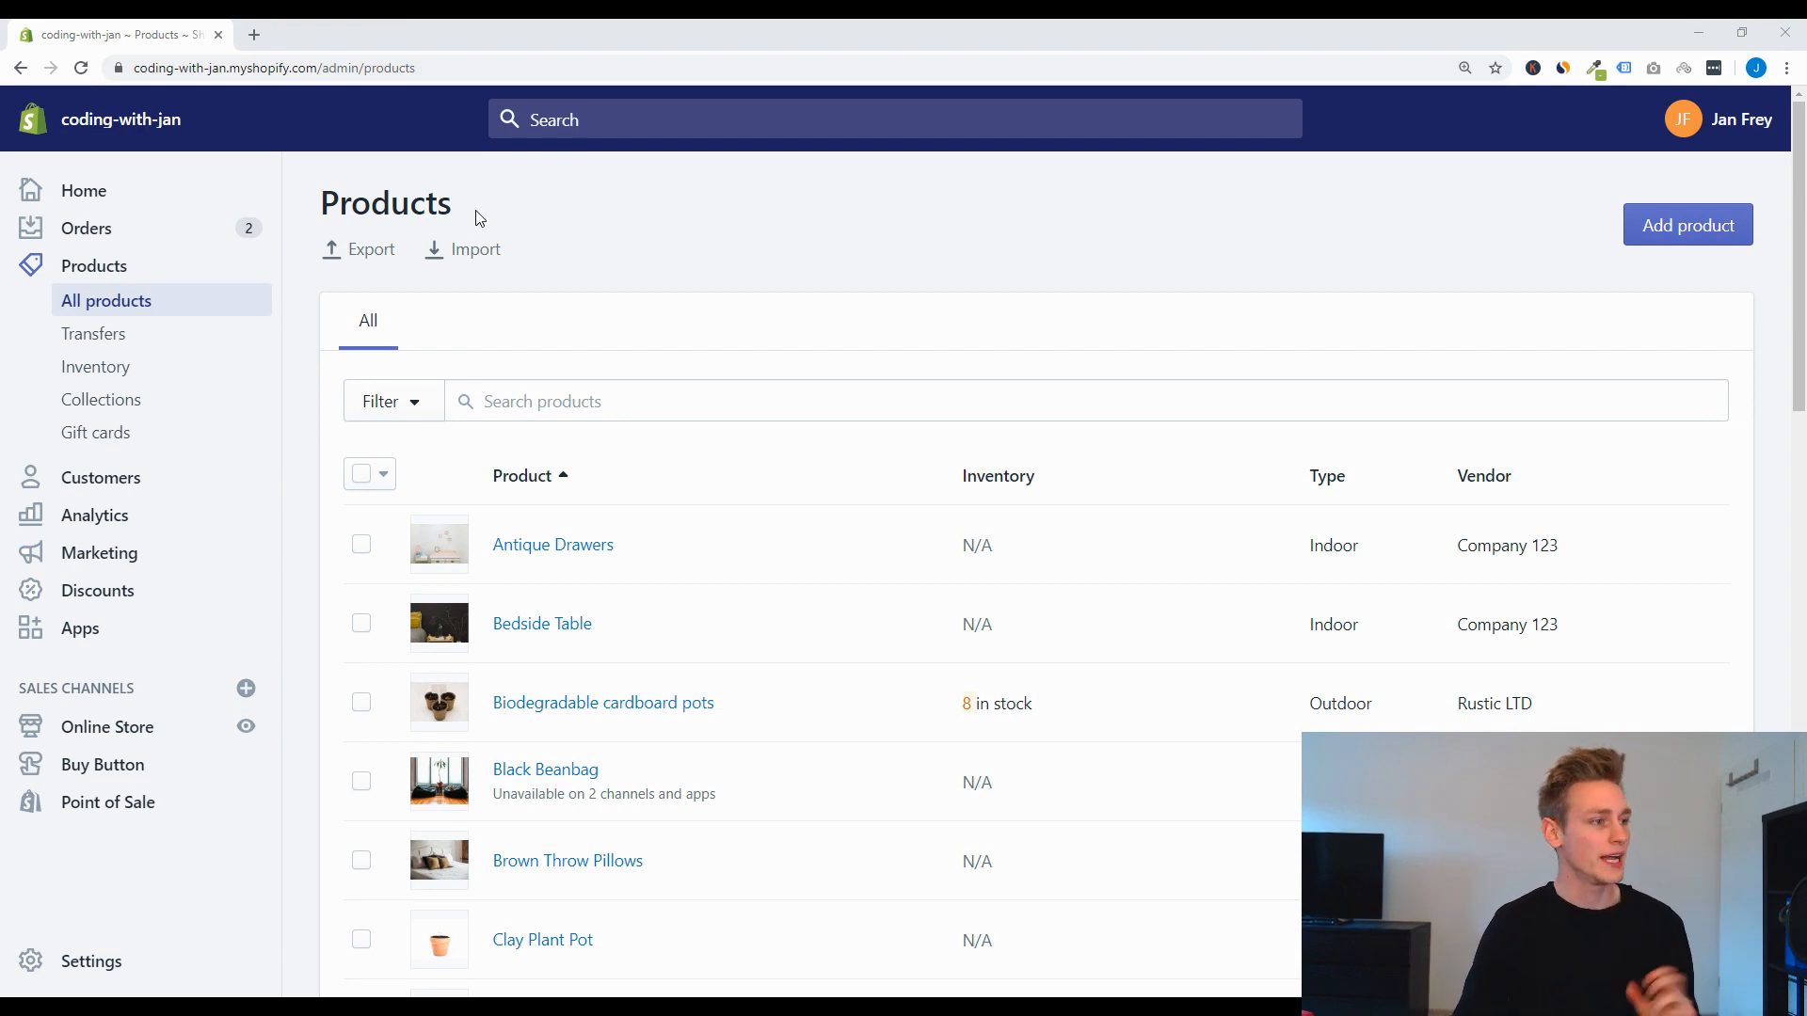
Step: Scroll the All products list and open the Clay Plant Pot product
scroll(down, 3)
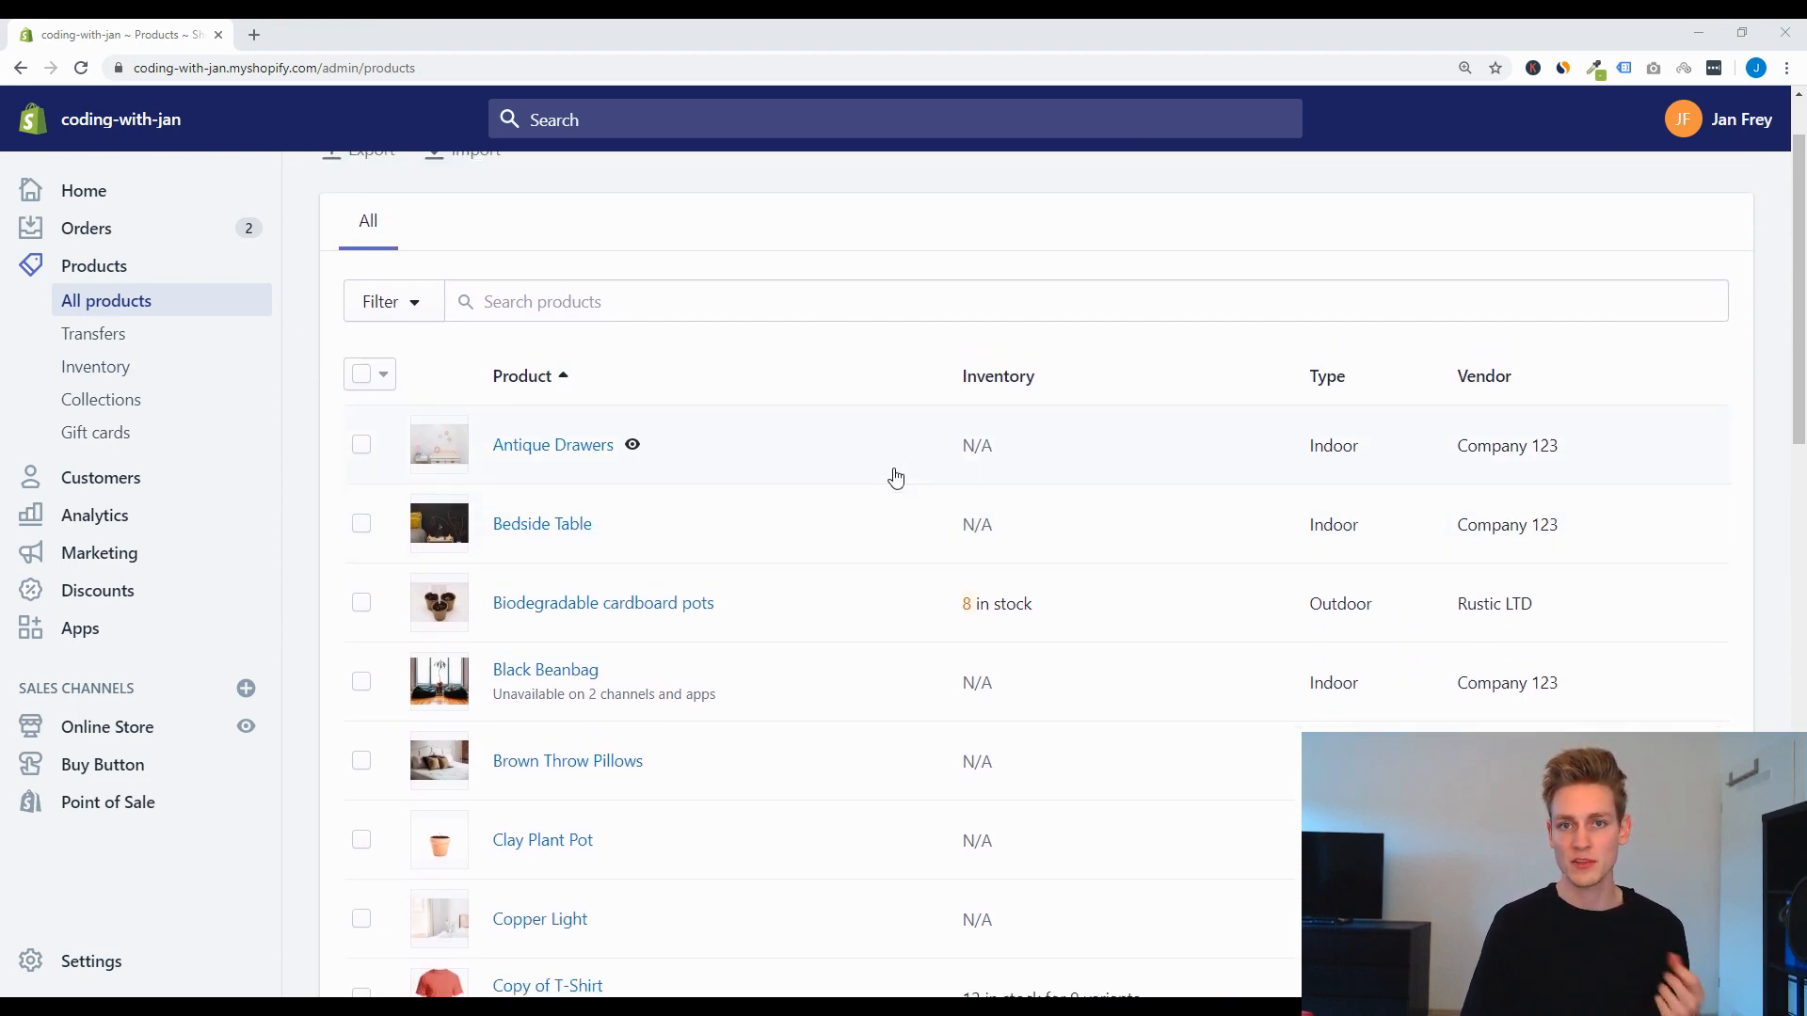
scroll(down, 3)
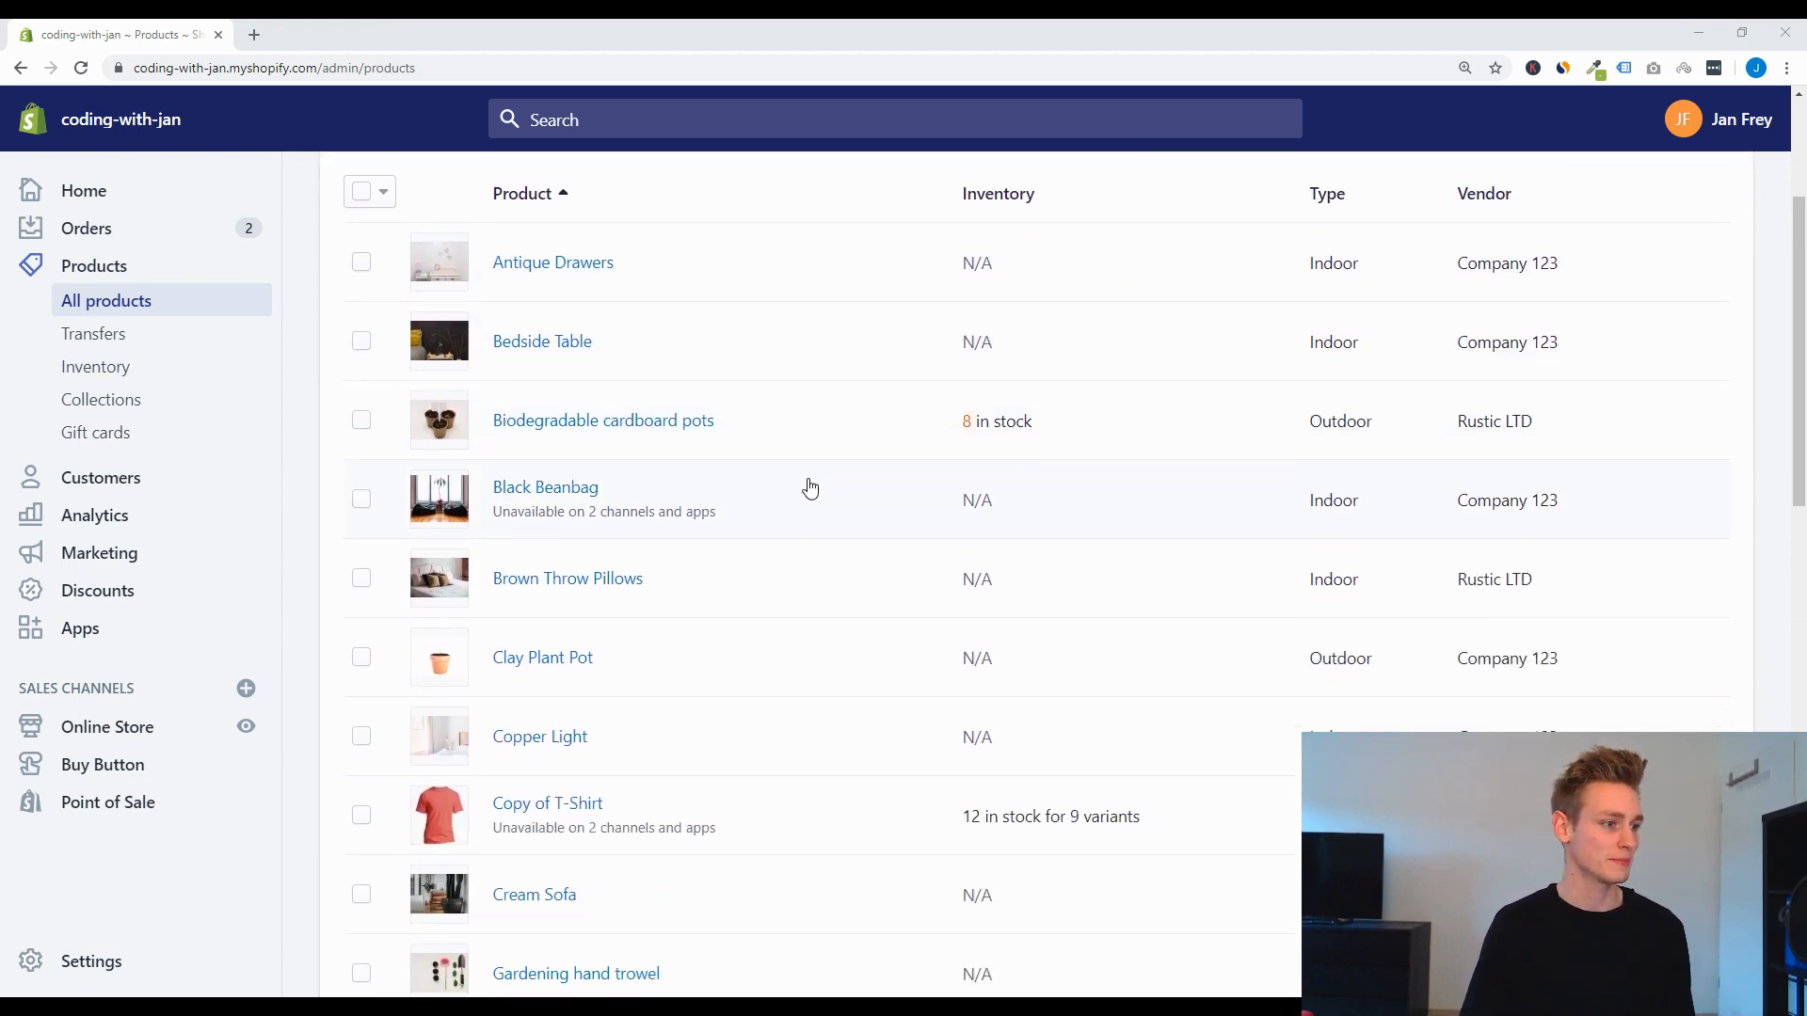
click(544, 485)
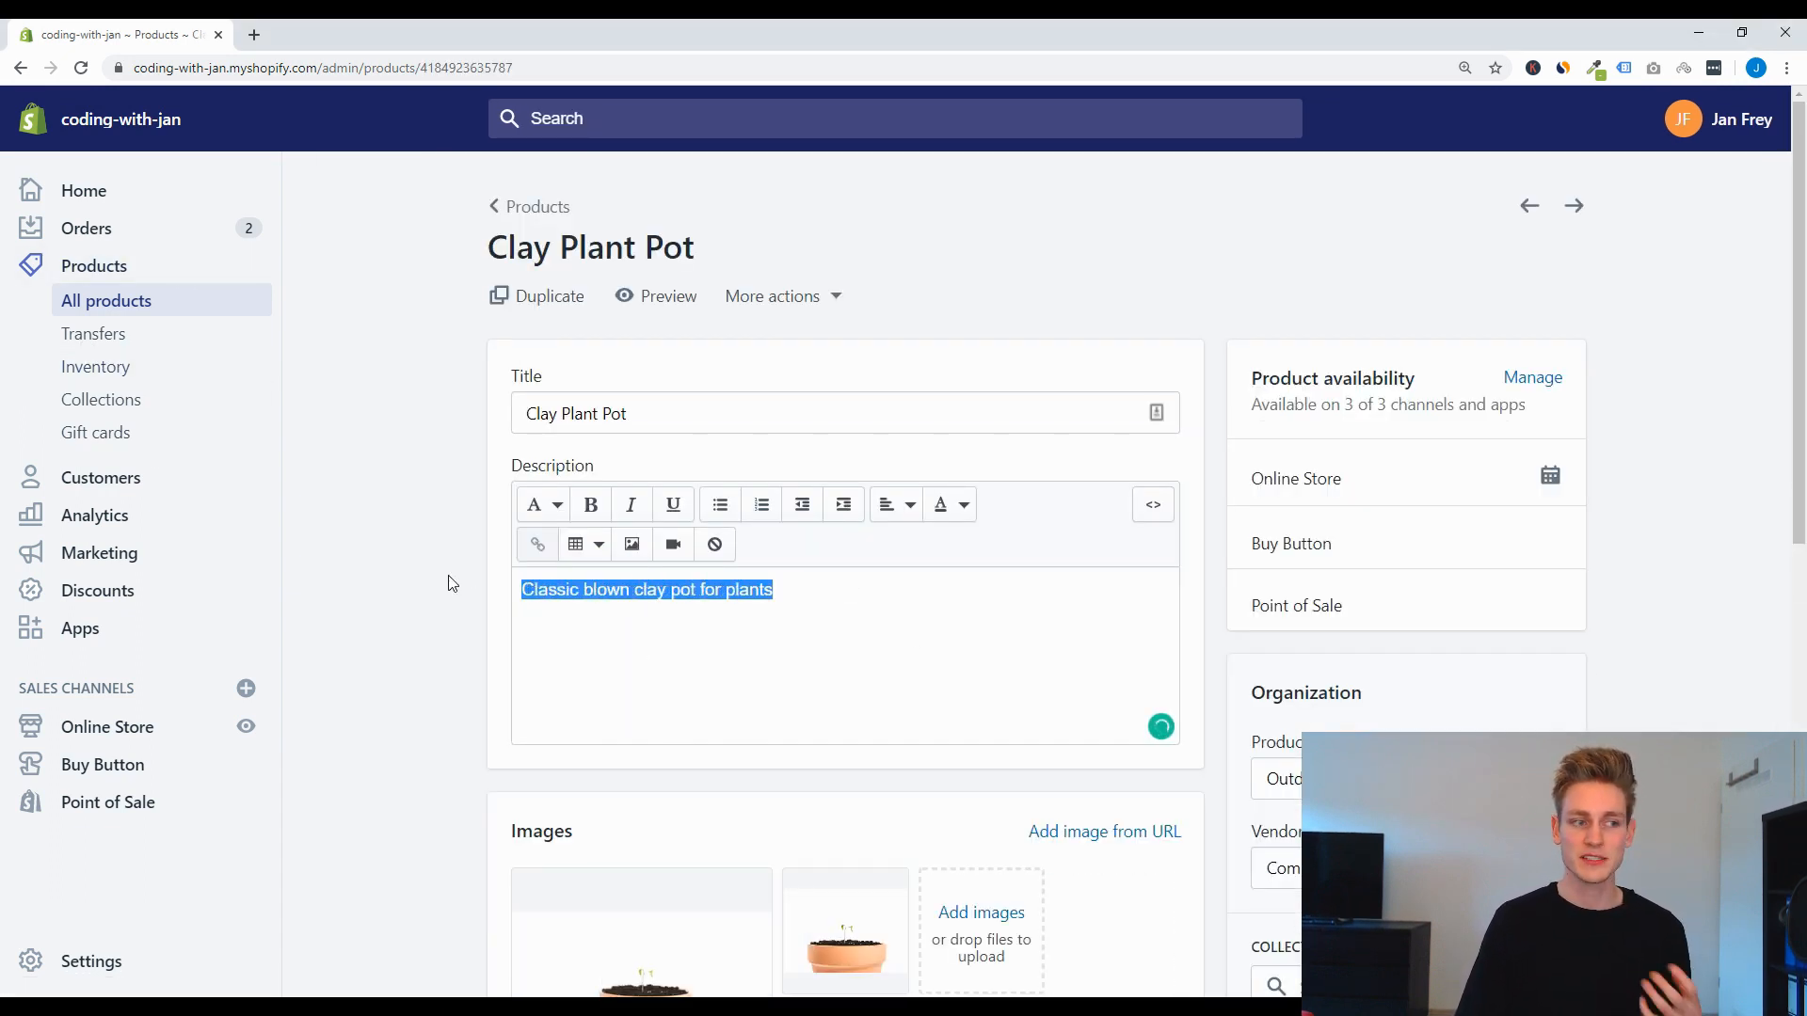
Step: Inspect the description's raw HTML, add a 'test' line and check the resulting HTML
click(804, 632)
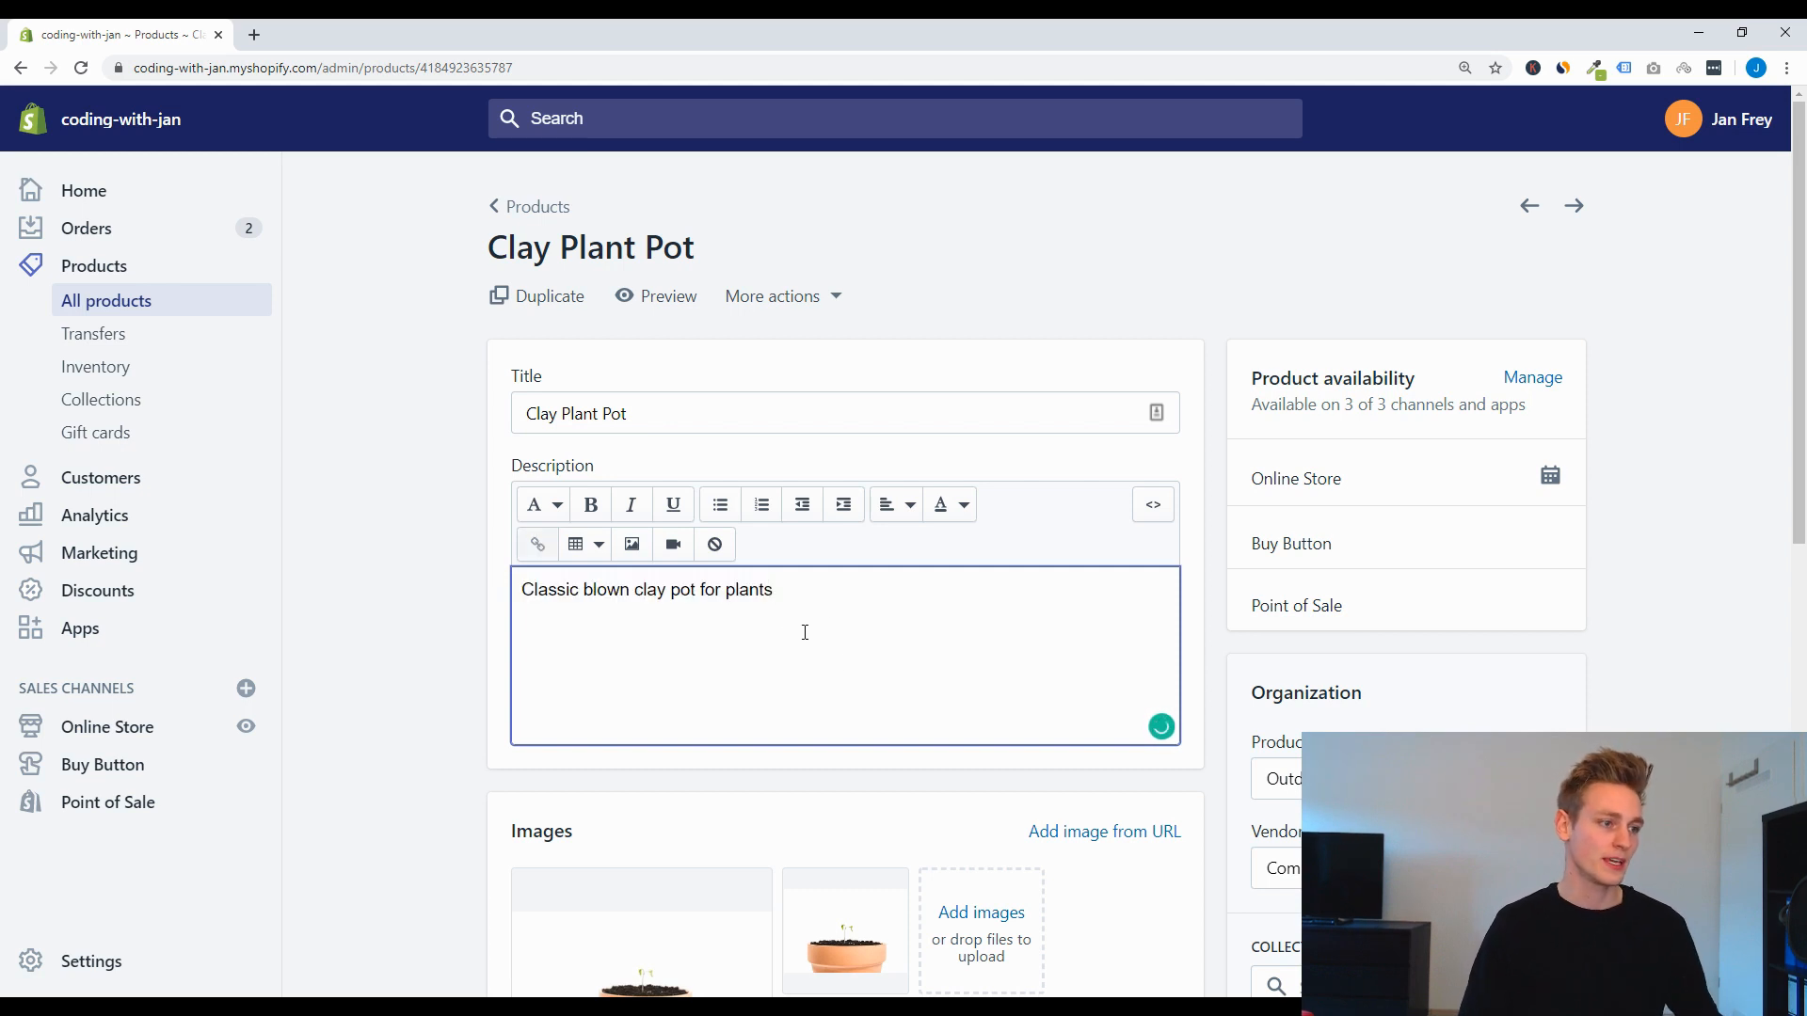
mouse_move(777, 602)
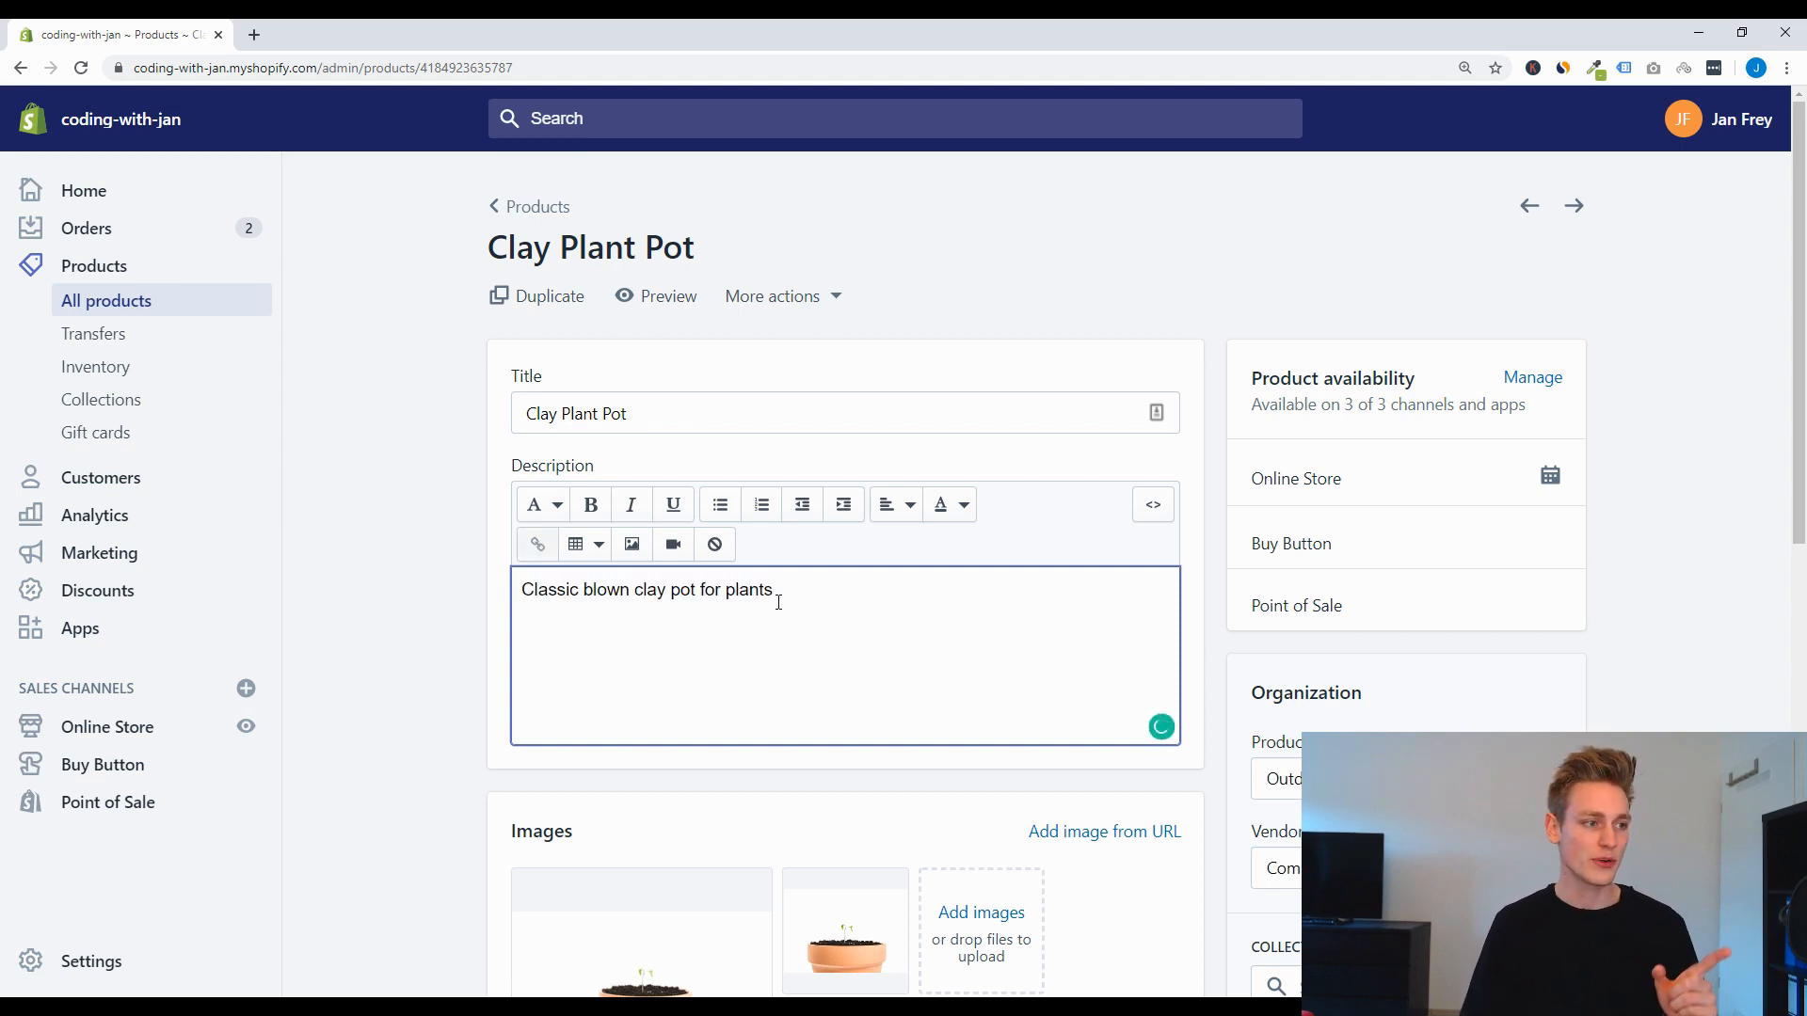
mouse_move(1152, 504)
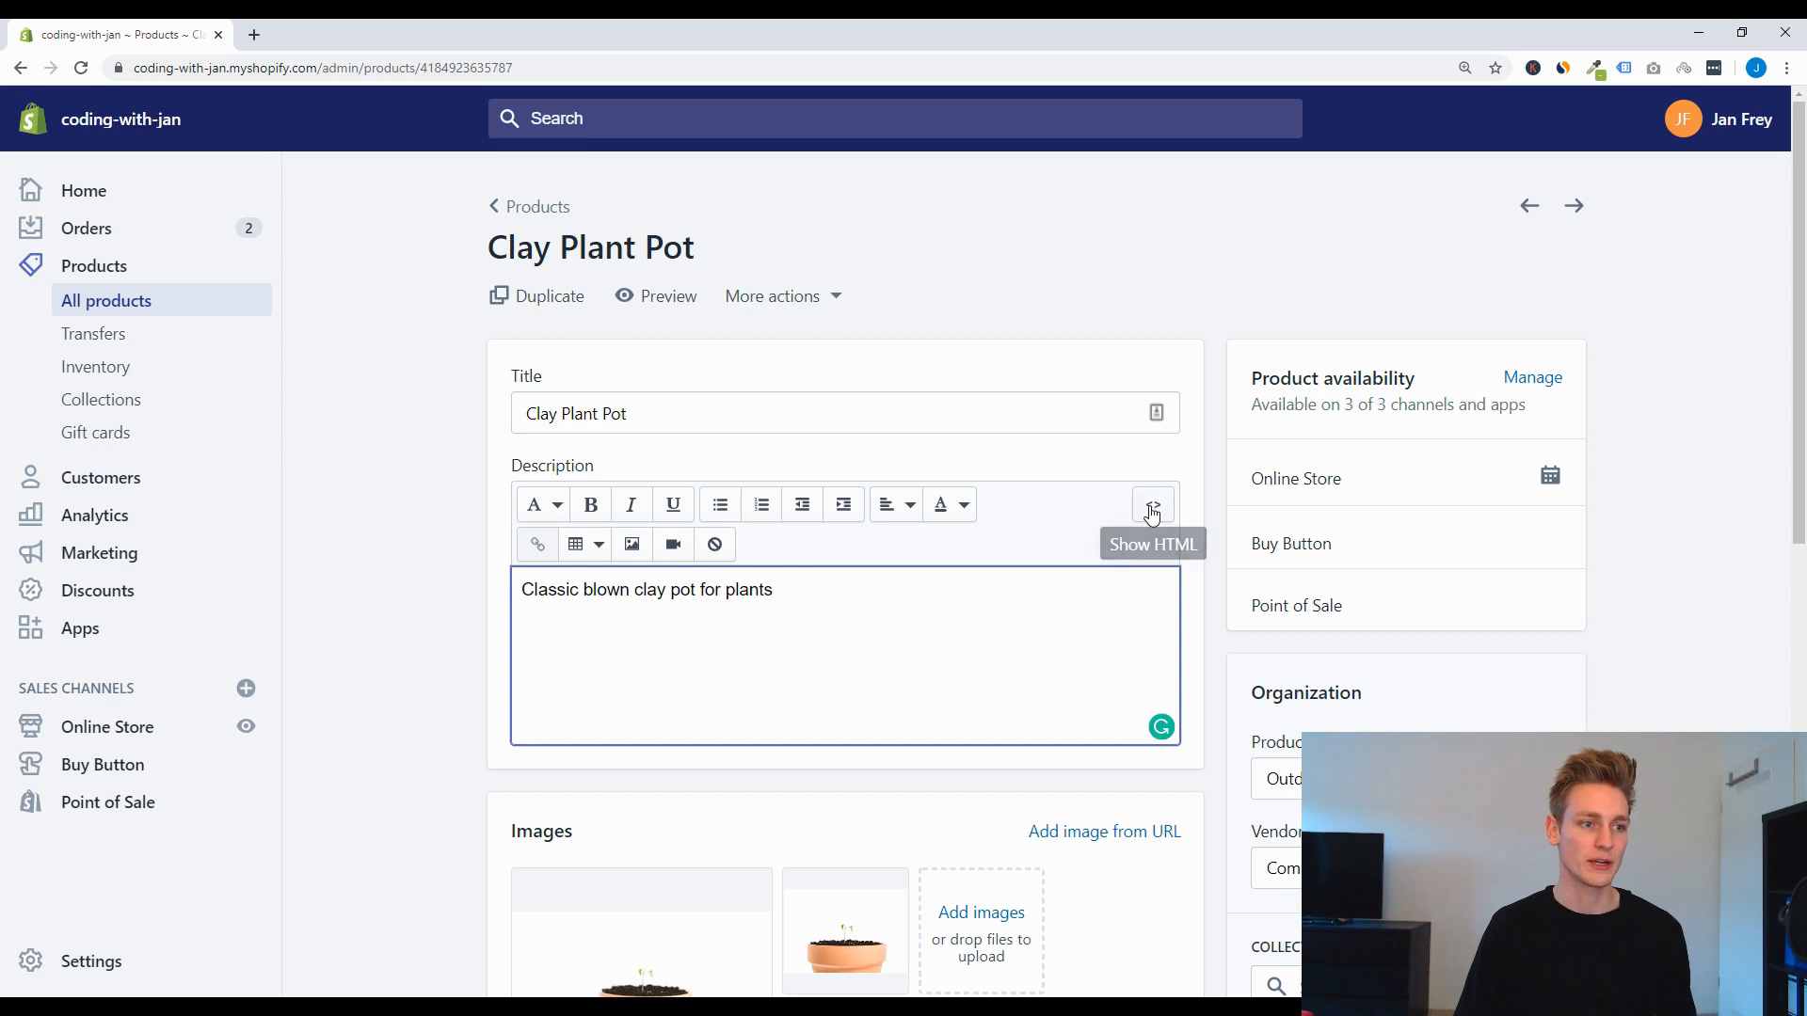
click(1152, 504)
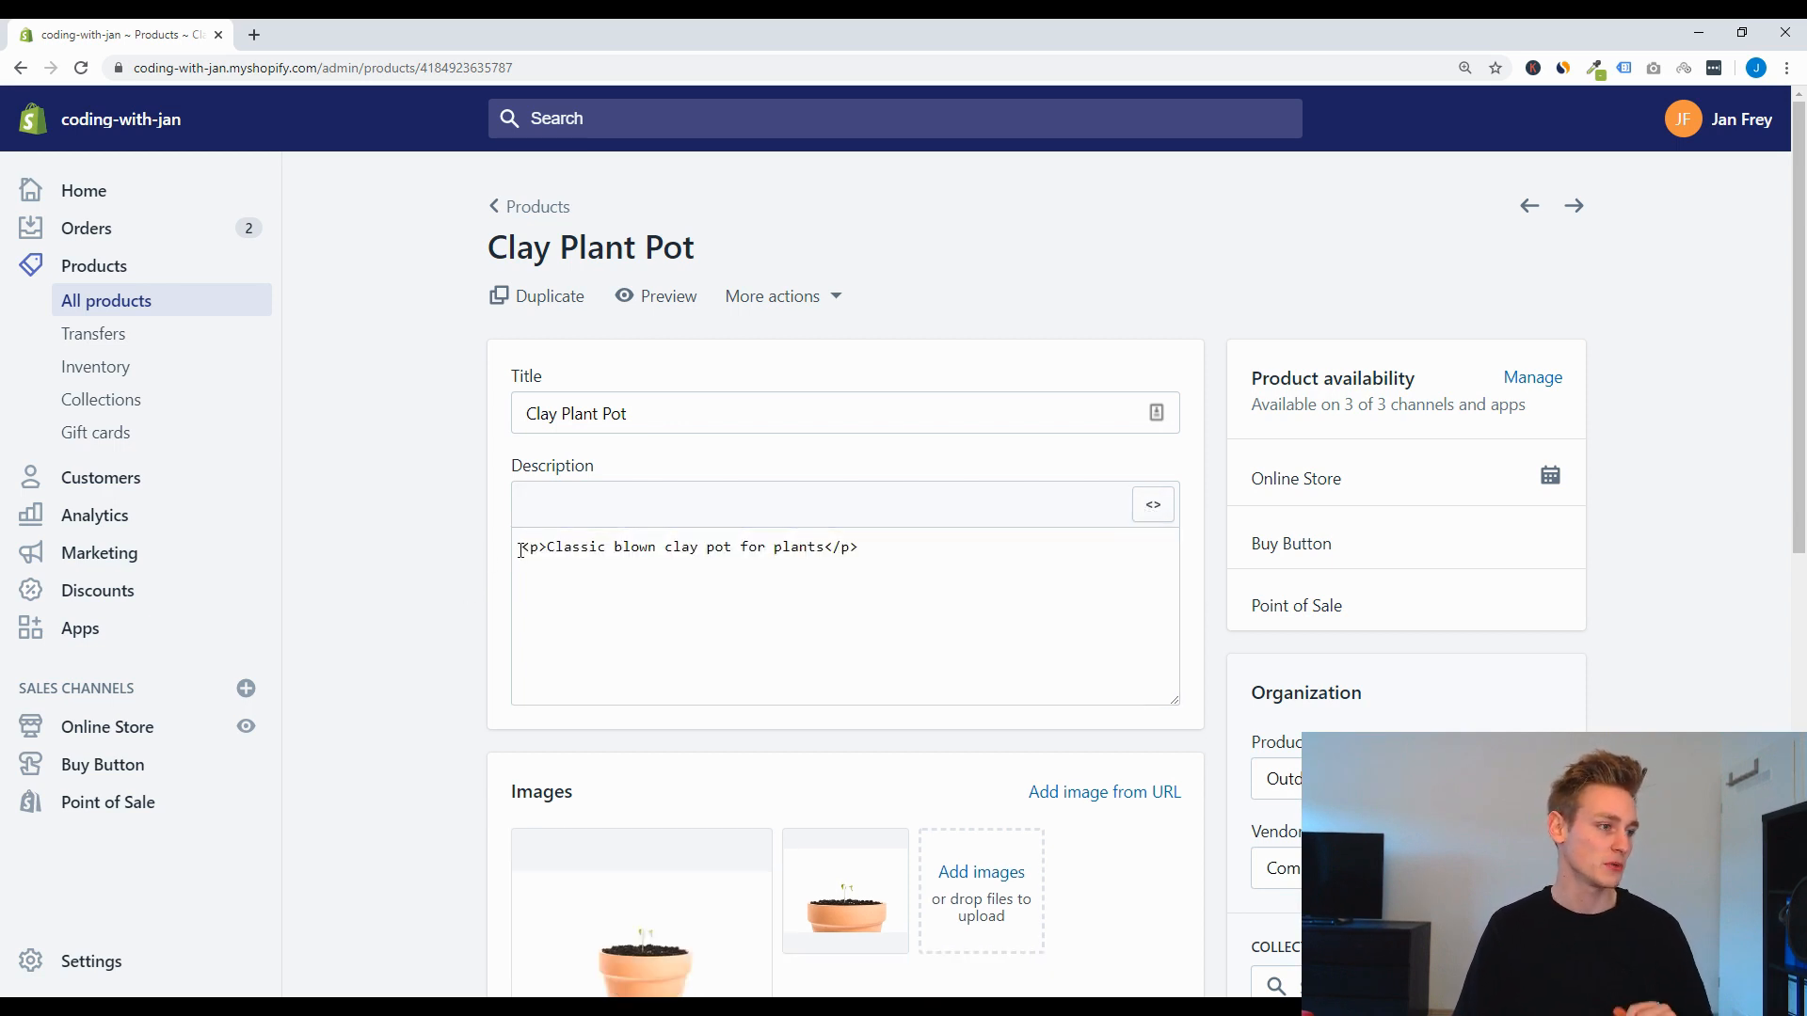
drag(546, 546, 751, 546)
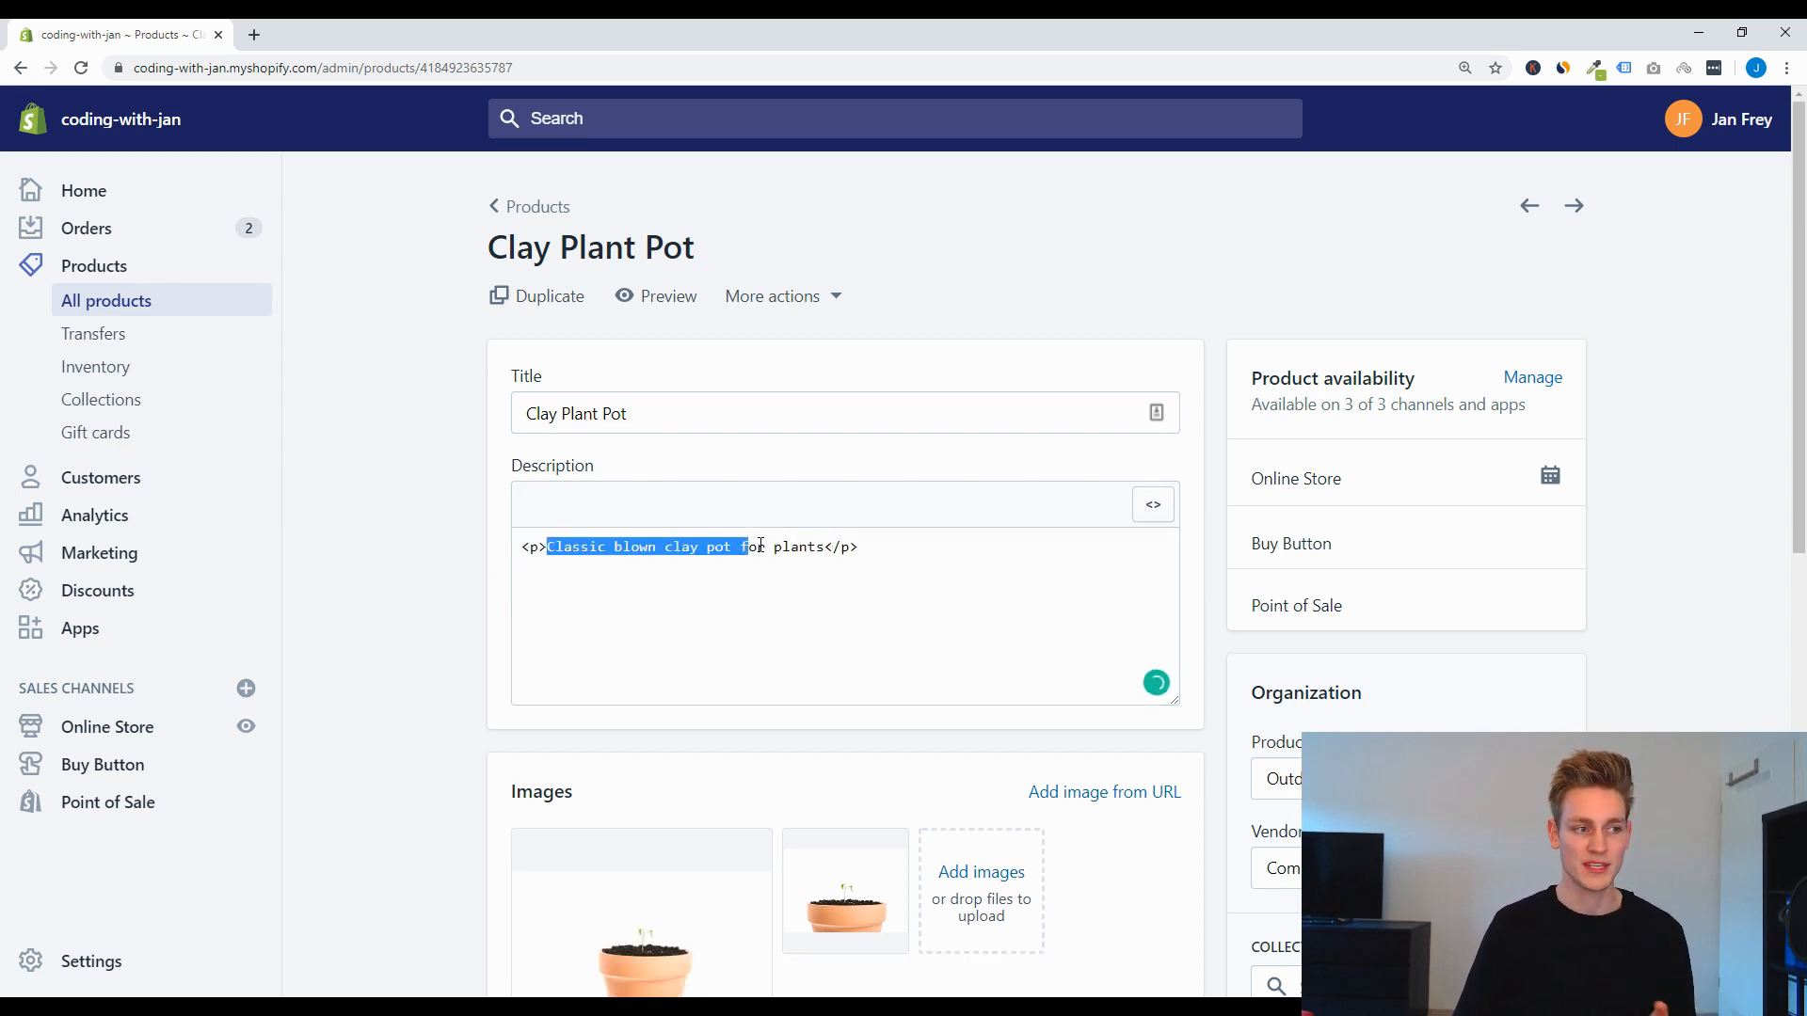
click(1152, 504)
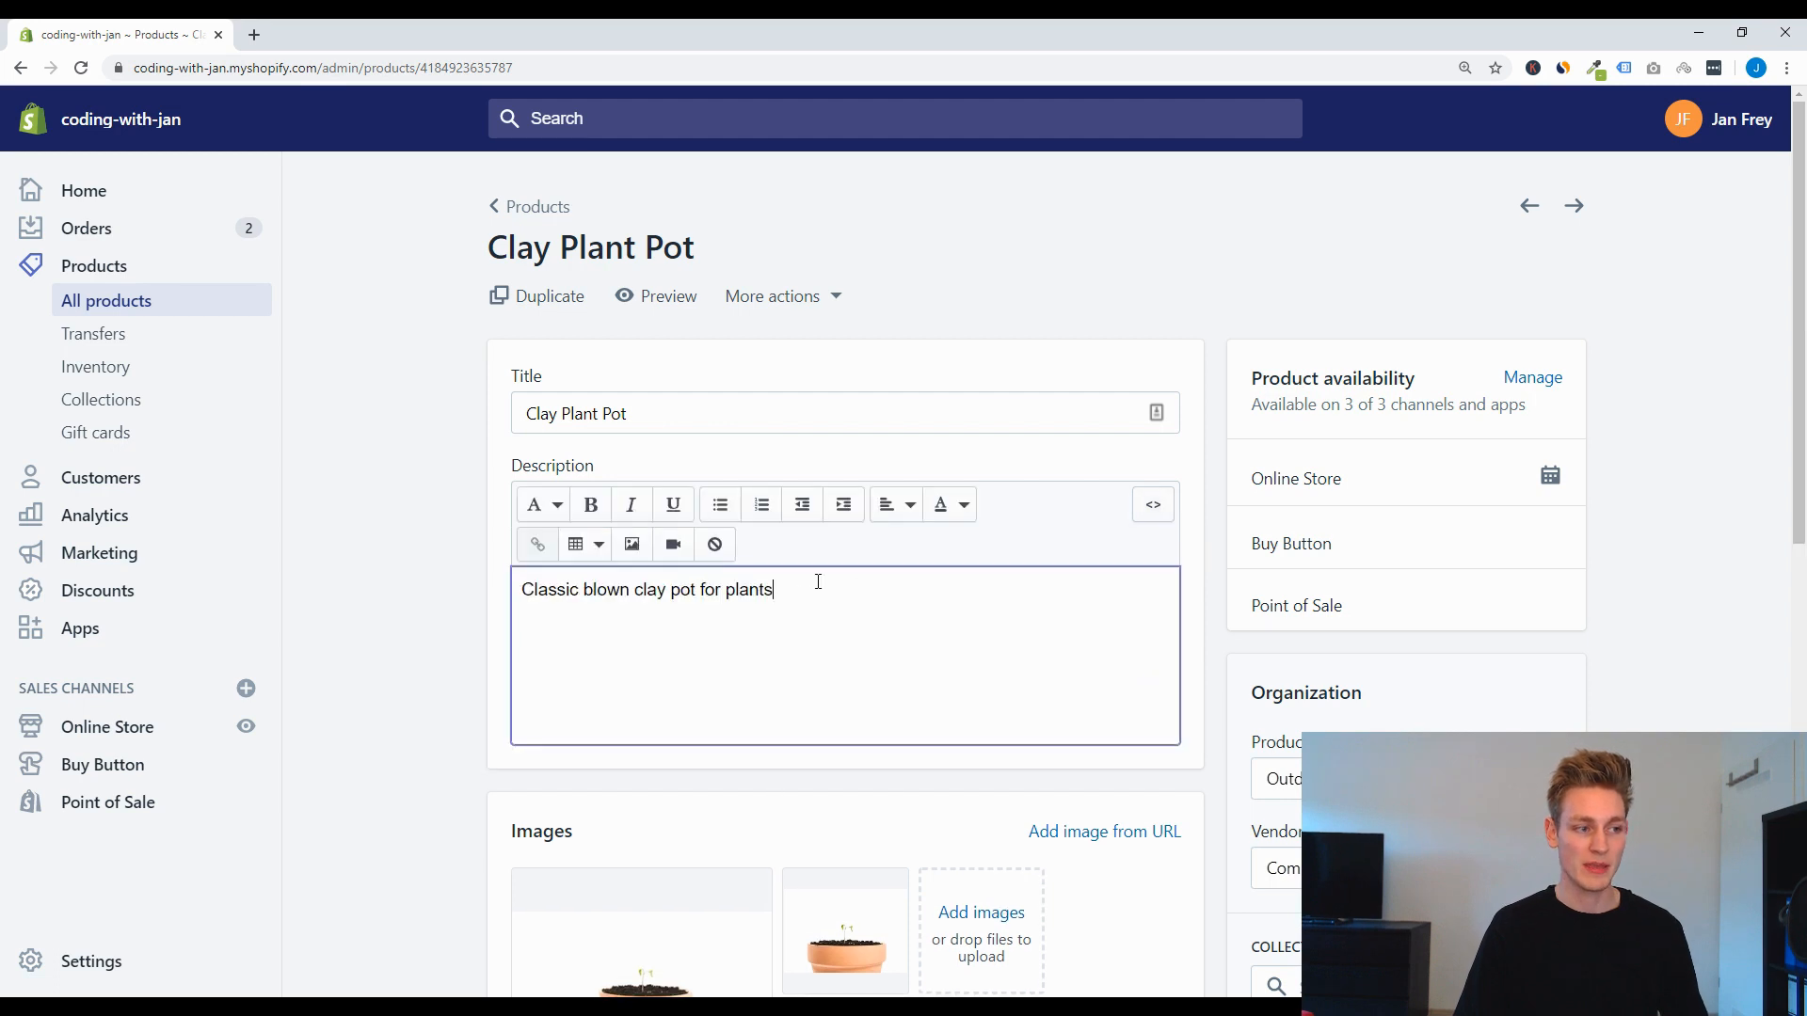
text(test)
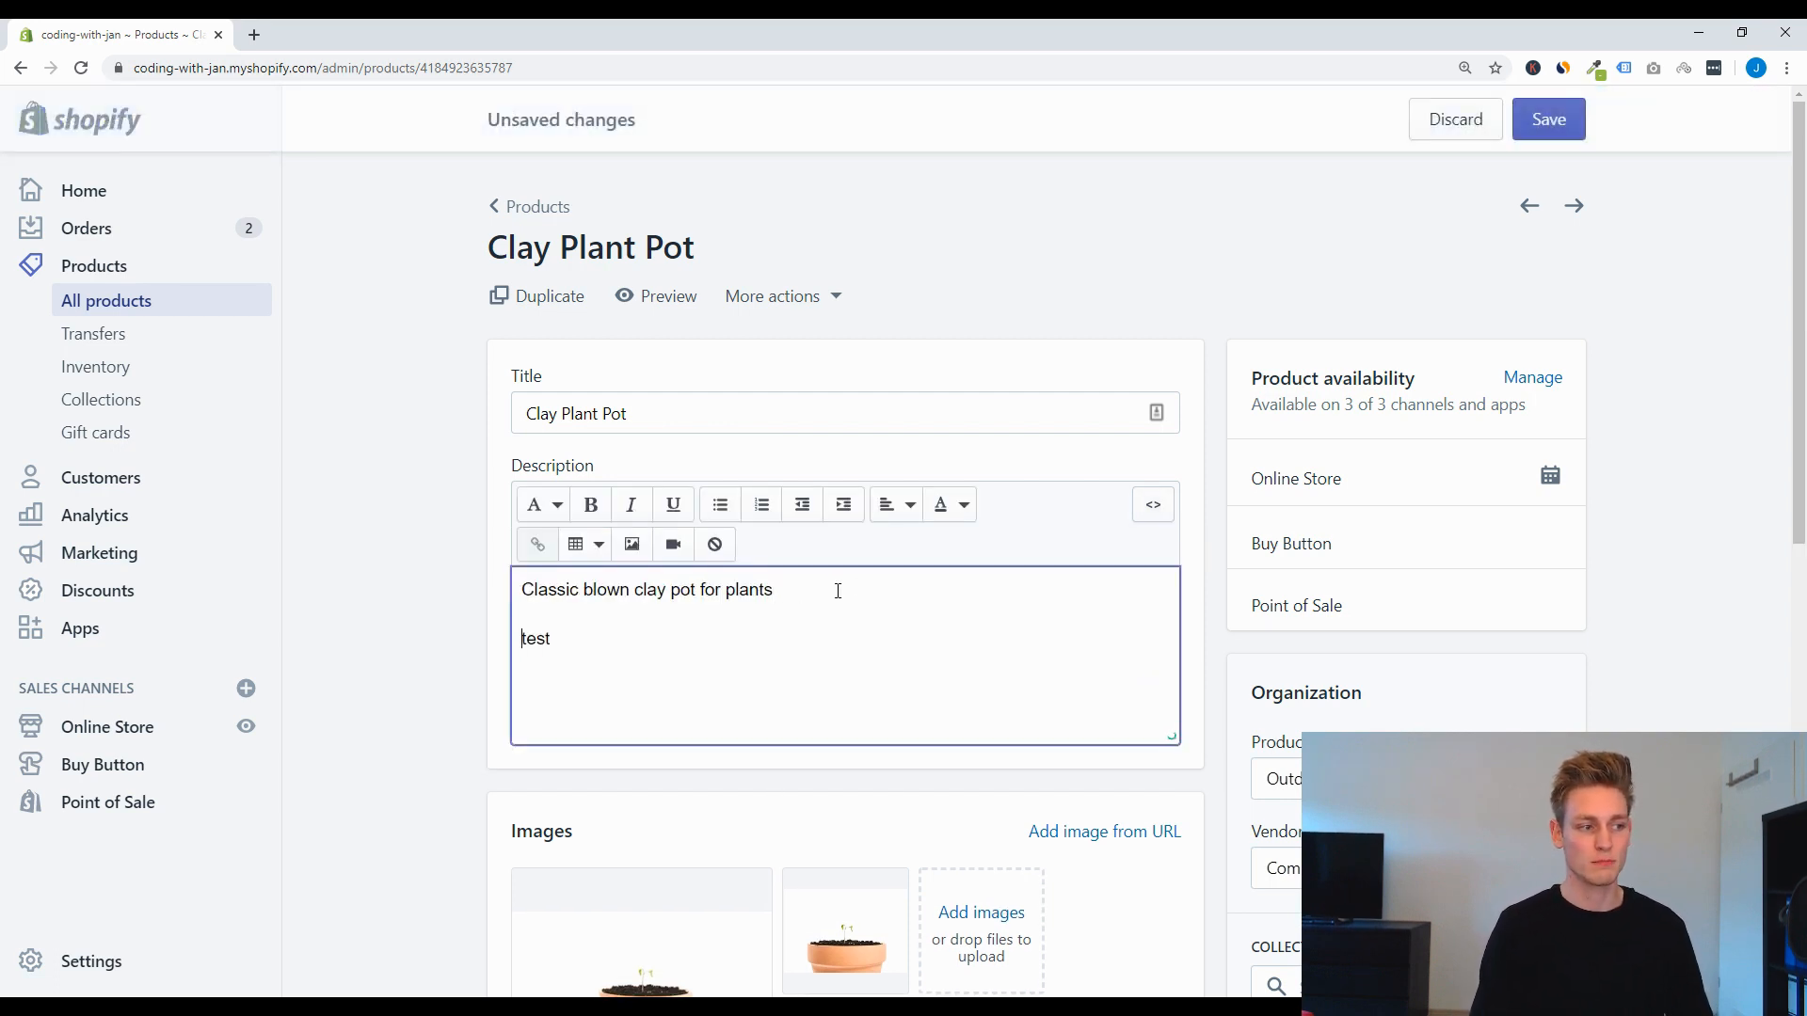
click(1152, 505)
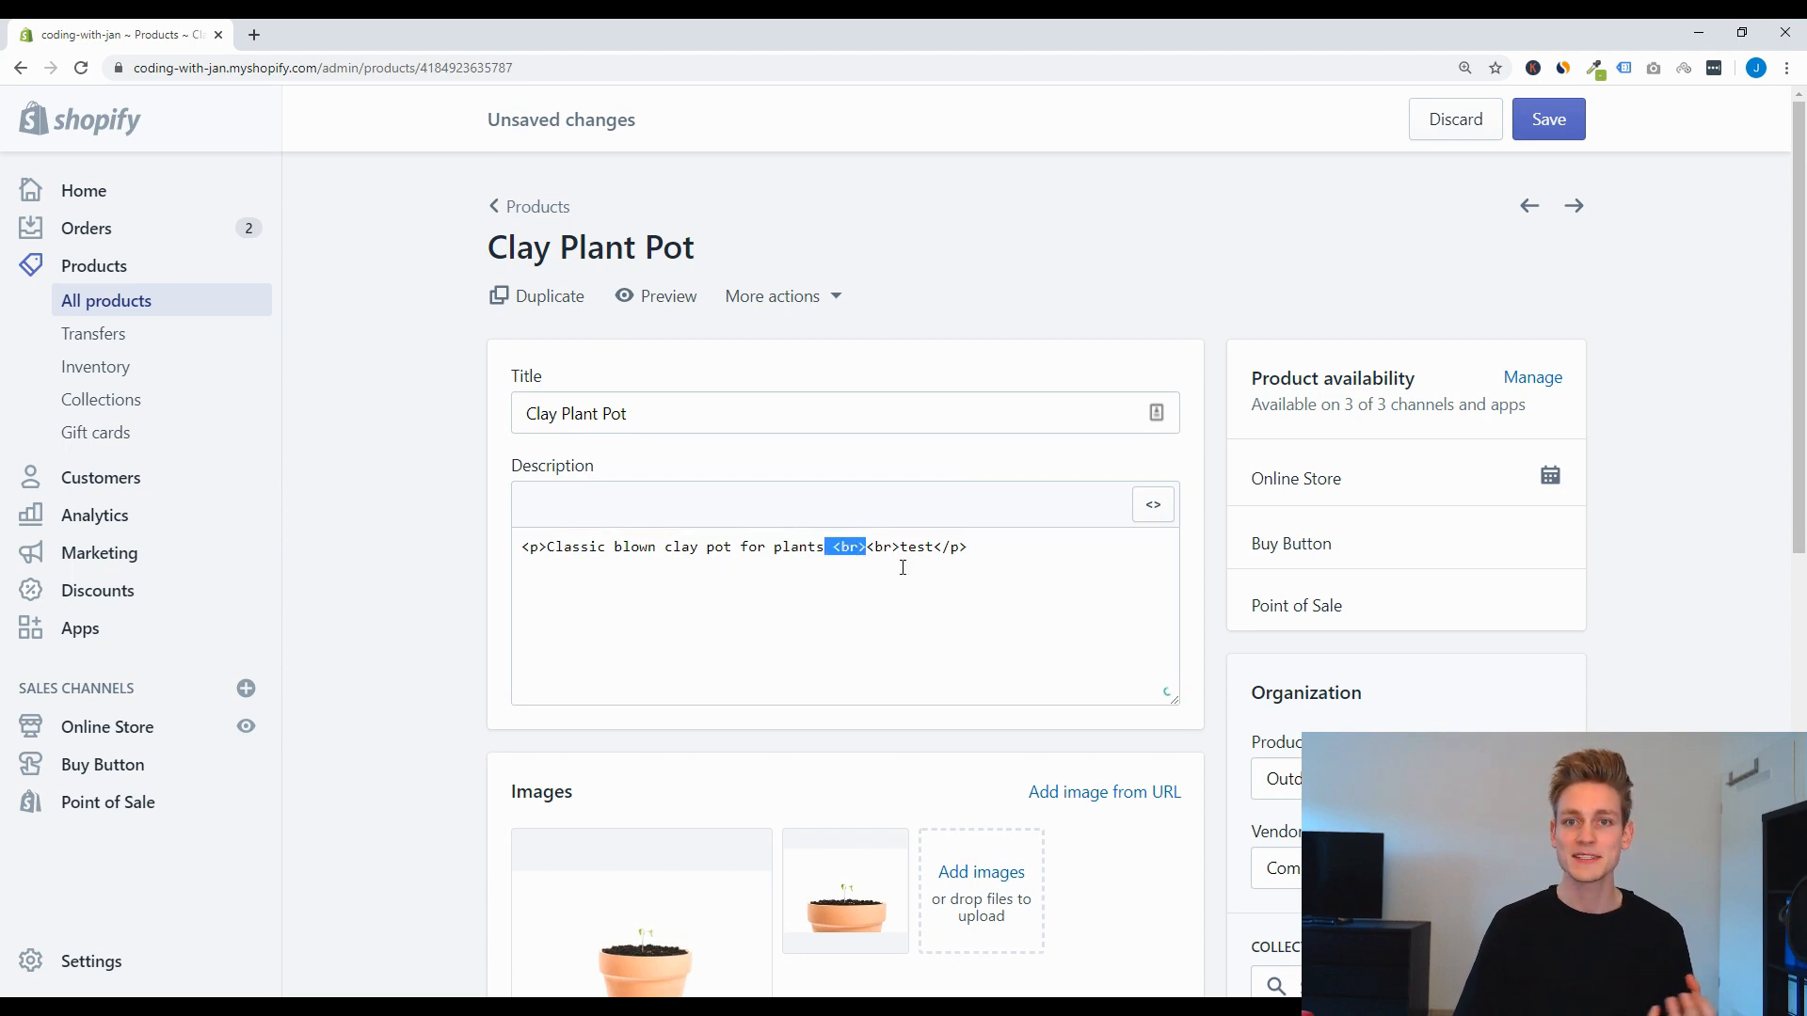
click(1152, 505)
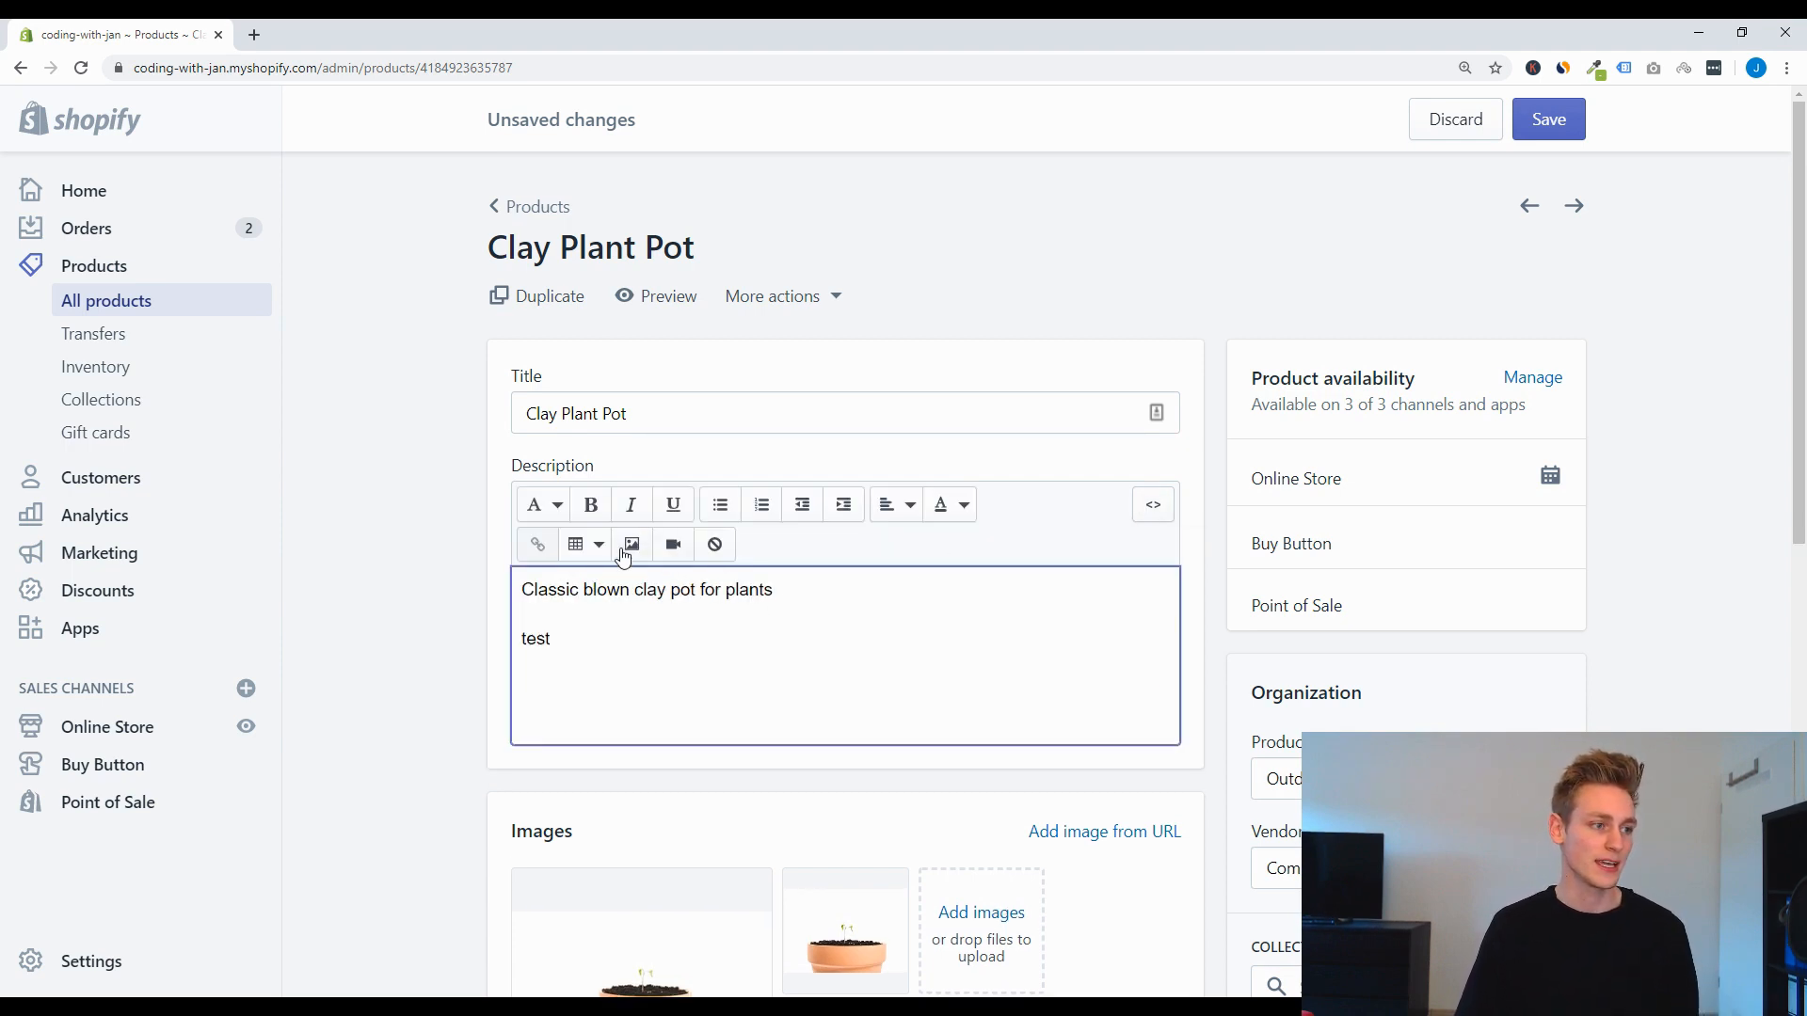
Step: Insert the gift-card image into the description and highlight its generated <img> code
click(631, 542)
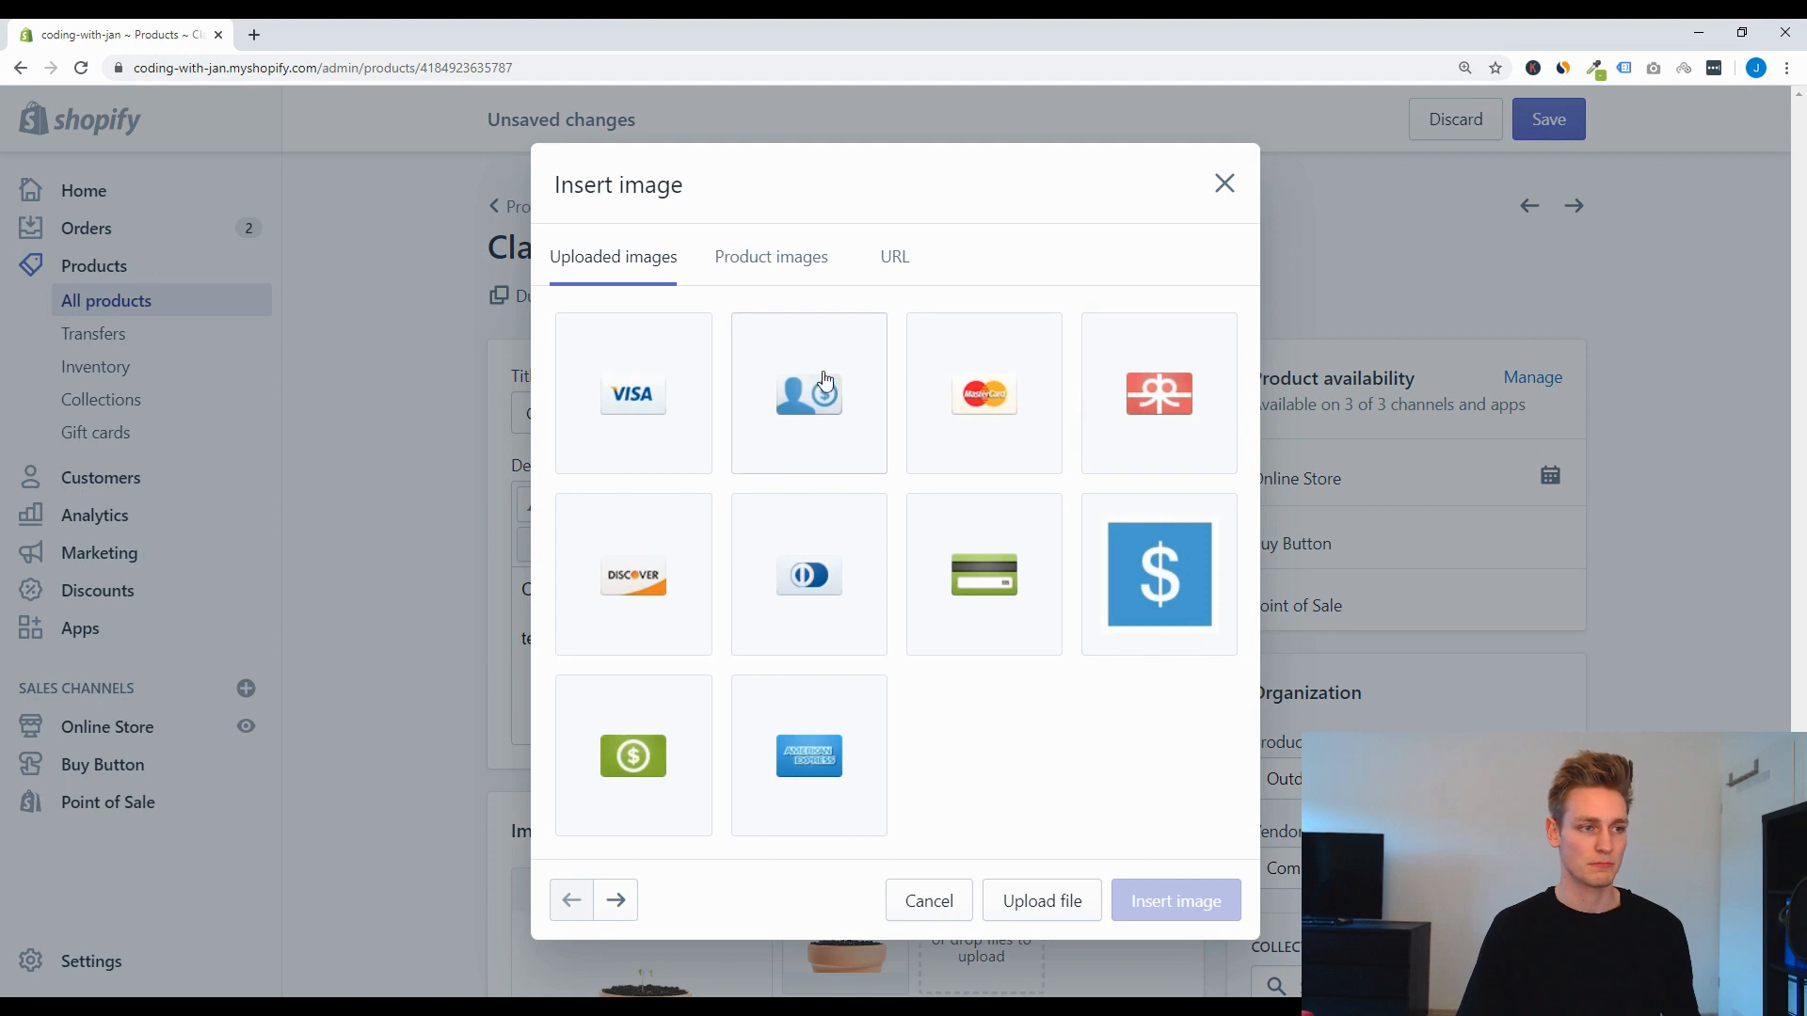
click(1175, 900)
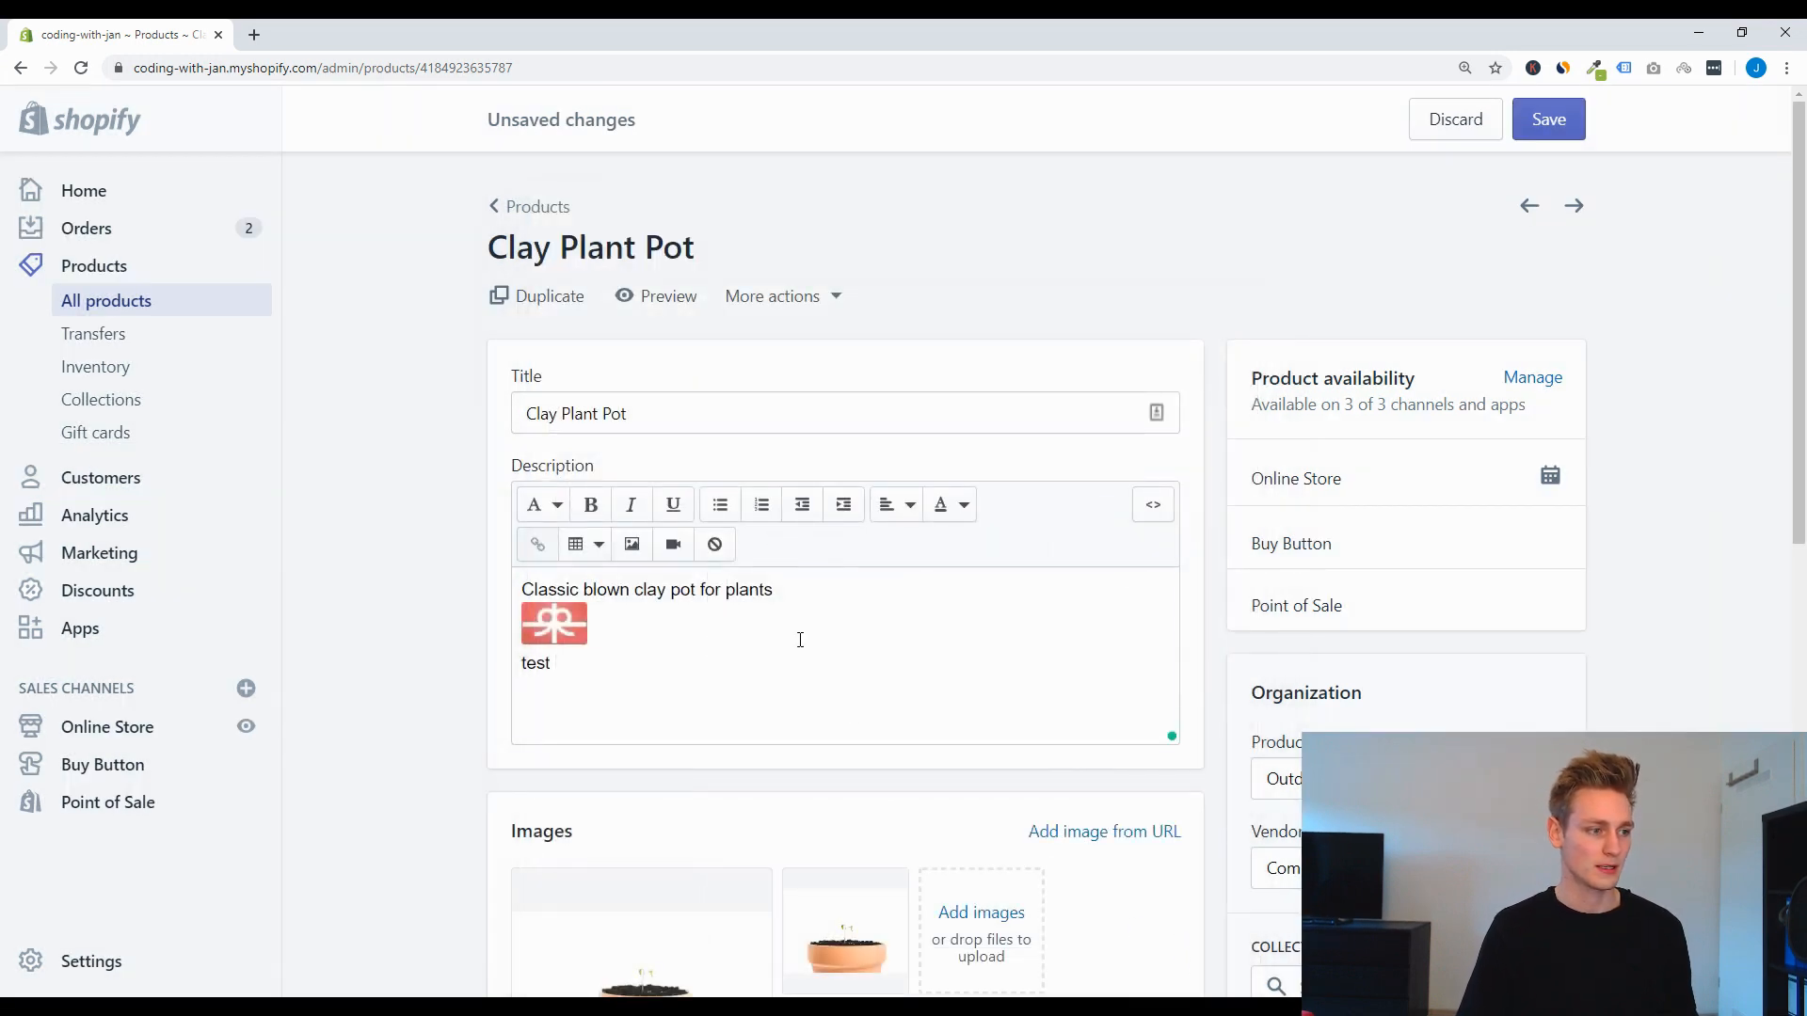
click(1152, 505)
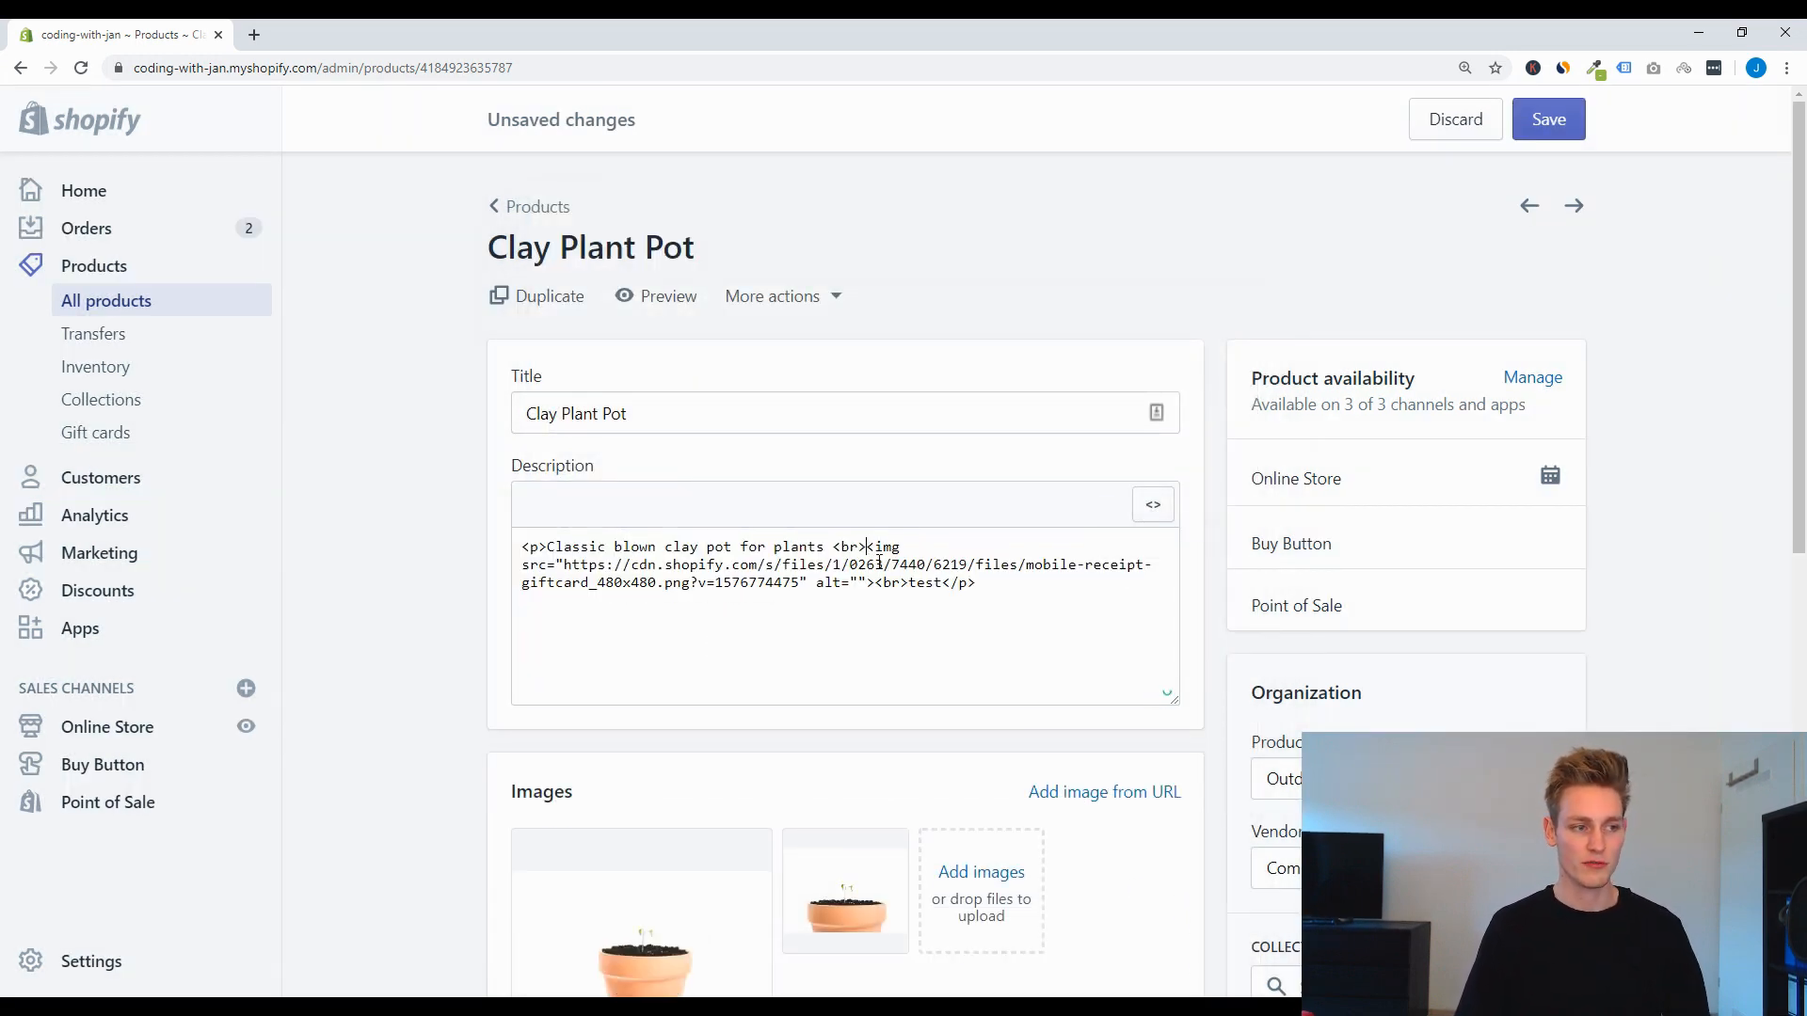
drag(605, 565, 1013, 582)
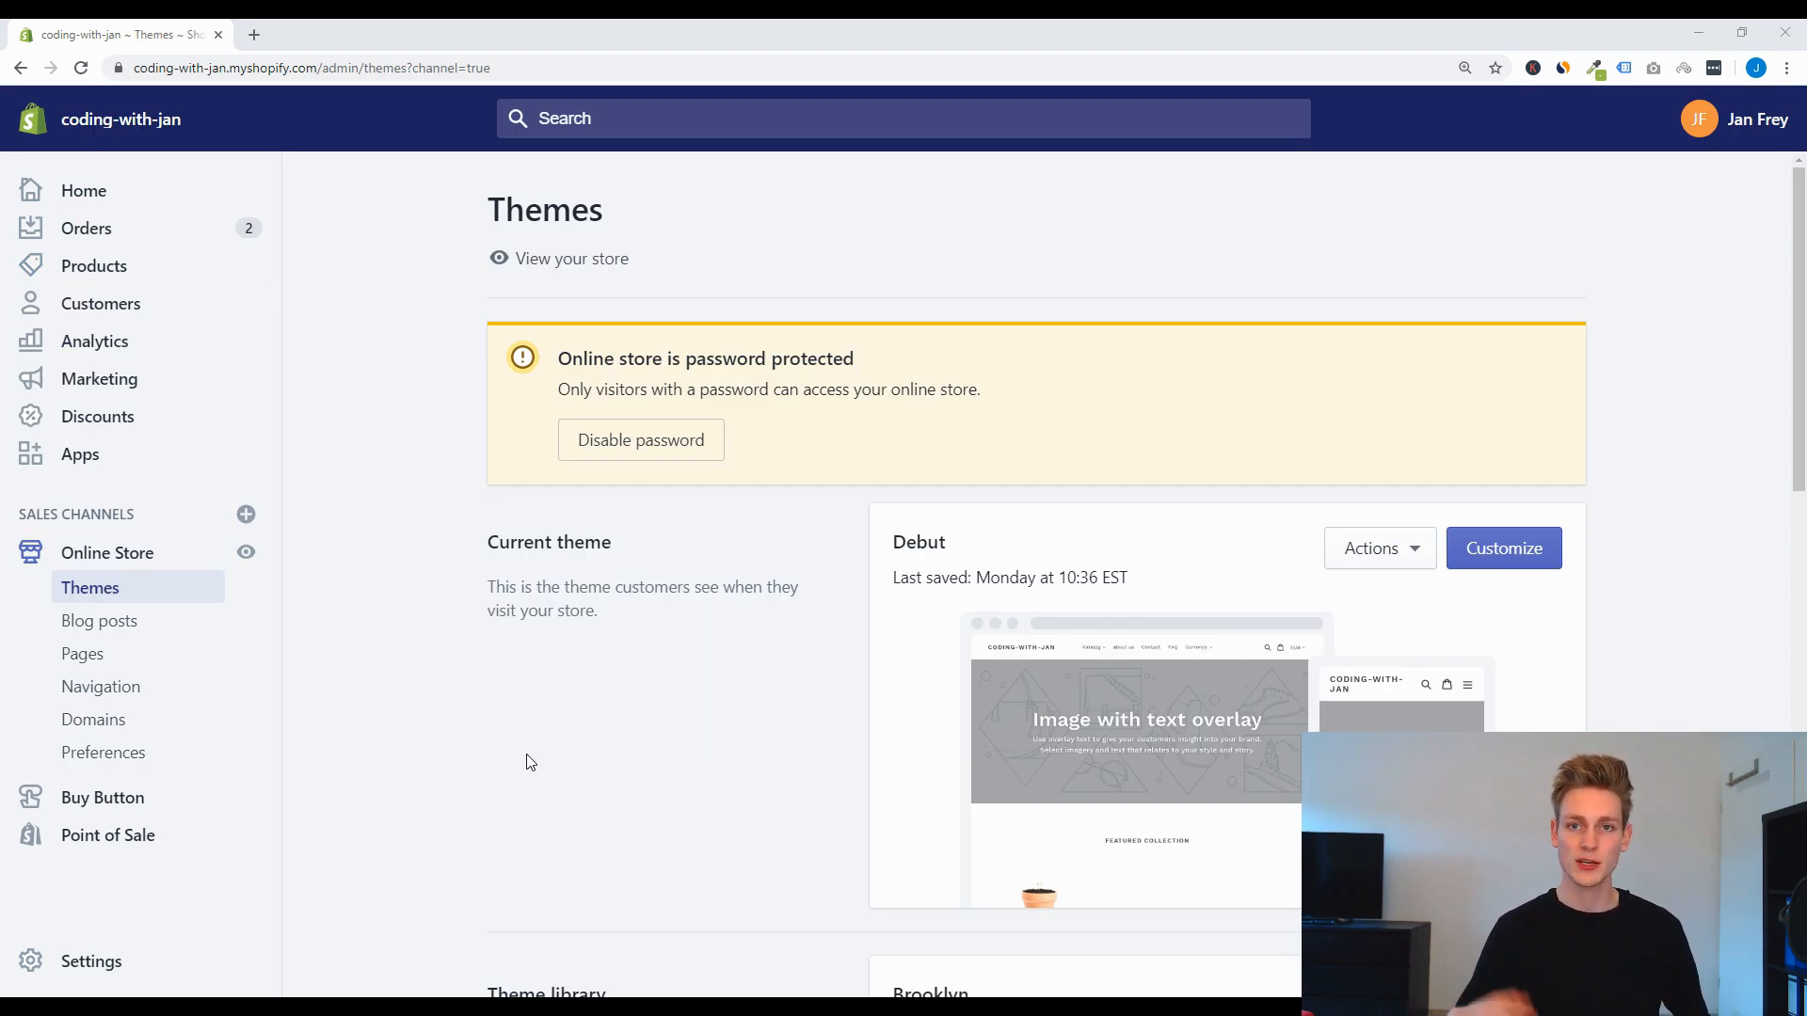
mouse_move(1323, 580)
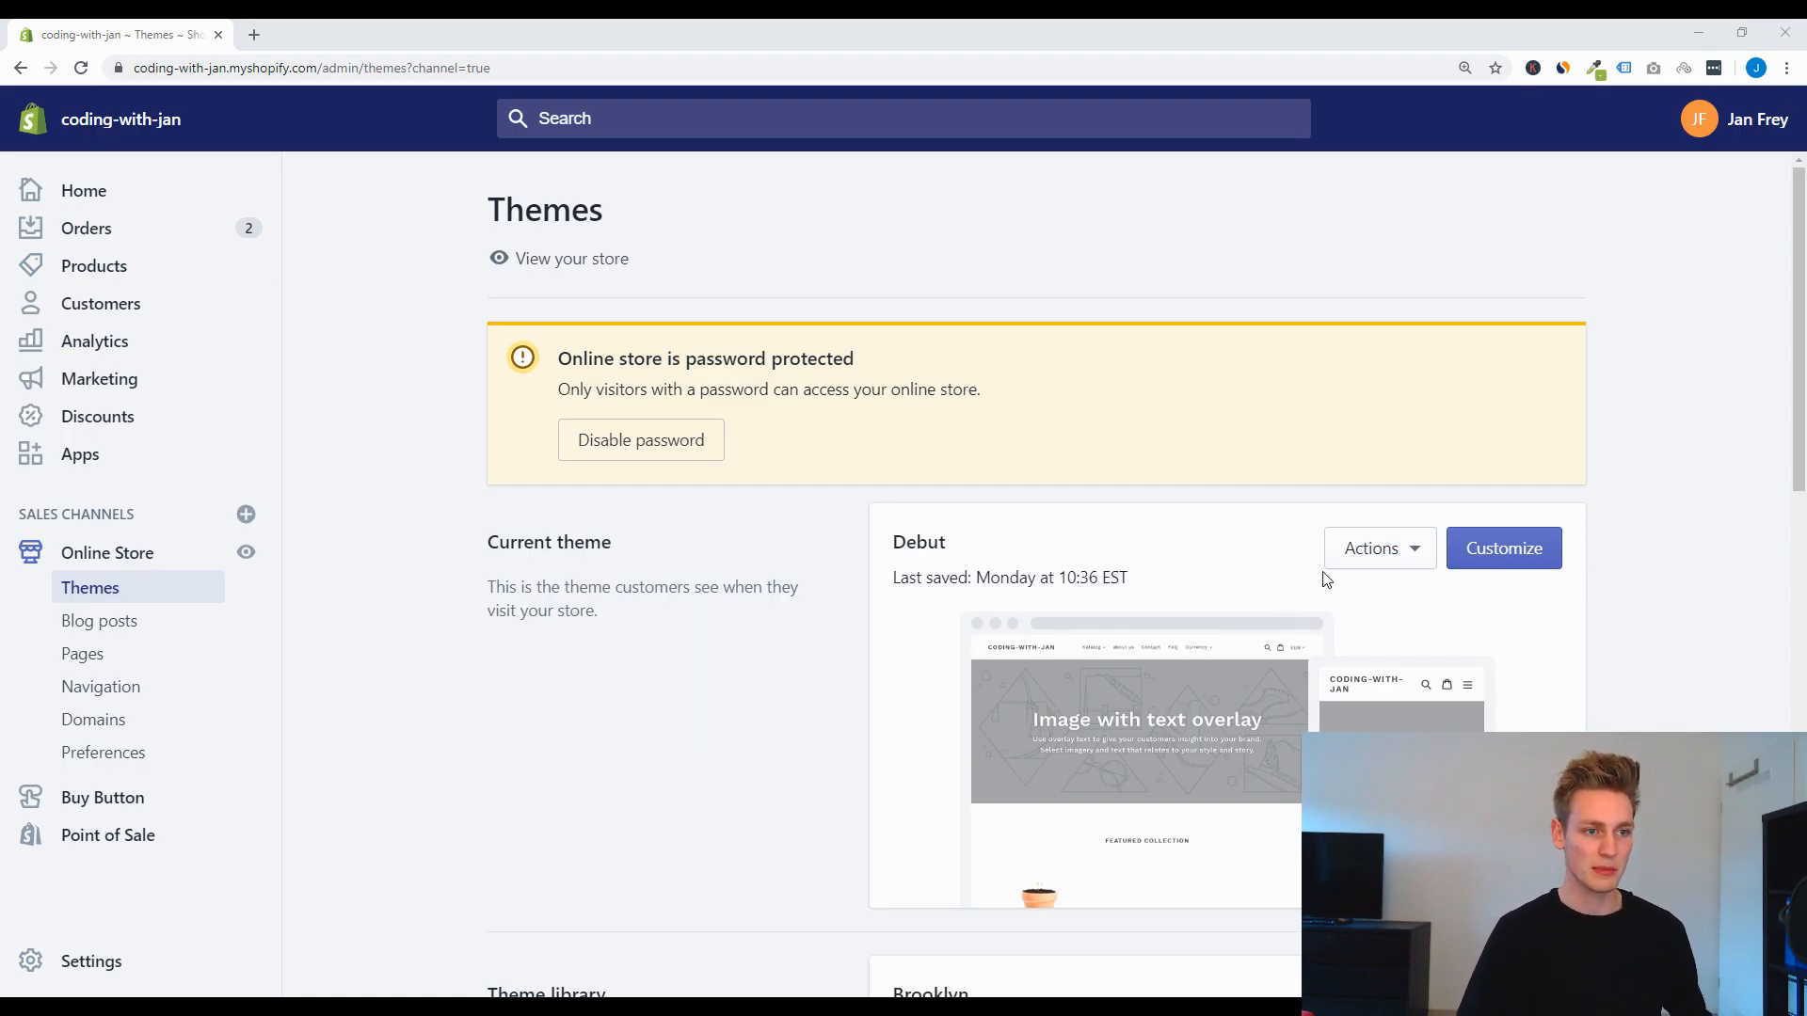
Step: Open Debut's Actions > Edit code and load the theme.liquid layout file
scroll(down, 3)
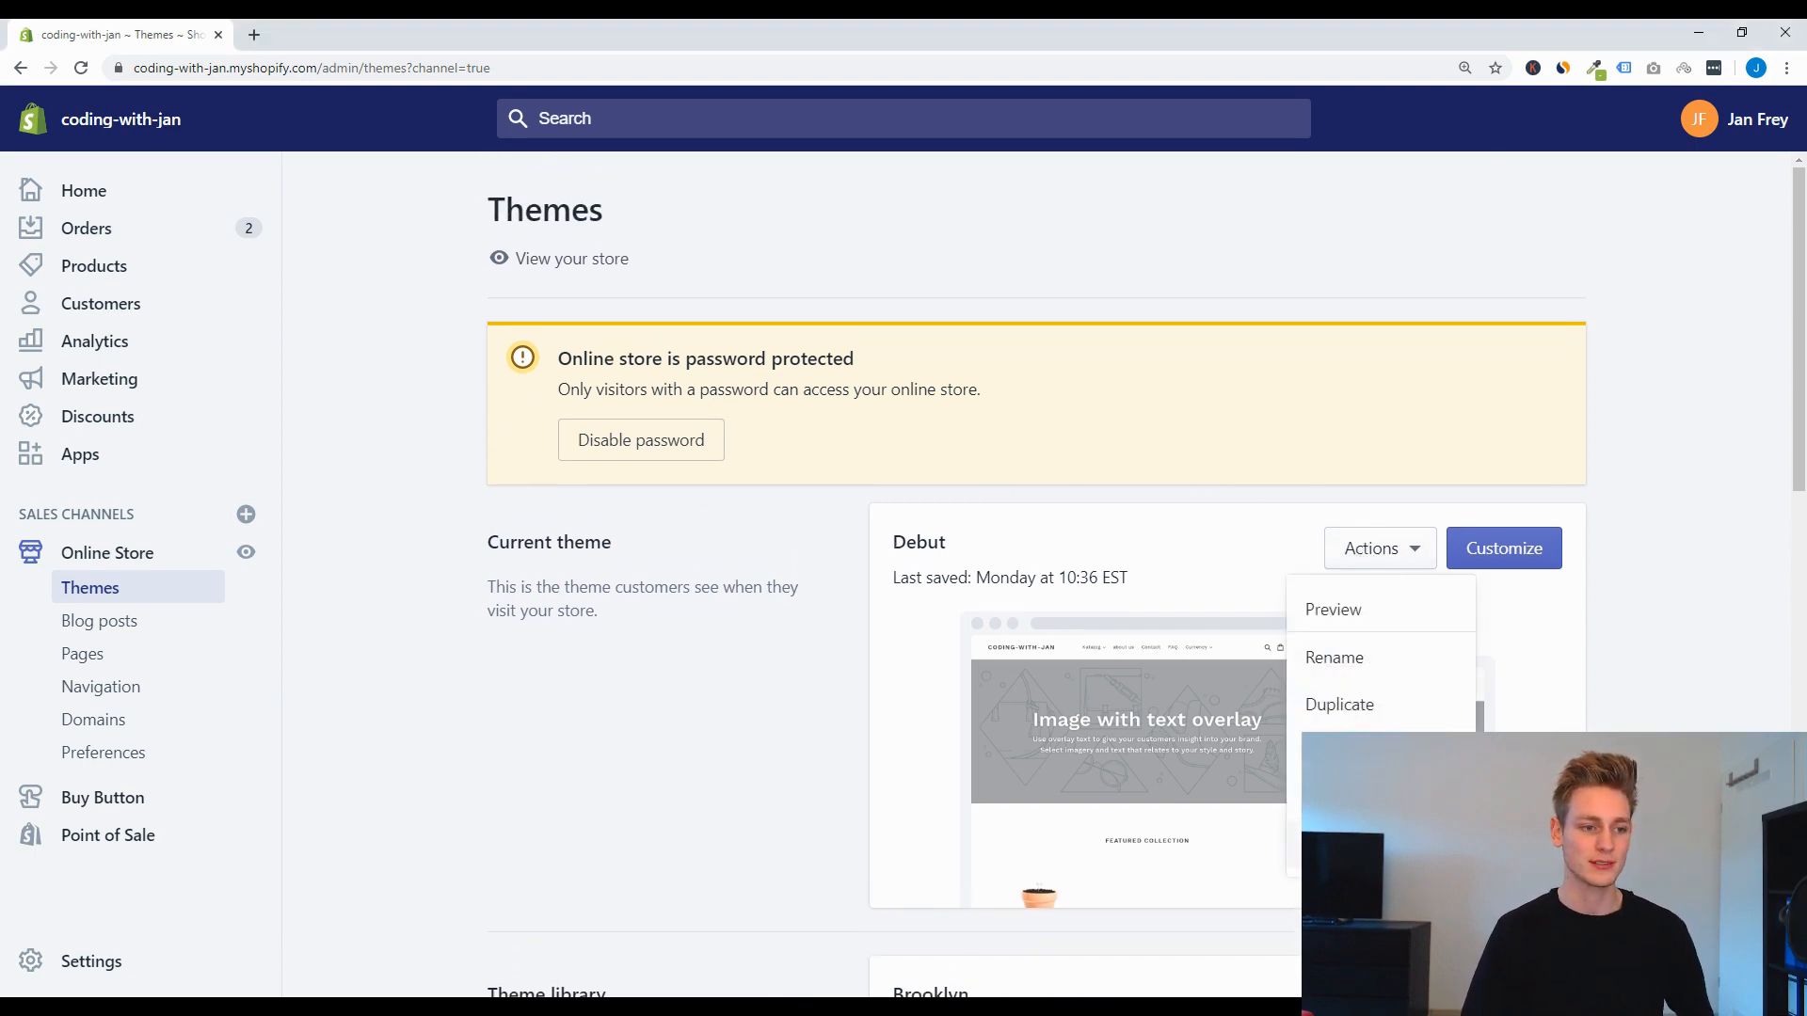
click(1502, 548)
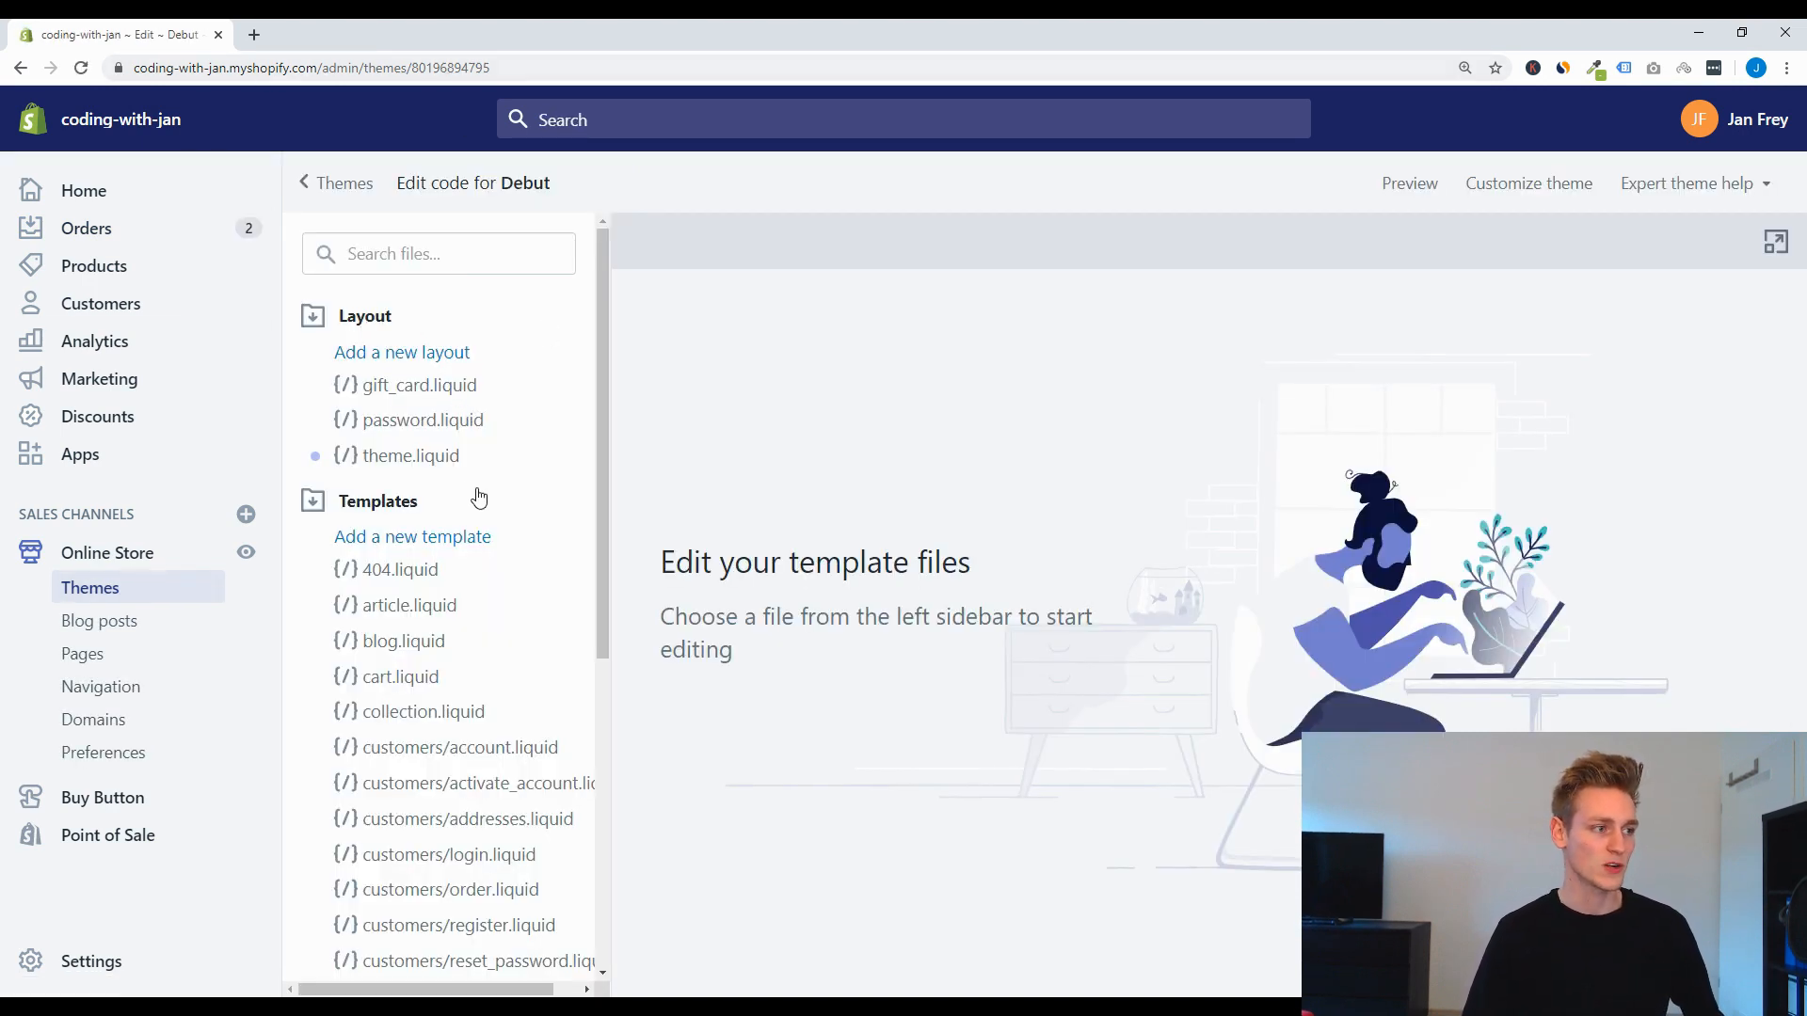
click(409, 455)
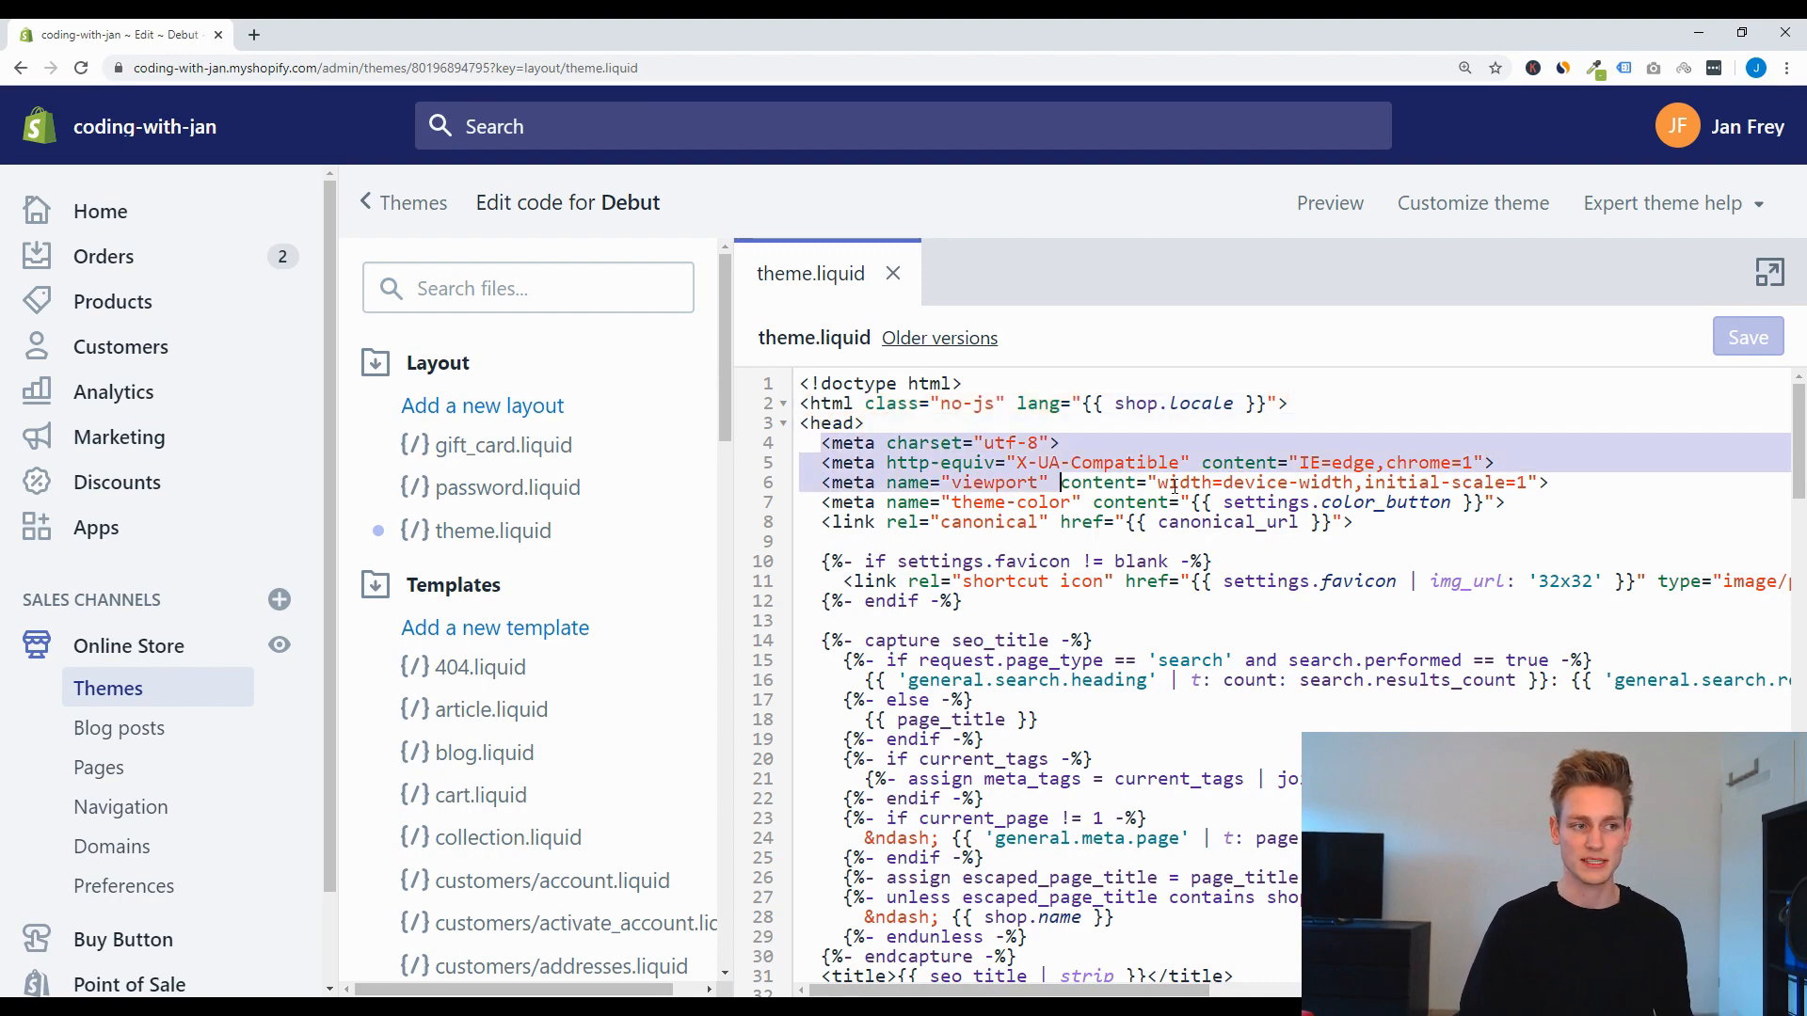
Step: Scroll through theme.liquid and the sidebar to Sections, then open product-template.liquid
scroll(down, 3)
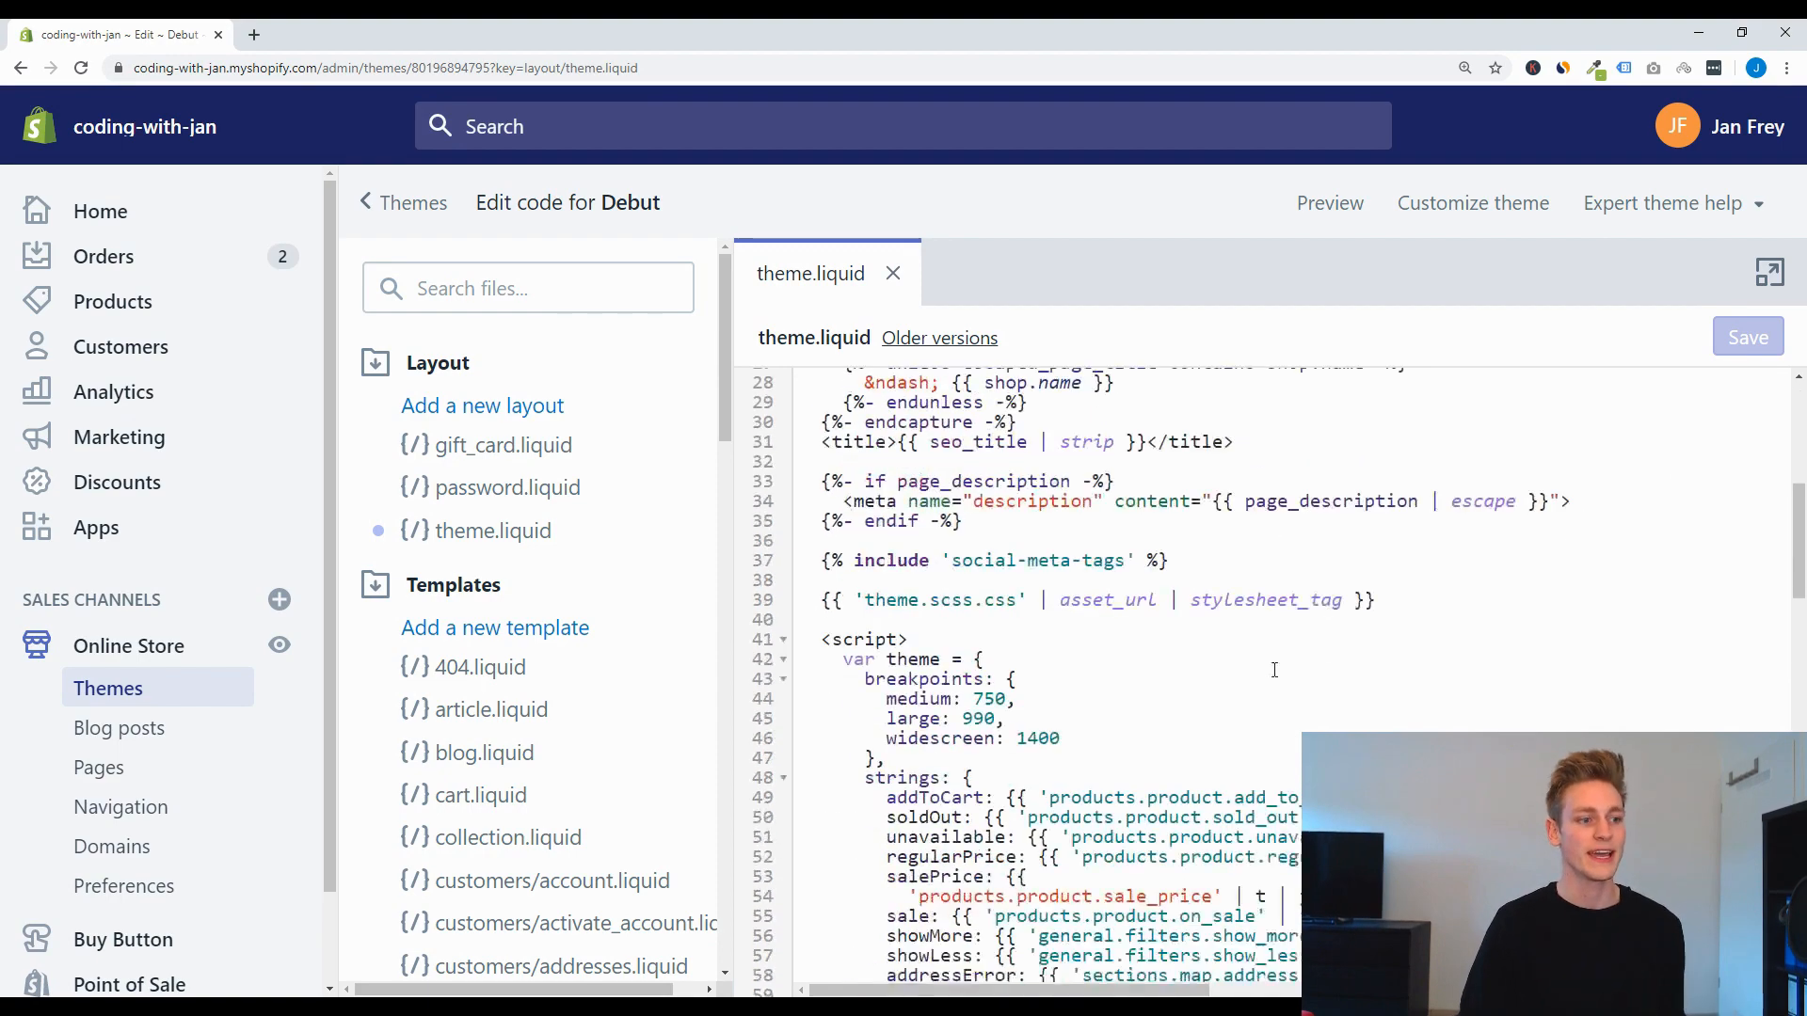
scroll(down, 3)
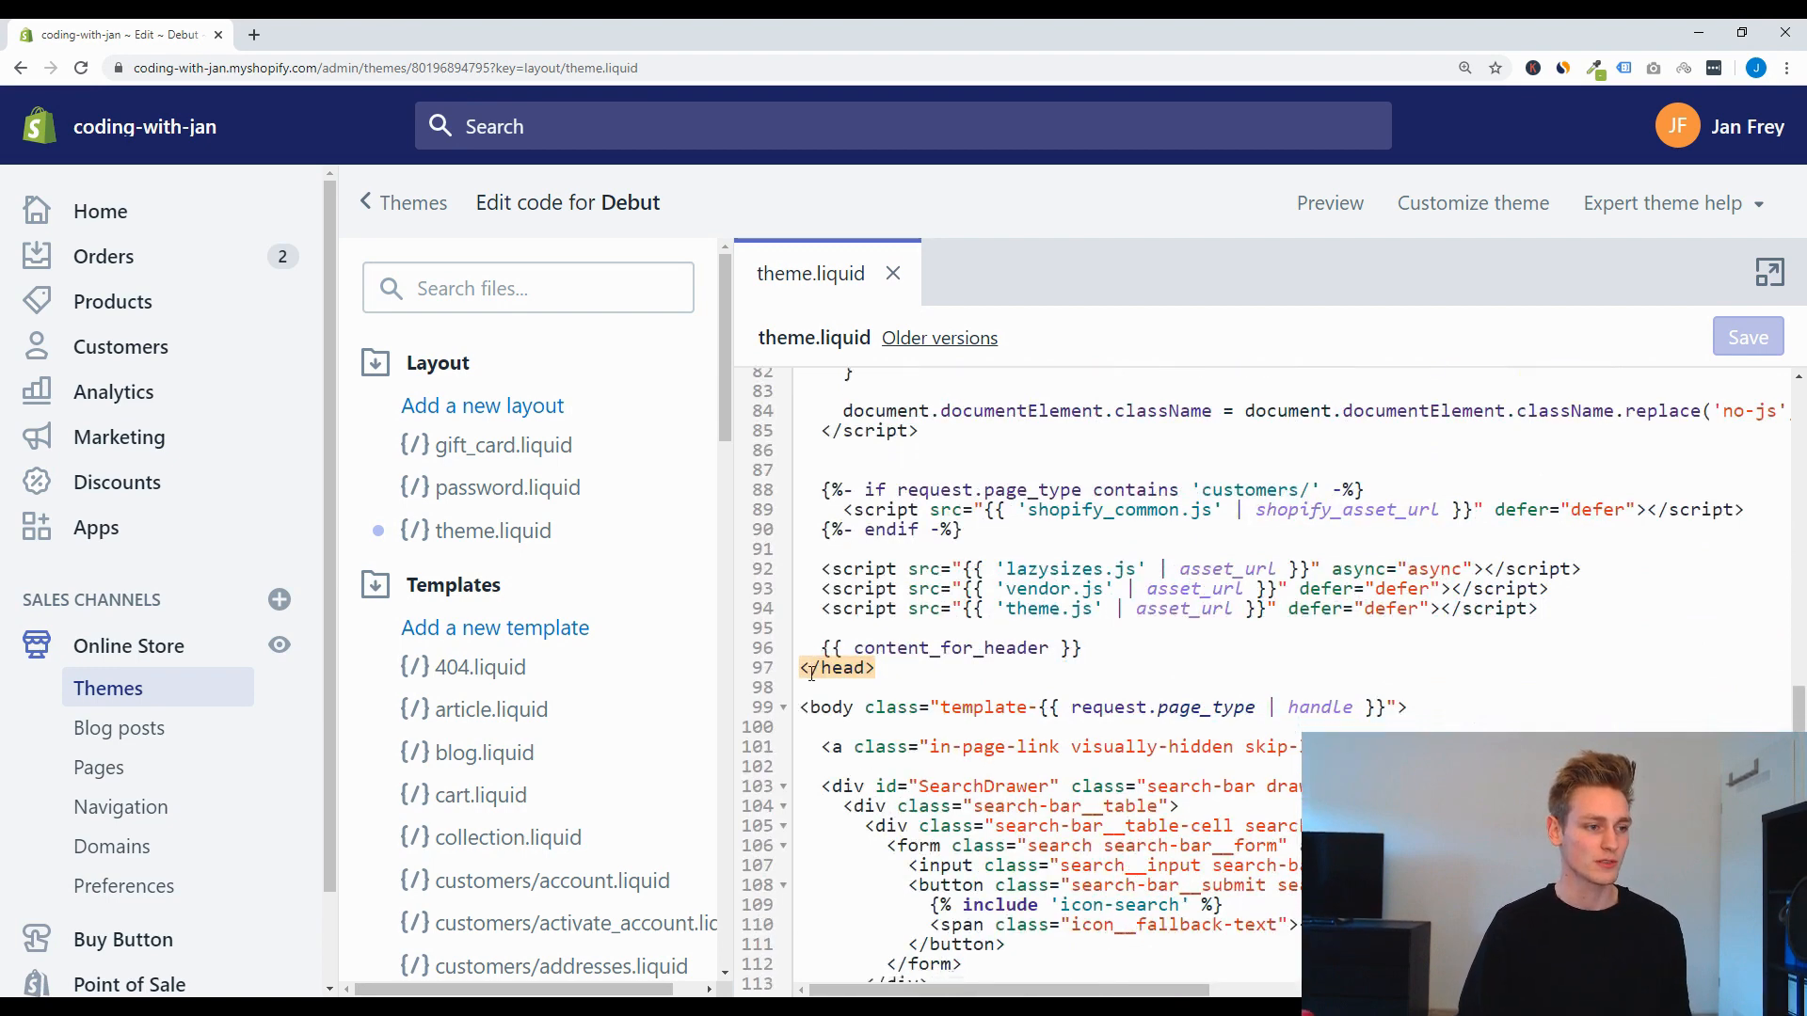
scroll(down, 3)
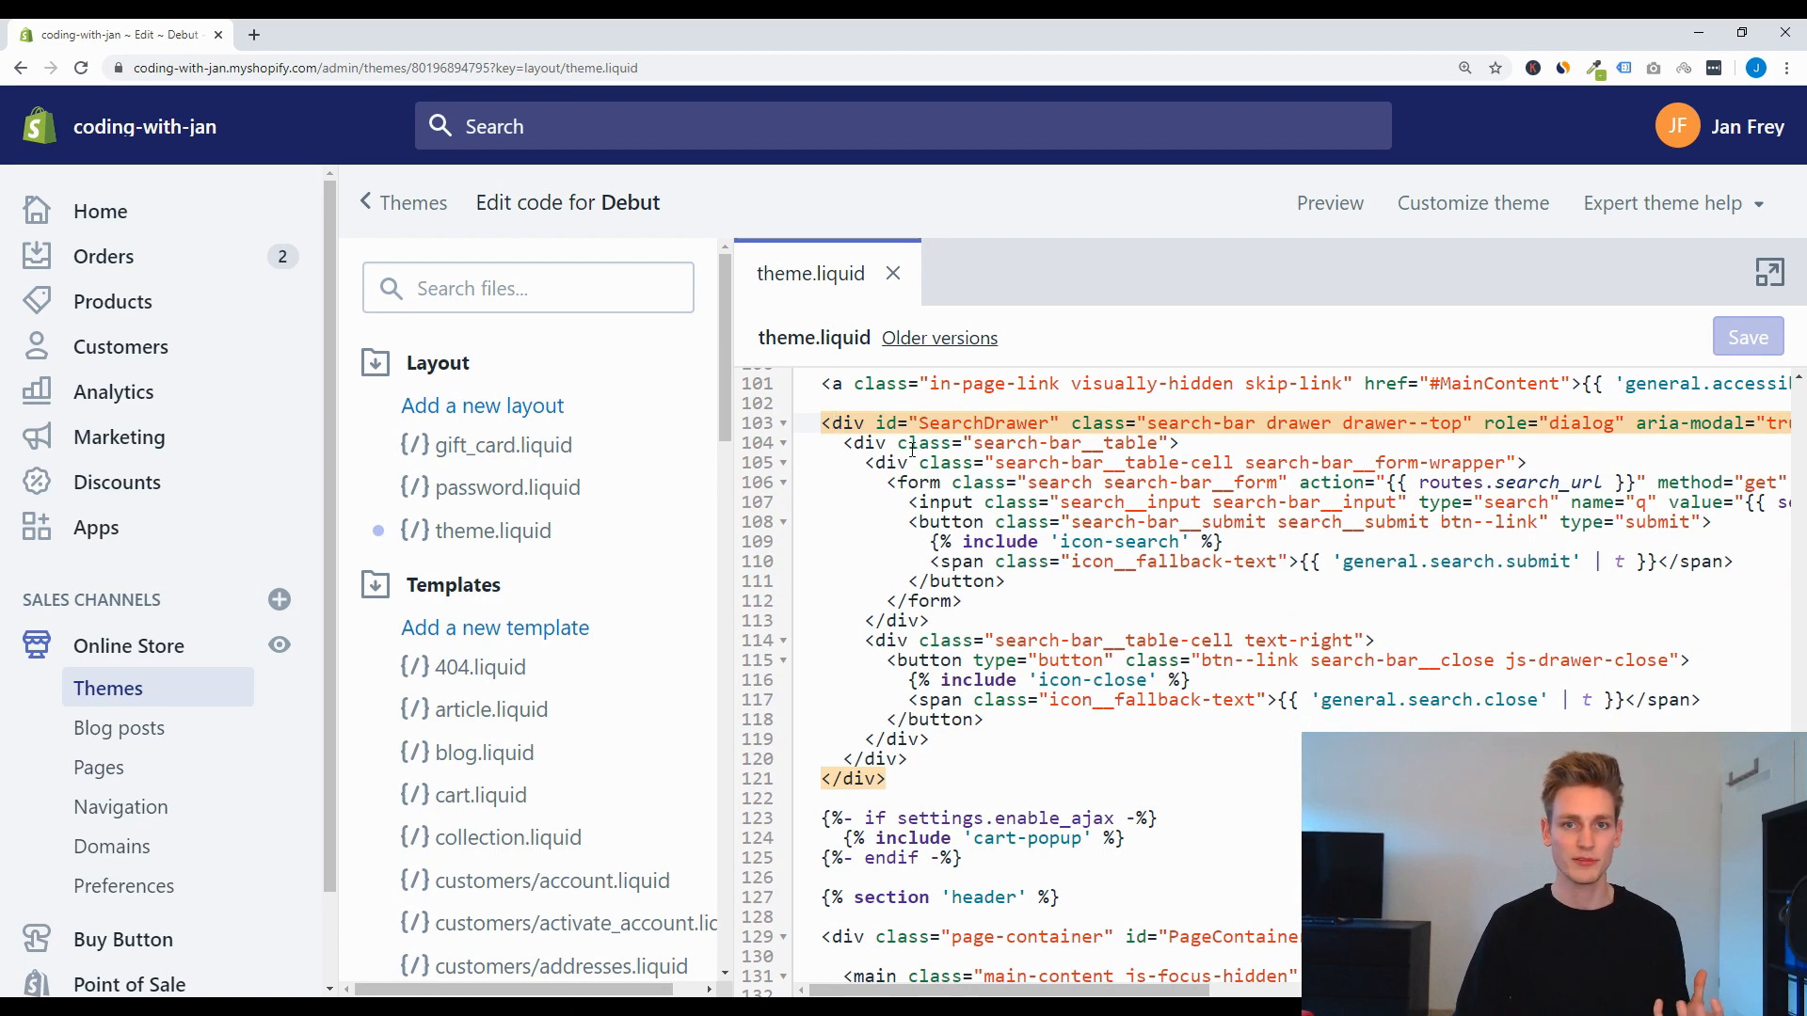
scroll(down, 3)
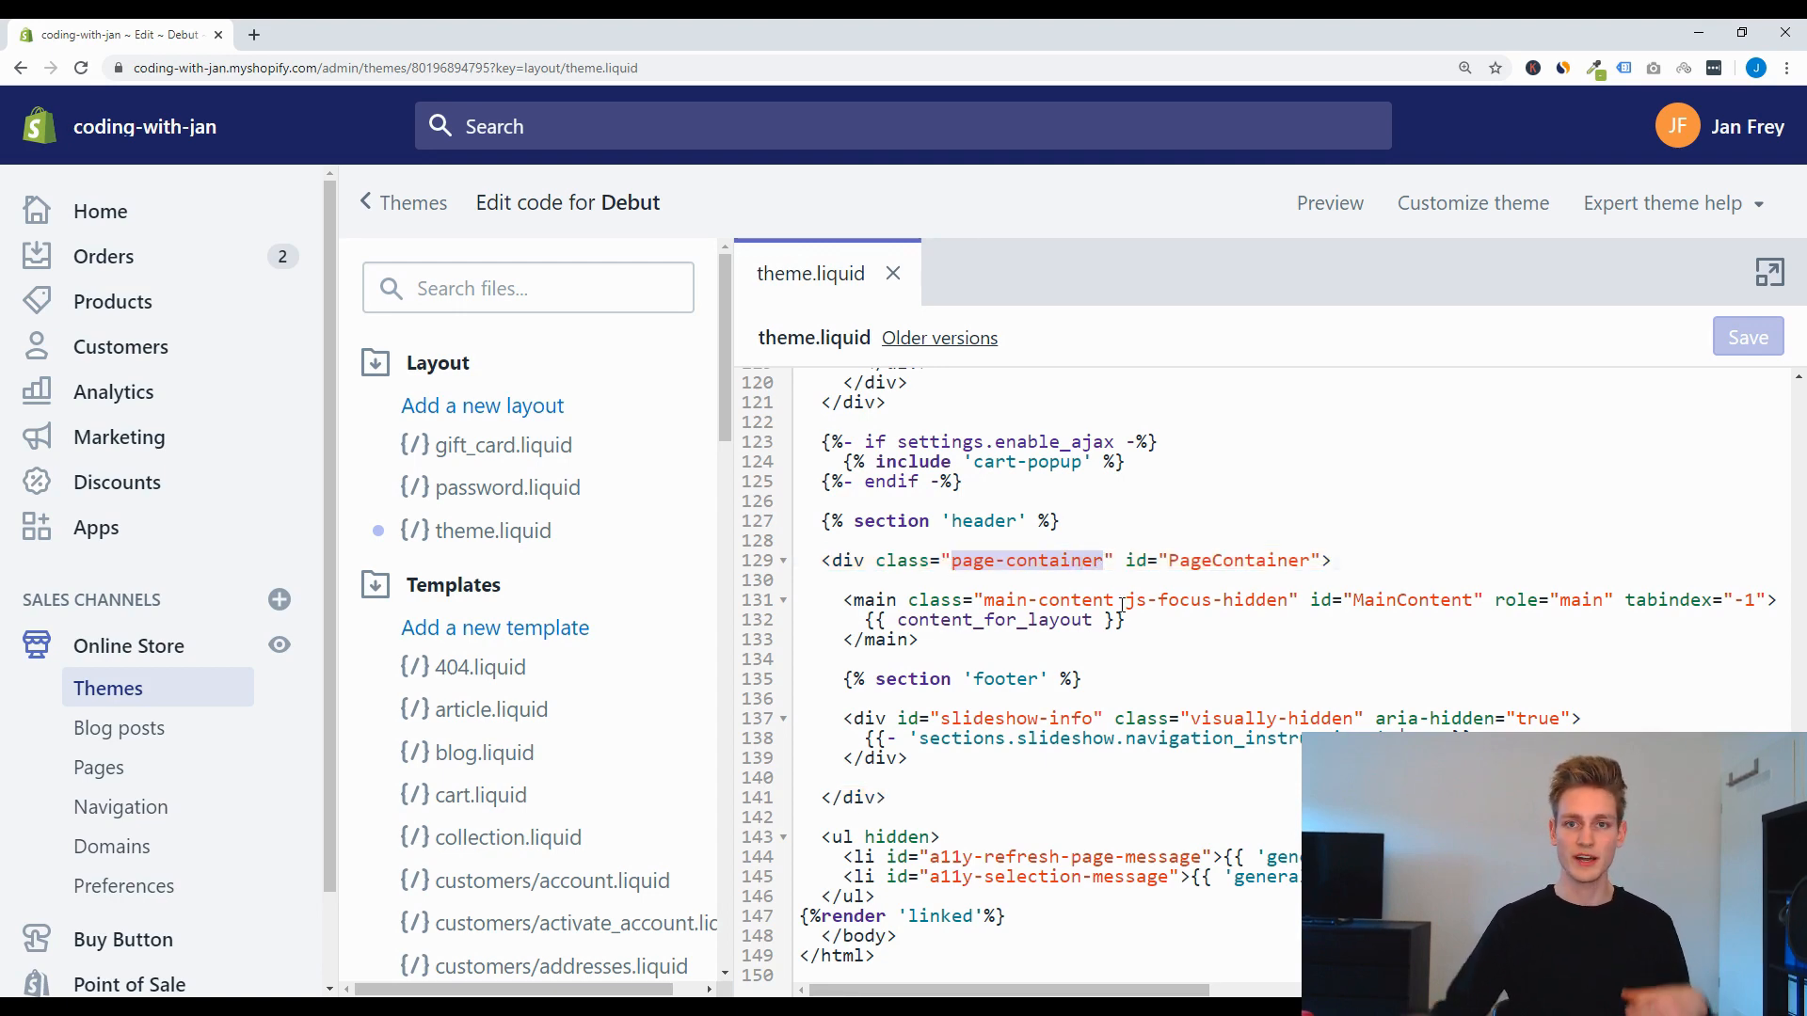
mouse_move(1146, 624)
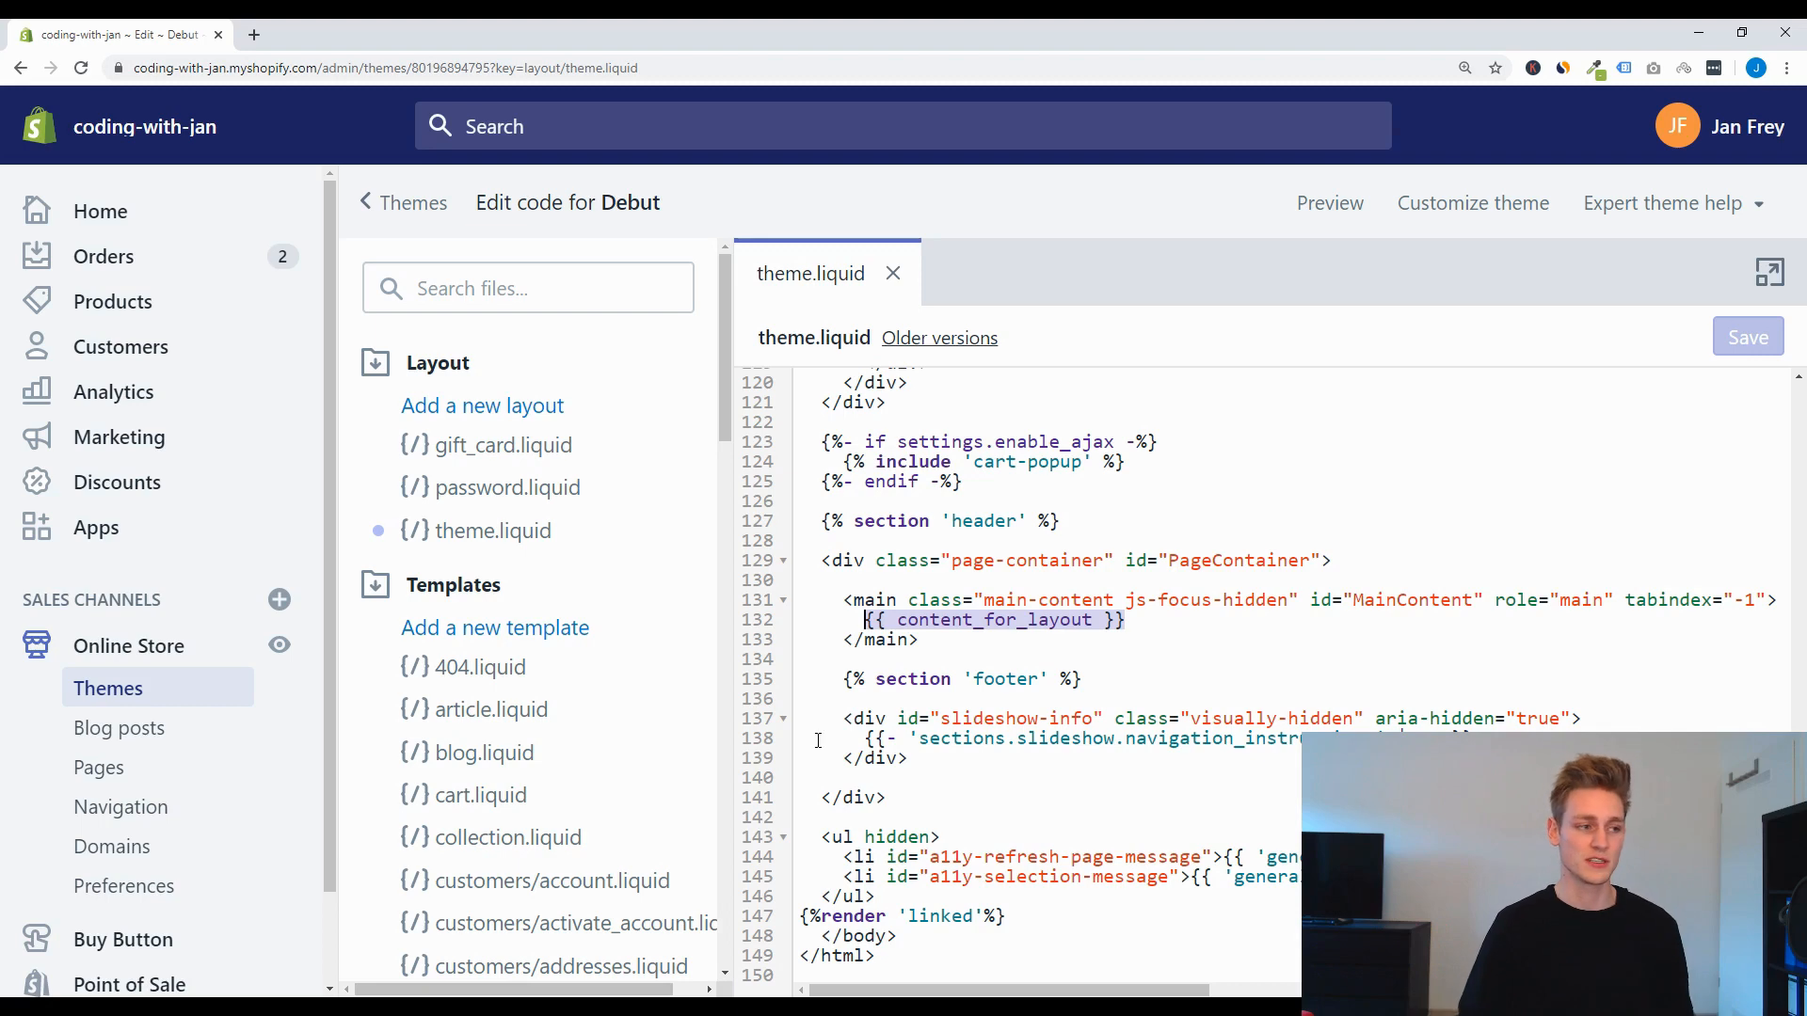
scroll(down, 3)
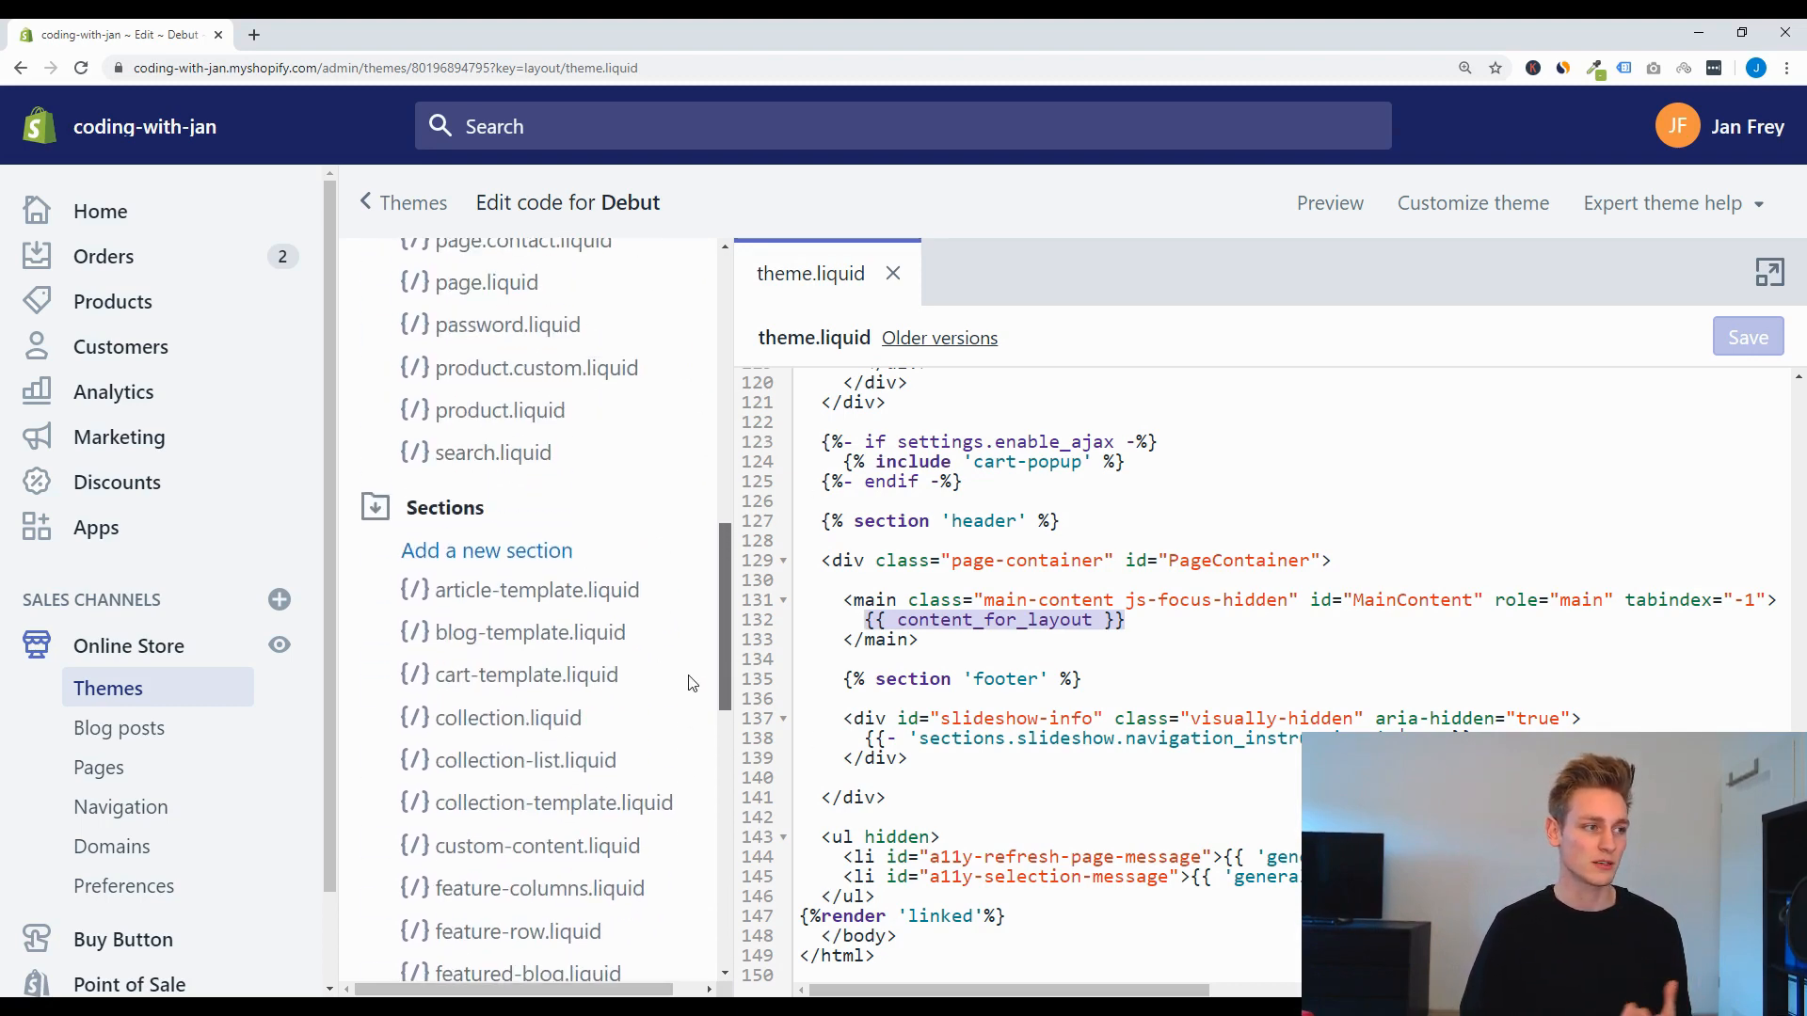
scroll(down, 3)
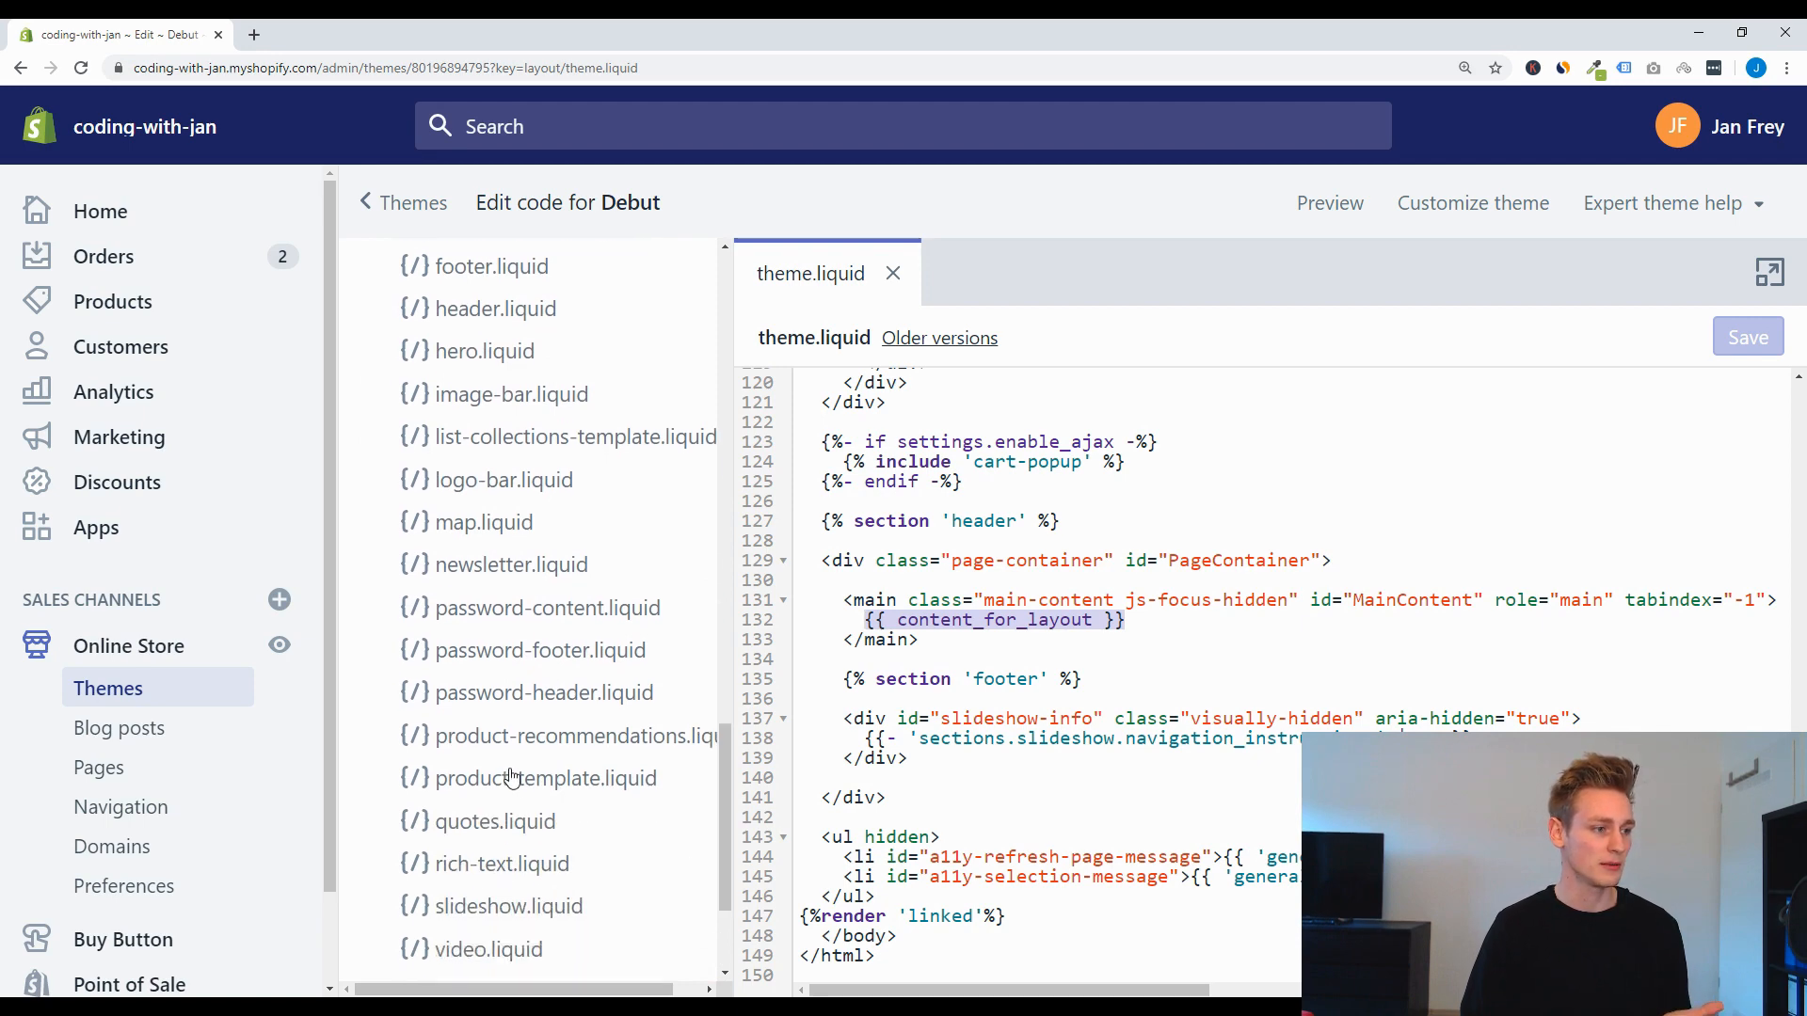
click(546, 777)
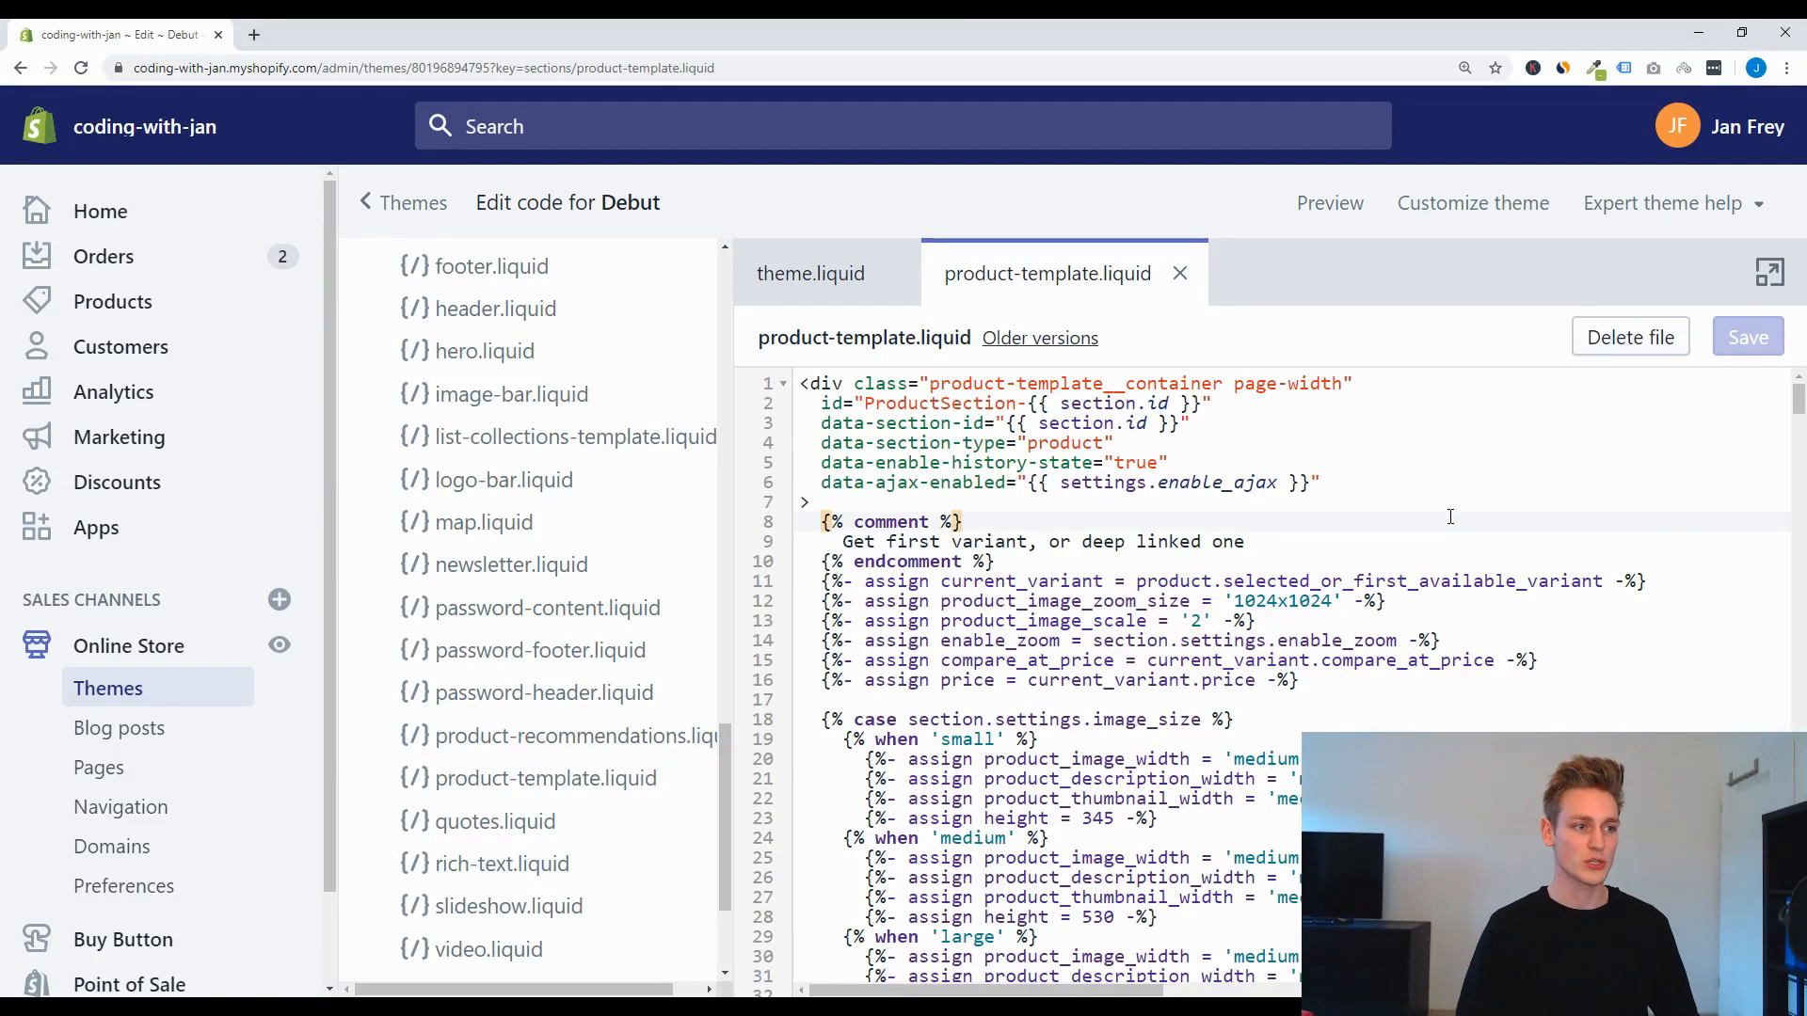
Step: Search the editor for 'product.des' to jump to {{ product.description }}
text(product.)
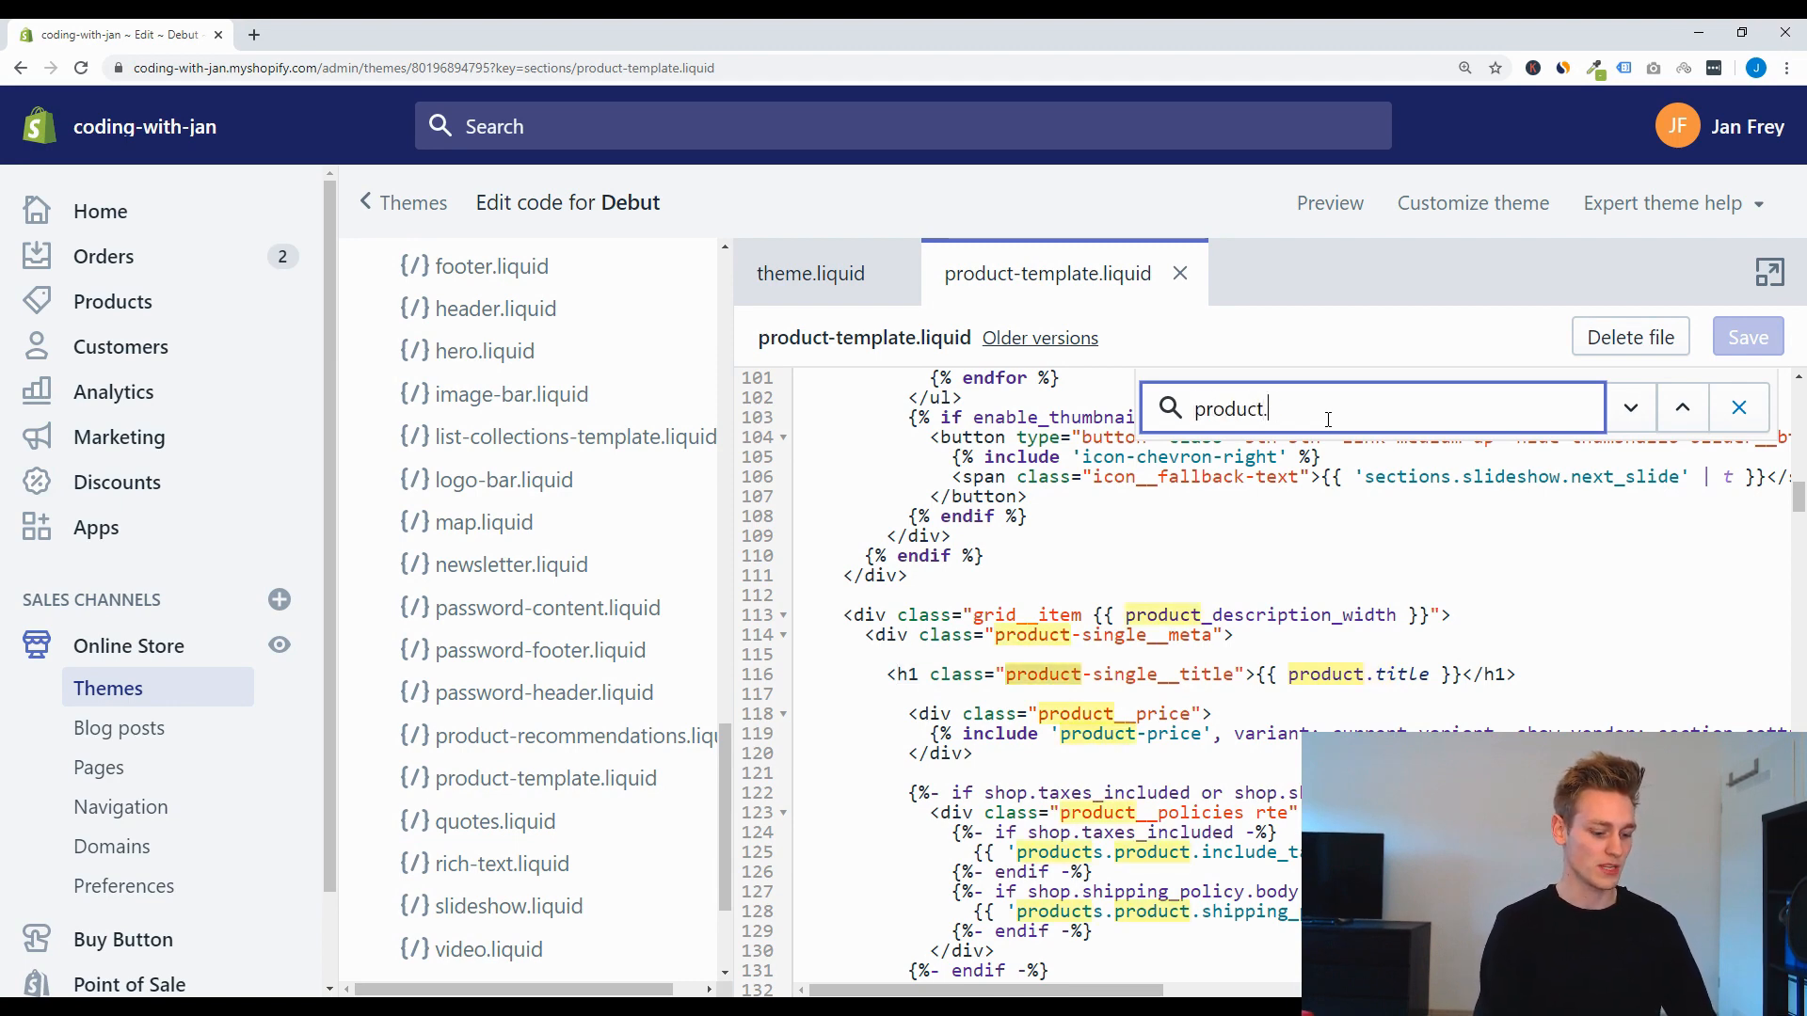
text(des)
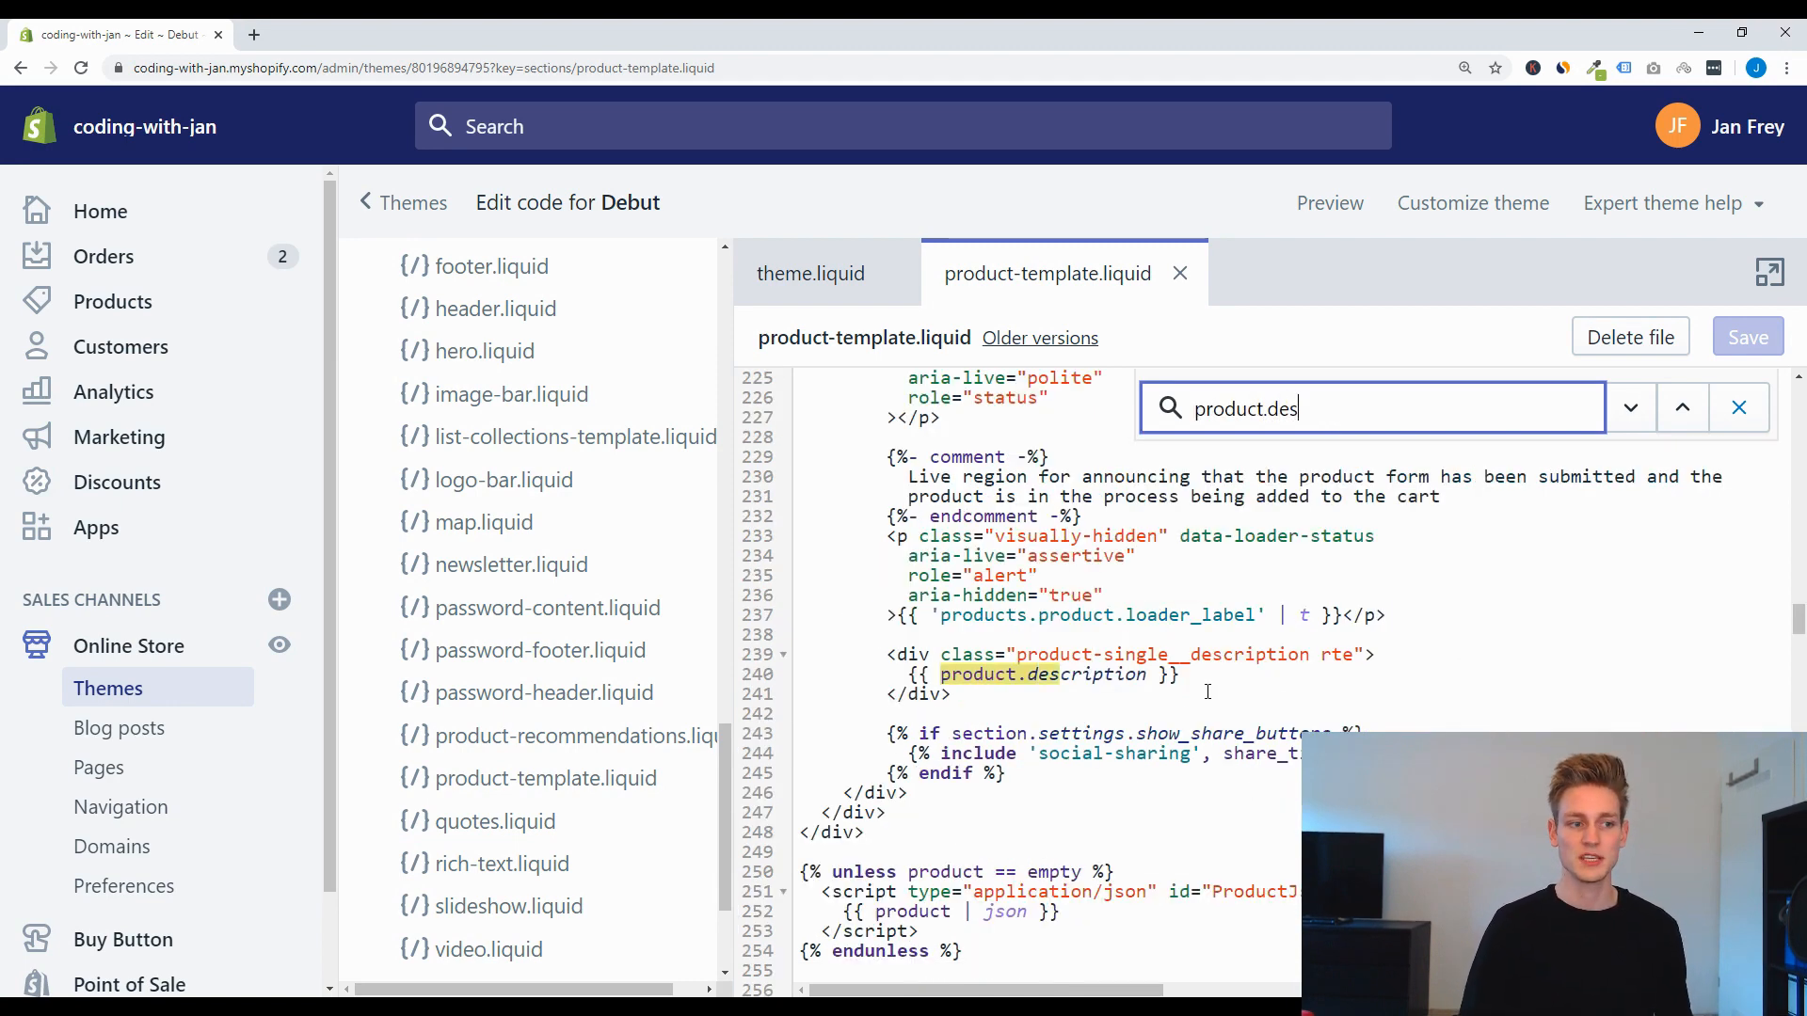